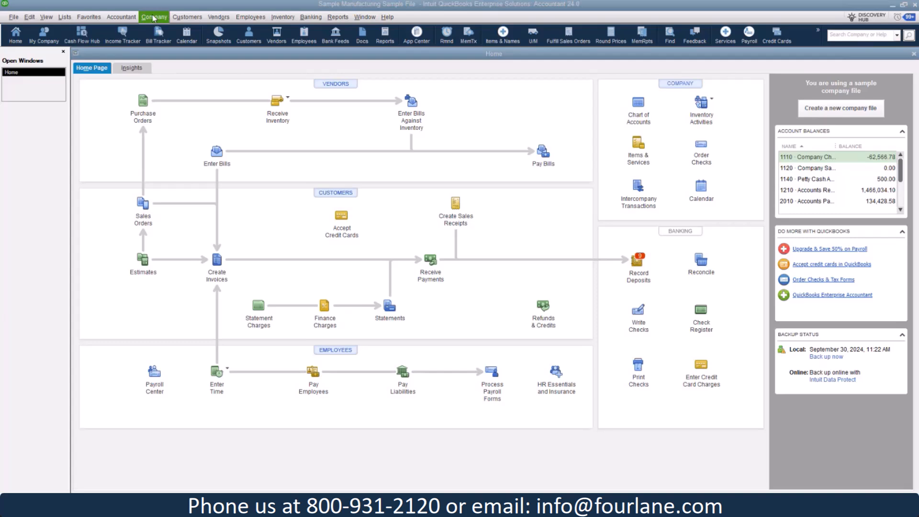
Launch Fixed Asset Manager from the Company menu's Manage Fixed Assets command.
left_click(153, 16)
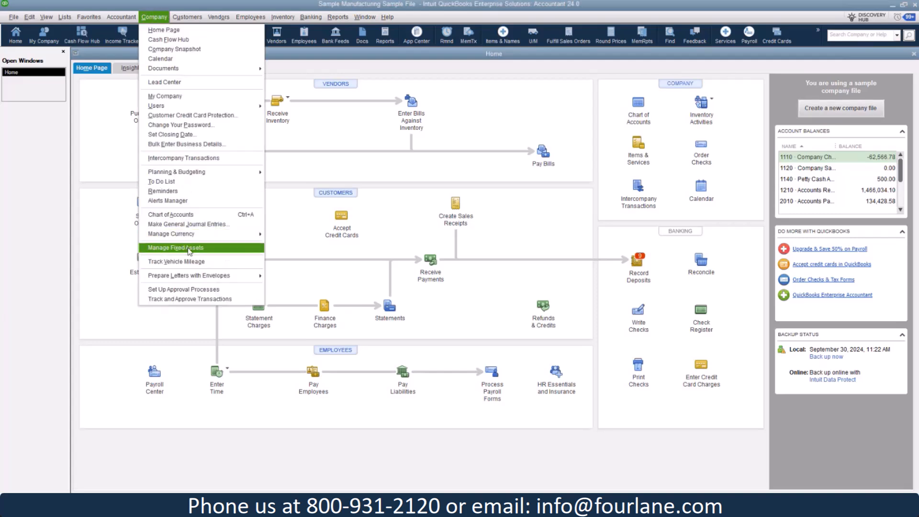
left_click(154, 16)
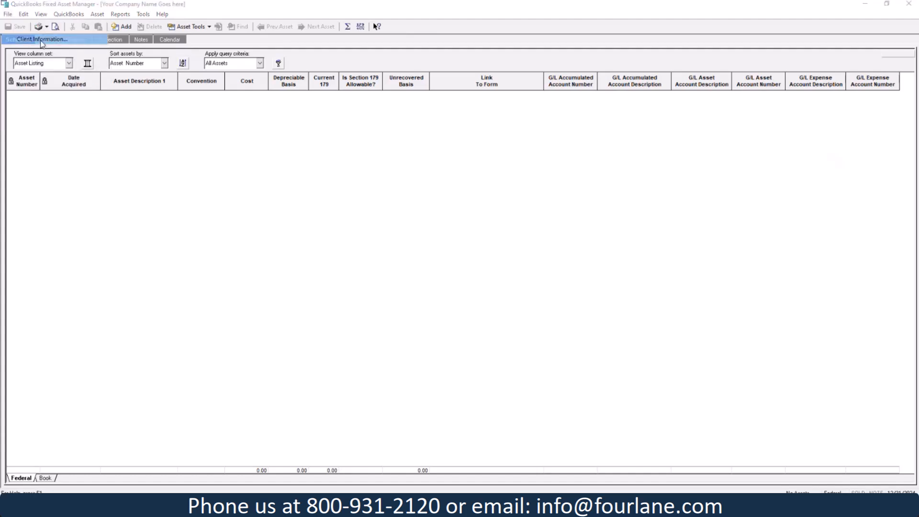
Show Client Information and its Dates tab with tax year 01/01/2024–12/31/2024.
left_click(41, 39)
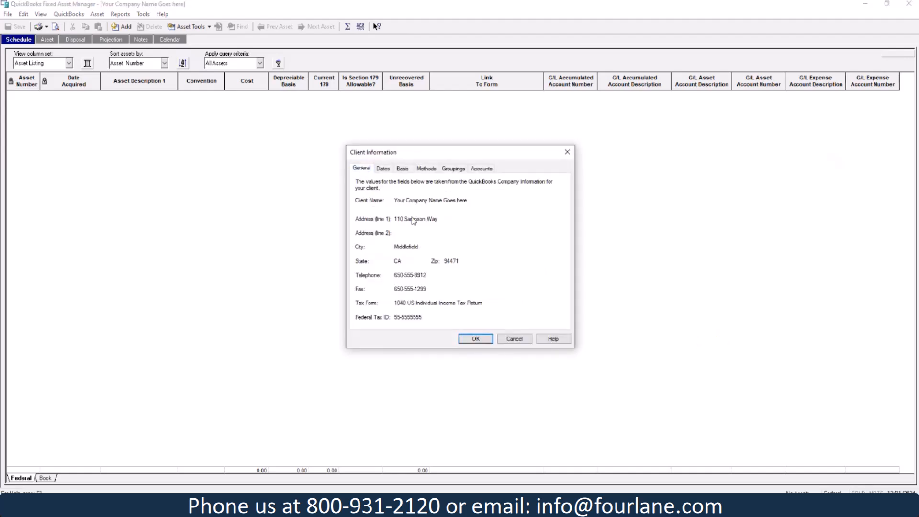
mouse_move(379, 362)
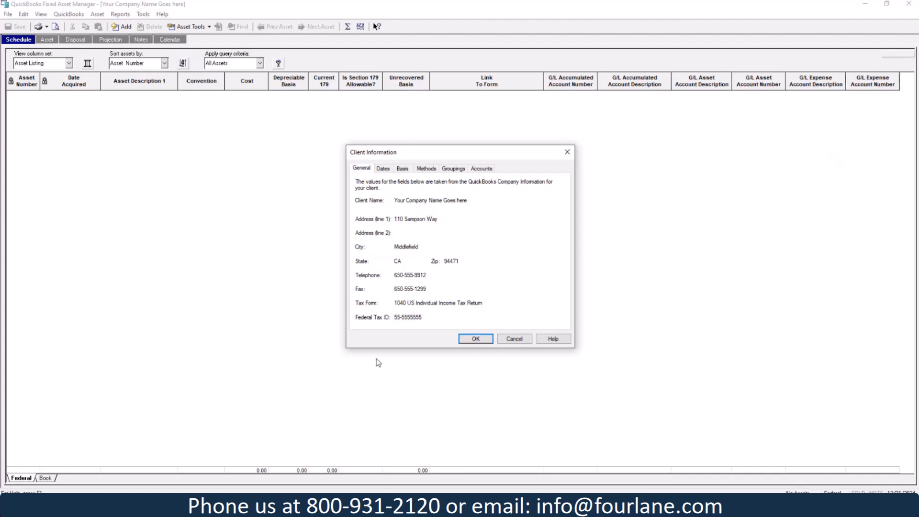
mouse_move(428, 415)
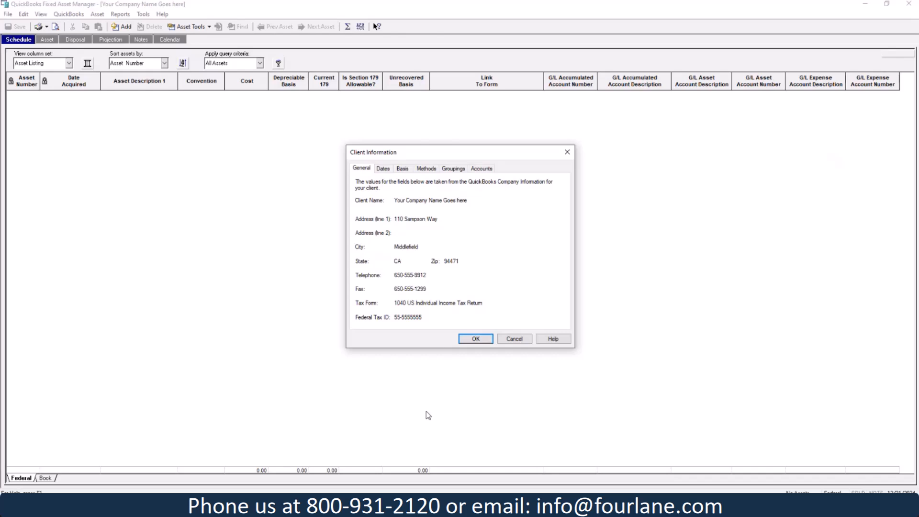
mouse_move(411, 349)
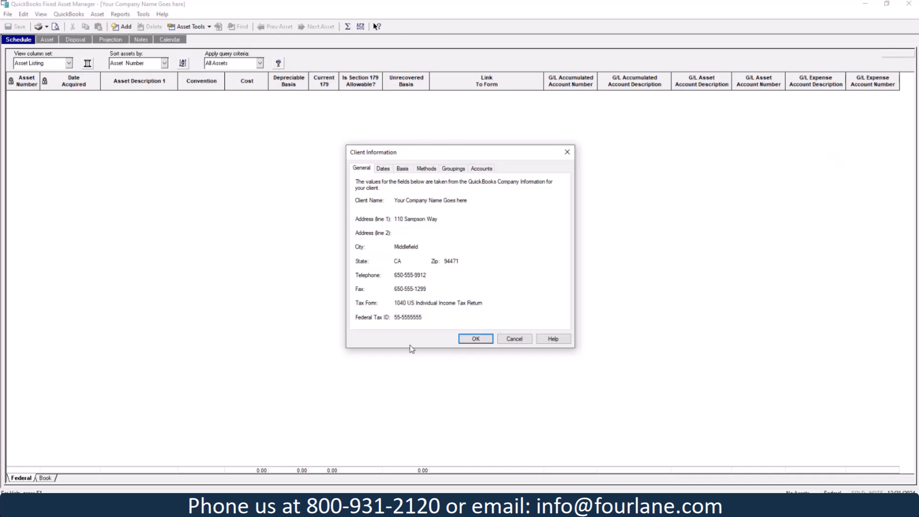
left_click(383, 168)
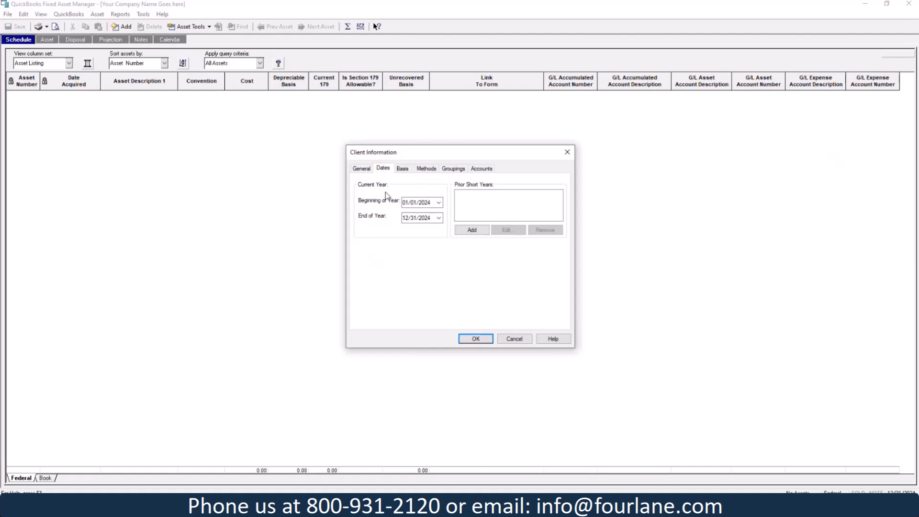
mouse_move(419, 242)
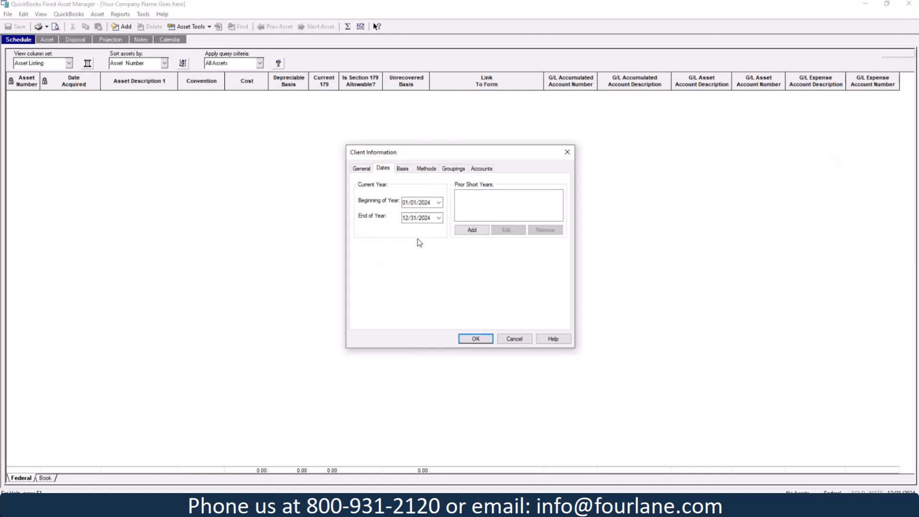
View the Basis tab listing Federal and Book bases and dismiss the backup warning.
left_click(402, 169)
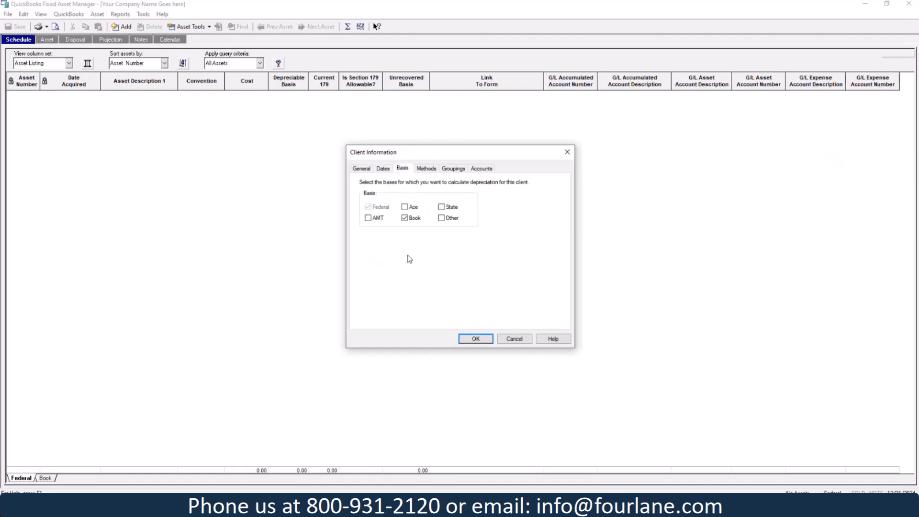
mouse_move(413, 261)
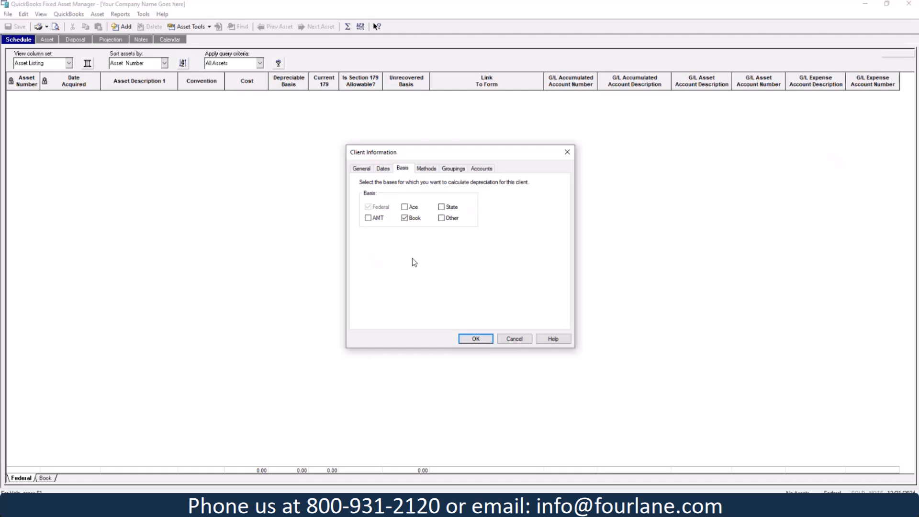
mouse_move(386, 210)
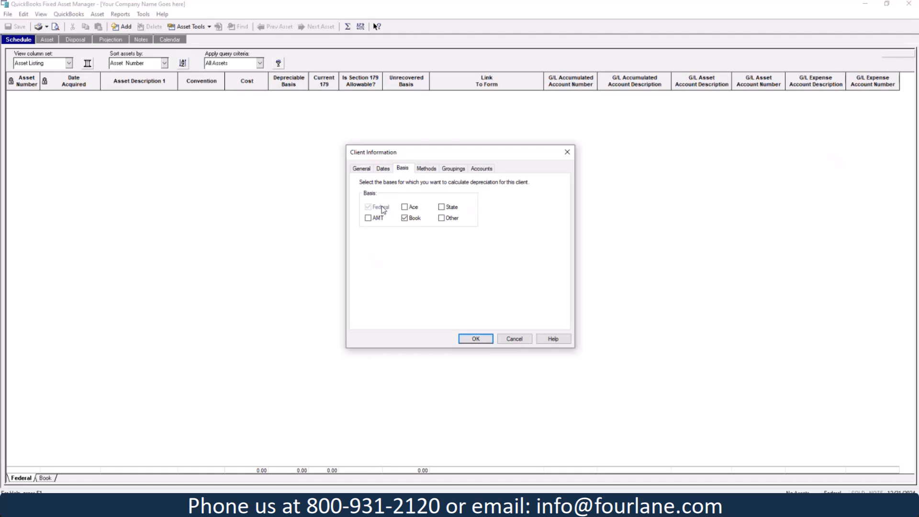
mouse_move(431, 290)
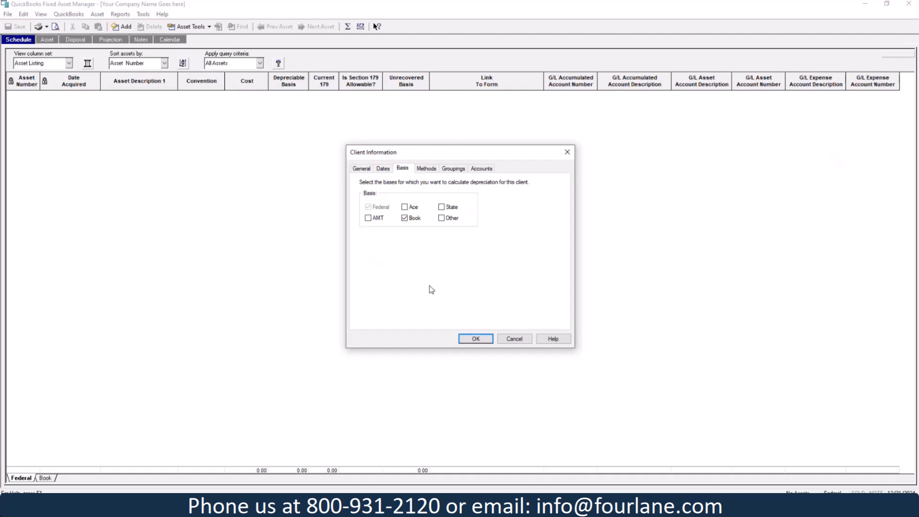
mouse_move(22, 480)
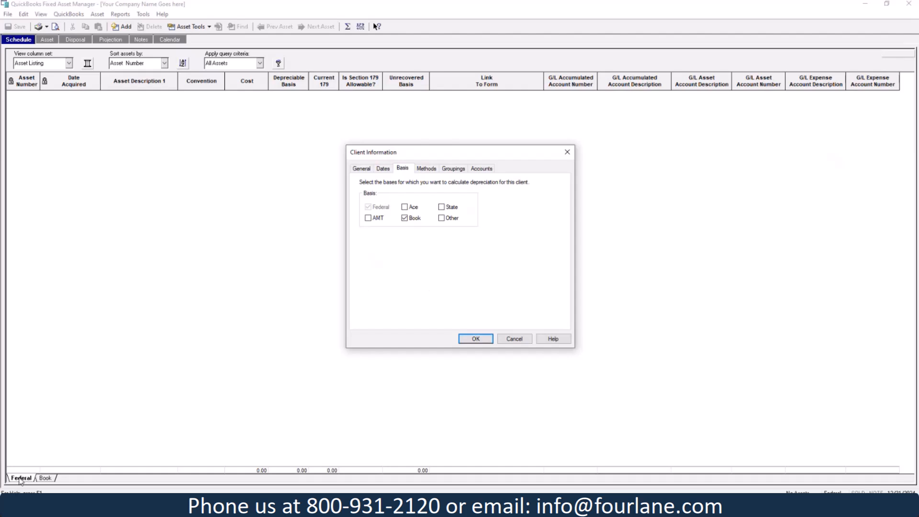
mouse_move(420, 285)
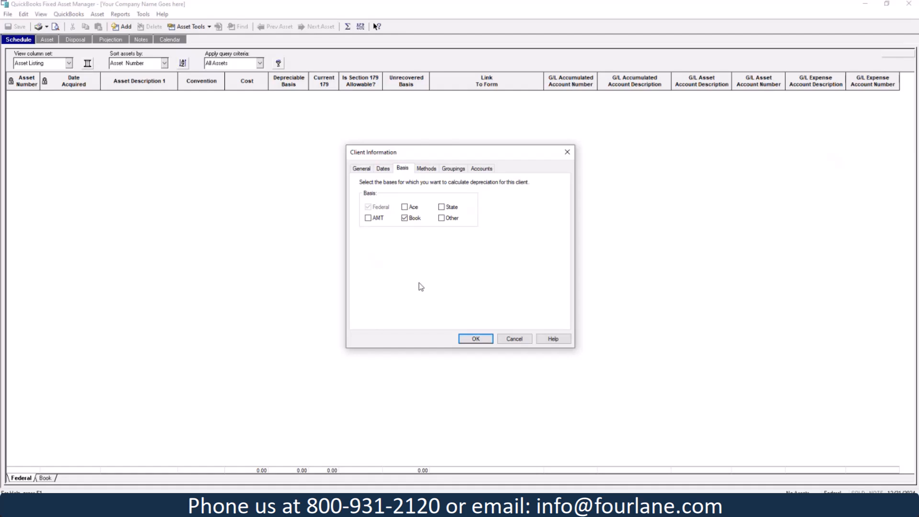
mouse_move(419, 274)
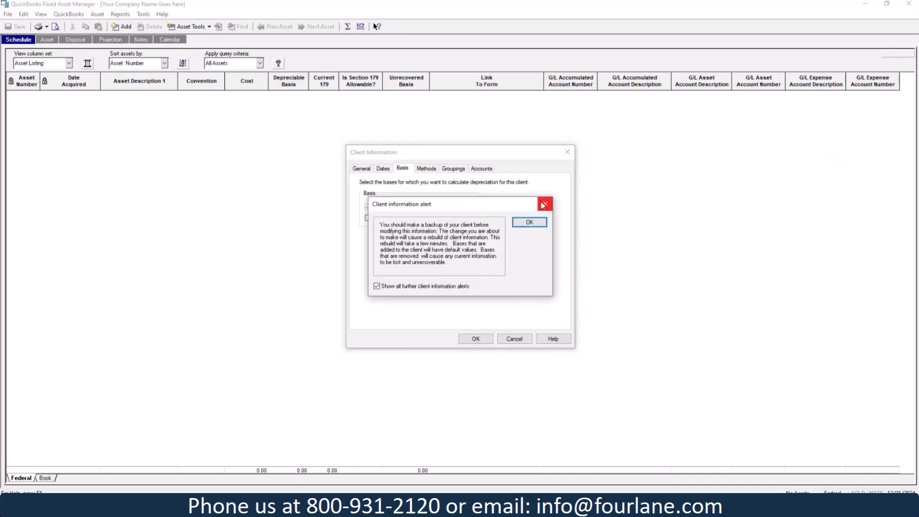
left_click(529, 222)
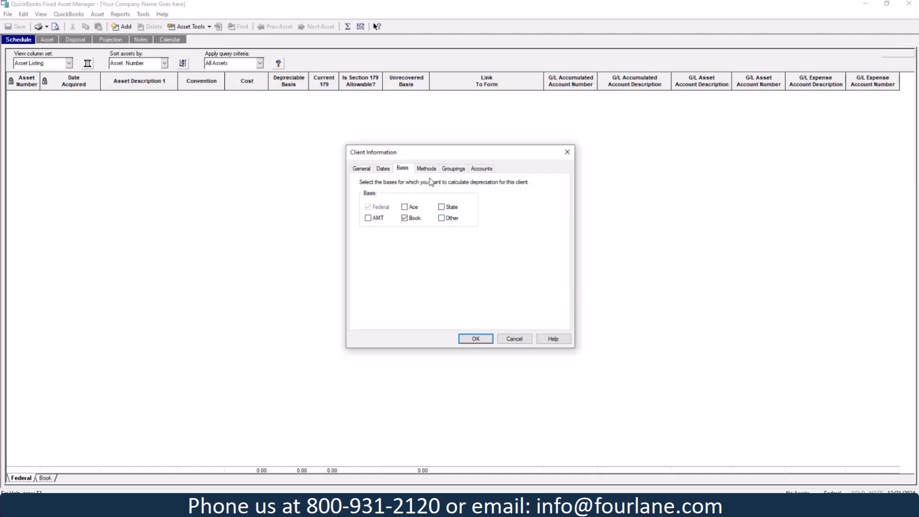
Review default depreciation methods, keeping 200% Declining Balance for the Other basis.
left_click(426, 168)
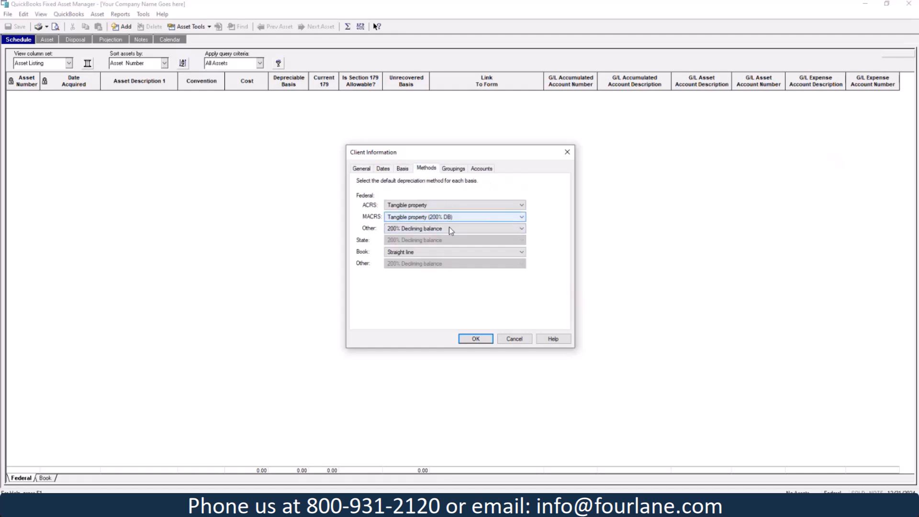
left_click(451, 229)
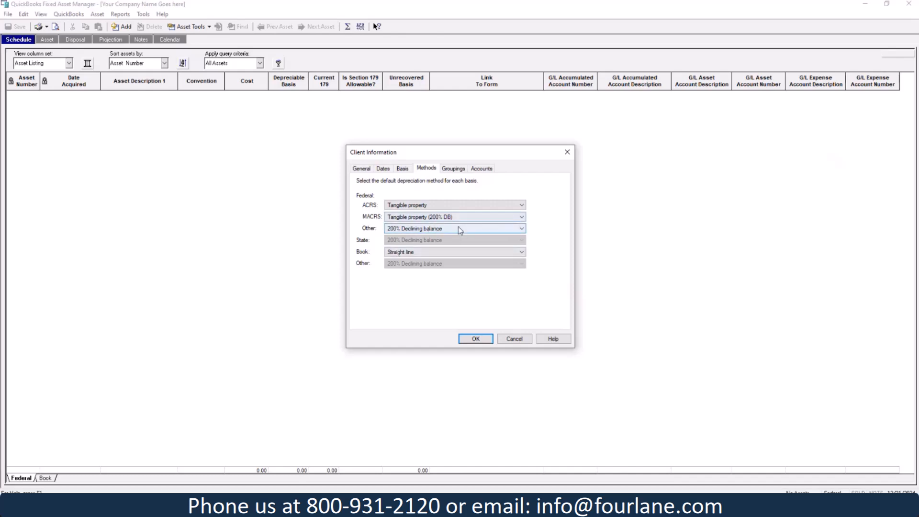
left_click(521, 228)
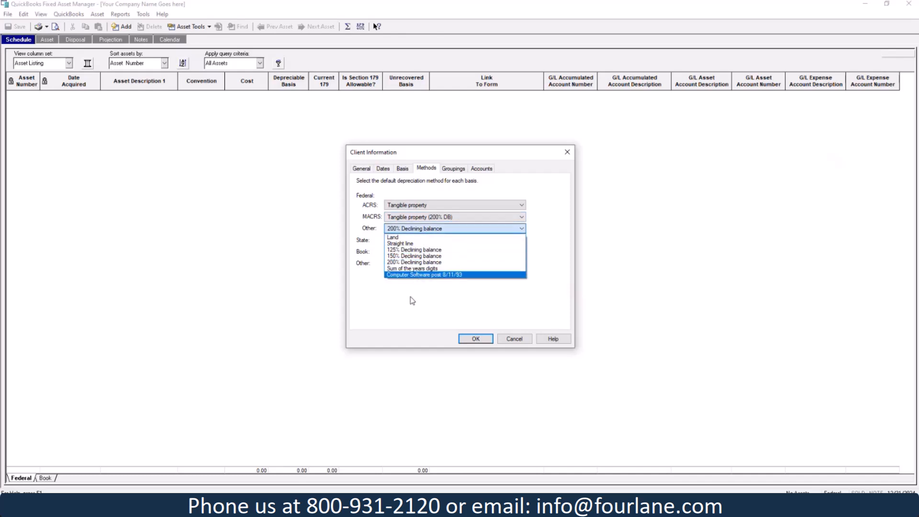
left_click(399, 243)
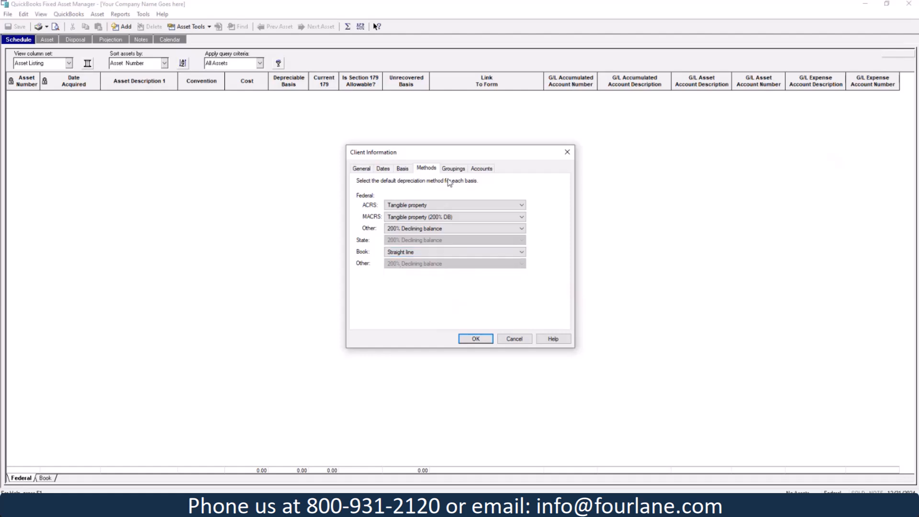
Review the Groupings and Accounts tabs, then accept and close Client Information.
left_click(453, 168)
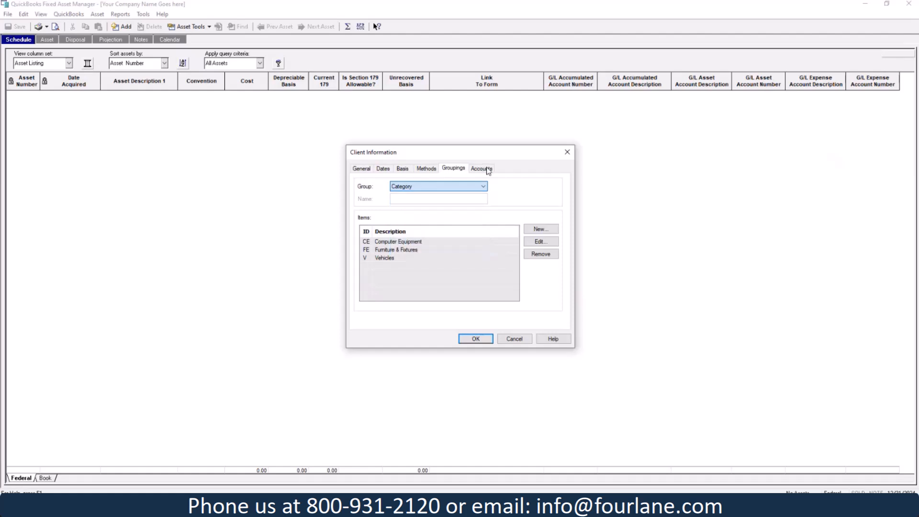
left_click(481, 168)
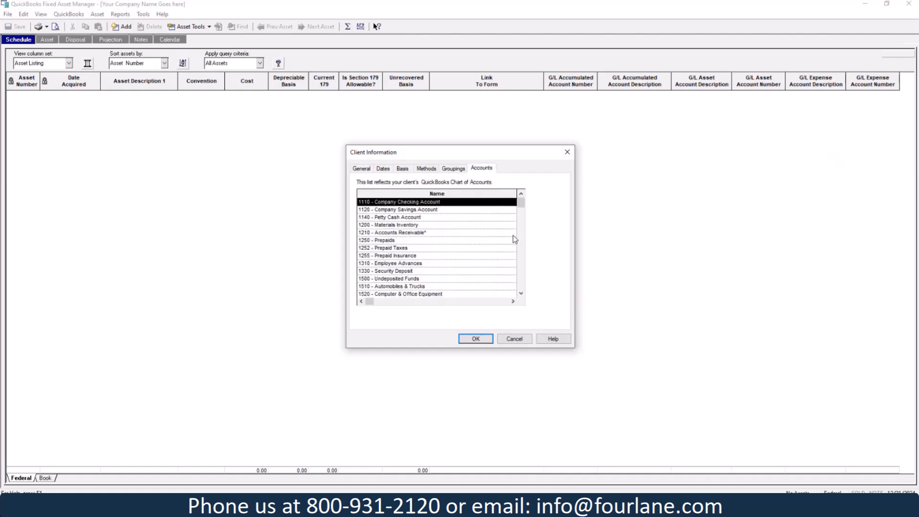
mouse_move(403, 291)
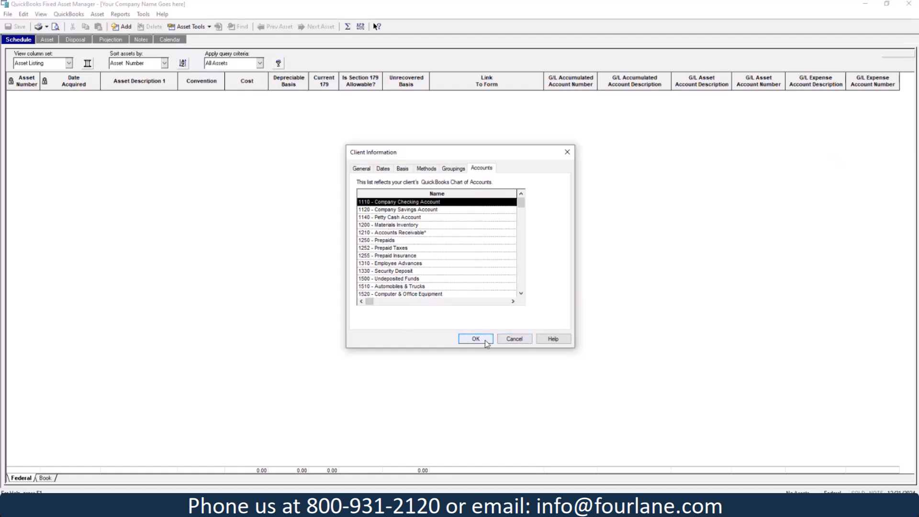
left_click(476, 339)
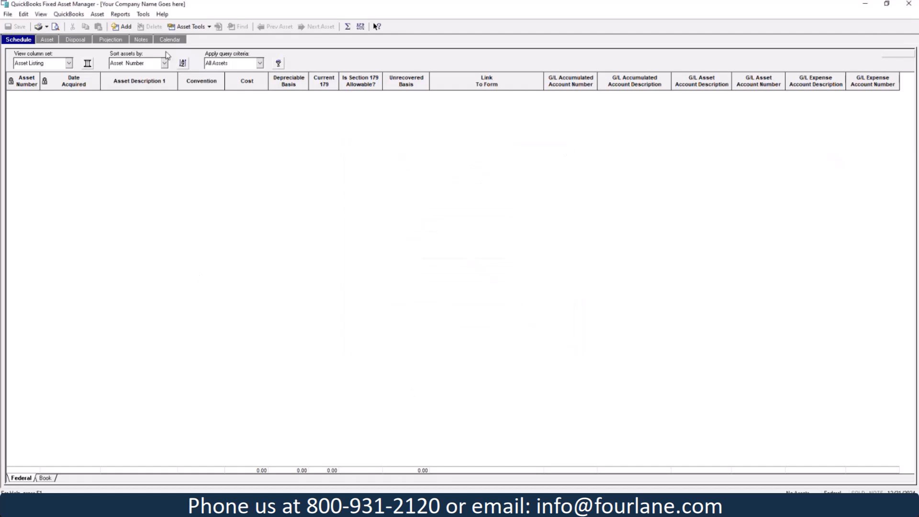
Keep syncing to QuickBooks automatic on close with both new and modified assets, and accept.
left_click(68, 14)
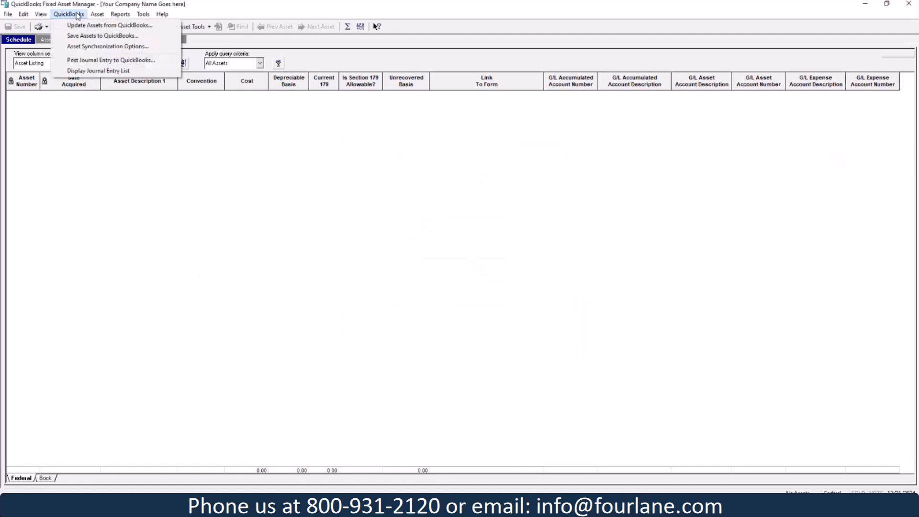
left_click(107, 46)
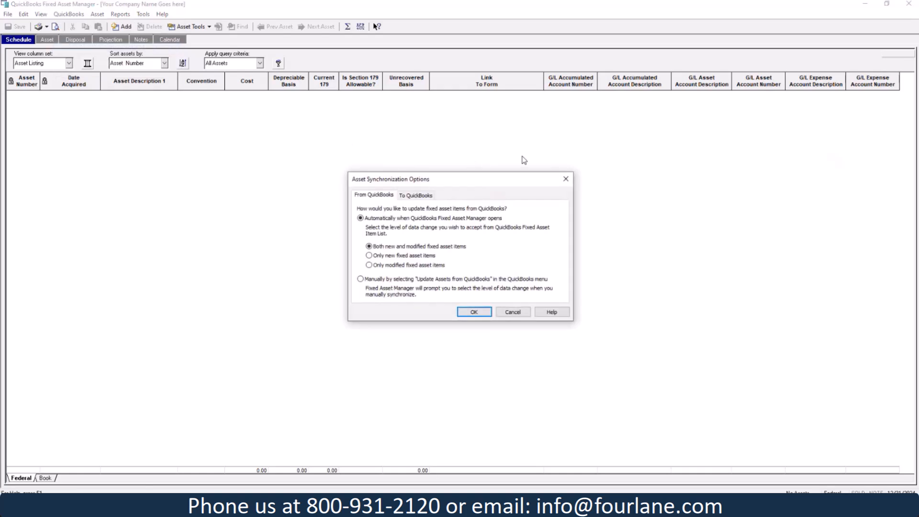
mouse_move(630, 300)
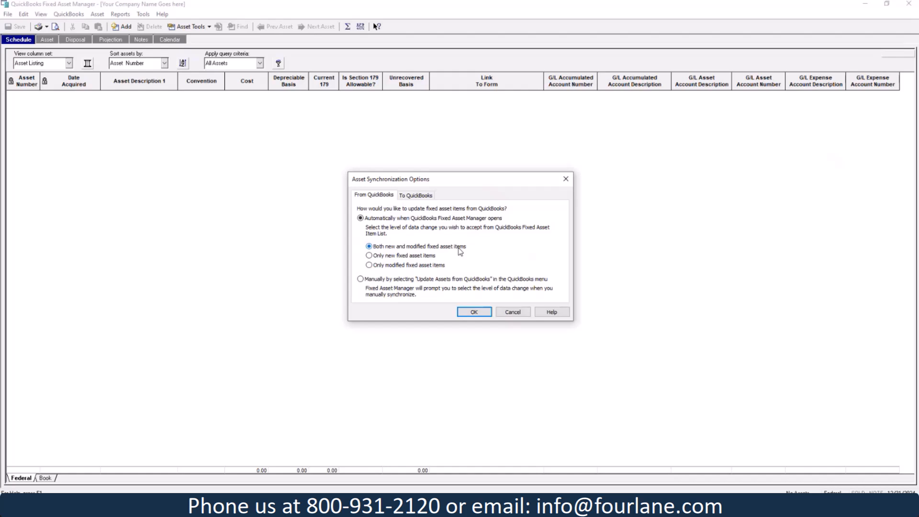
mouse_move(414, 224)
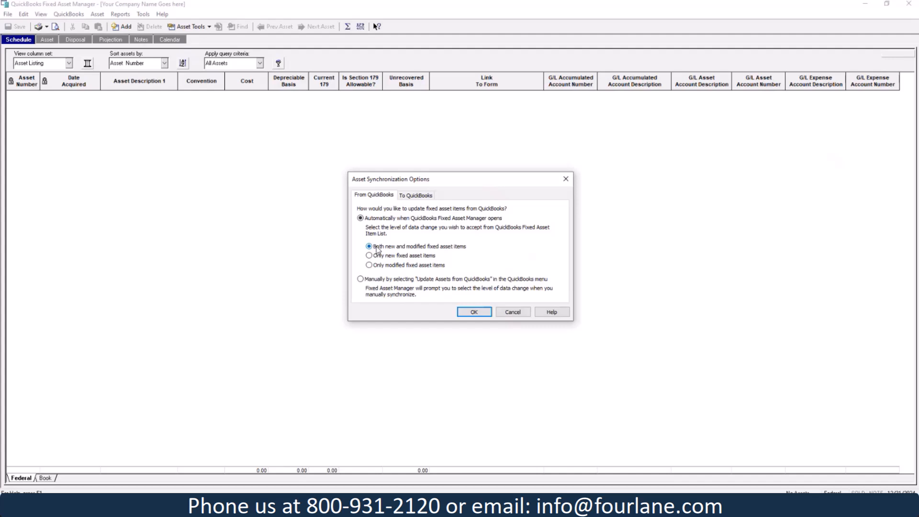
mouse_move(392, 226)
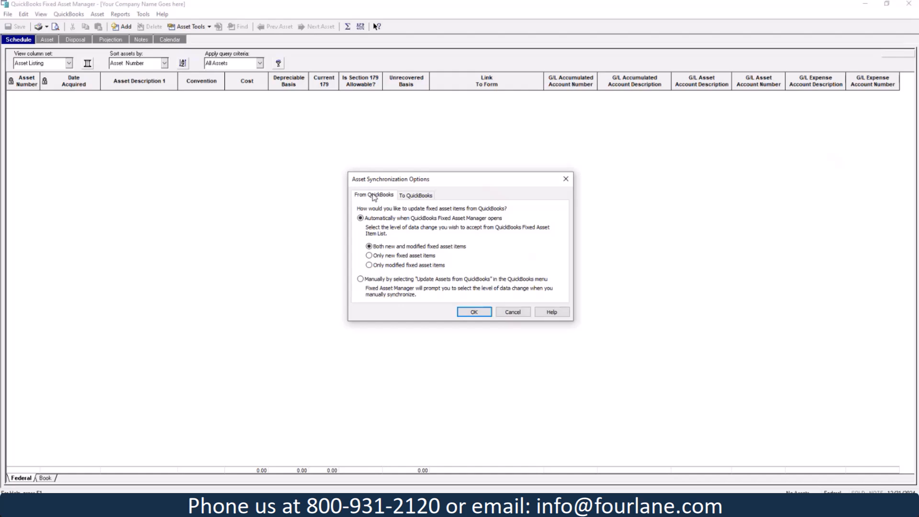
left_click(414, 195)
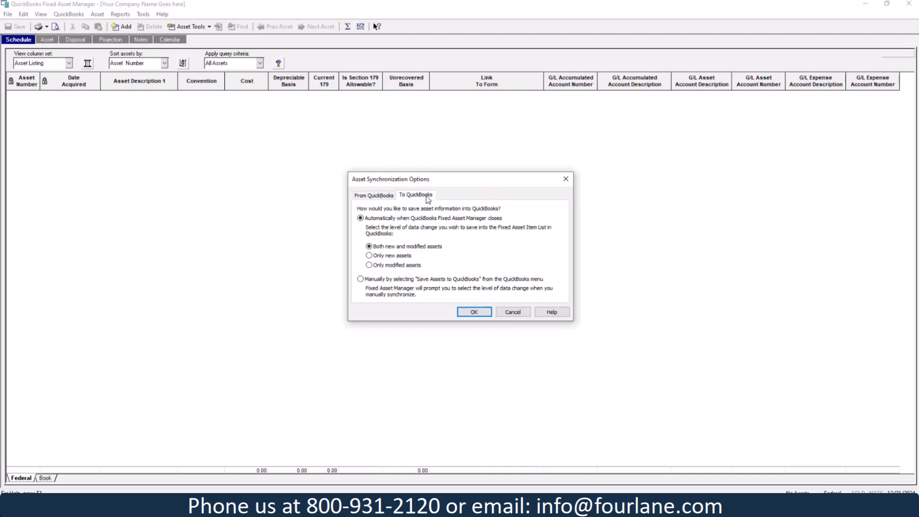
mouse_move(417, 232)
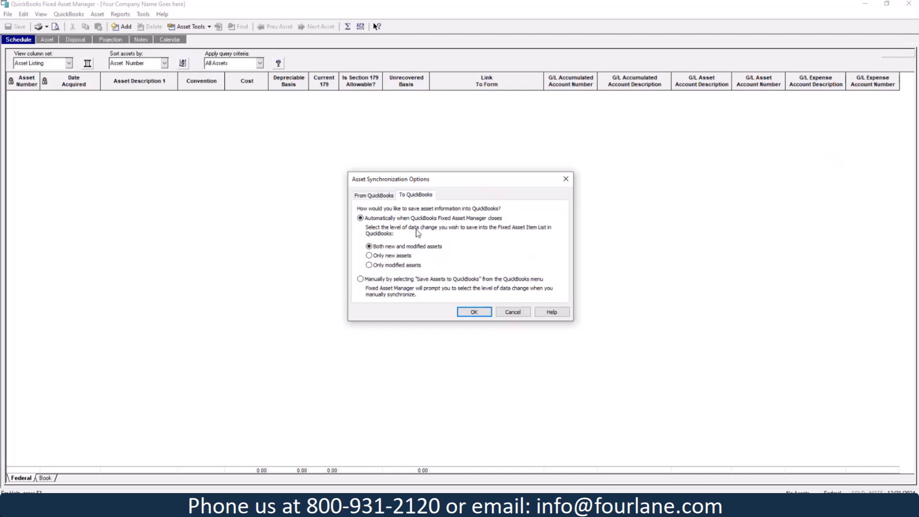
left_click(474, 311)
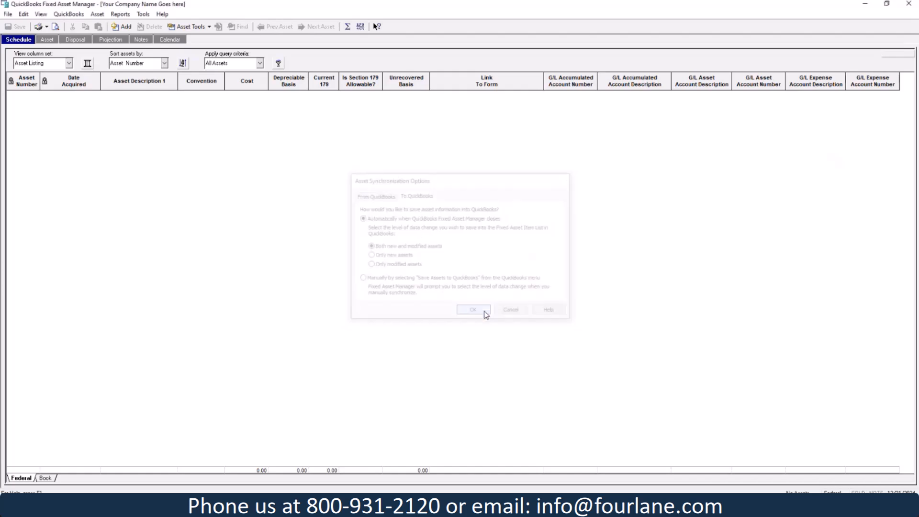
left_click(473, 309)
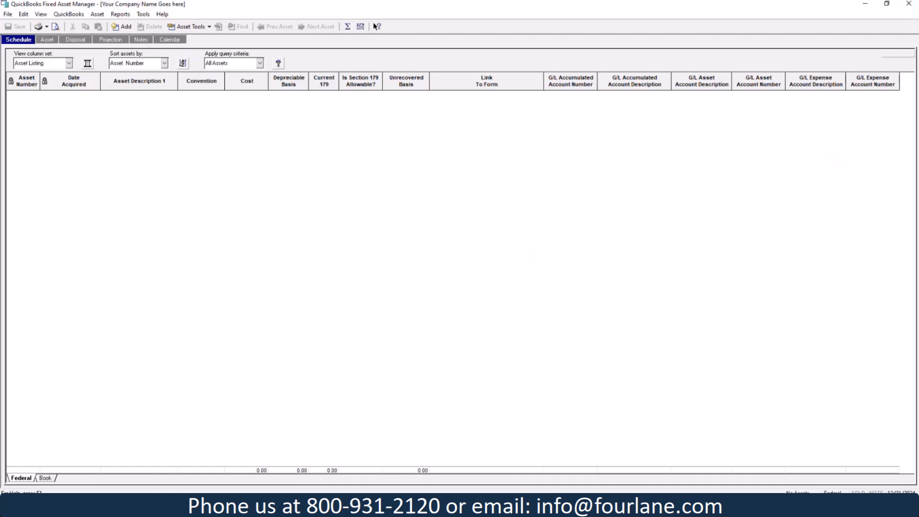
mouse_move(339, 300)
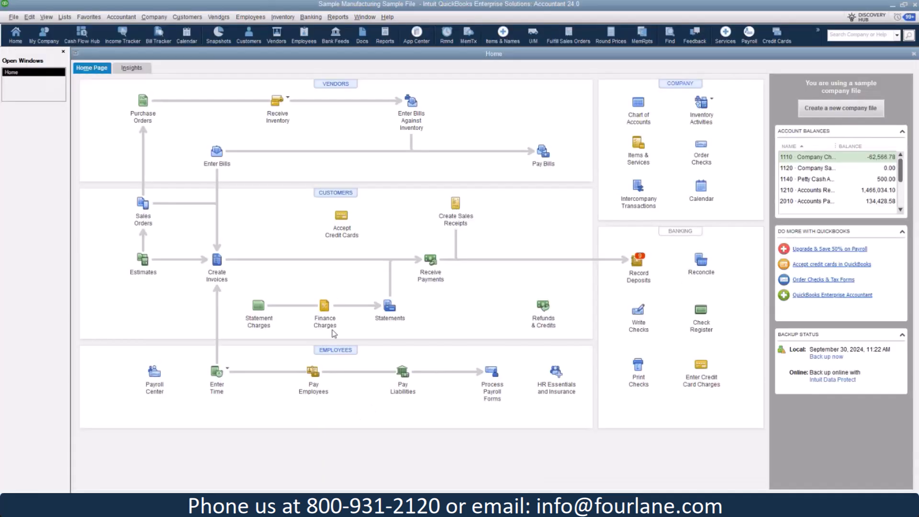
mouse_move(324, 305)
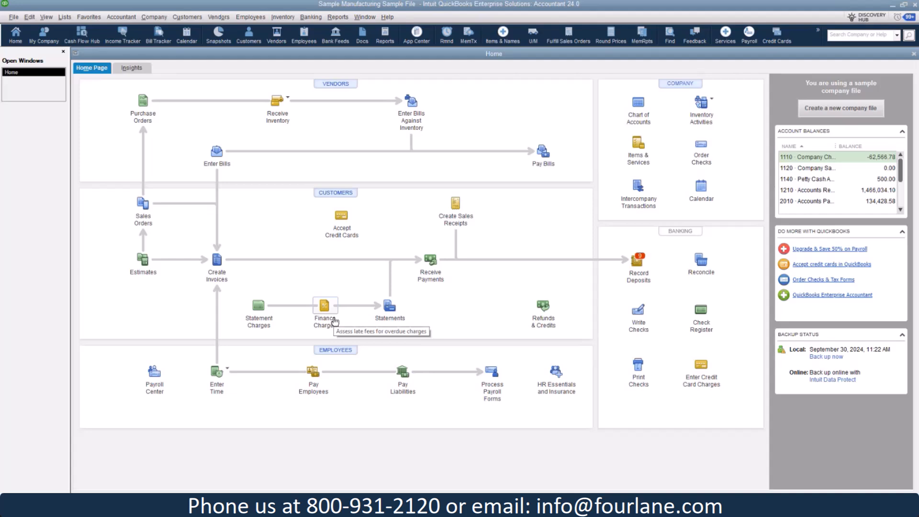
Show the empty Fixed Asset Item List from the Lists menu.
left_click(64, 16)
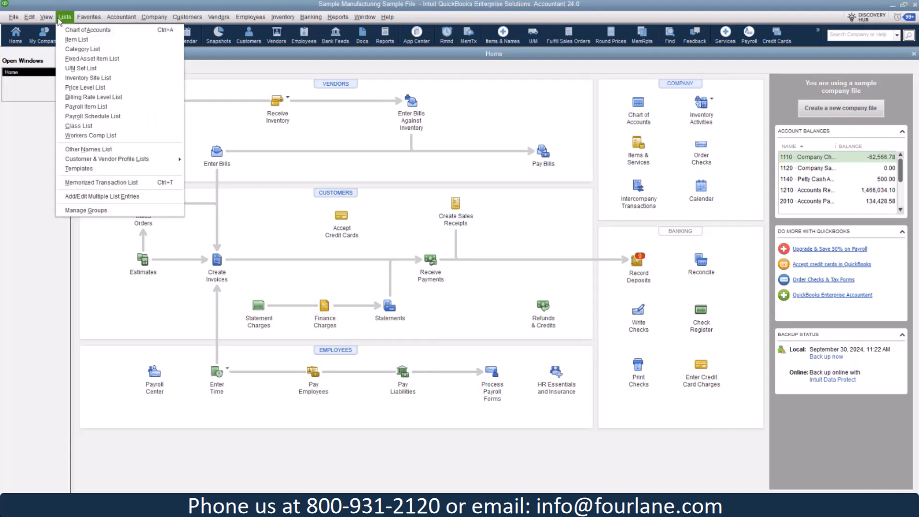
left_click(92, 58)
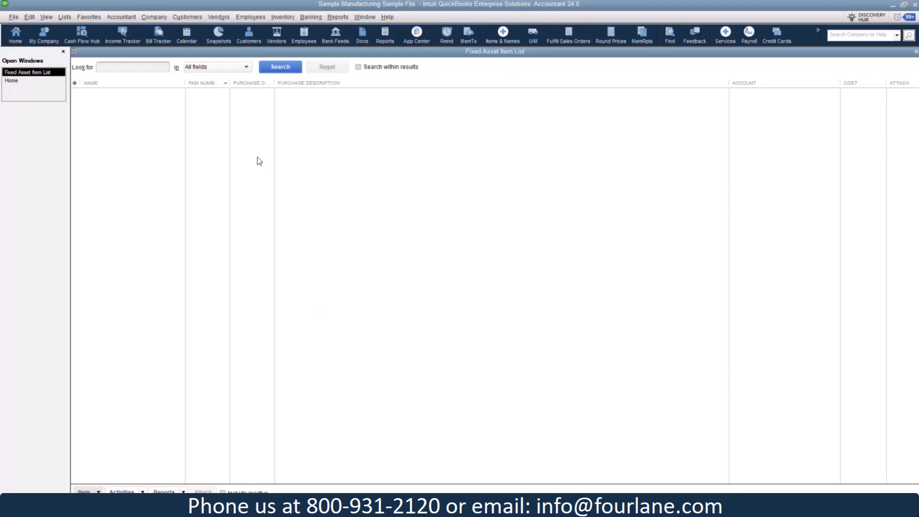
mouse_move(276, 192)
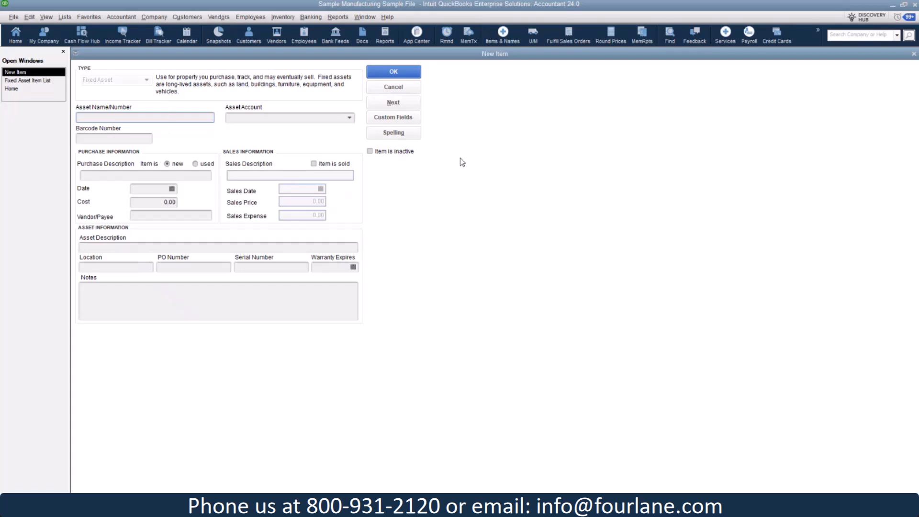
Name the item 2024 Ram Truck and file it under 1510 Automobiles & Trucks.
type("2")
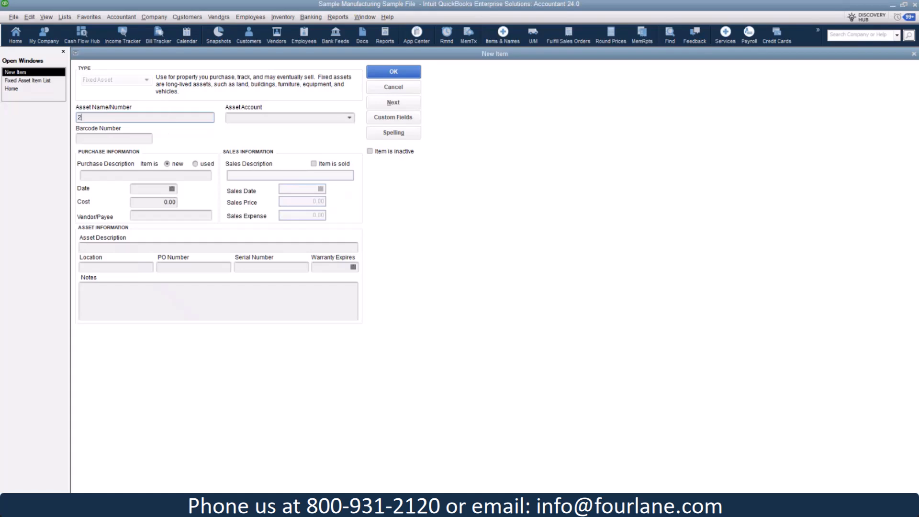
type("024 R")
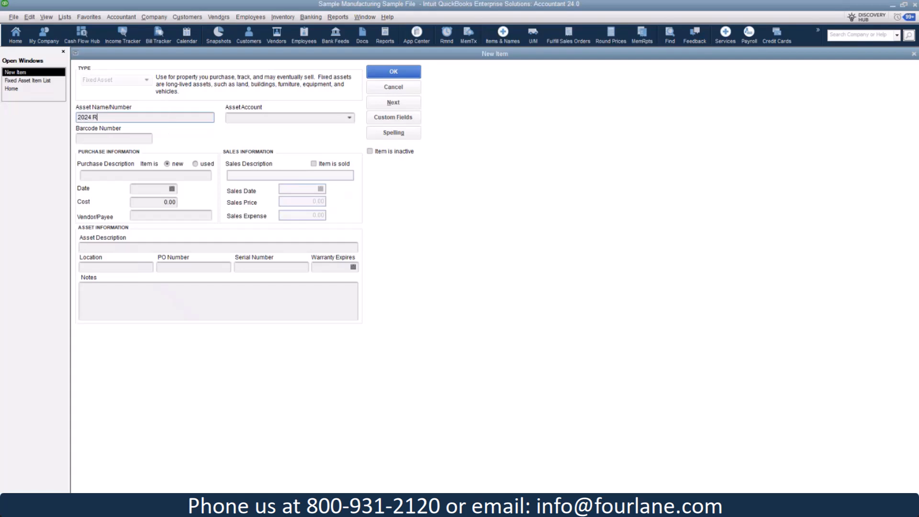
type("am Truck")
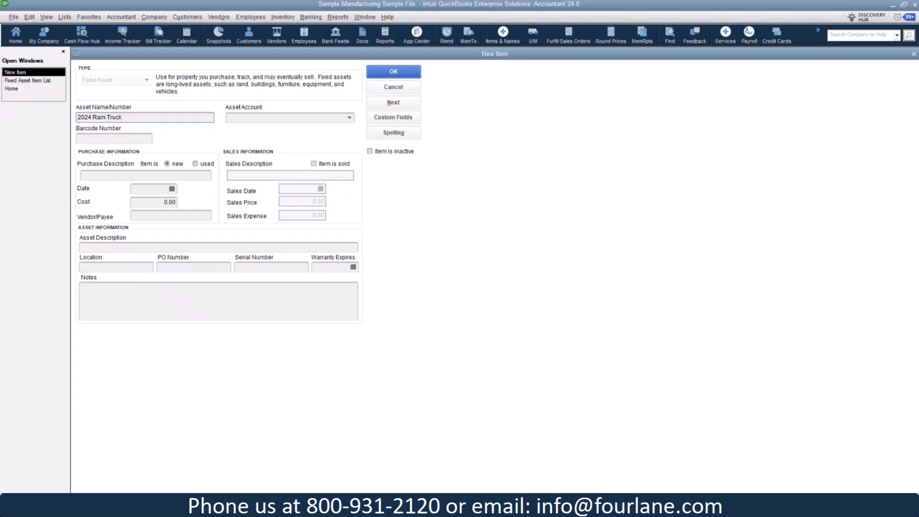
mouse_move(247, 127)
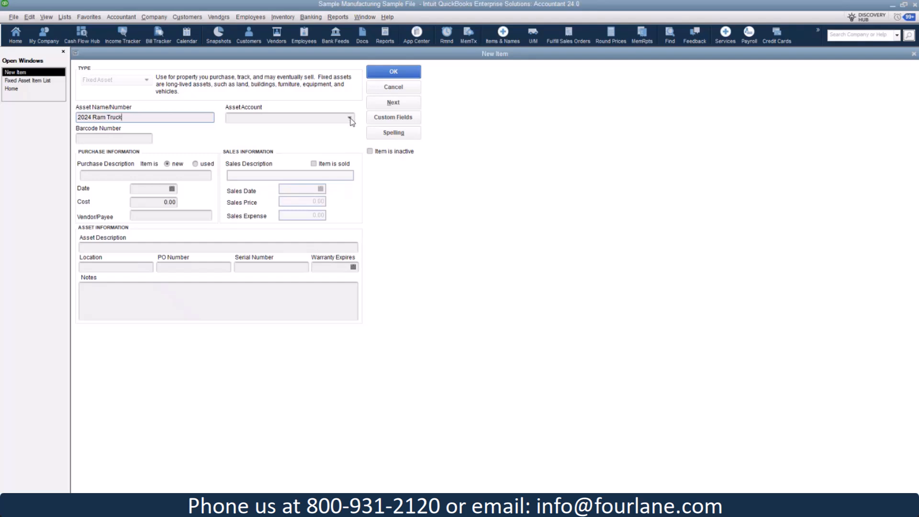
left_click(351, 118)
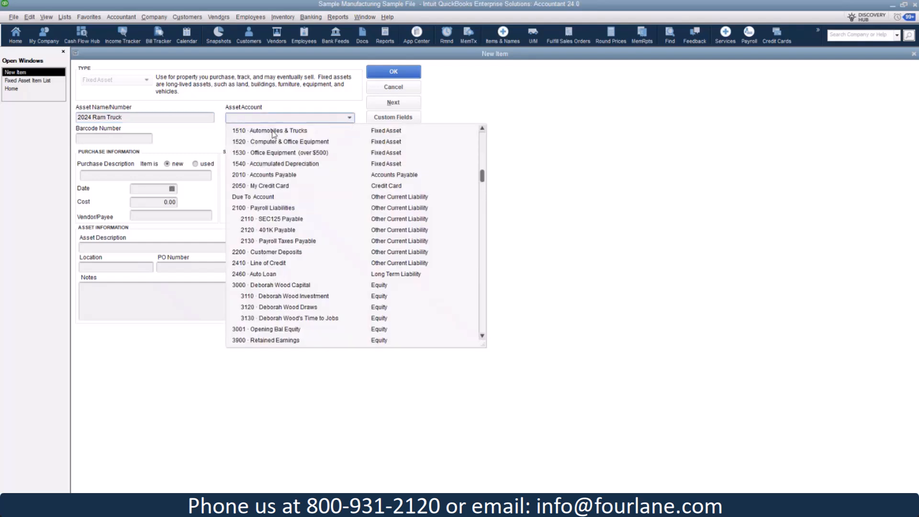
left_click(271, 130)
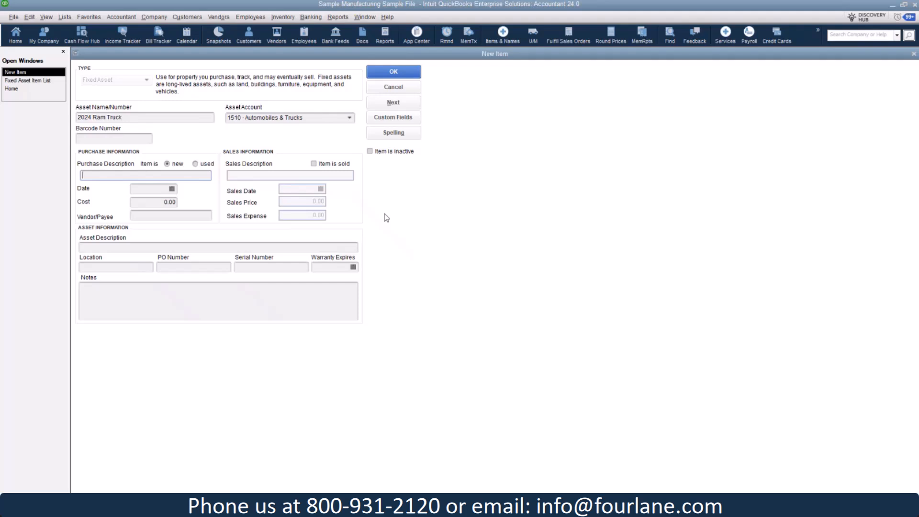
Enter description New Ram Truck - 2024, date 02/01/2024, cost 85,000.00 and save the item.
type("New Ram Truck")
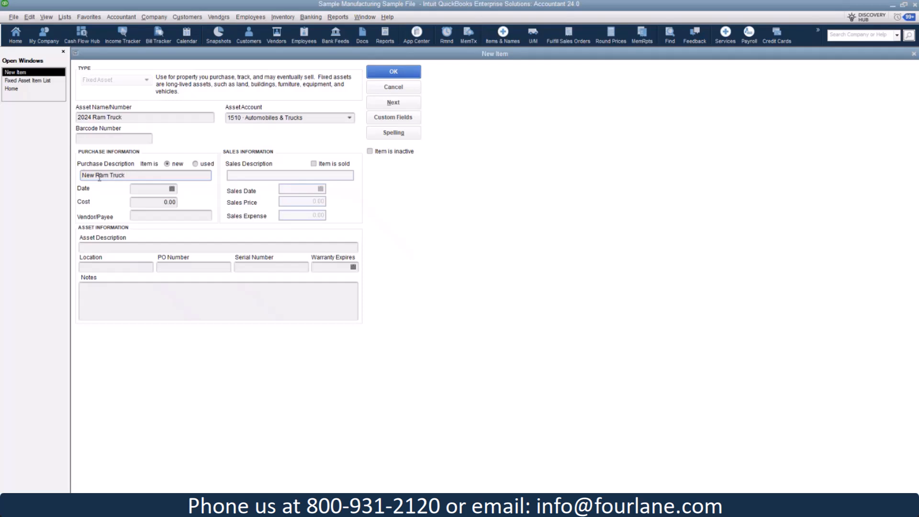
type("-")
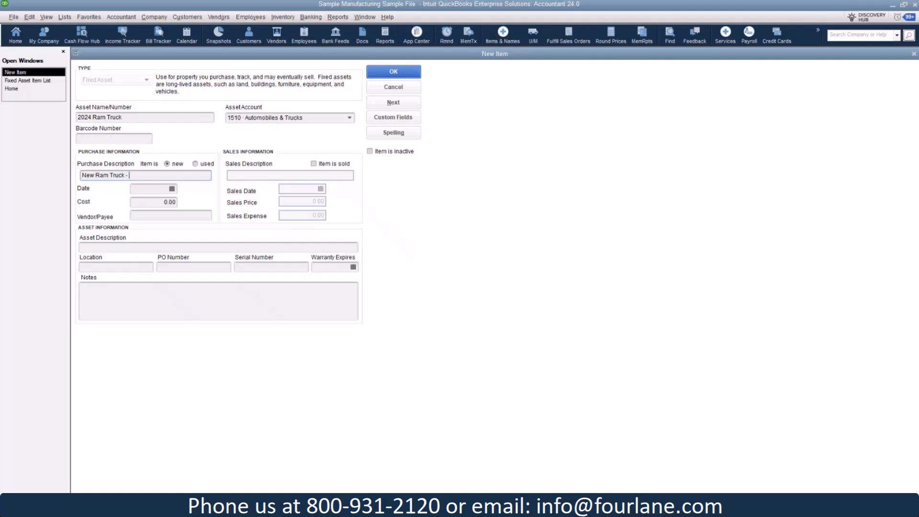
type("2024")
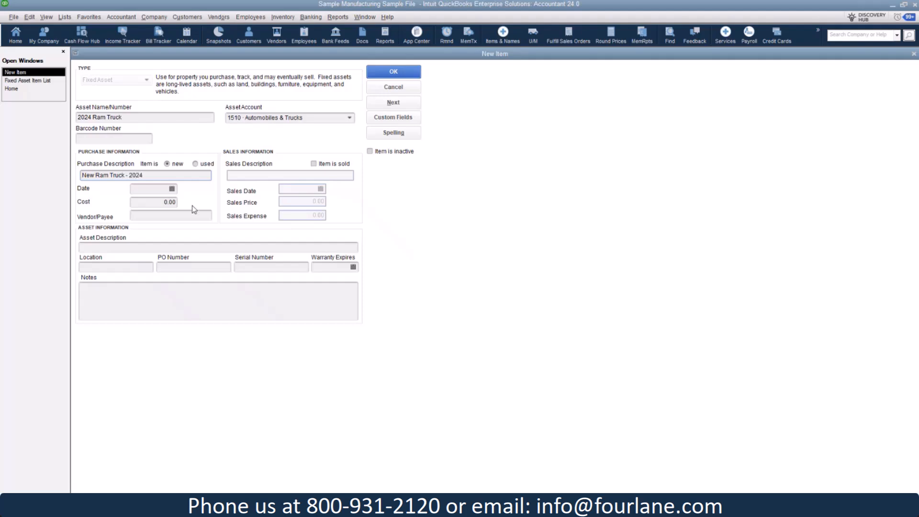
left_click(172, 188)
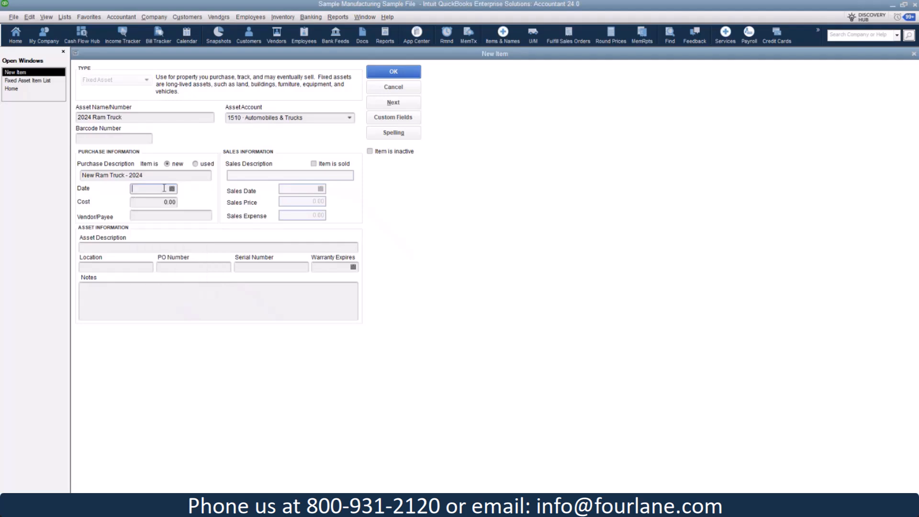
type("0")
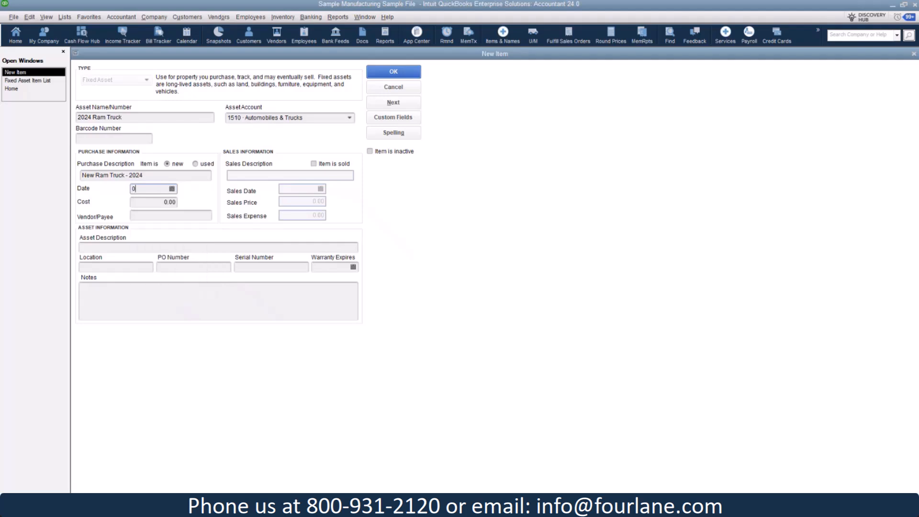
type("02/01/2024")
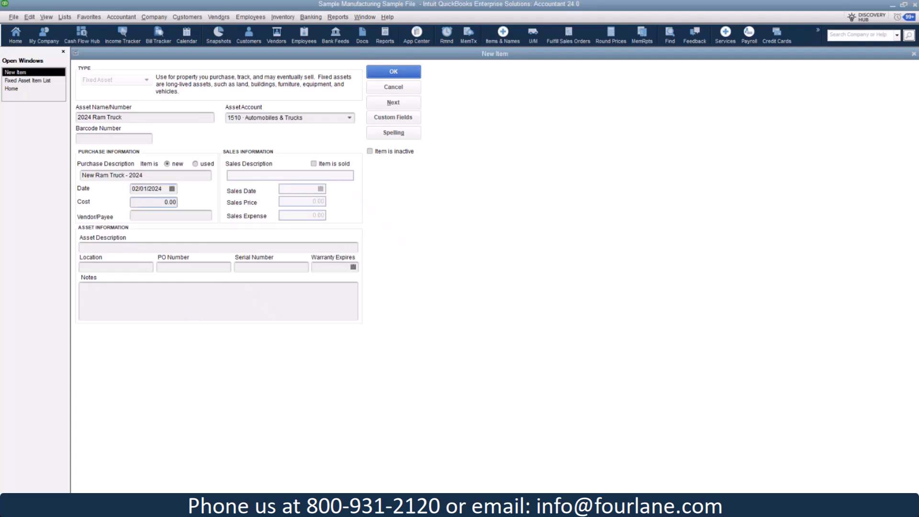
type("850")
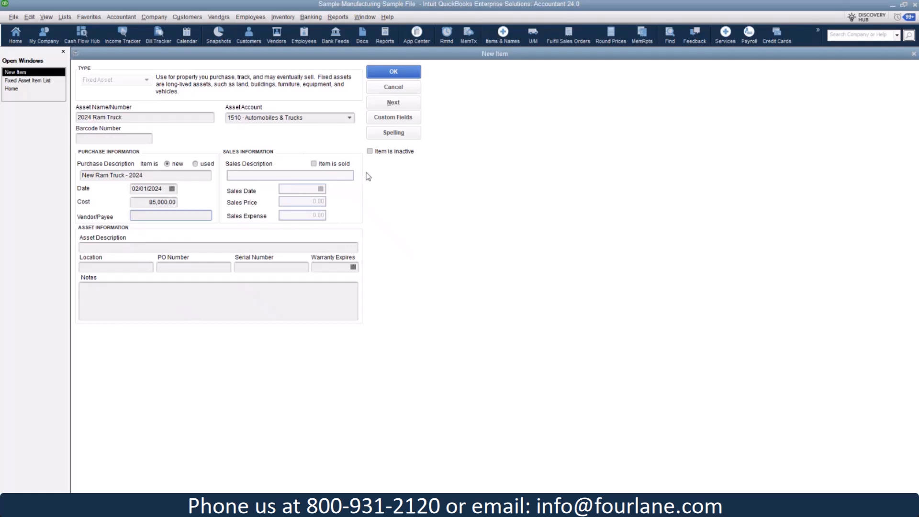
left_click(170, 216)
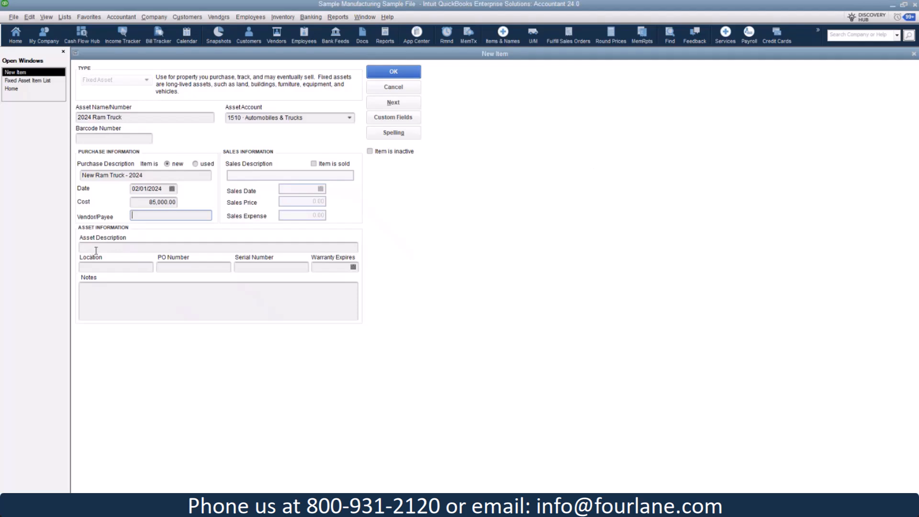
mouse_move(100, 271)
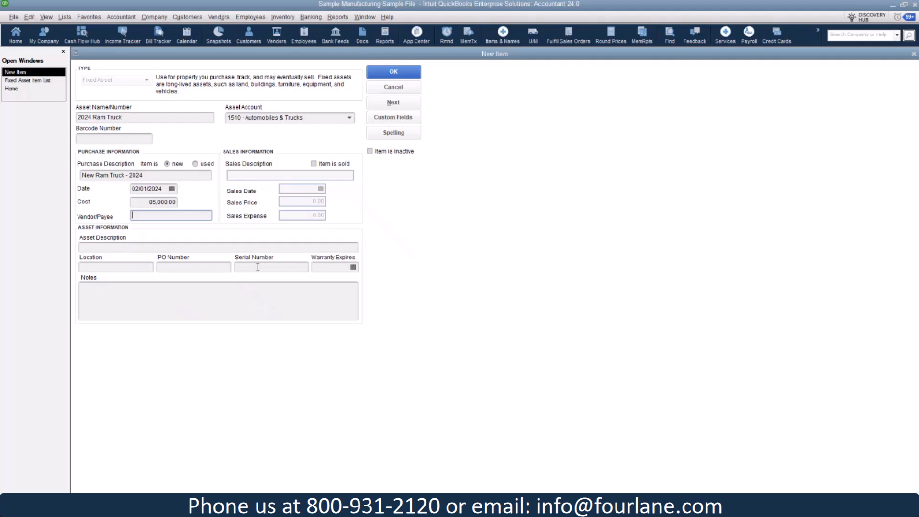
left_click(392, 71)
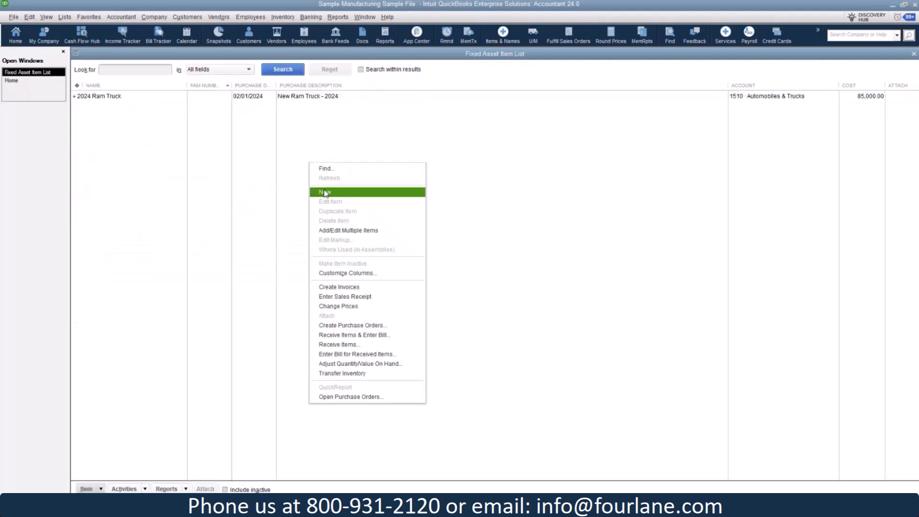
Start a new item named Dell Laptop under Computer & Office Equipment.
left_click(324, 191)
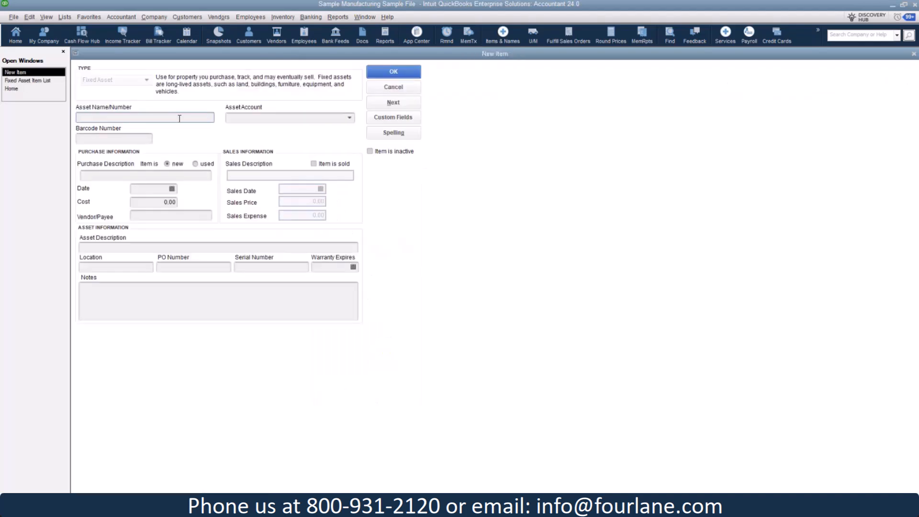
type("L")
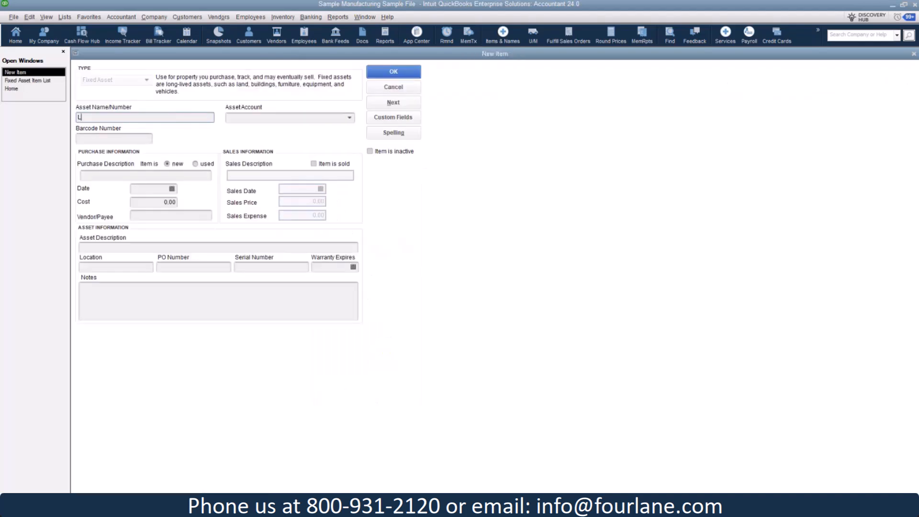
type("Dell Lap")
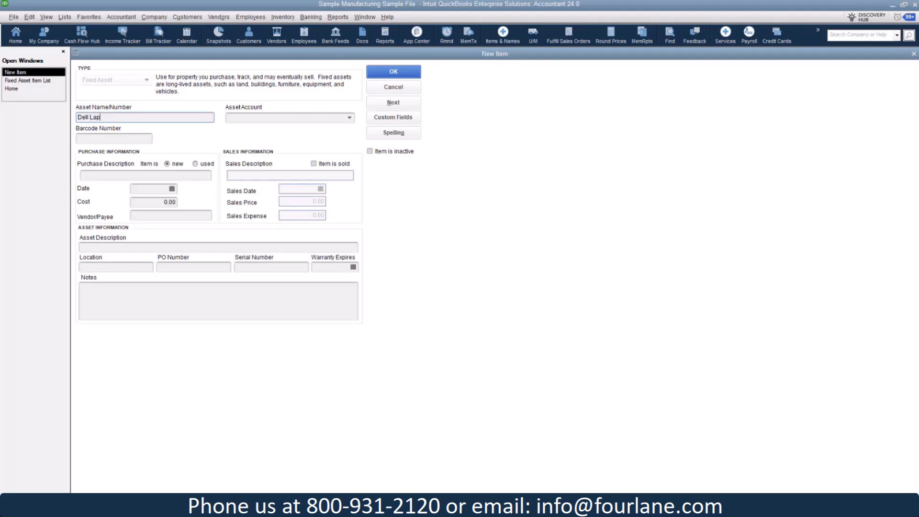
type("top")
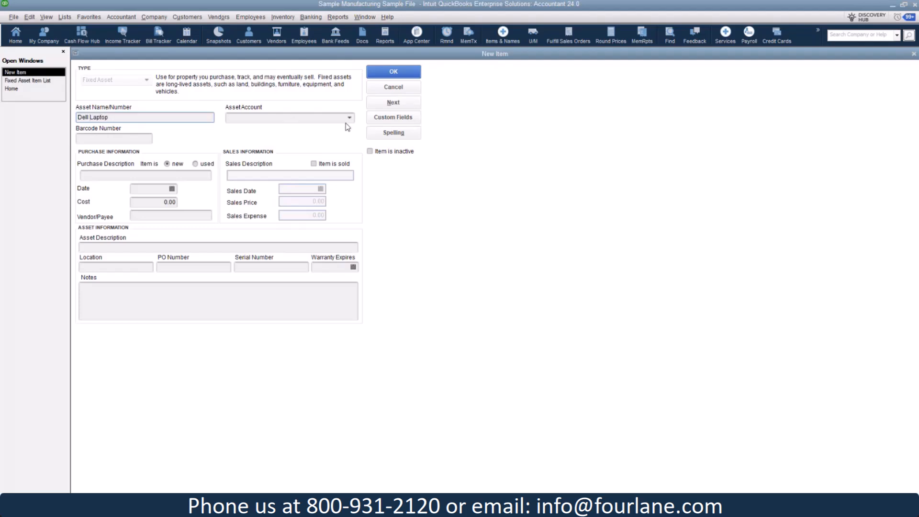
left_click(289, 117)
type("1520 · Computer & Office Equipment")
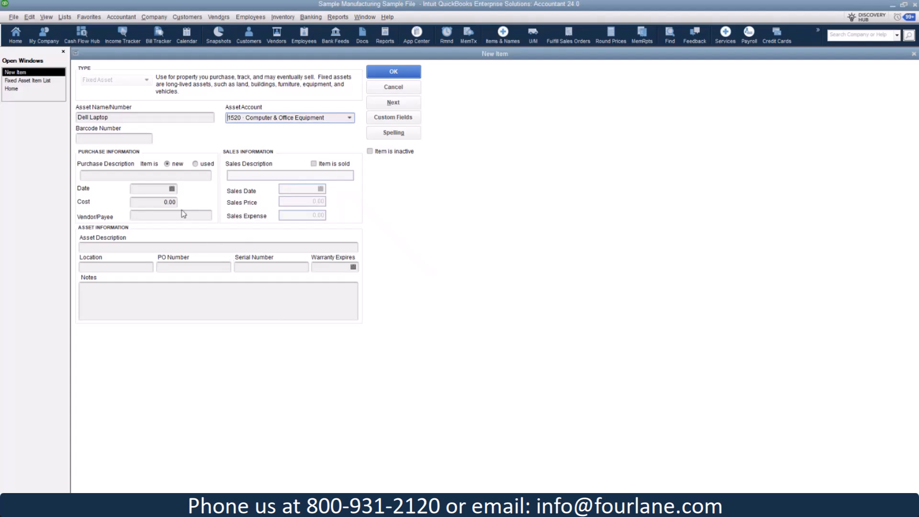
Enter the laptop's description, date 06/15/2024 and cost 2,500.00, then save it.
type("Laura's Dell")
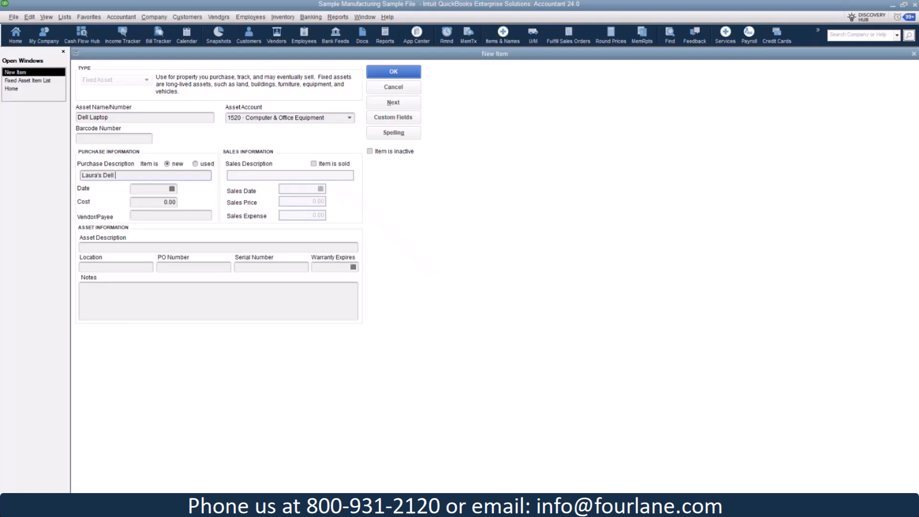
type("Lapto")
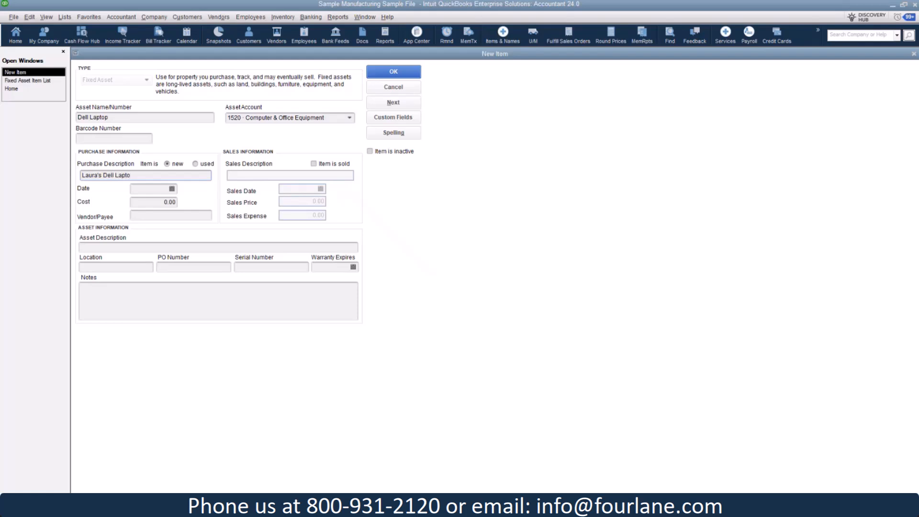
type("060")
type("2,500")
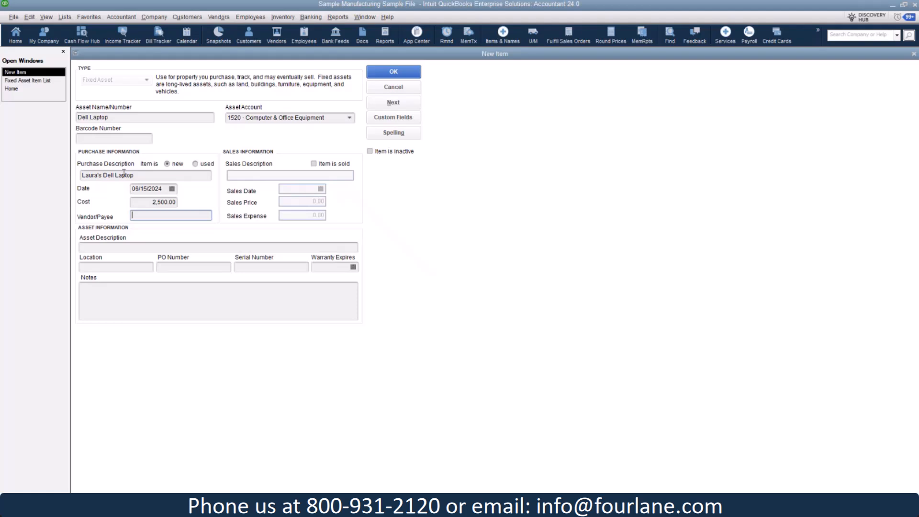
left_click(392, 72)
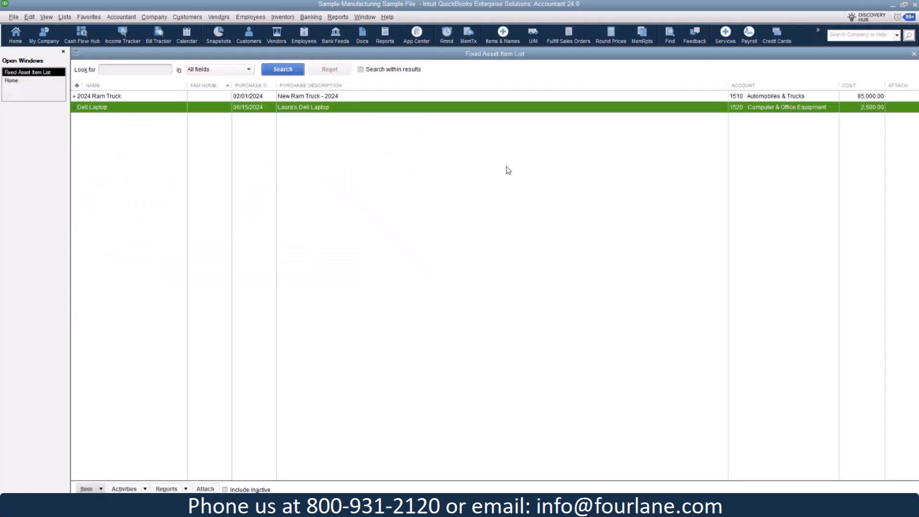
mouse_move(510, 171)
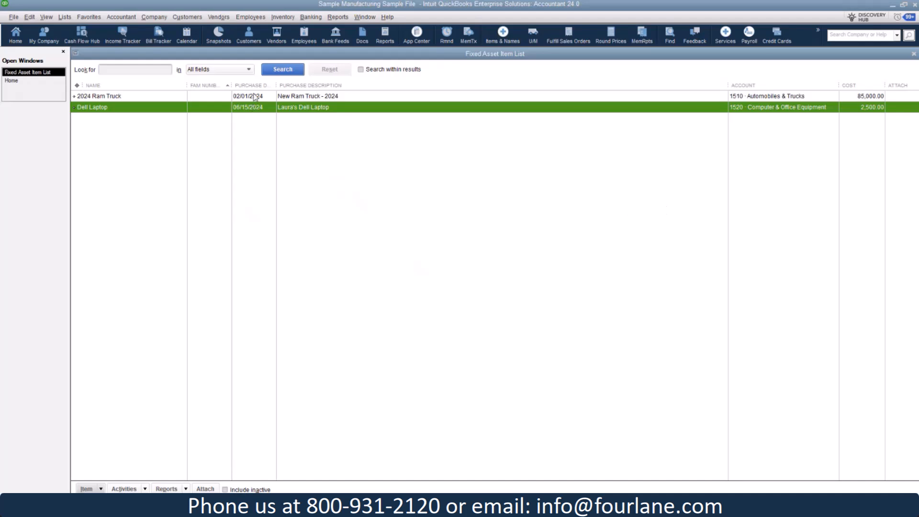
left_click(98, 96)
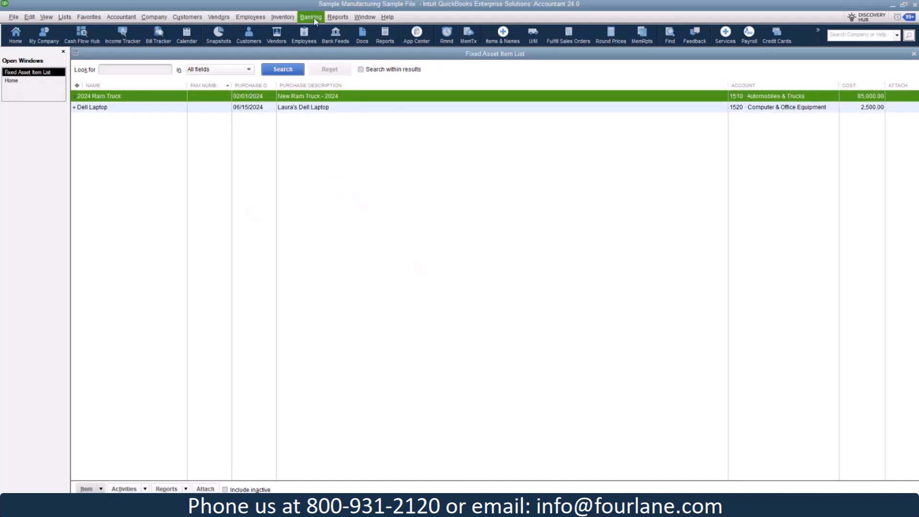
Start a check dated 02/01/2024 payable to new vendor Ram Truck Sales.
left_click(310, 17)
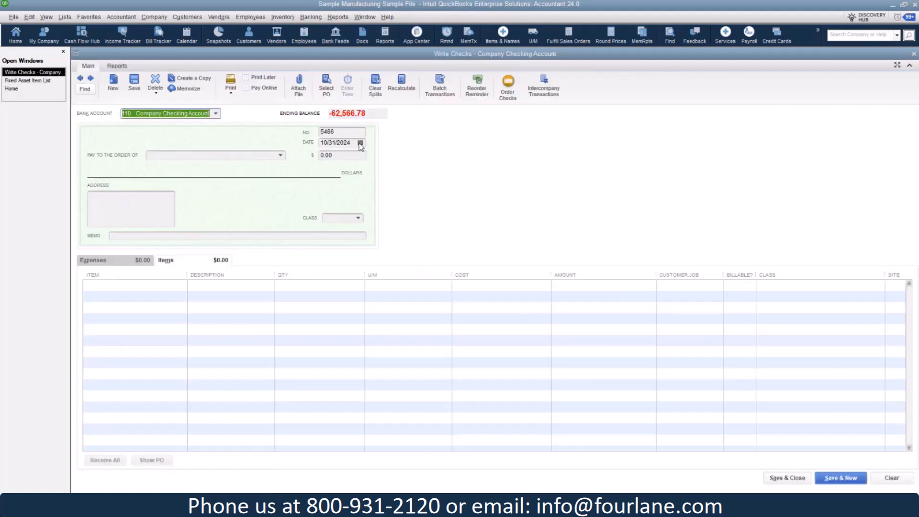
type("0201")
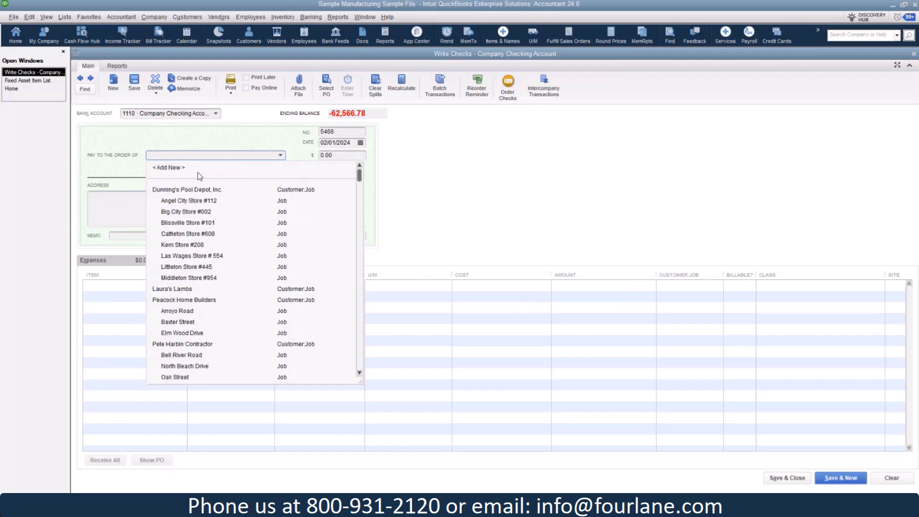
left_click(168, 166)
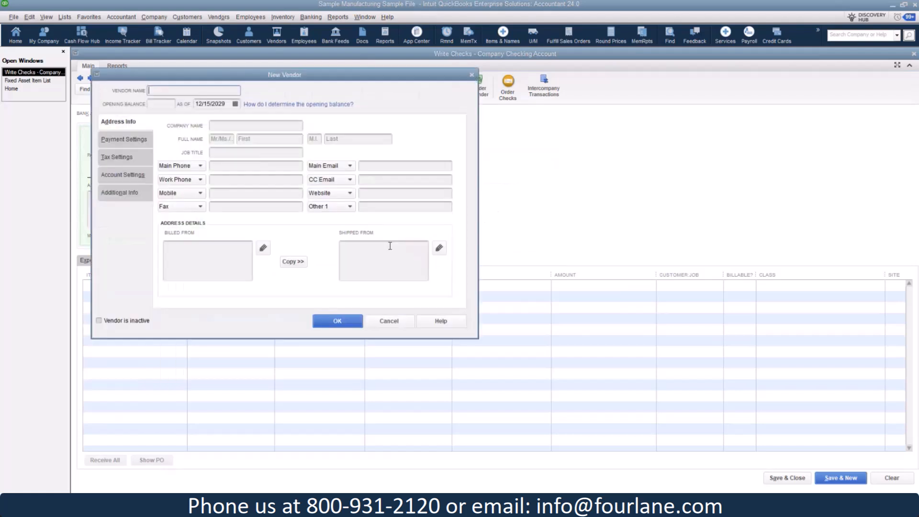
type("Ram")
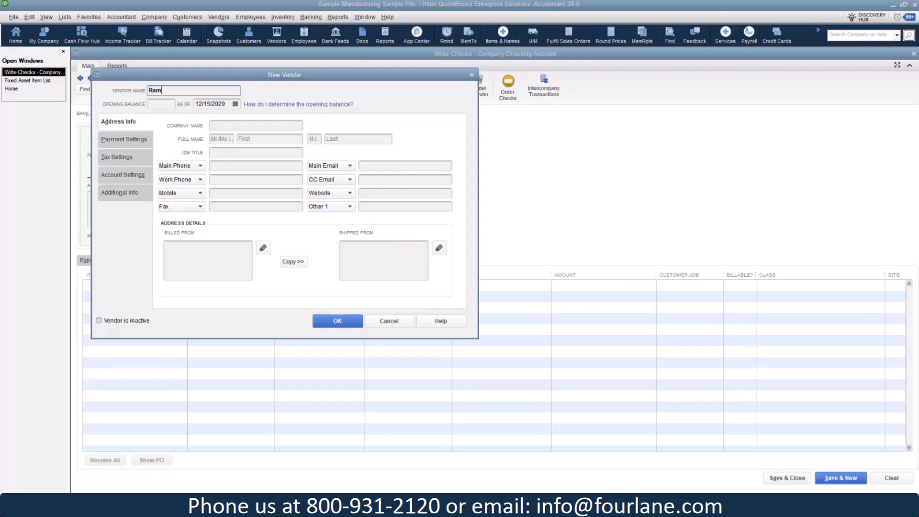
type("Tri")
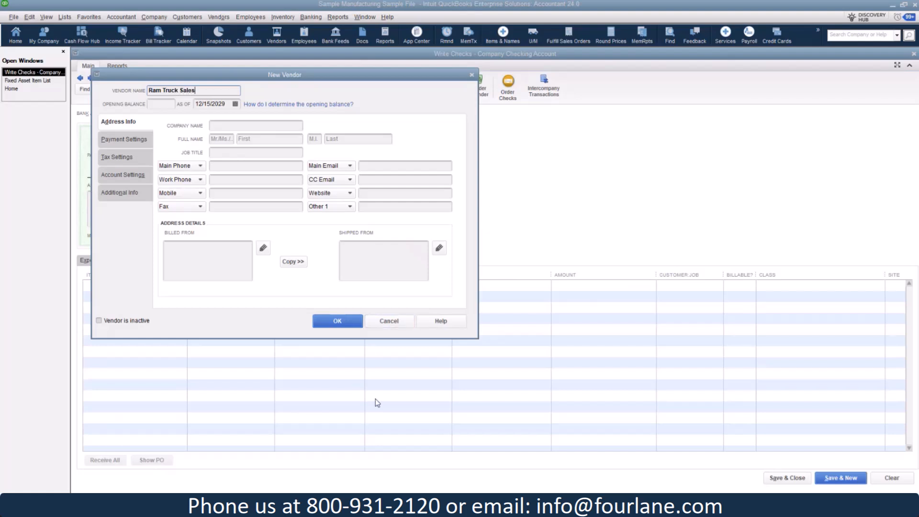
left_click(337, 321)
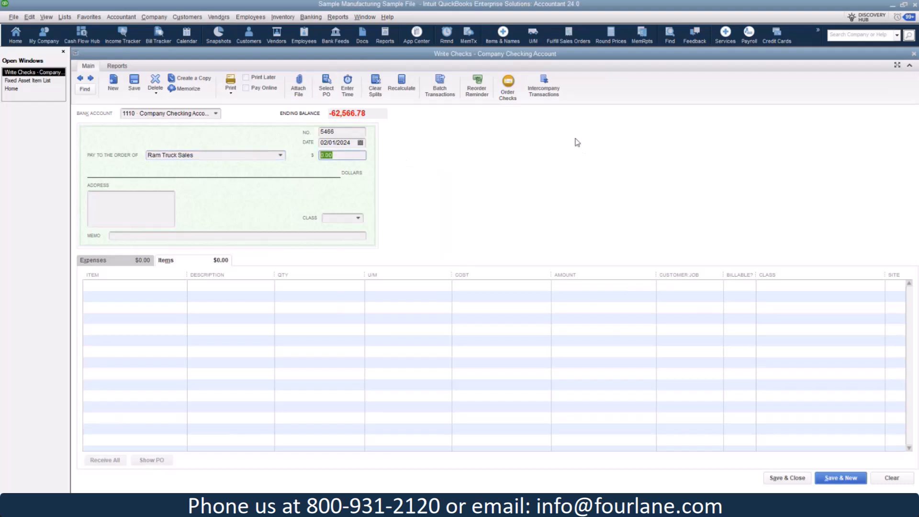
Set amount 15,000.00, memo Down Deposit for Truck, and item 2024 Ram Truck at 85,000.00.
type("1")
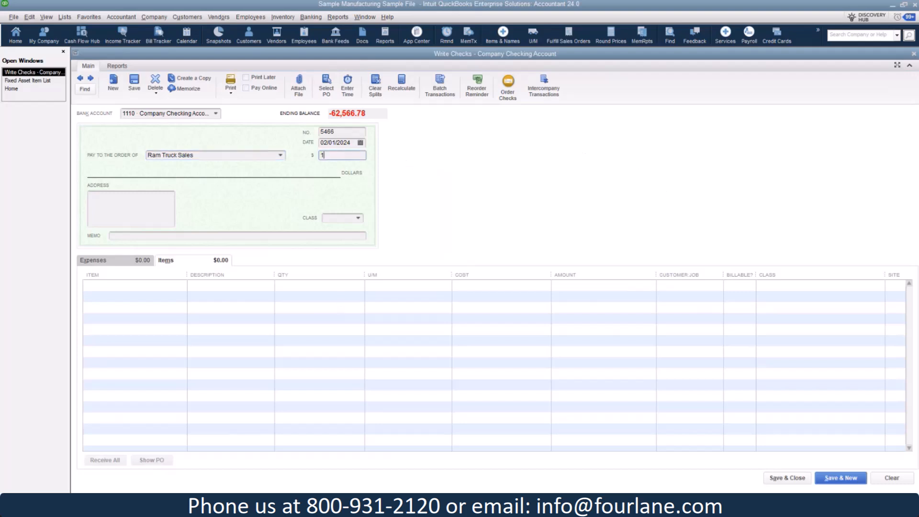
type("15000.00")
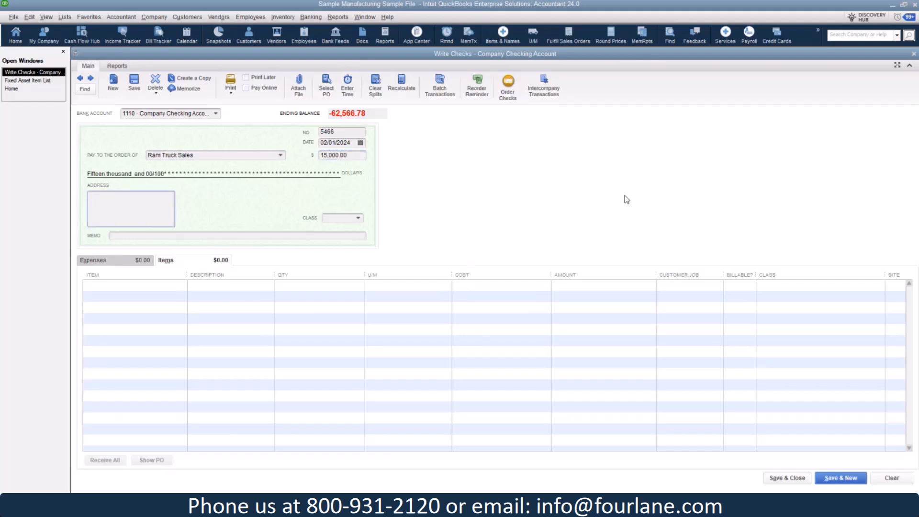
left_click(237, 236)
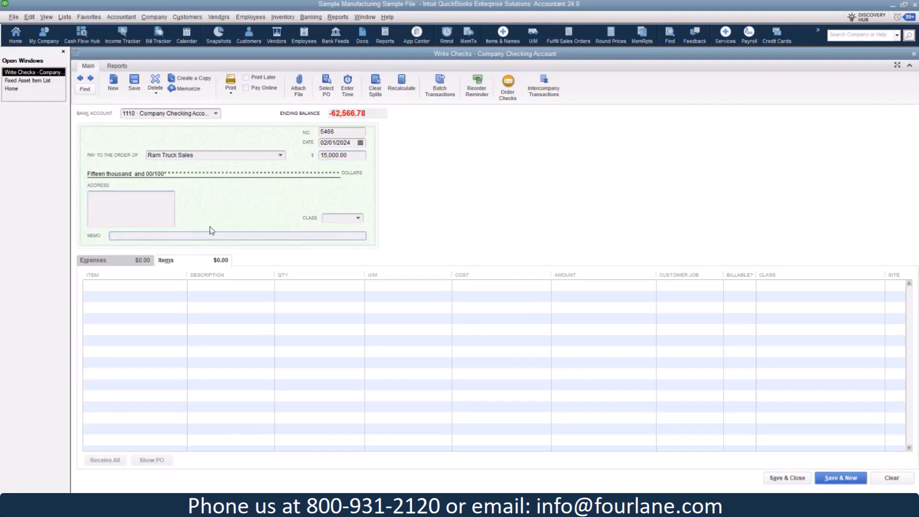
type("Down Deposit for Truck")
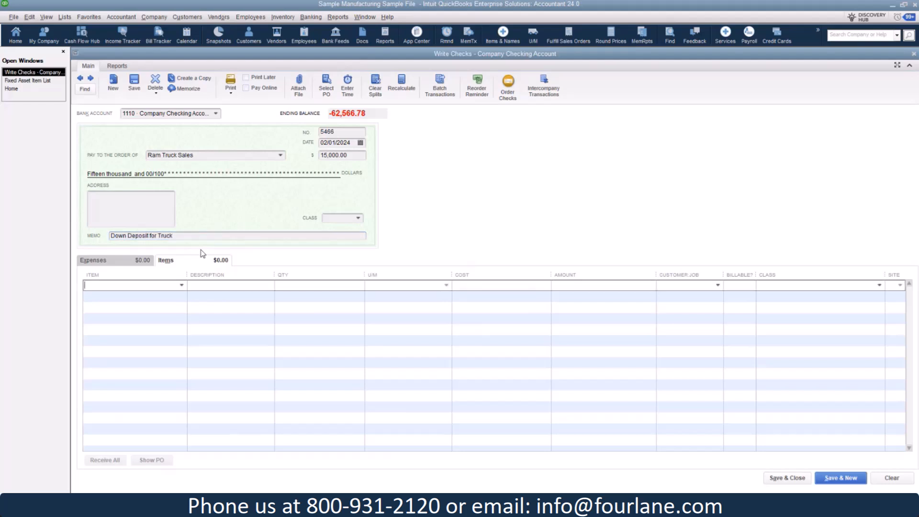
type("2024 Ram Truck")
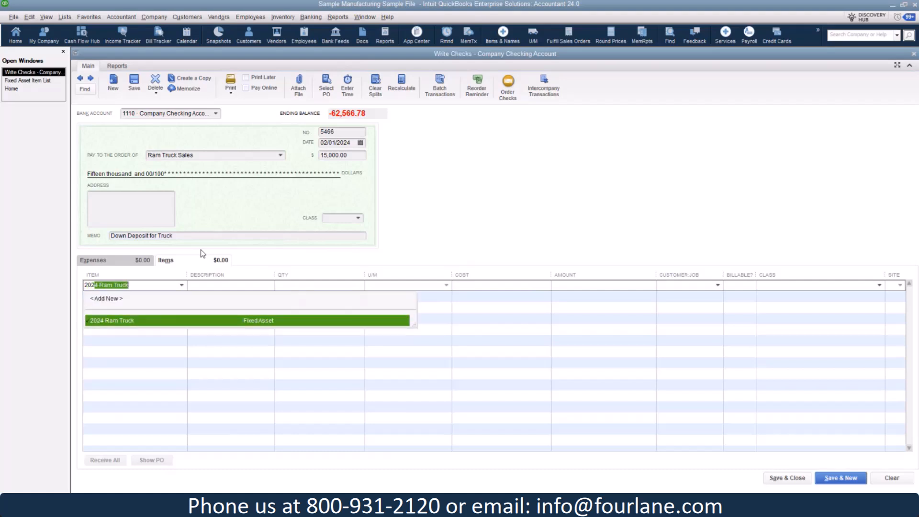
mouse_move(262, 327)
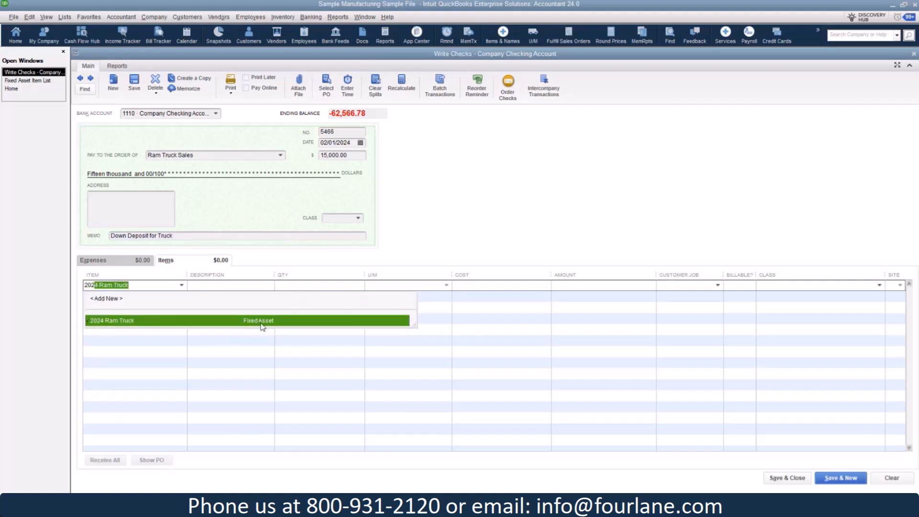
left_click(111, 320)
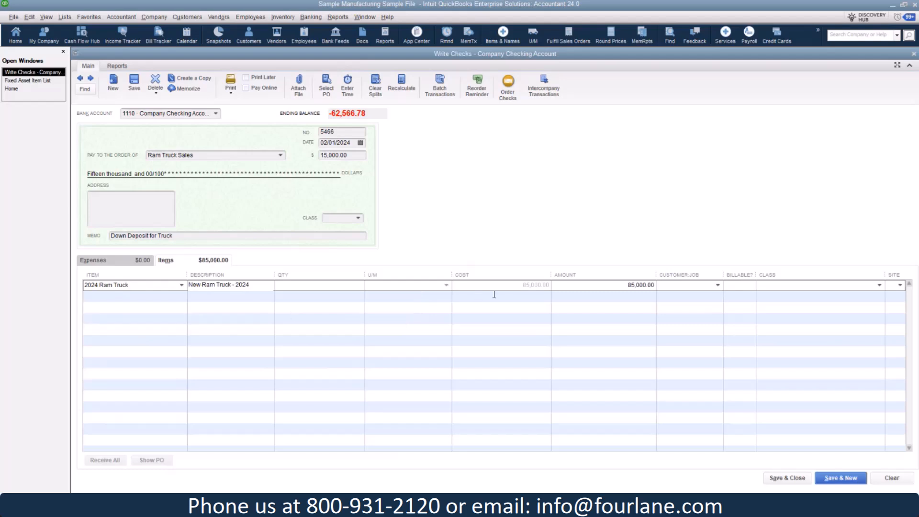
mouse_move(638, 297)
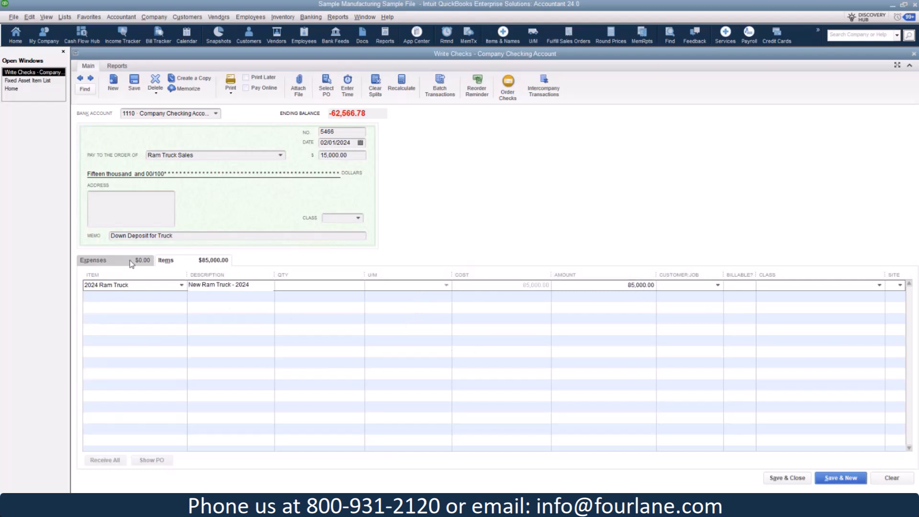
Start adding a new Loan-type account for the check's -70,000.00 expense line.
left_click(93, 260)
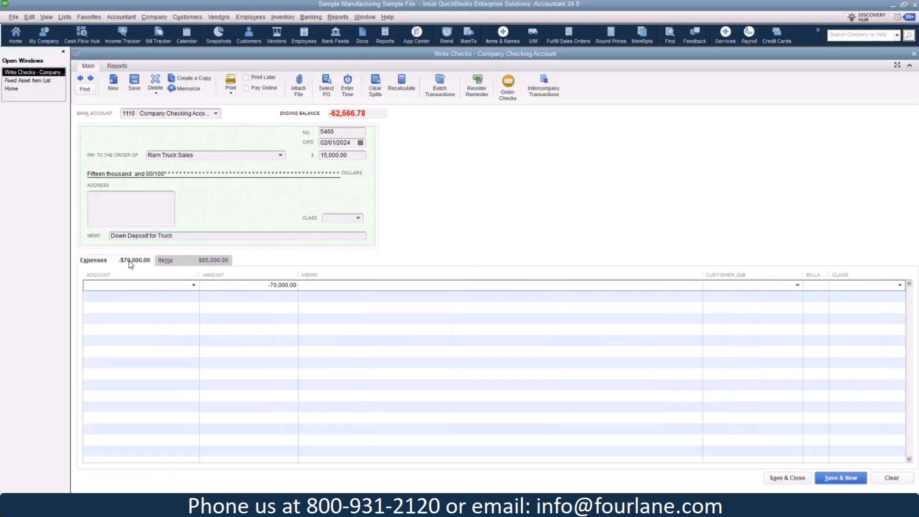
left_click(194, 286)
type("2460 · Auto")
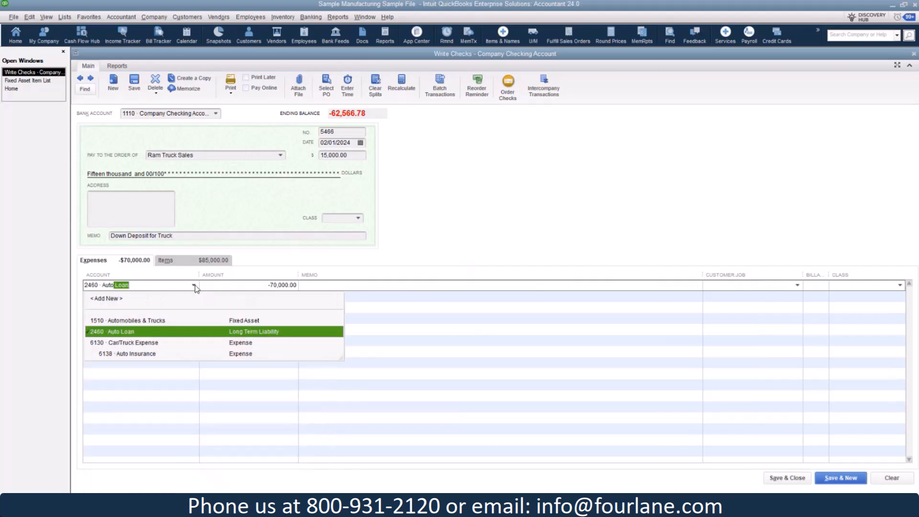
left_click(111, 333)
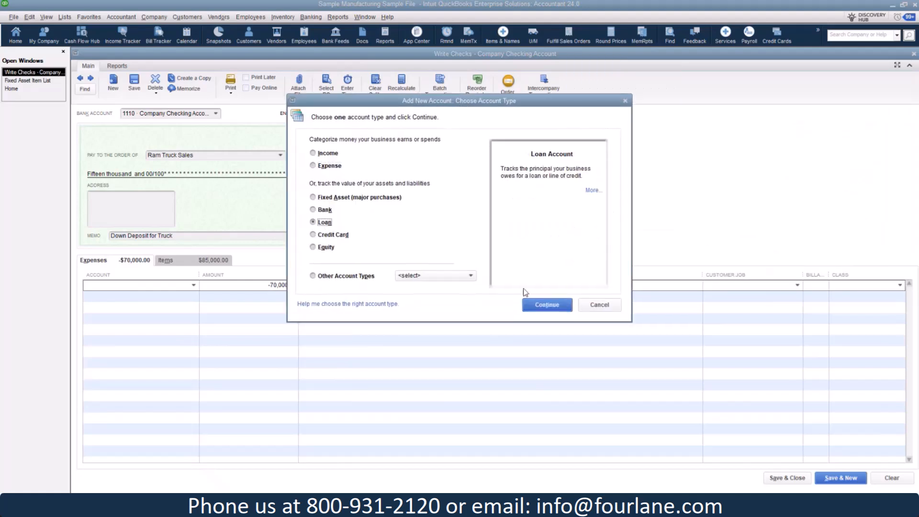
Draft loan account 2465 'Ram Truck' then clear the subaccount entry.
left_click(546, 305)
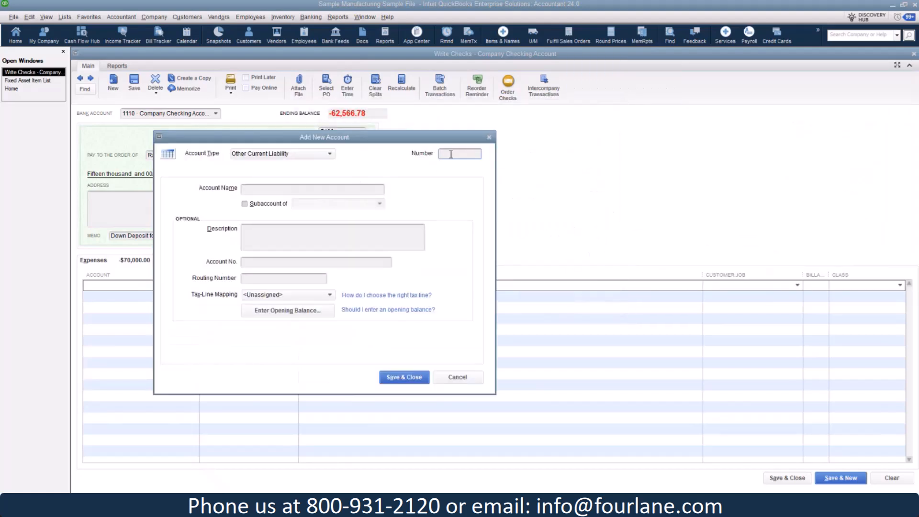
type("2465")
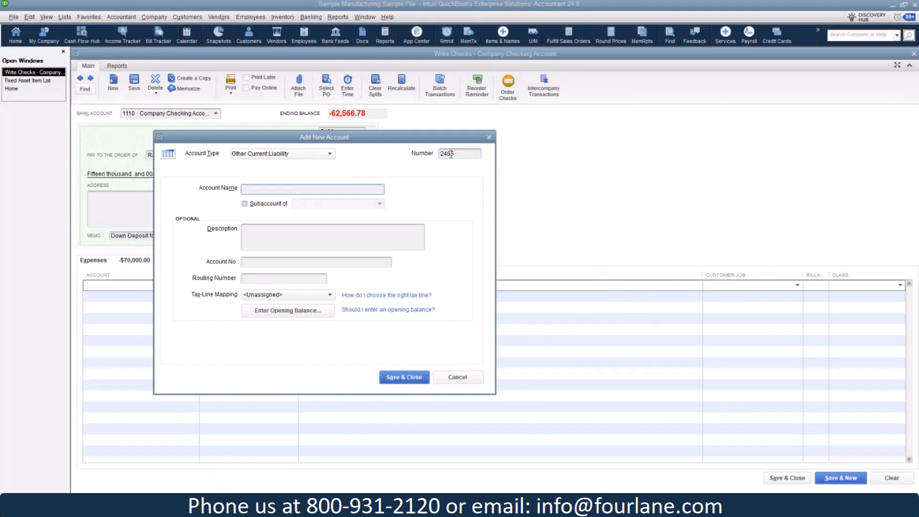
type("R")
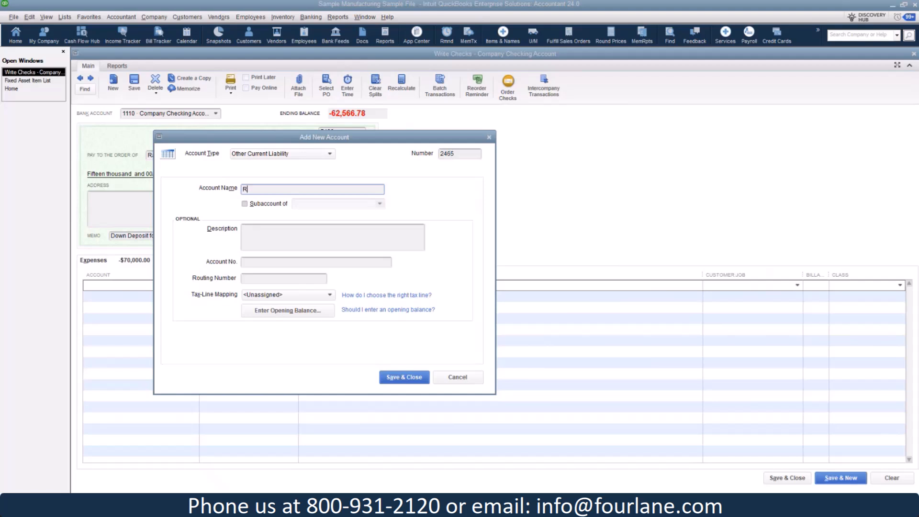
type("am Truck")
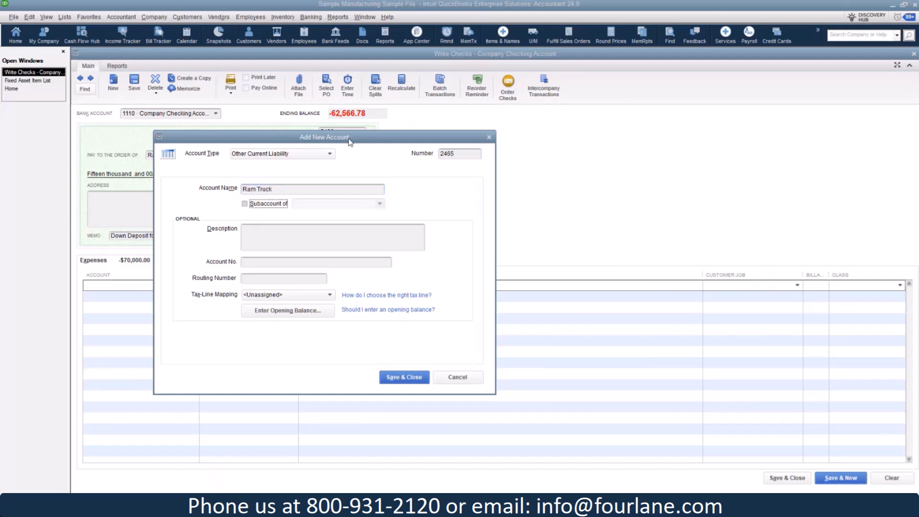
type("a")
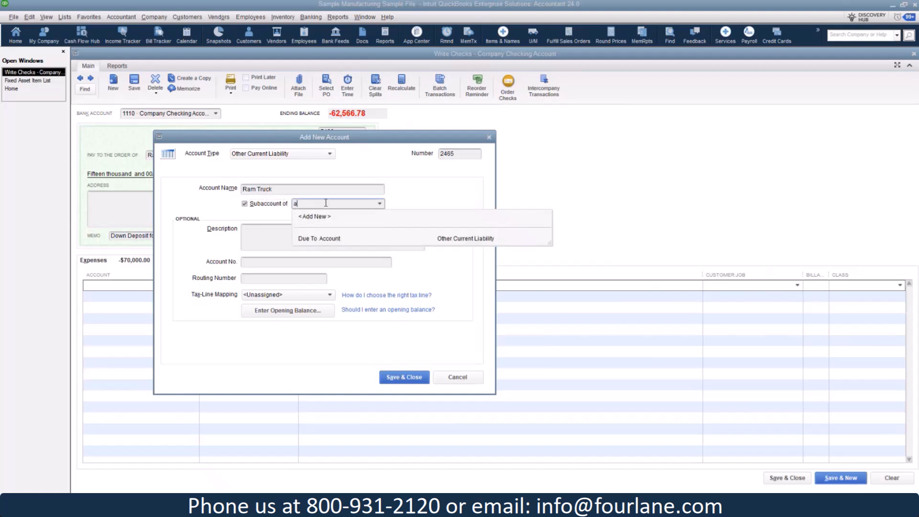
type("uto")
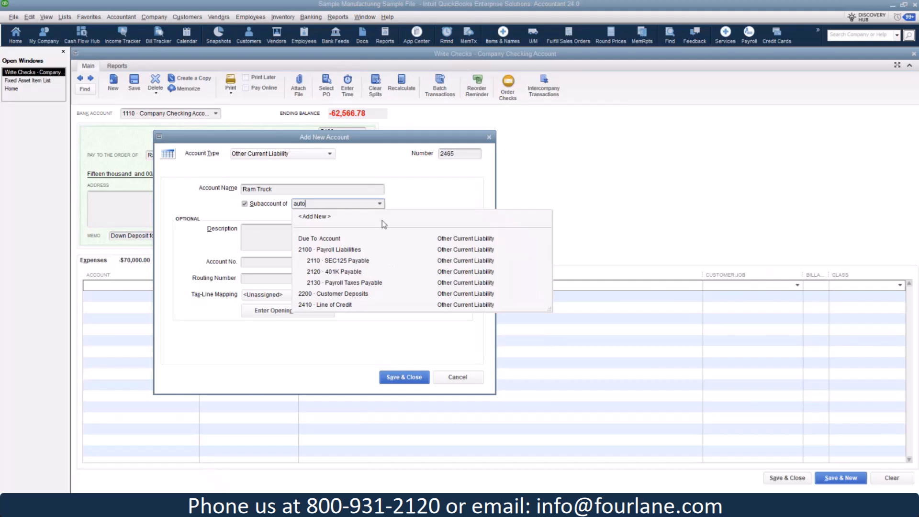
key("BackSpace")
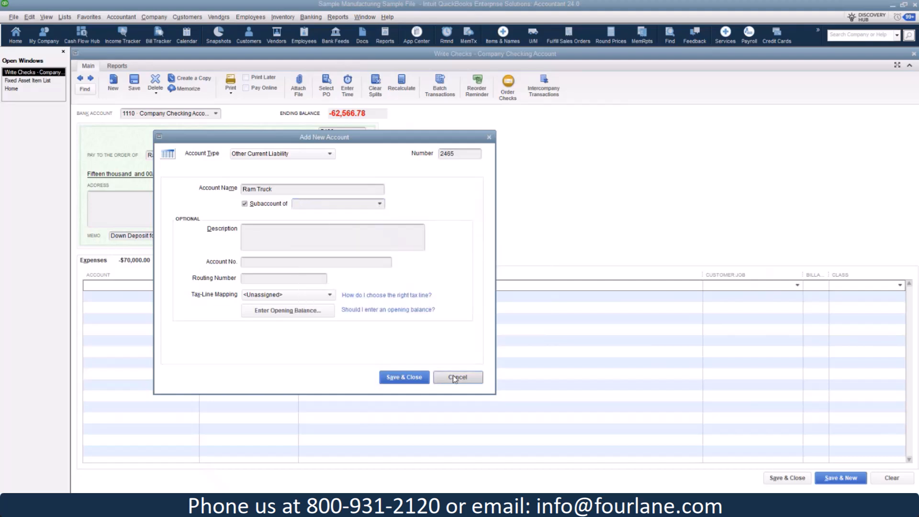
Post the -70,000.00 loan line to 2460 Auto Loan and reopen its account list.
left_click(457, 377)
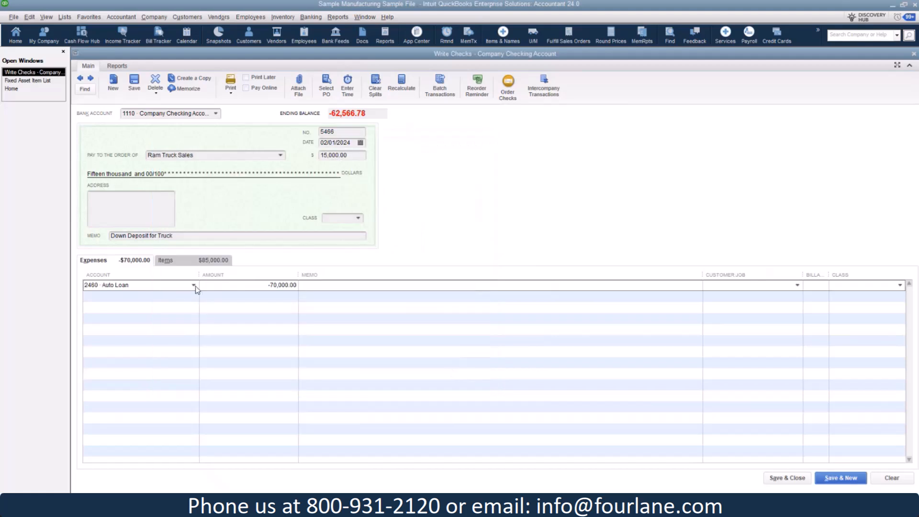
left_click(193, 286)
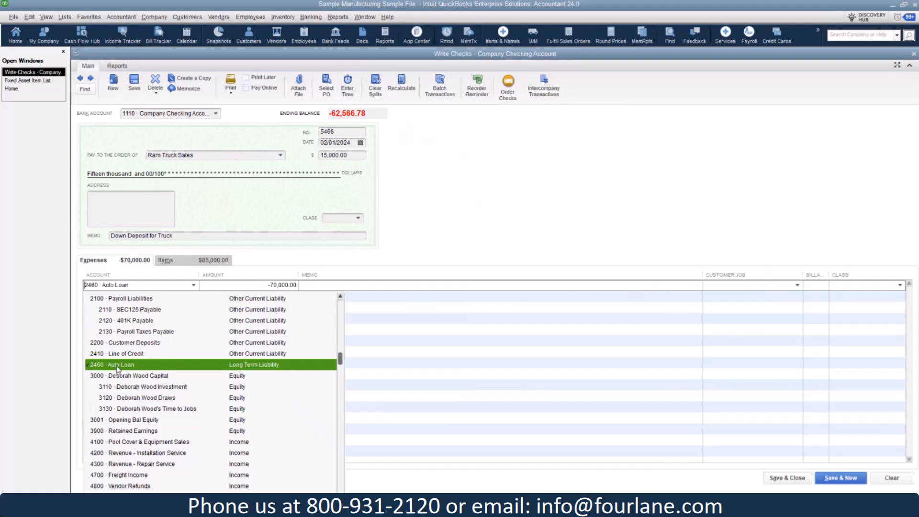
mouse_move(205, 356)
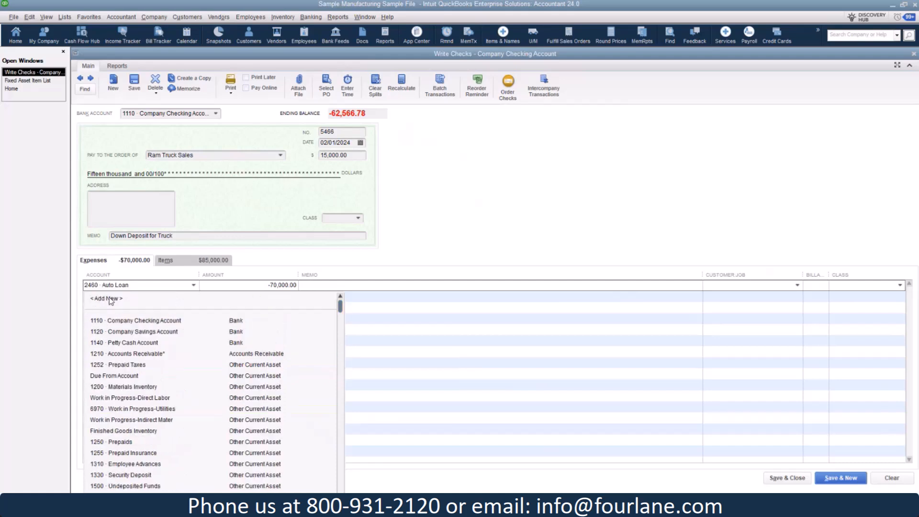
Create long-term liability 2465 Ram Loan as a subaccount of 2460 Auto Loan and save it.
left_click(106, 299)
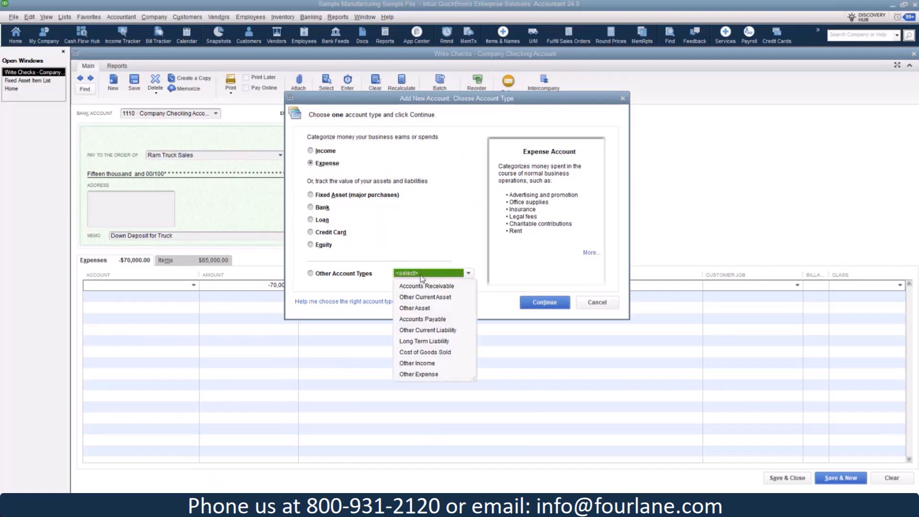
left_click(424, 340)
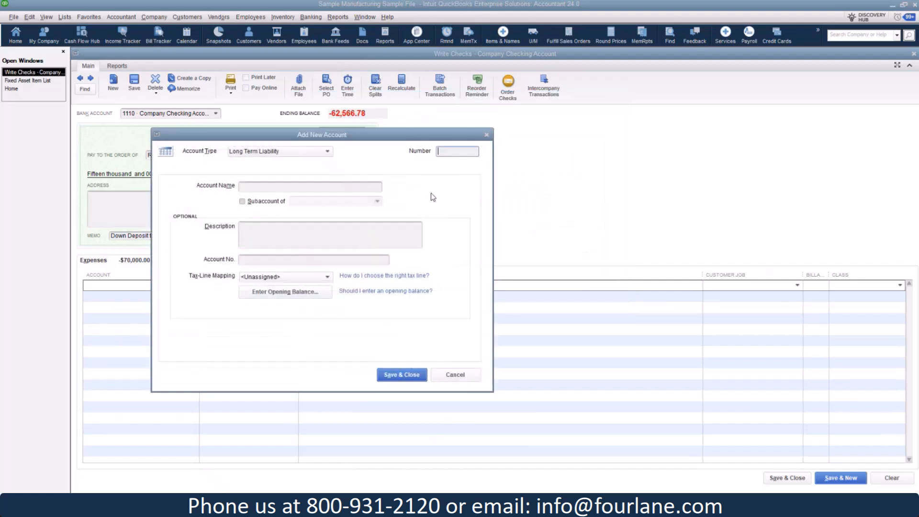
type("2465")
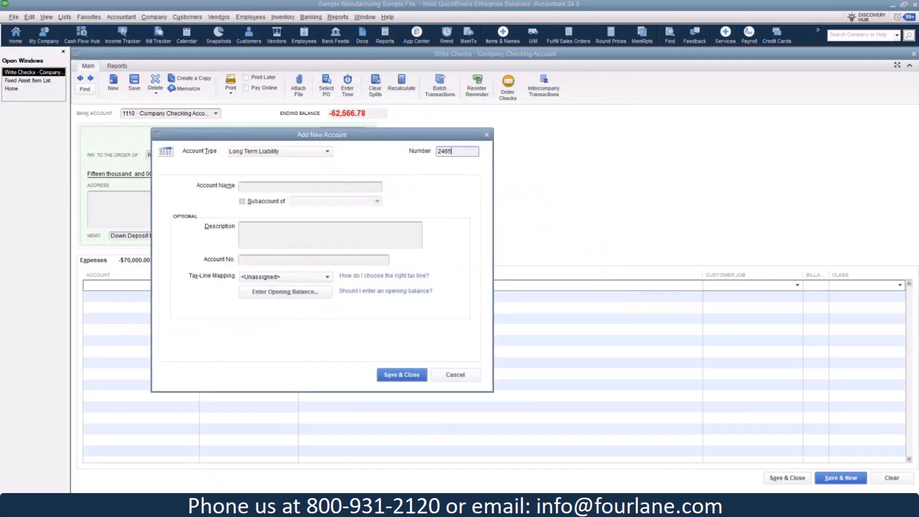
left_click(309, 187)
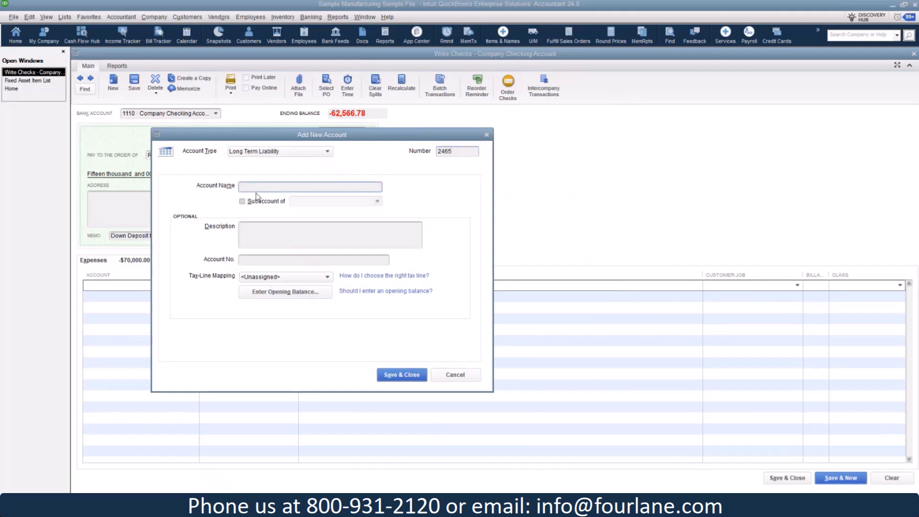
type("Ram")
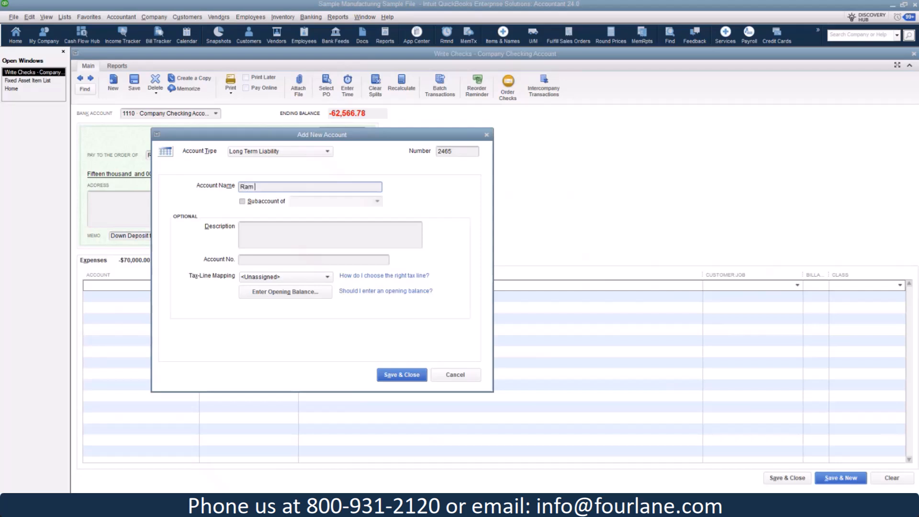
type("Loa")
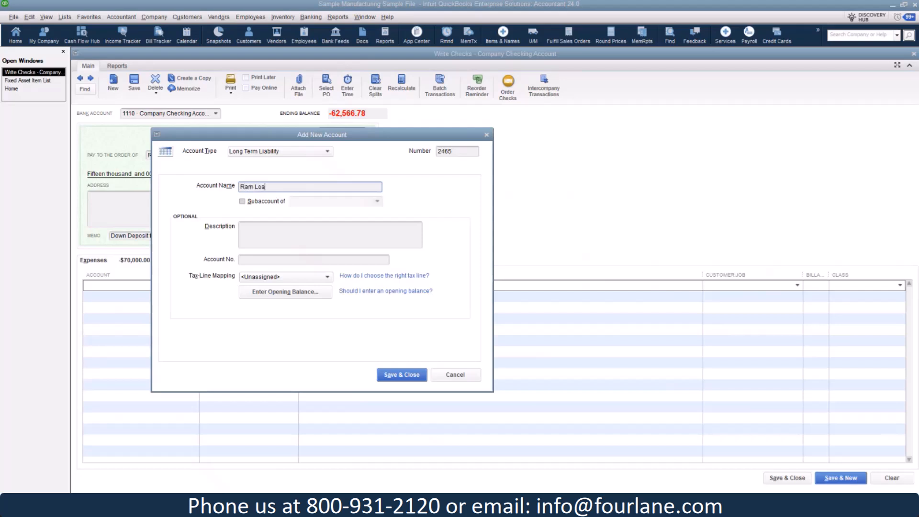
left_click(242, 201)
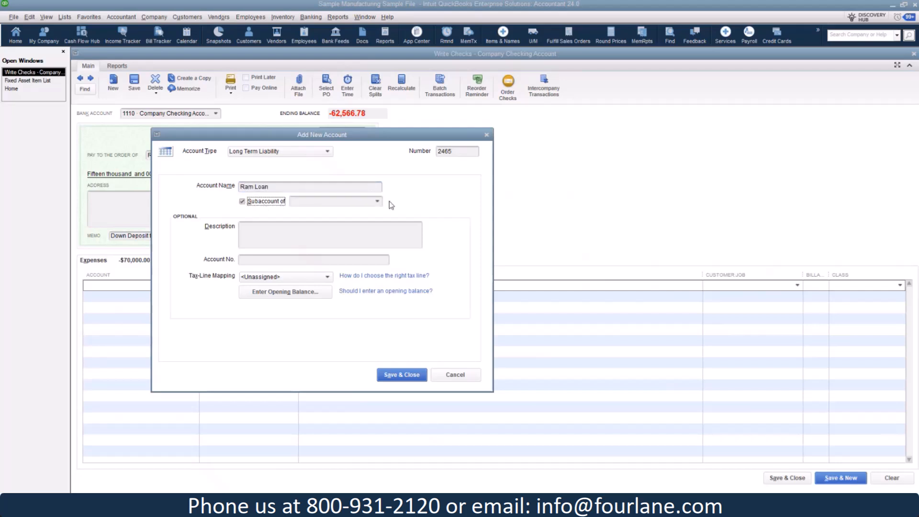
left_click(335, 201)
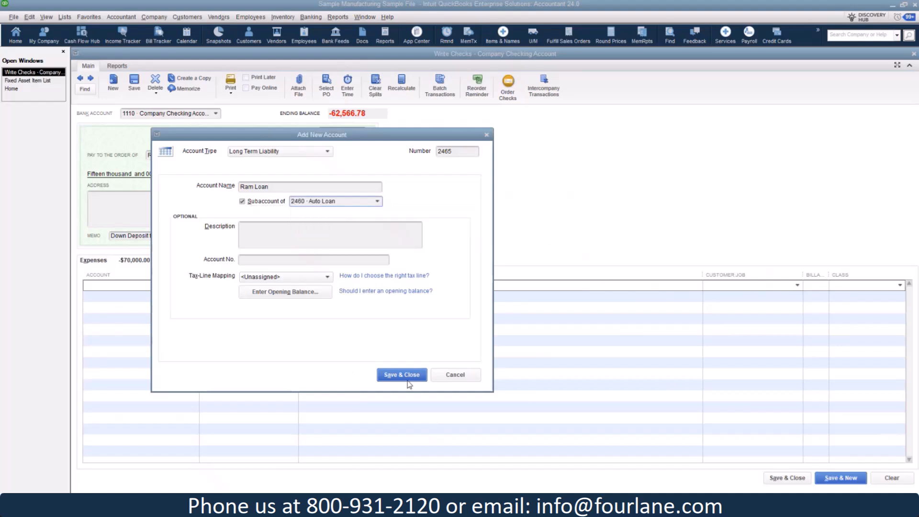
left_click(402, 374)
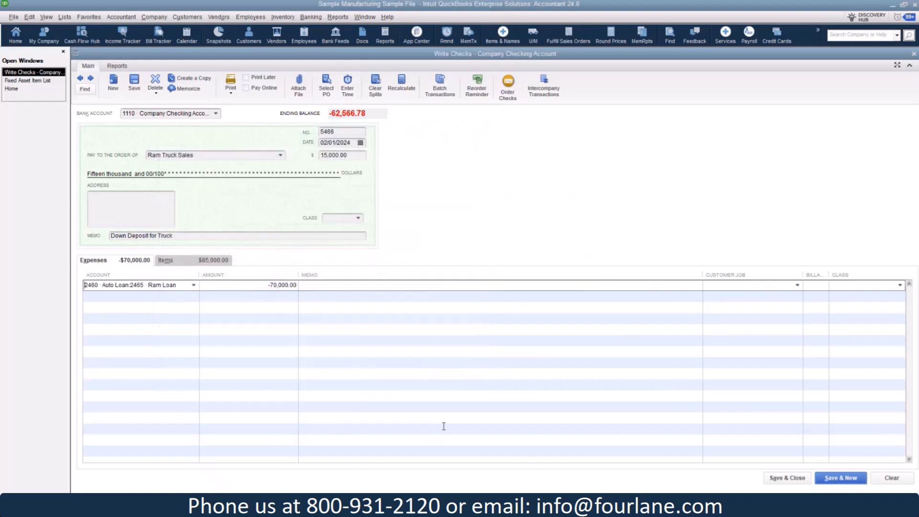
mouse_move(732, 478)
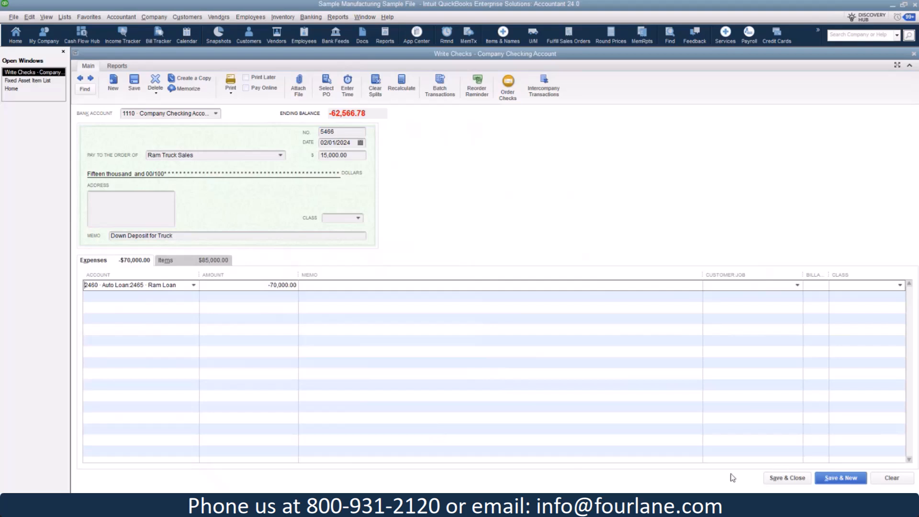
mouse_move(795, 459)
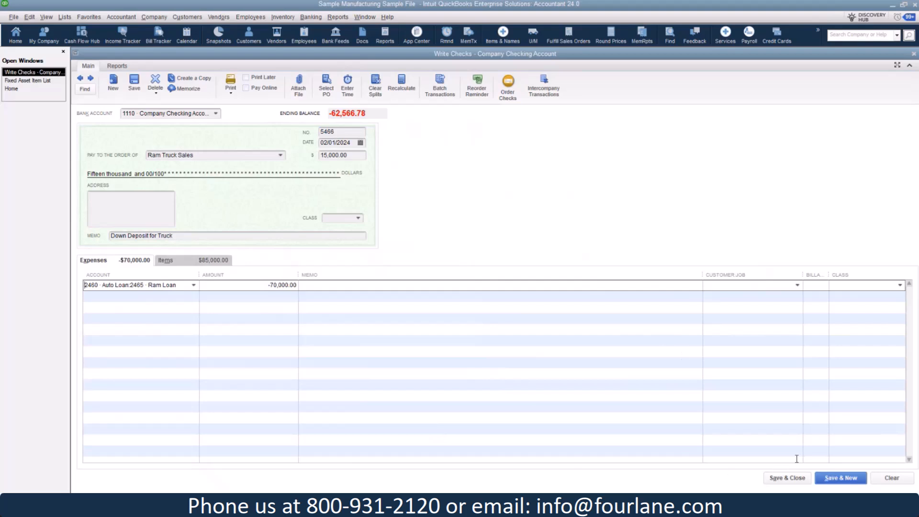
Save the truck check and start a 06/15/24 check to Blackwell's Office Supplies for 2,500.00.
left_click(840, 478)
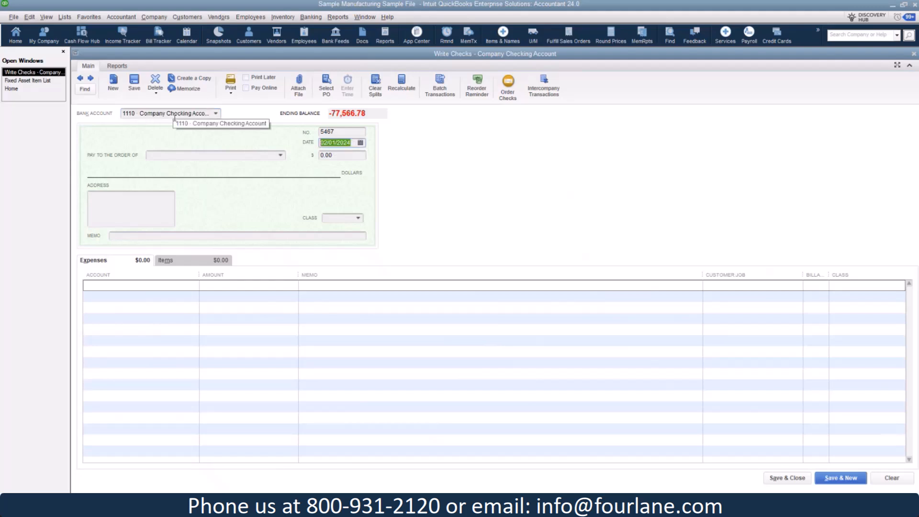
type("061524")
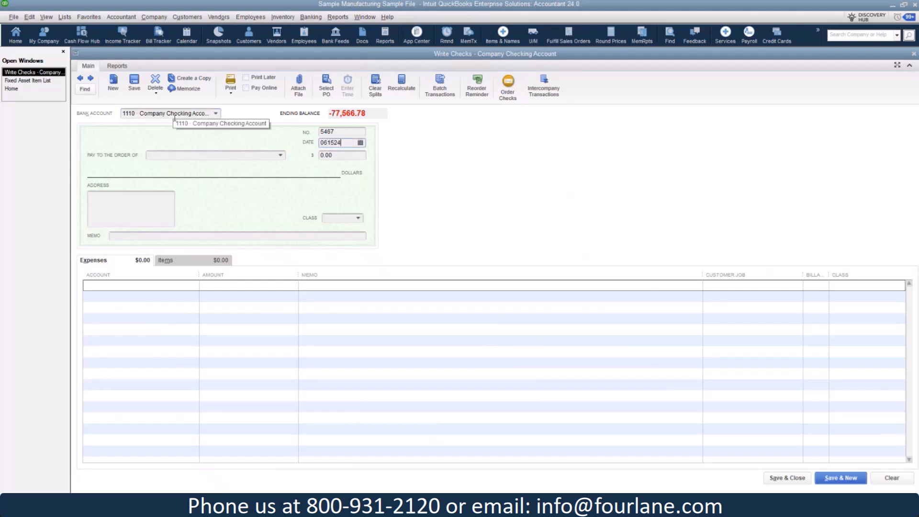
left_click(280, 155)
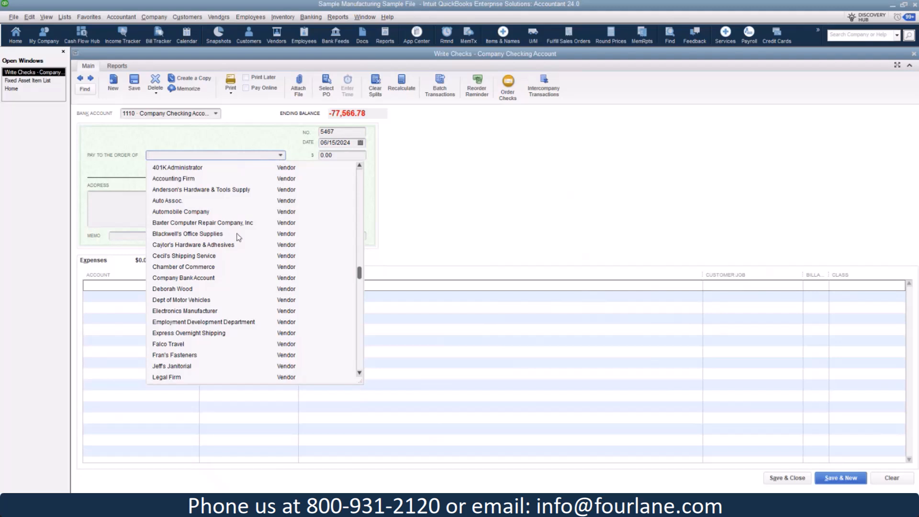
left_click(188, 234)
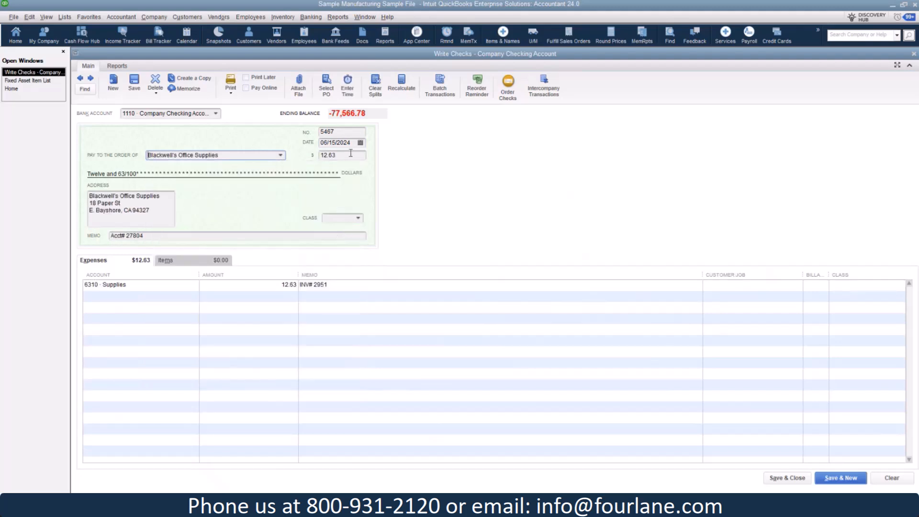
type("2500")
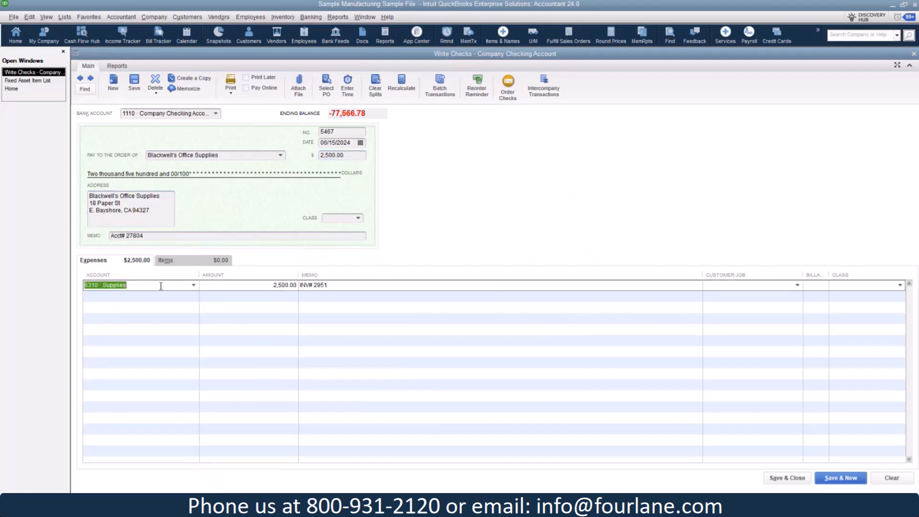
Replace the Supplies expense line with the Dell Laptop item.
left_click(29, 16)
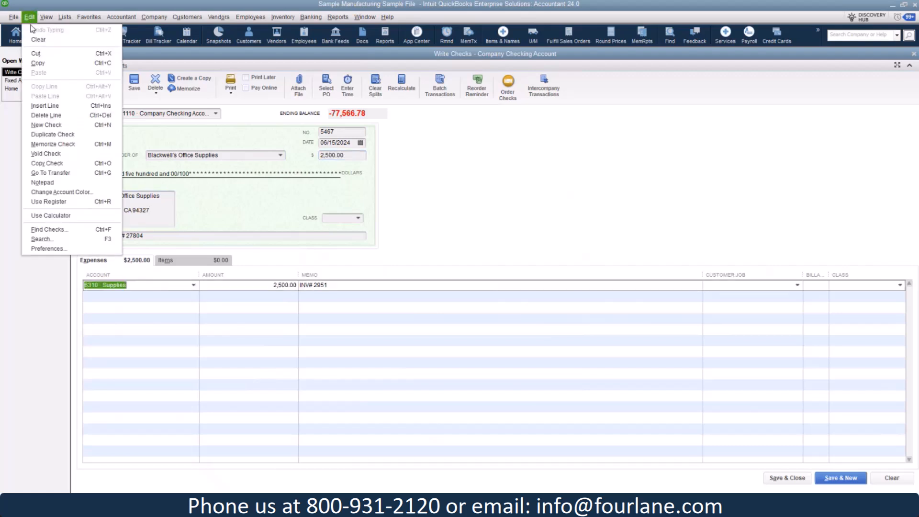
left_click(166, 260)
type("D")
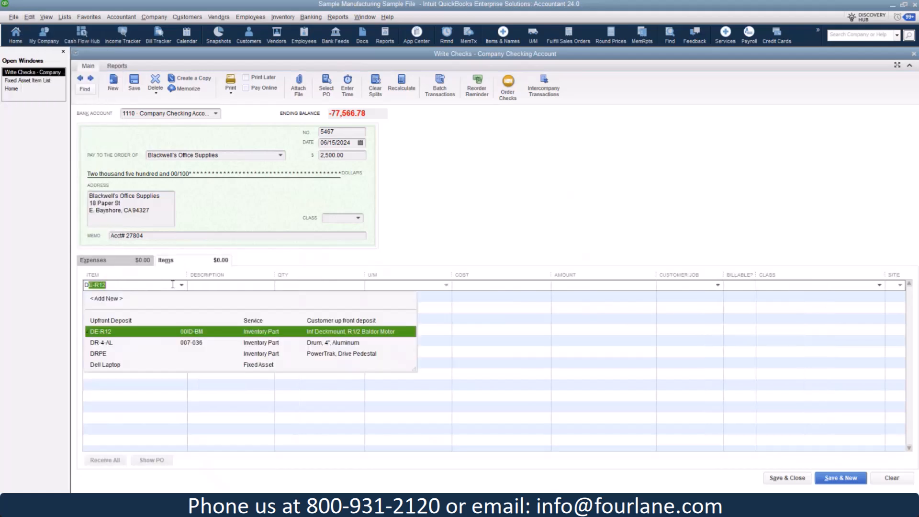
left_click(104, 364)
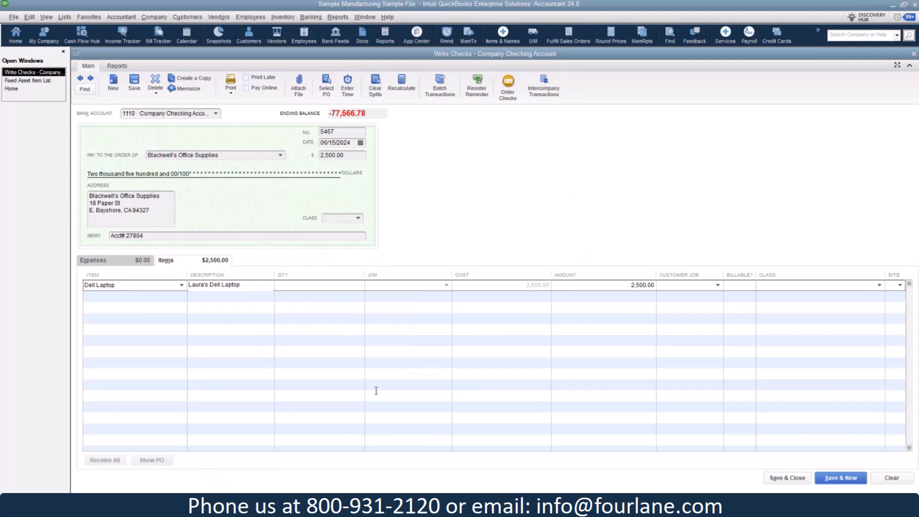
mouse_move(787, 488)
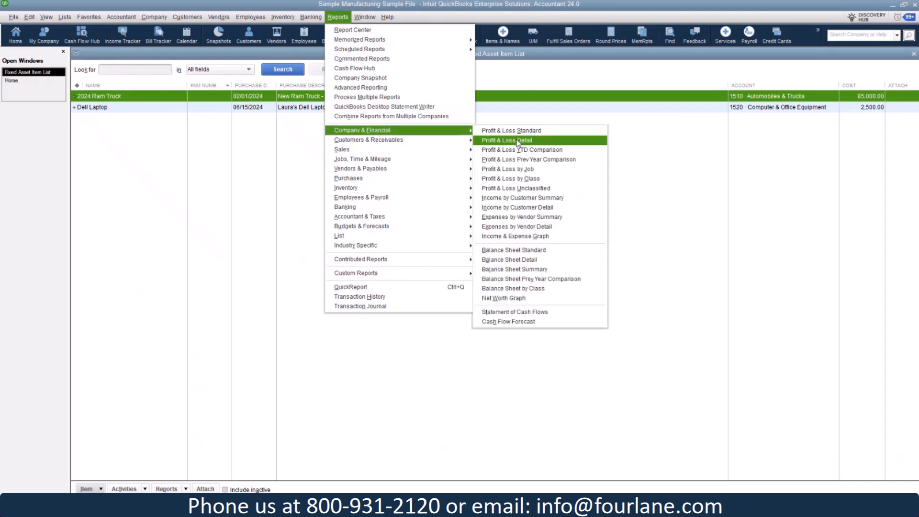
Show the Balance Sheet Standard with 85,000.00 trucks, 2,500.00 computer equipment and the 70,000.00 Ram Loan.
left_click(514, 250)
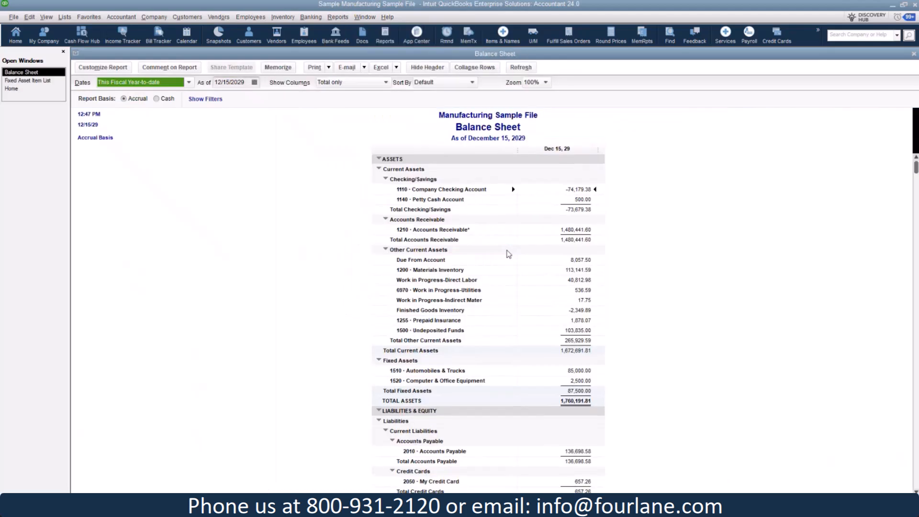
scroll("down", 3)
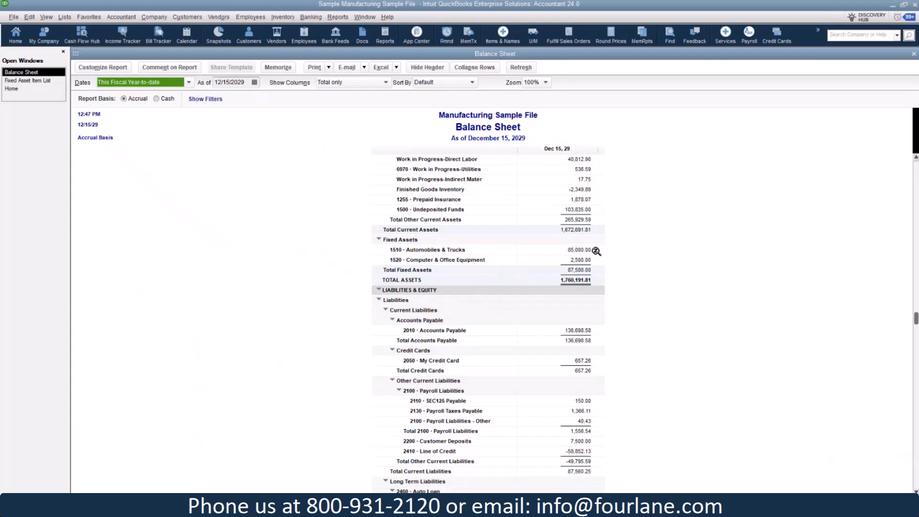
mouse_move(599, 253)
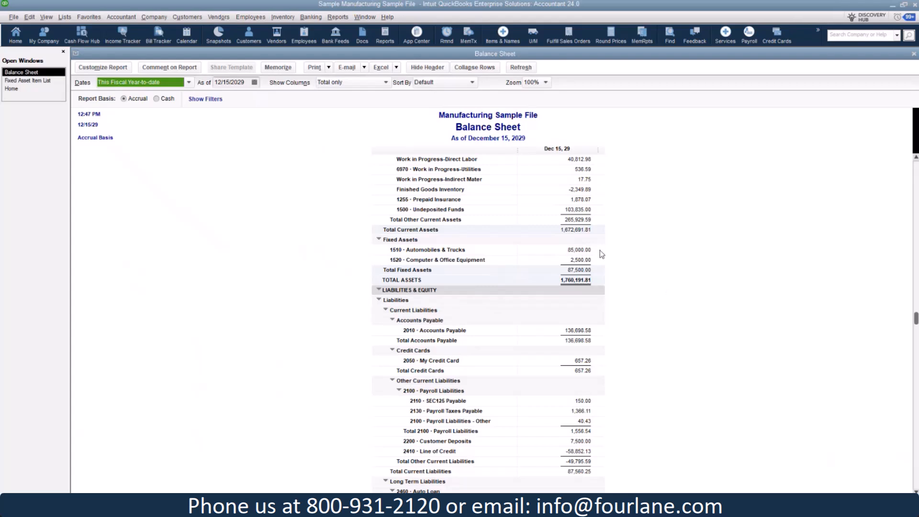
mouse_move(597, 276)
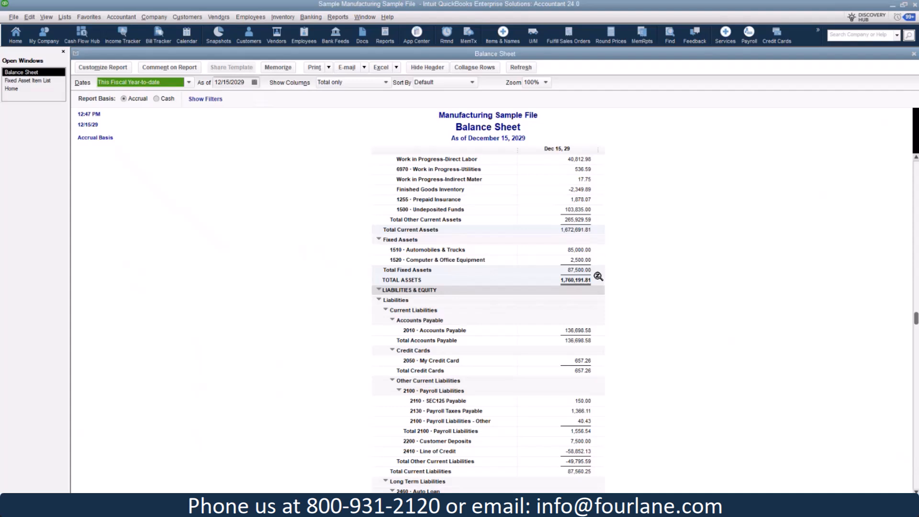
mouse_move(599, 265)
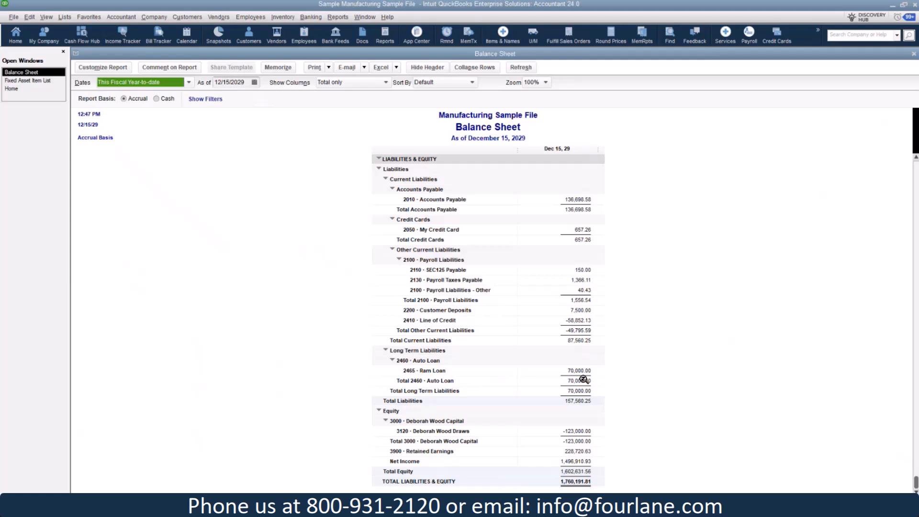
mouse_move(365, 383)
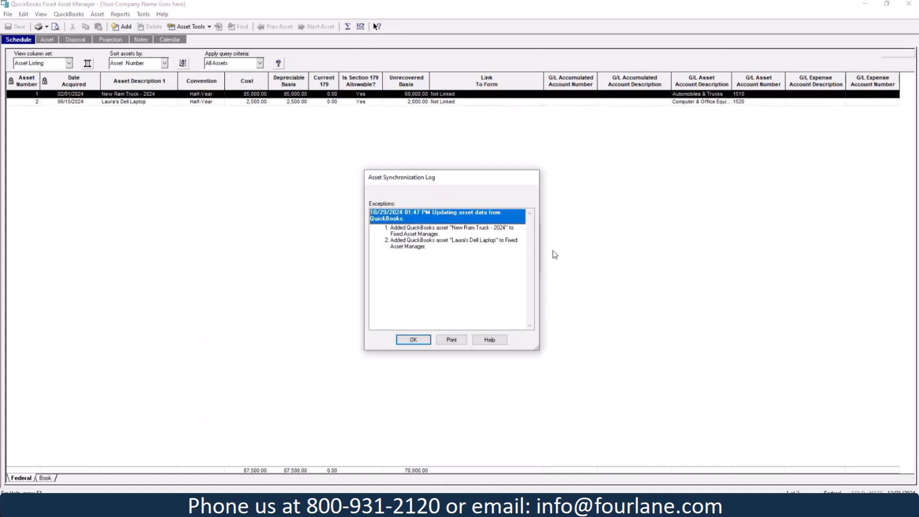
mouse_move(431, 260)
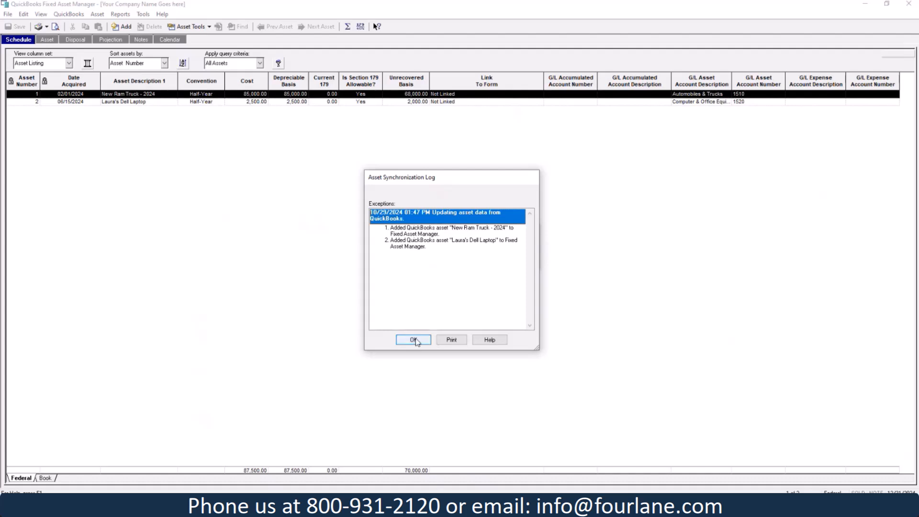
Select the New Ram Truck - 2024 asset in the Fixed Asset Manager schedule.
left_click(412, 339)
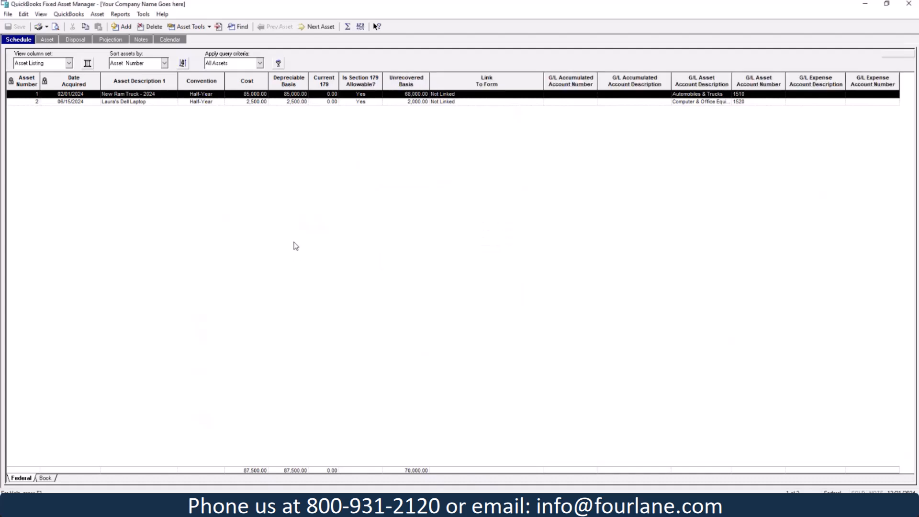
mouse_move(271, 220)
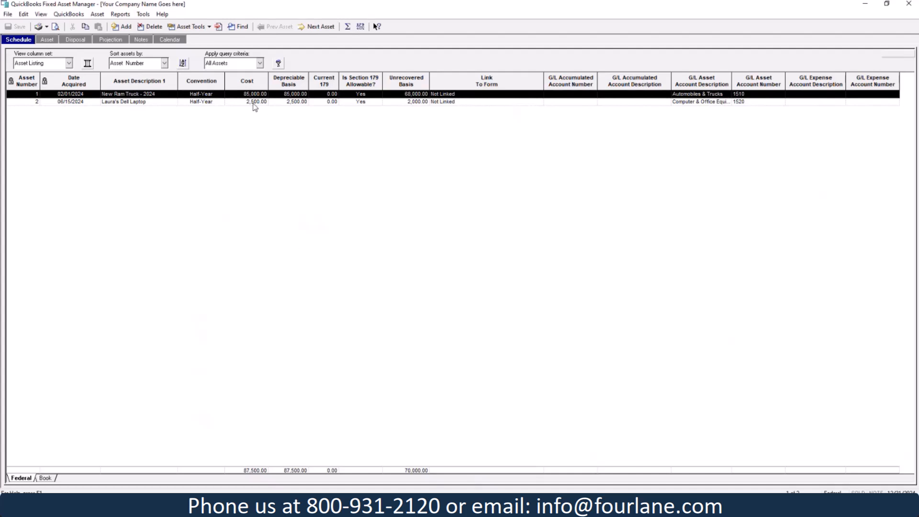
mouse_move(408, 109)
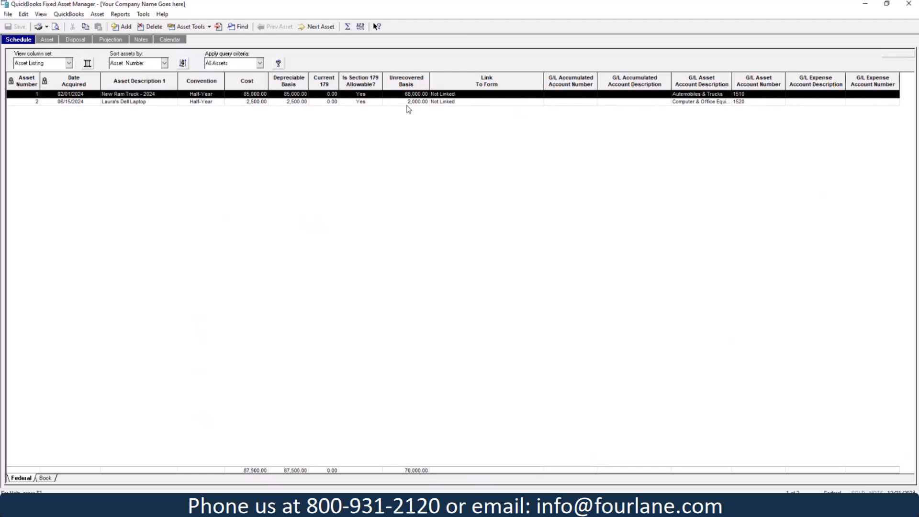
mouse_move(316, 116)
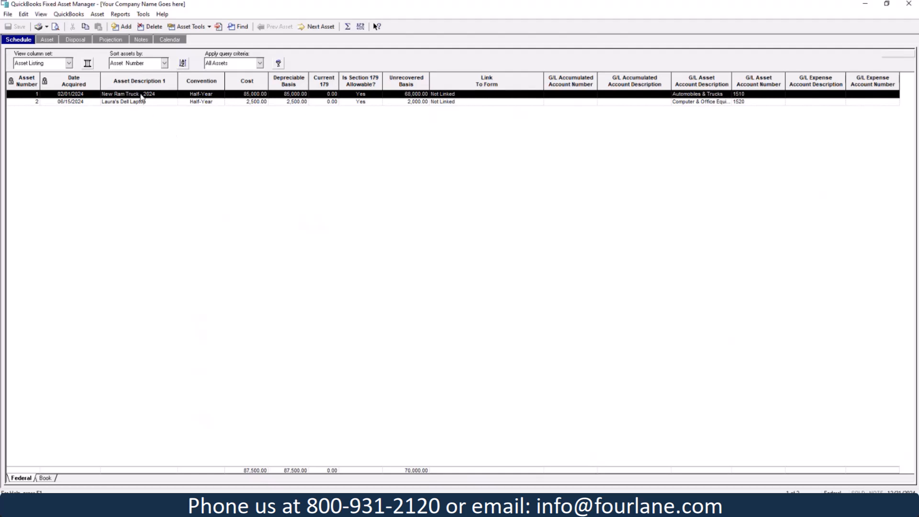
Link the Ram truck to 1540 Accumulated Depreciation and 6150 Depreciation Expense accounts.
left_click(47, 39)
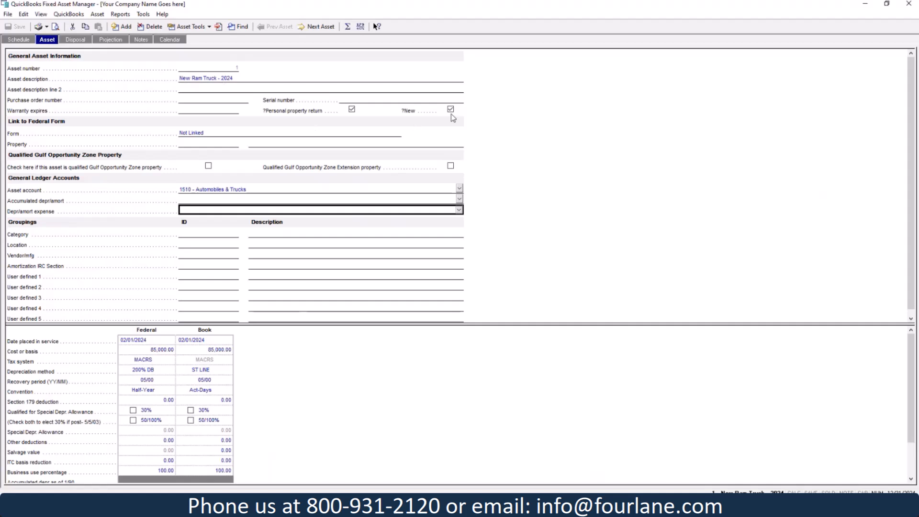
mouse_move(457, 118)
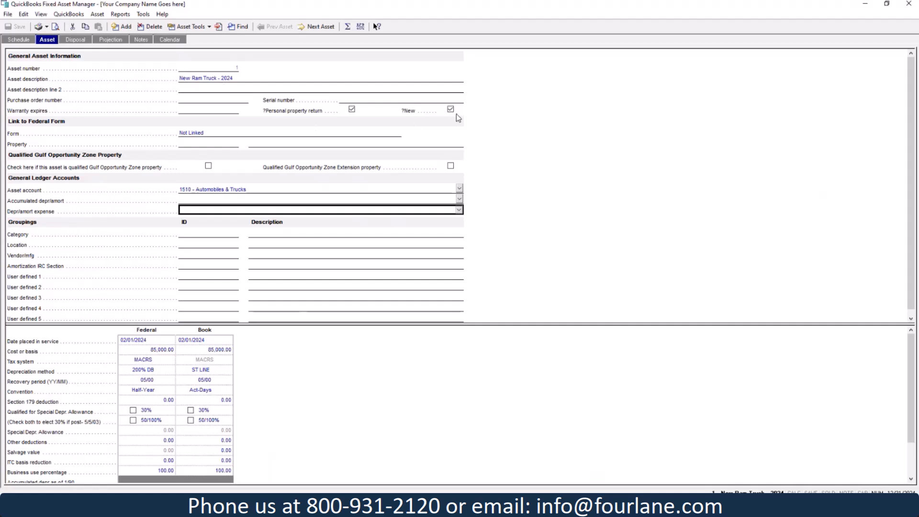
mouse_move(180, 195)
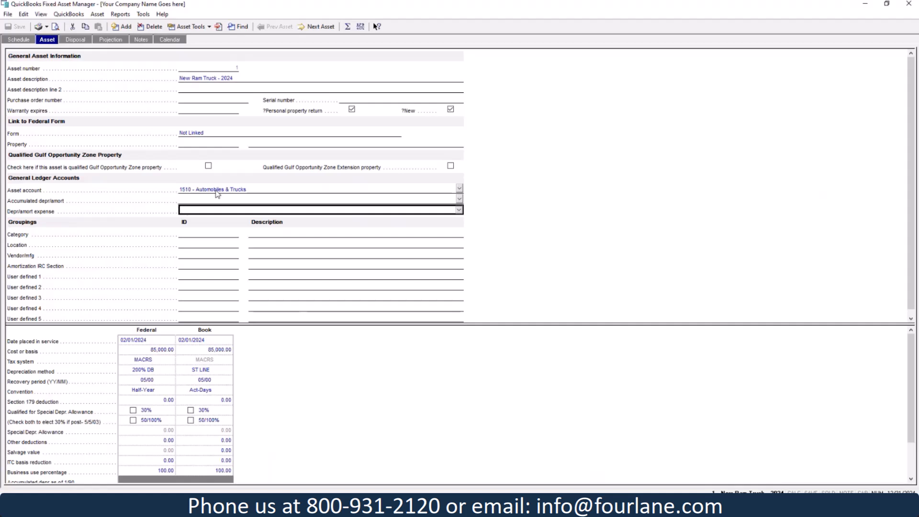
left_click(459, 200)
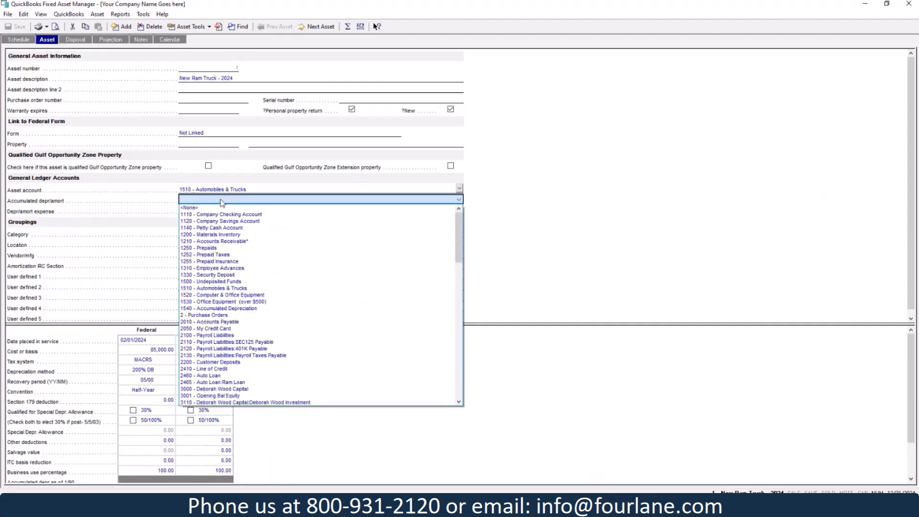
left_click(217, 309)
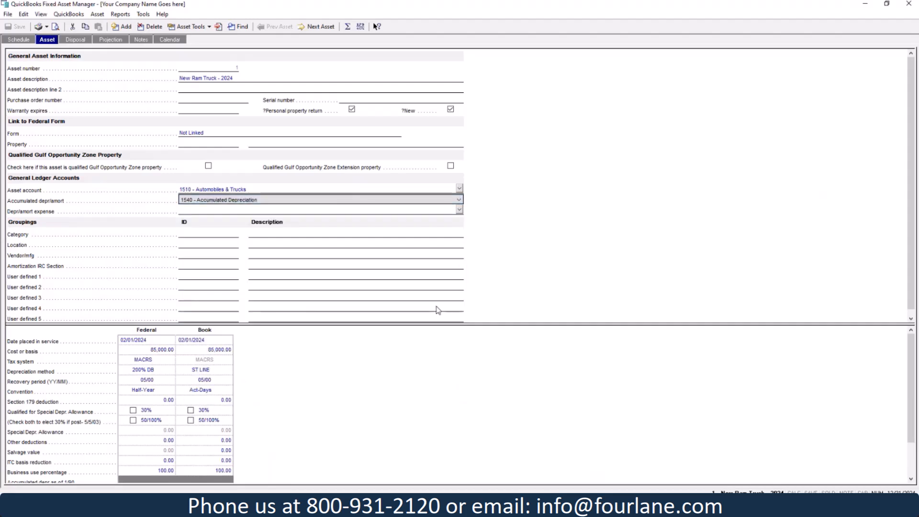
left_click(459, 210)
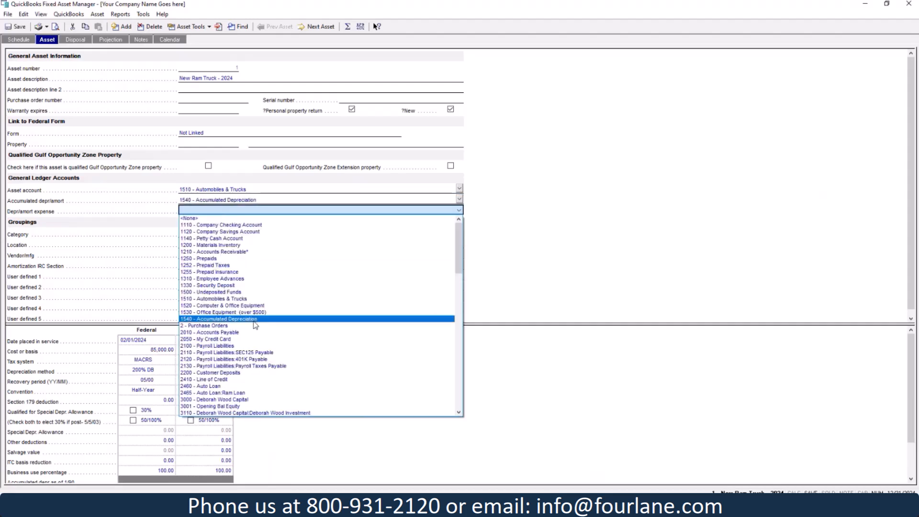
scroll("down", 3)
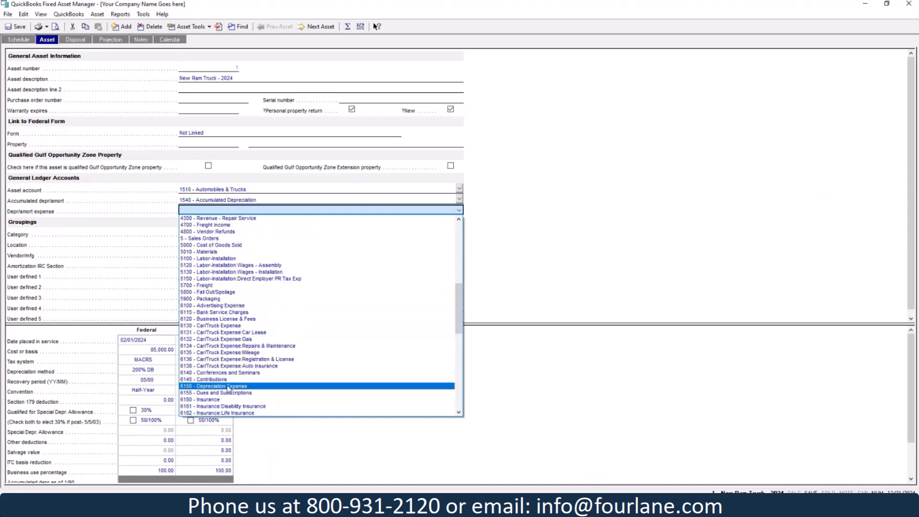
left_click(229, 386)
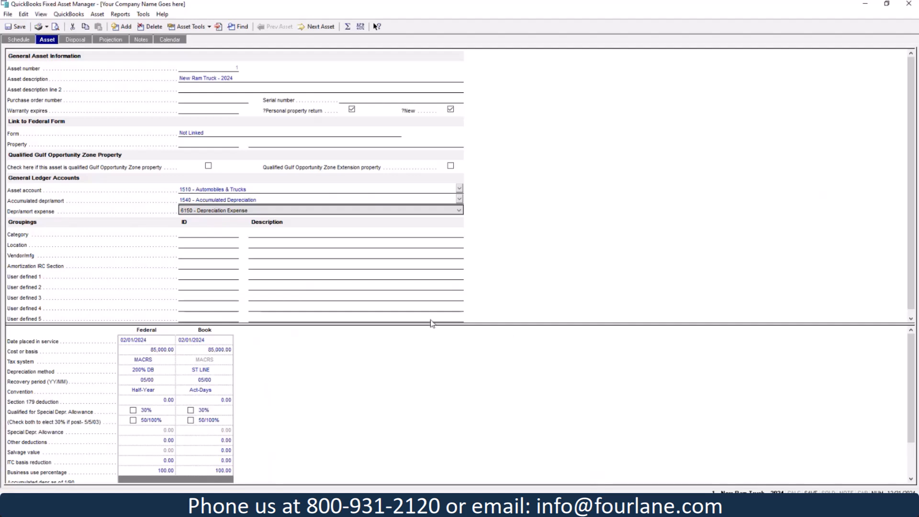
mouse_move(30, 287)
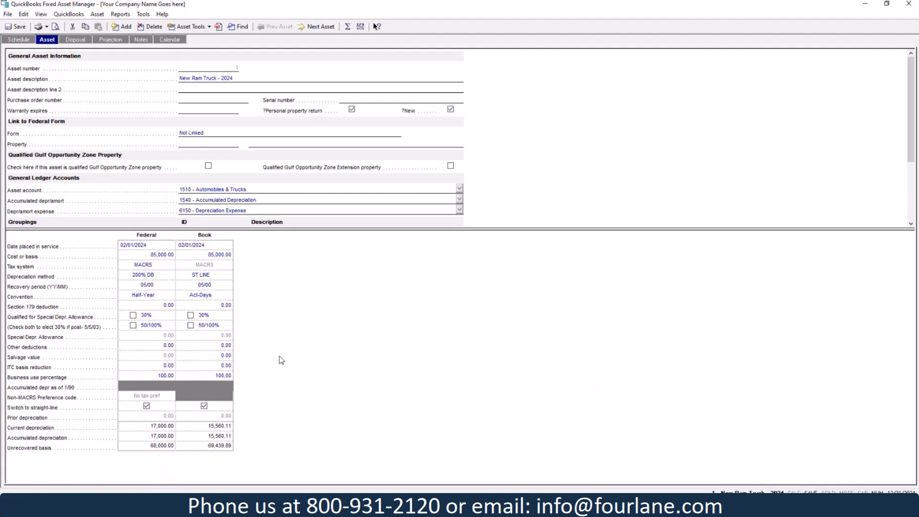
mouse_move(263, 355)
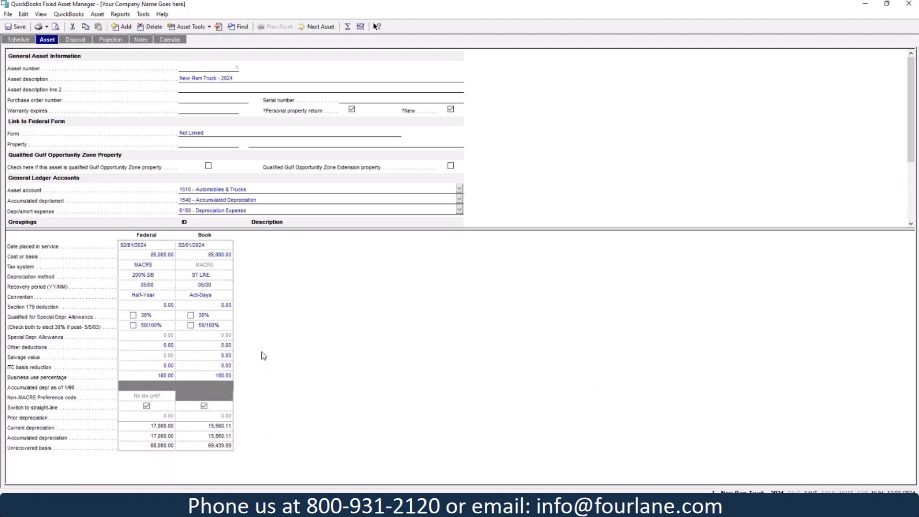
mouse_move(153, 342)
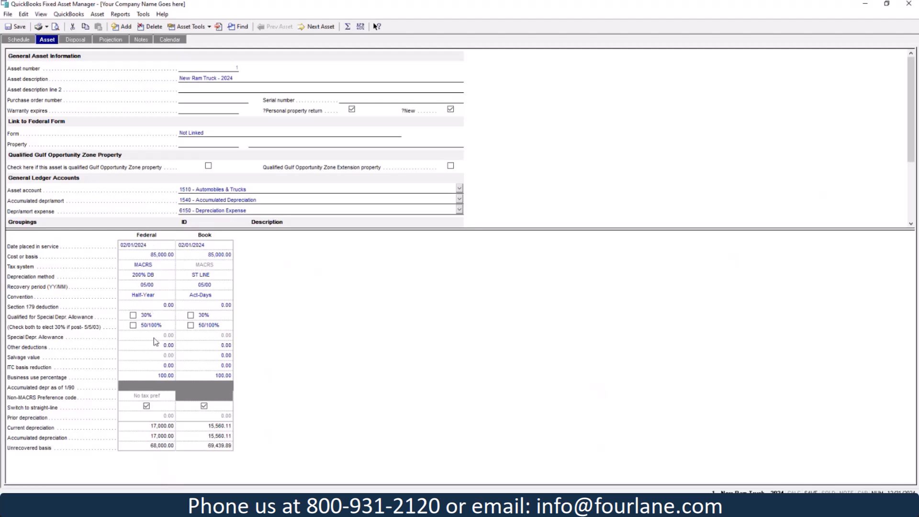
mouse_move(221, 347)
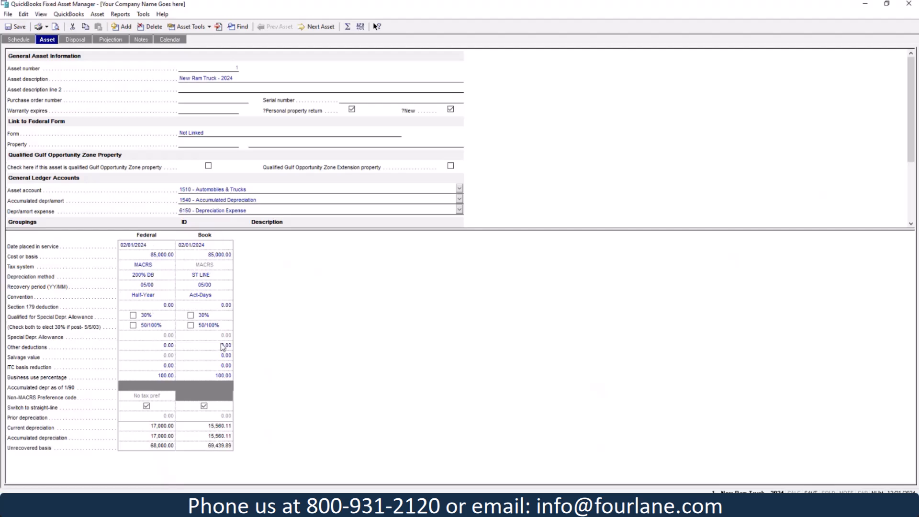
mouse_move(132, 270)
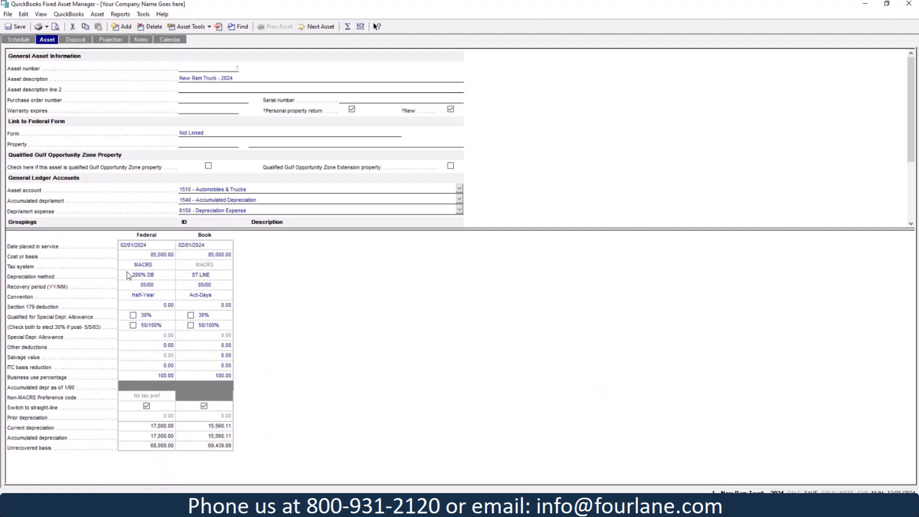
mouse_move(219, 281)
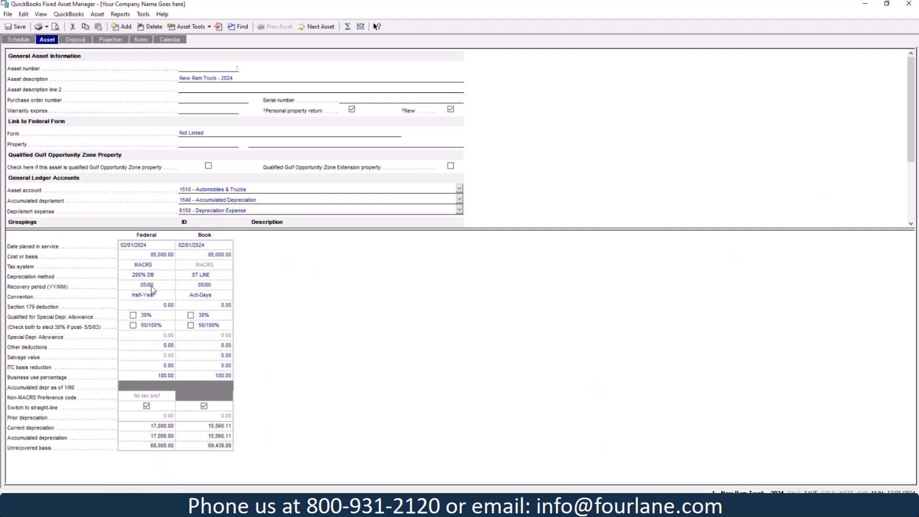
mouse_move(198, 287)
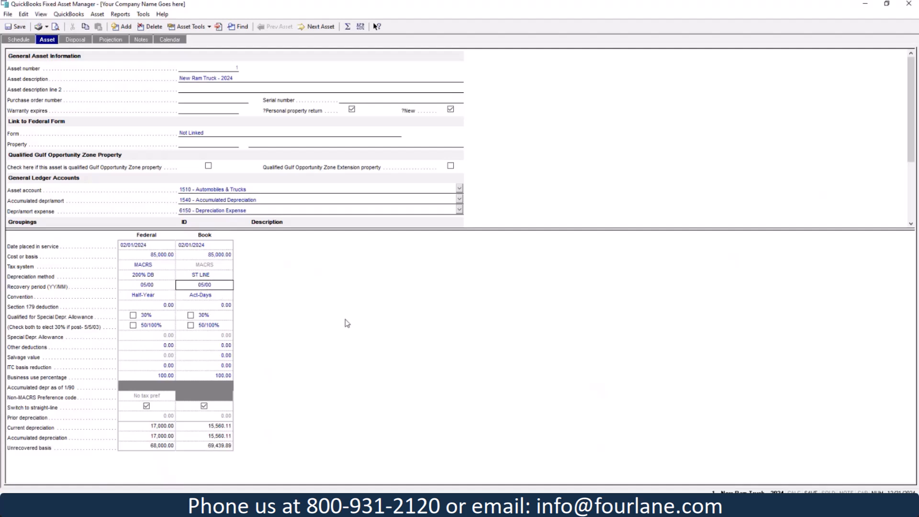
Give the truck a 07/00 book recovery period and Mid-Qtr convention, yielding 10,625.00 depreciation.
type("07/00")
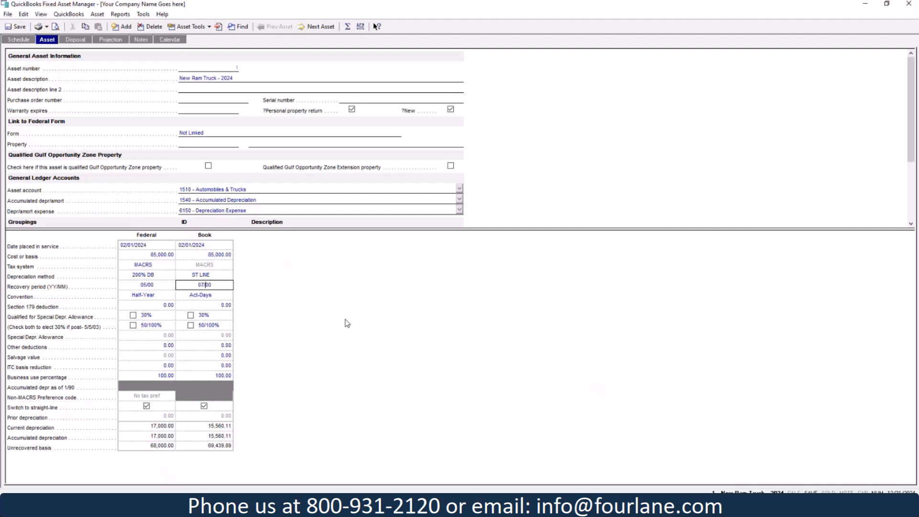
mouse_move(151, 300)
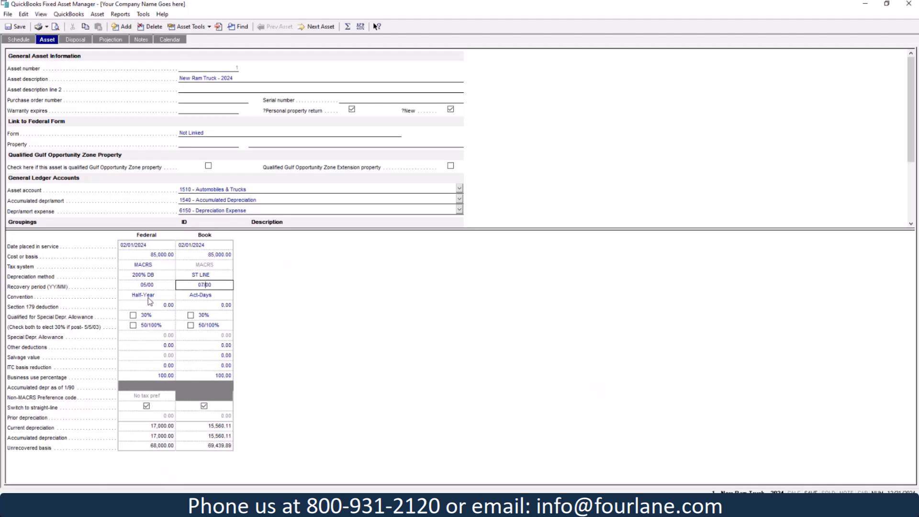
left_click(204, 294)
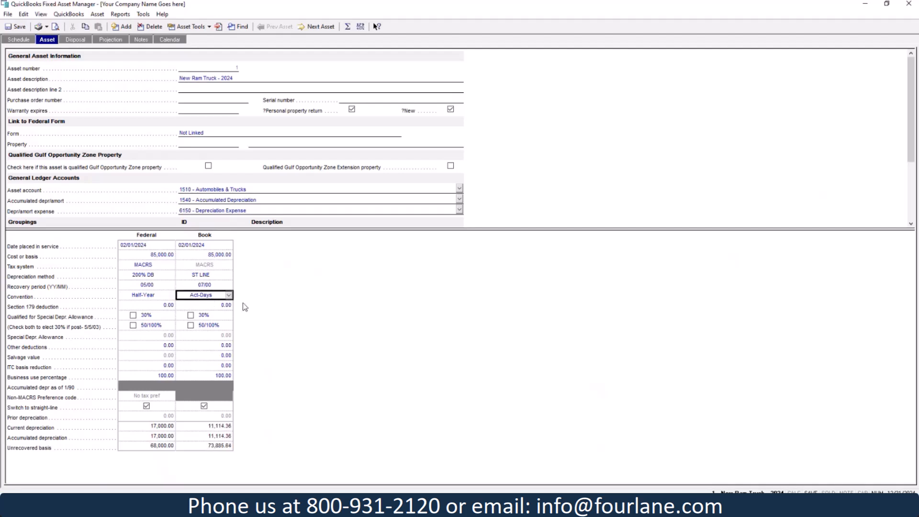
left_click(202, 295)
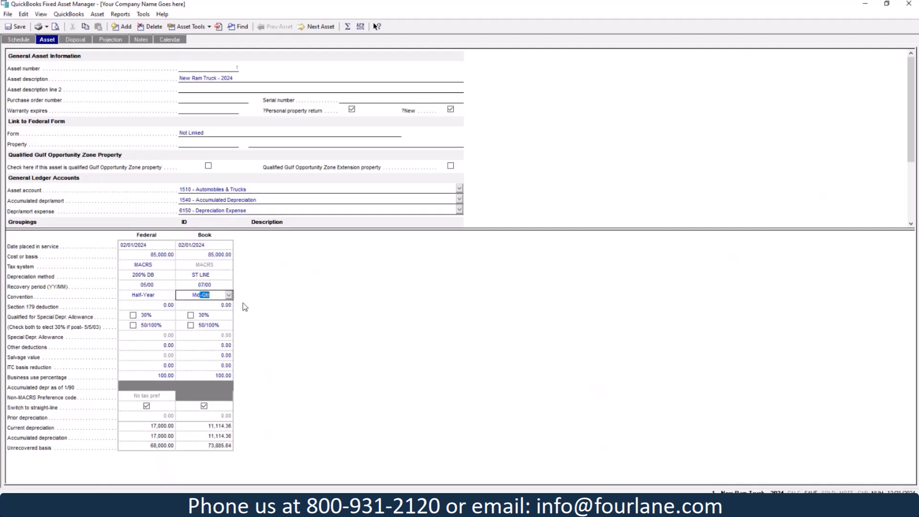
left_click(228, 295)
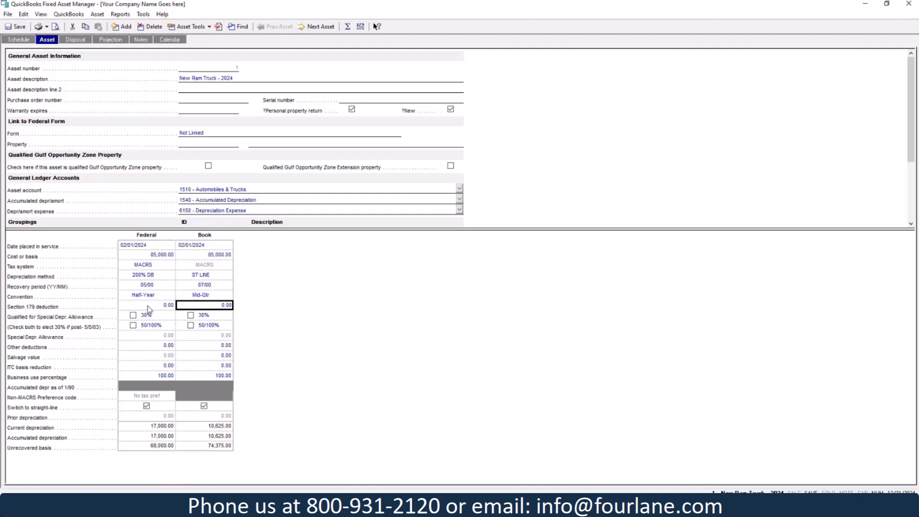
mouse_move(165, 260)
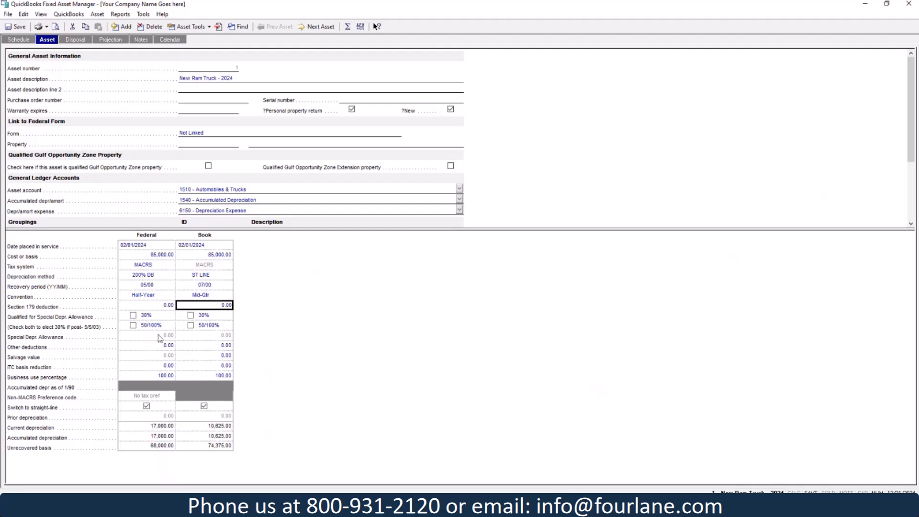
mouse_move(161, 339)
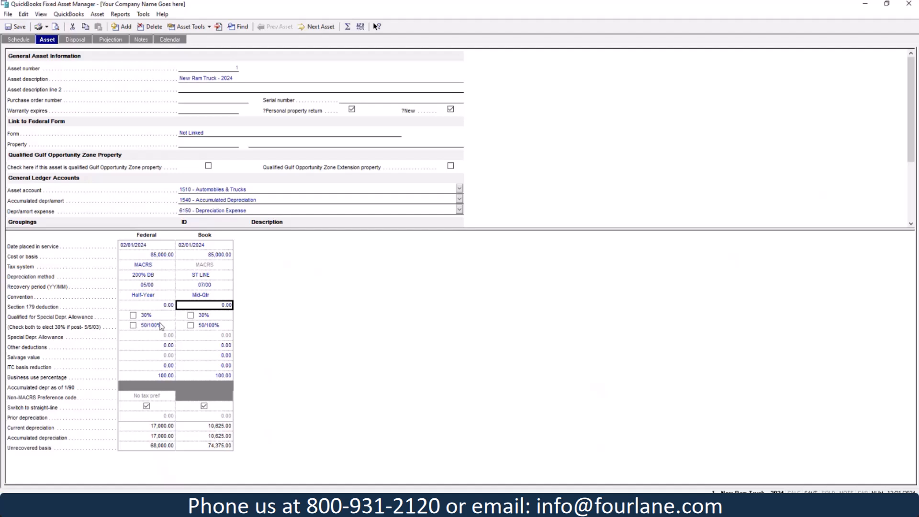
mouse_move(160, 325)
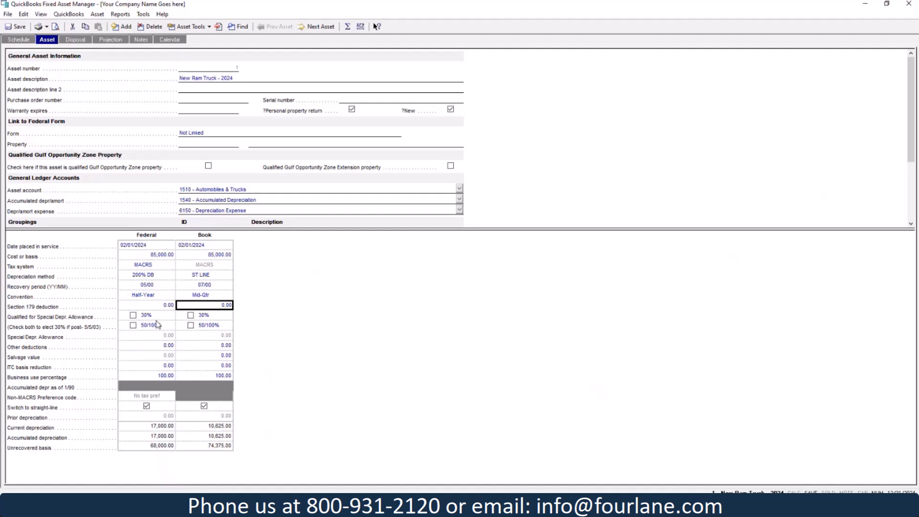
mouse_move(481, 372)
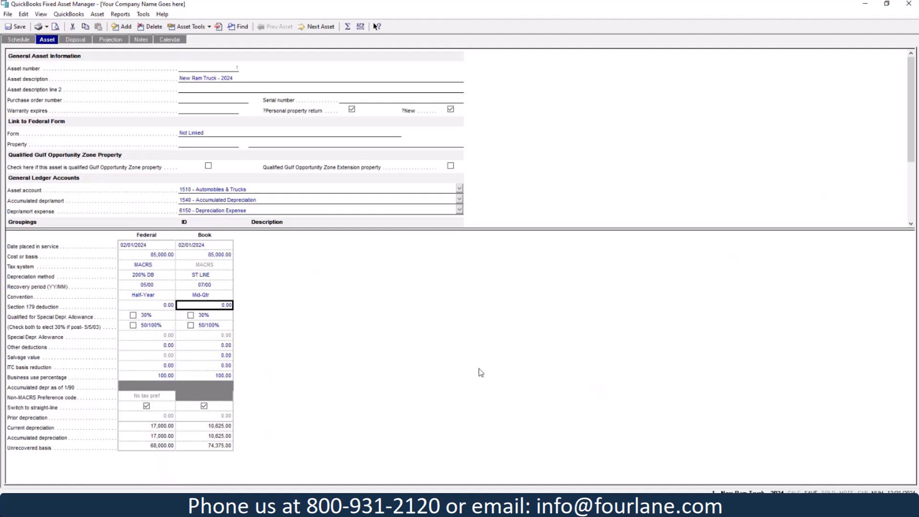
mouse_move(469, 370)
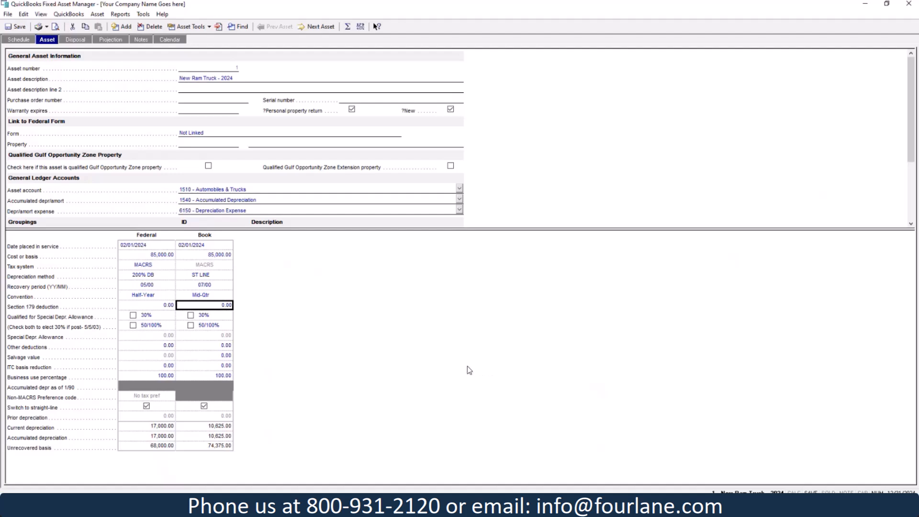
mouse_move(146, 417)
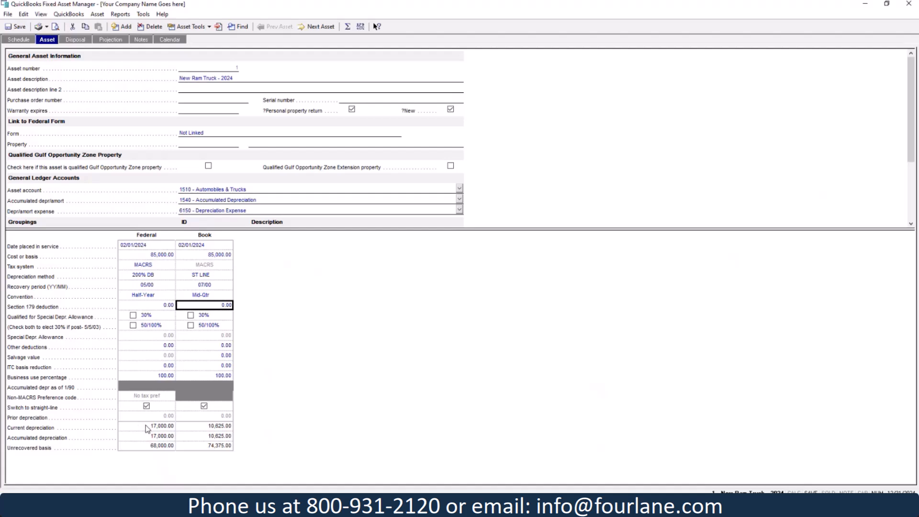
mouse_move(145, 294)
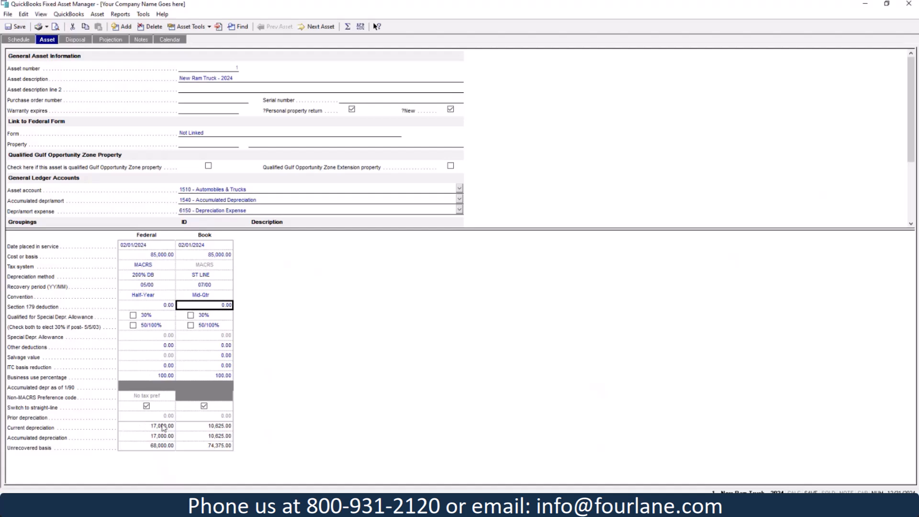
mouse_move(170, 430)
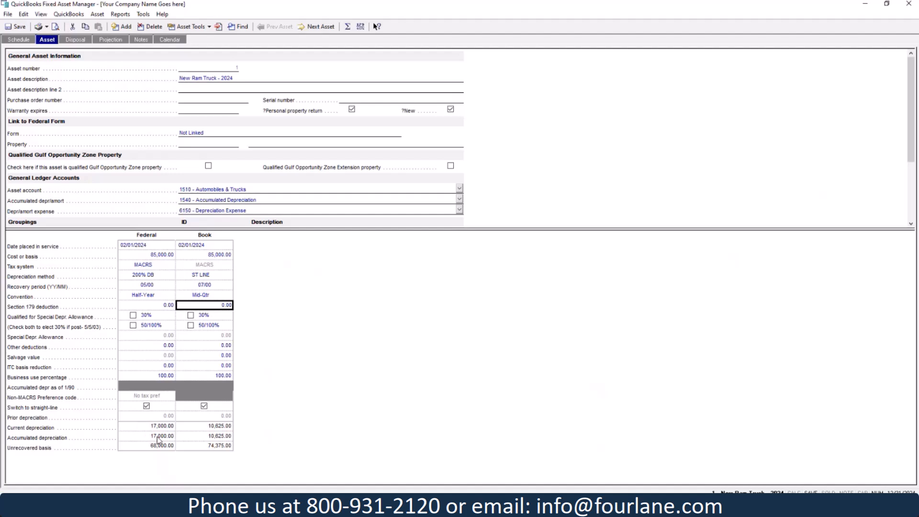
mouse_move(275, 447)
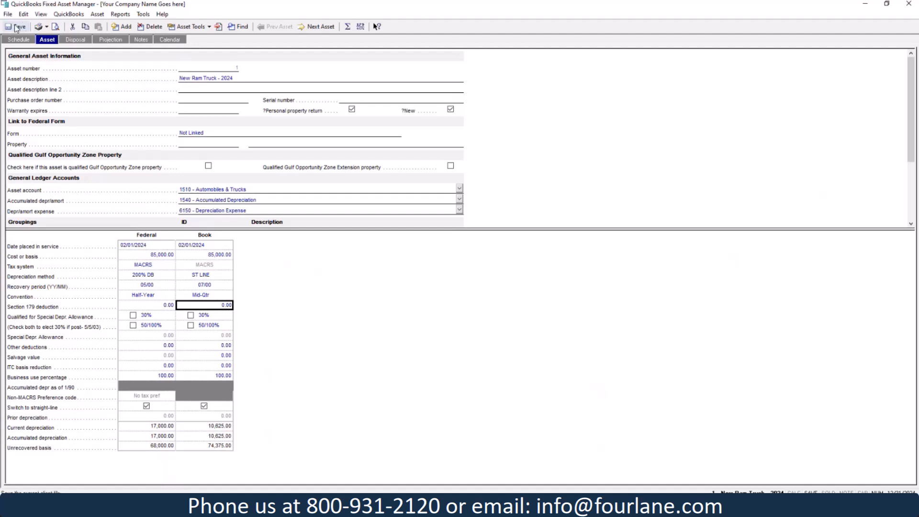
Save the truck asset and set Laura's Dell Laptop book convention to Mid-Month (270.83 depreciation).
left_click(18, 40)
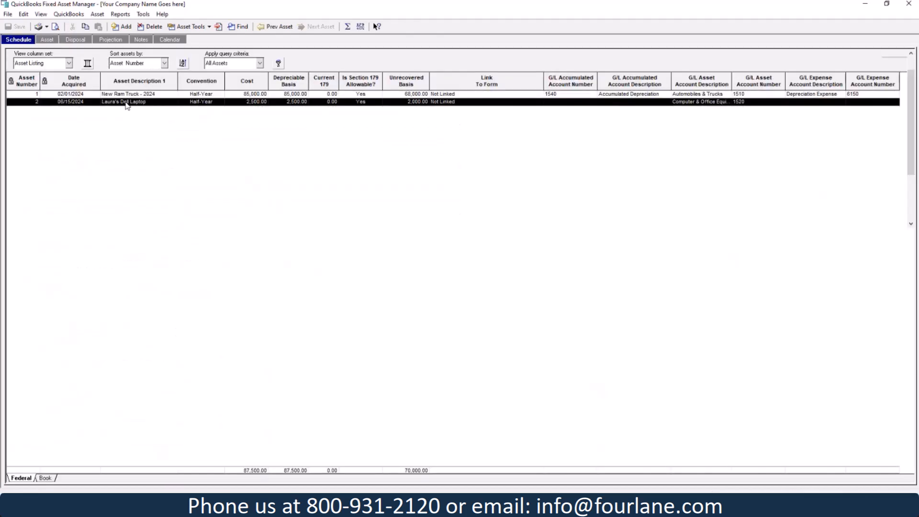
left_click(47, 40)
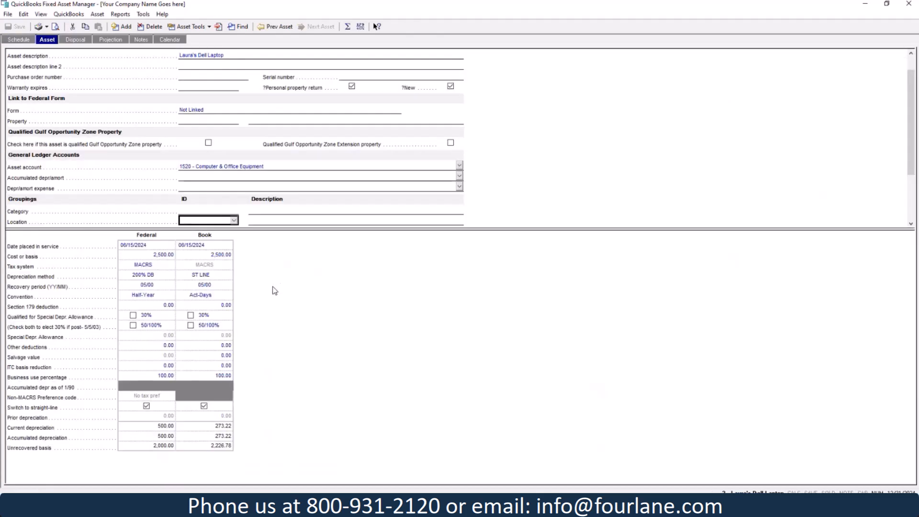
mouse_move(146, 259)
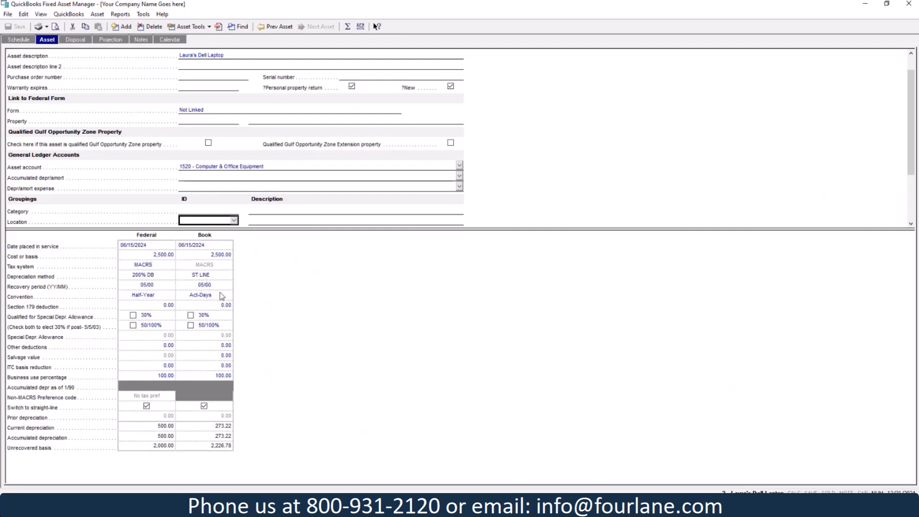
left_click(199, 294)
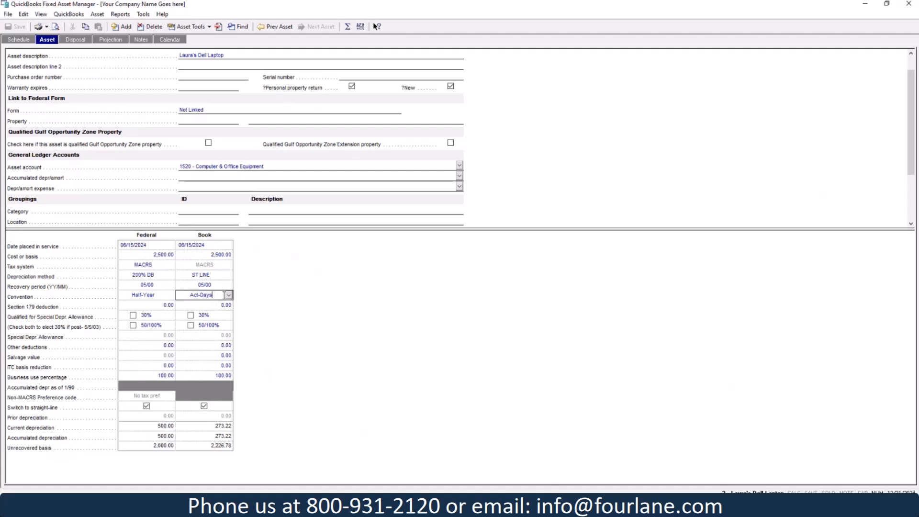
left_click(228, 294)
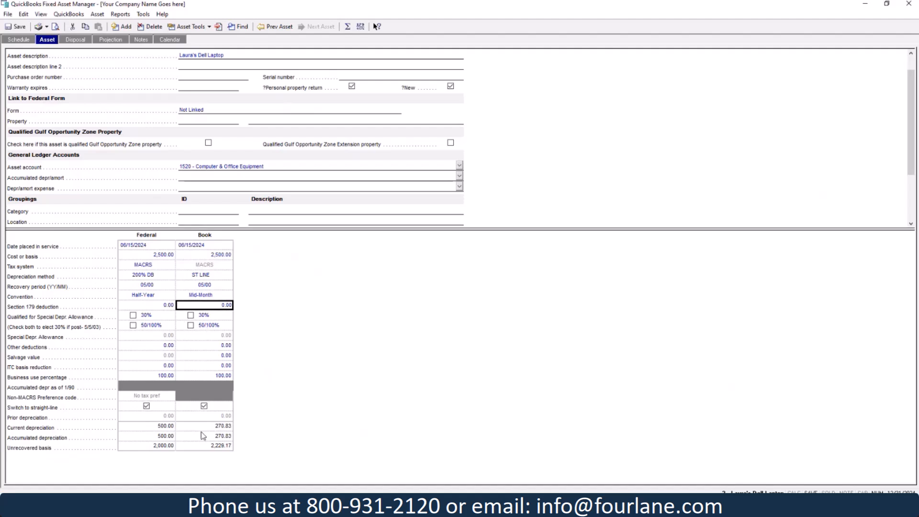
mouse_move(196, 353)
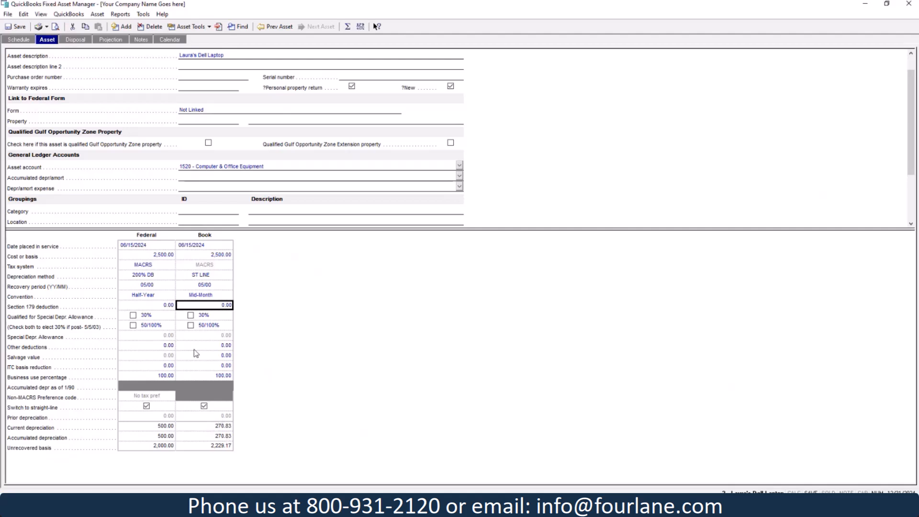
mouse_move(260, 293)
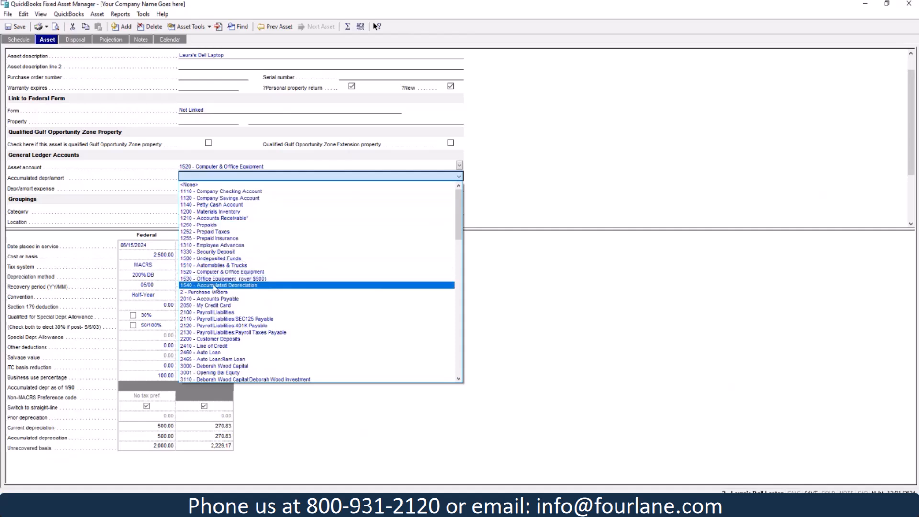
Assign the laptop 1540 Accumulated Depreciation and 6150 Depreciation Expense ledger accounts.
left_click(221, 286)
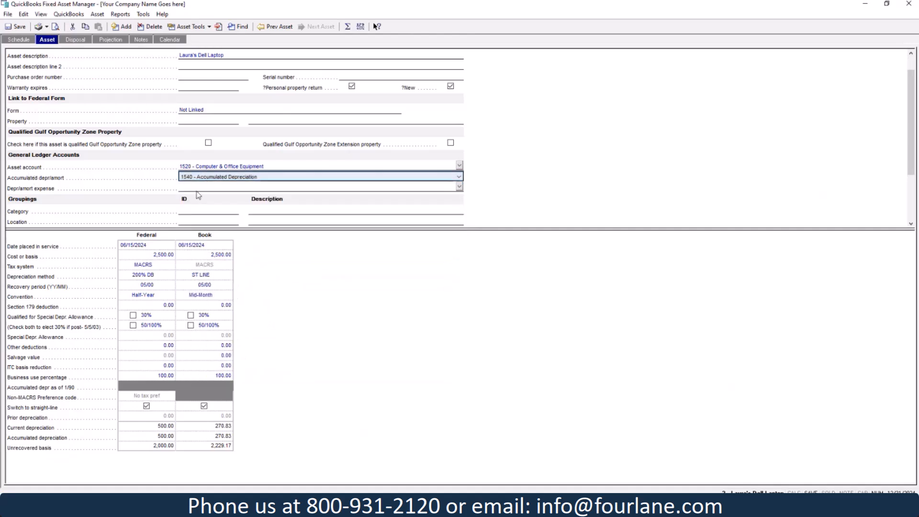
left_click(459, 187)
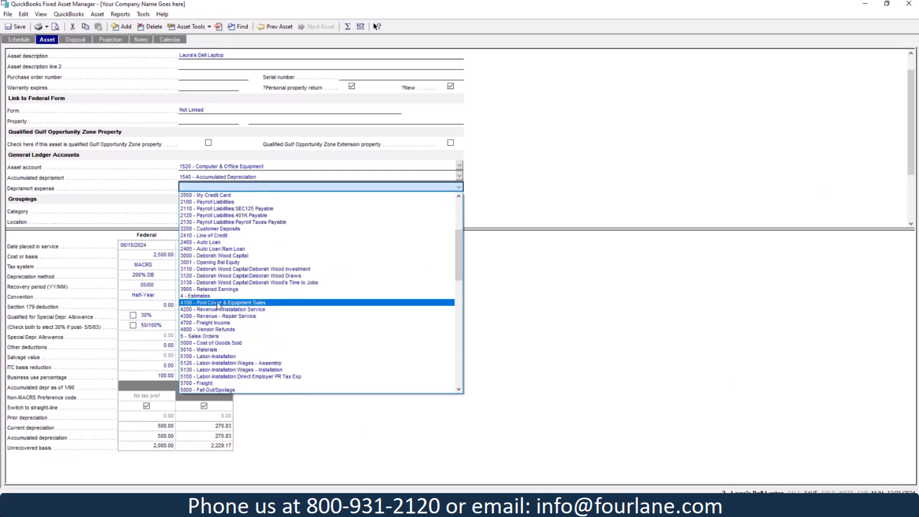
scroll("down", 3)
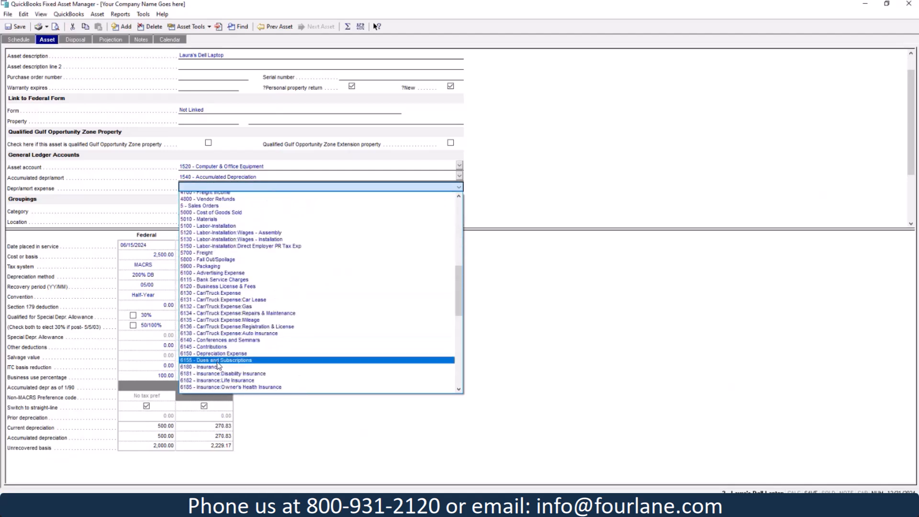
left_click(216, 353)
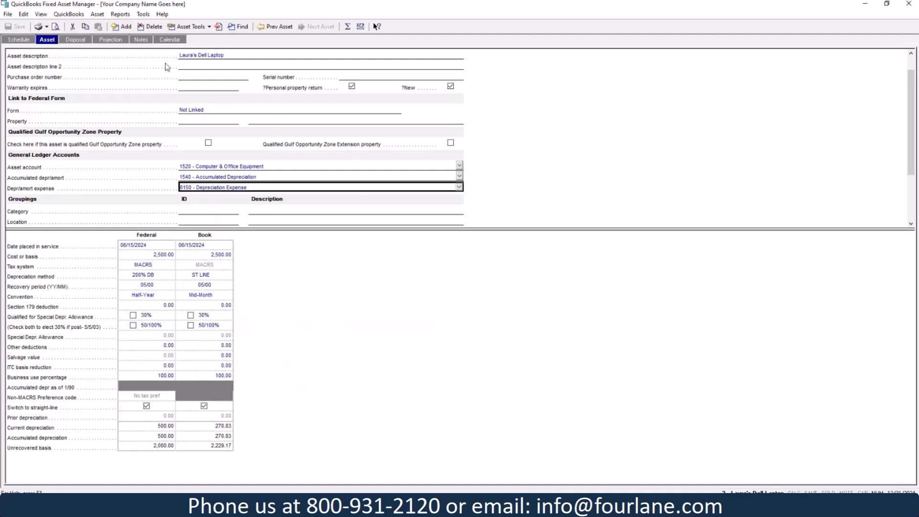
mouse_move(323, 264)
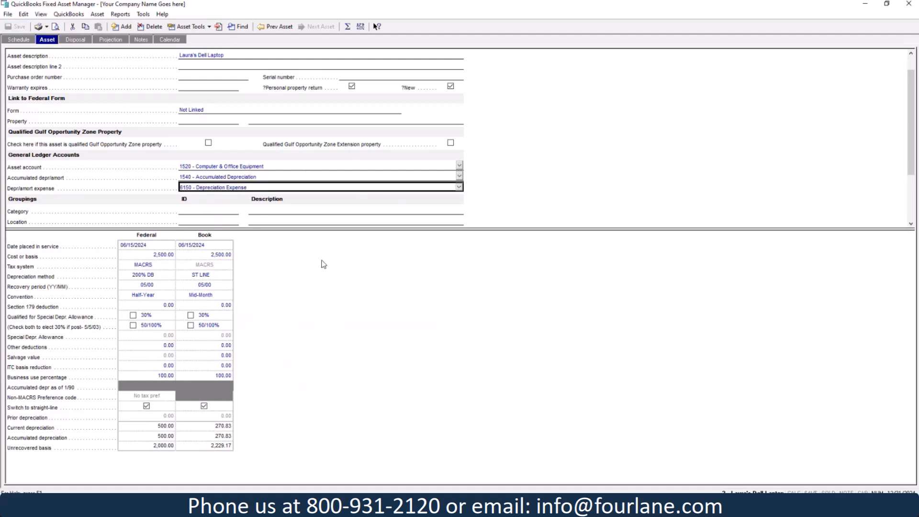
mouse_move(333, 339)
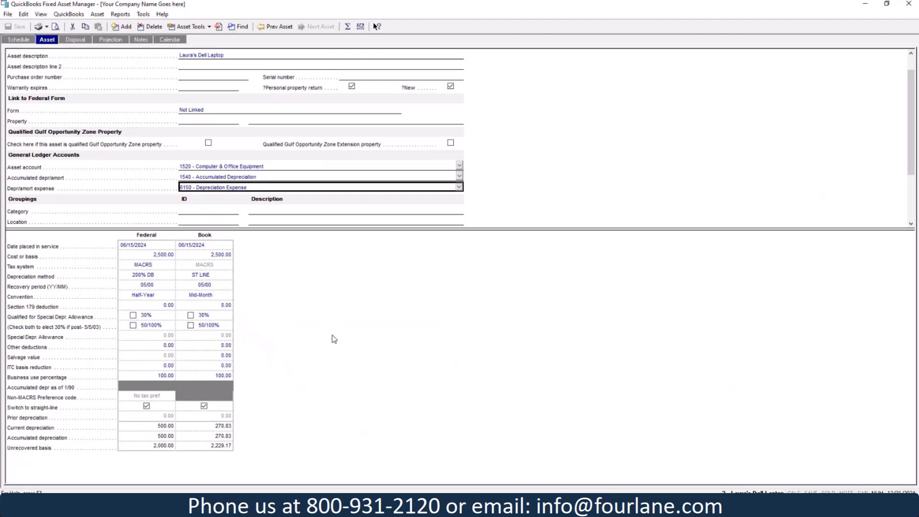
mouse_move(409, 322)
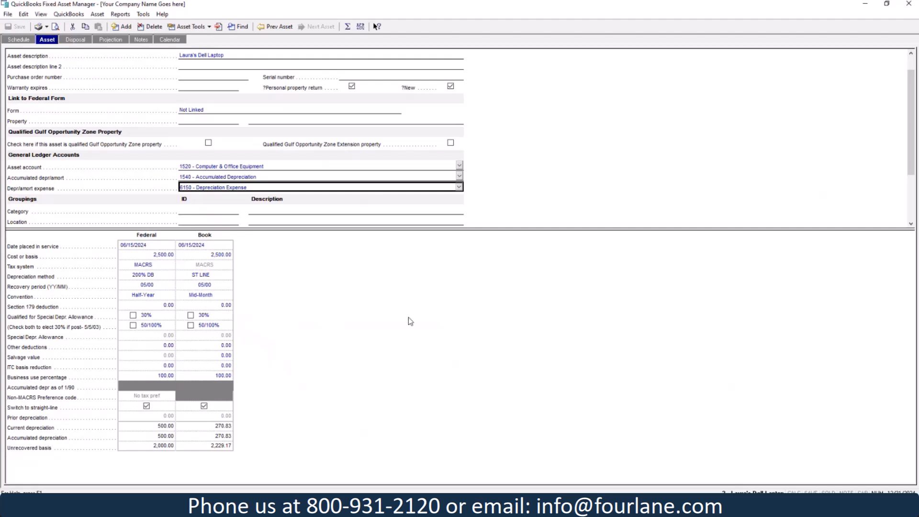
mouse_move(435, 308)
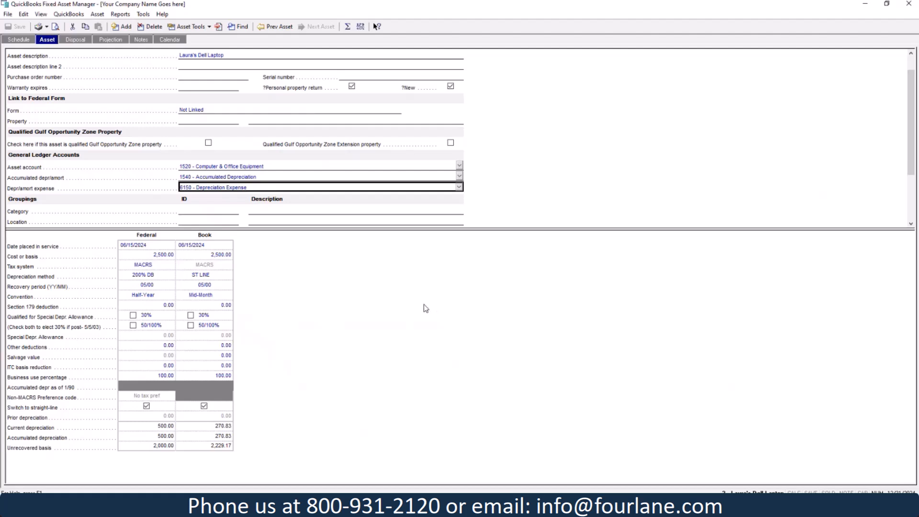
mouse_move(78, 41)
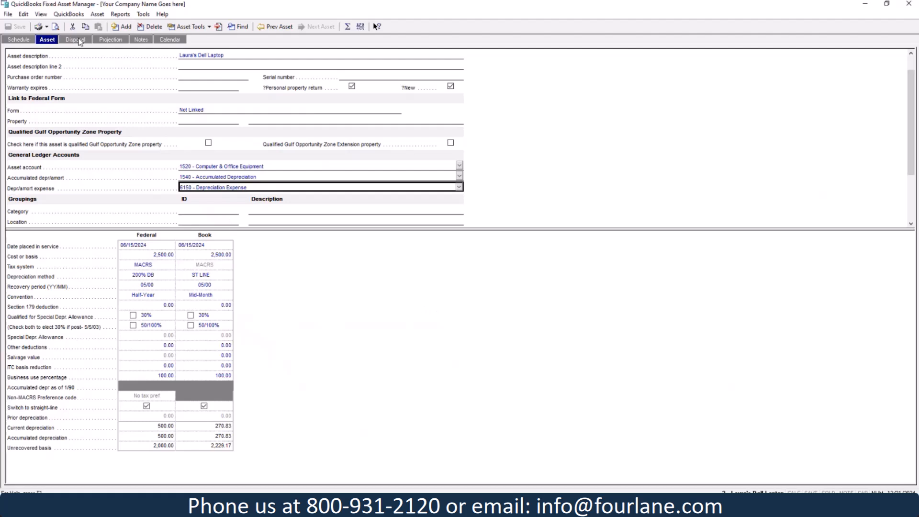
Mark the laptop disposed on 10/28/2024 for 2,150.00.
left_click(75, 39)
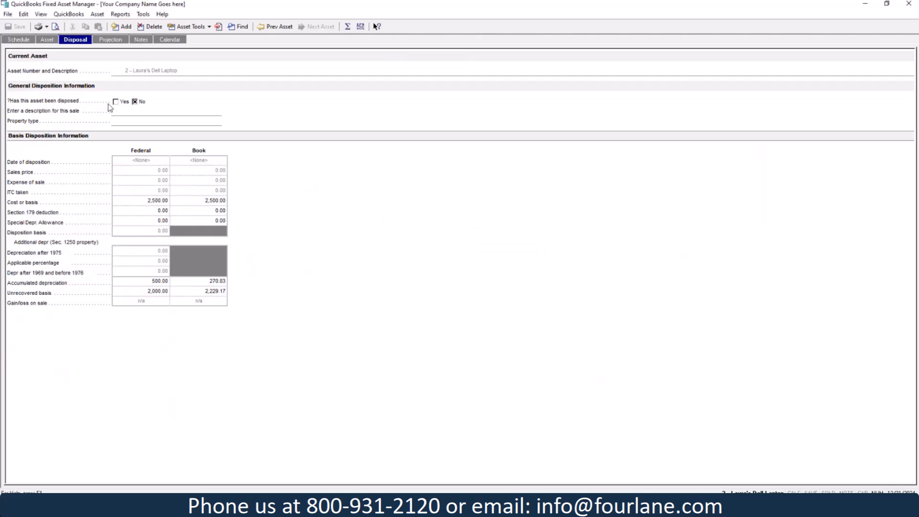
left_click(116, 100)
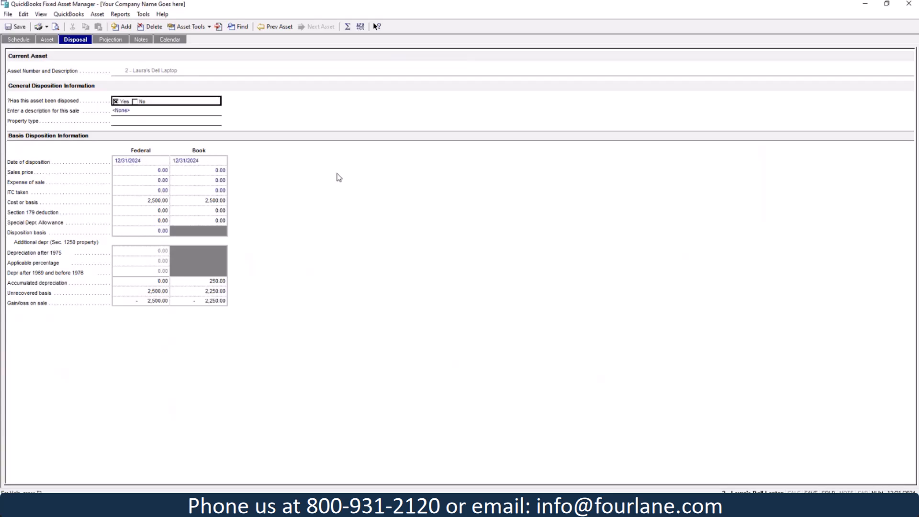
mouse_move(284, 181)
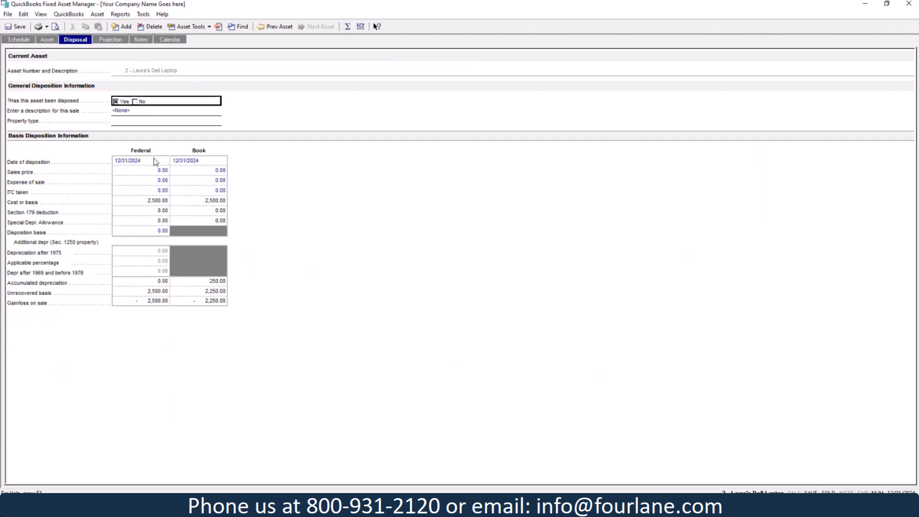
left_click(140, 161)
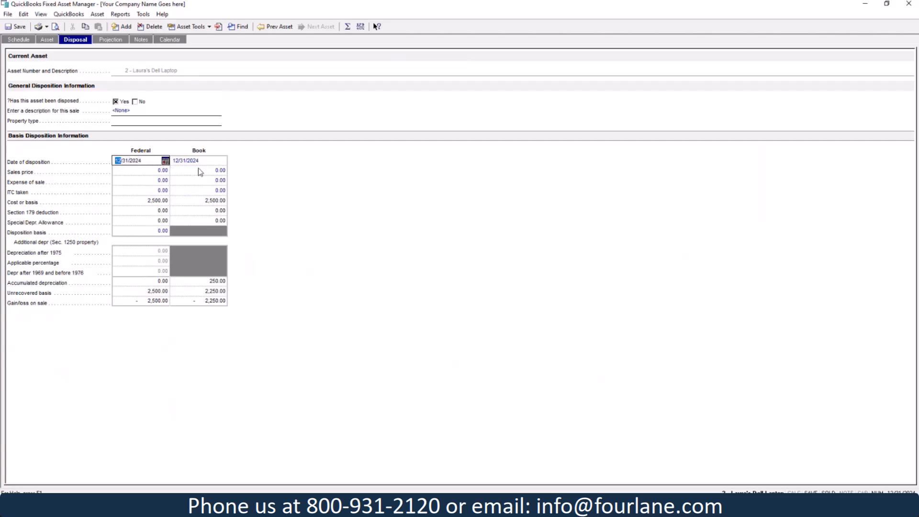
type("10/28/2024")
left_click(141, 171)
type("2,150")
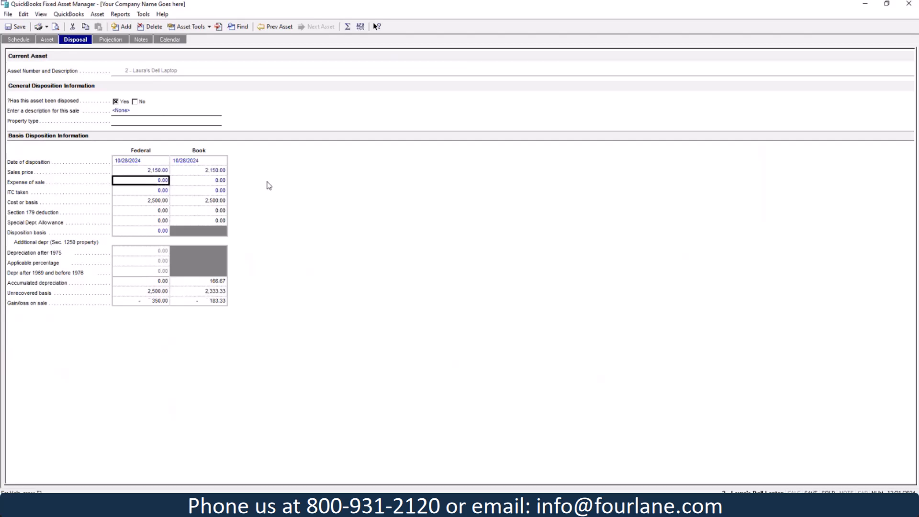
mouse_move(265, 187)
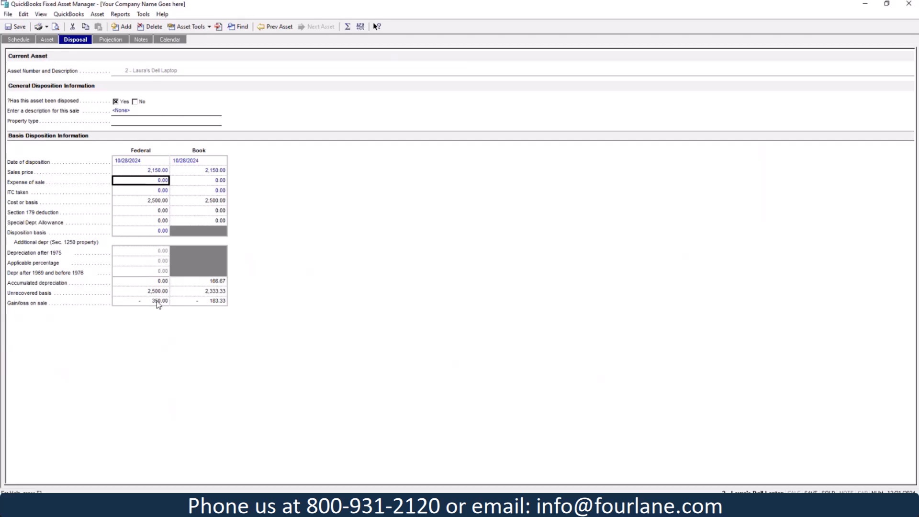
mouse_move(158, 157)
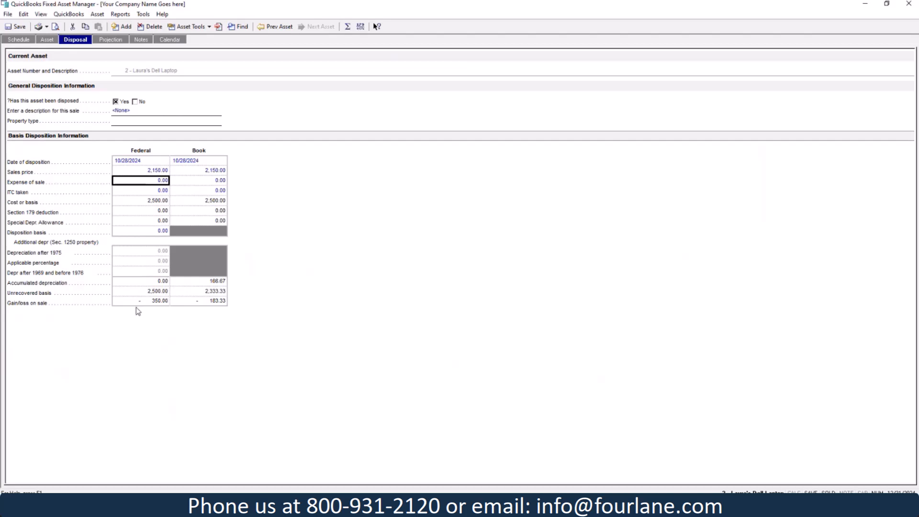
mouse_move(163, 309)
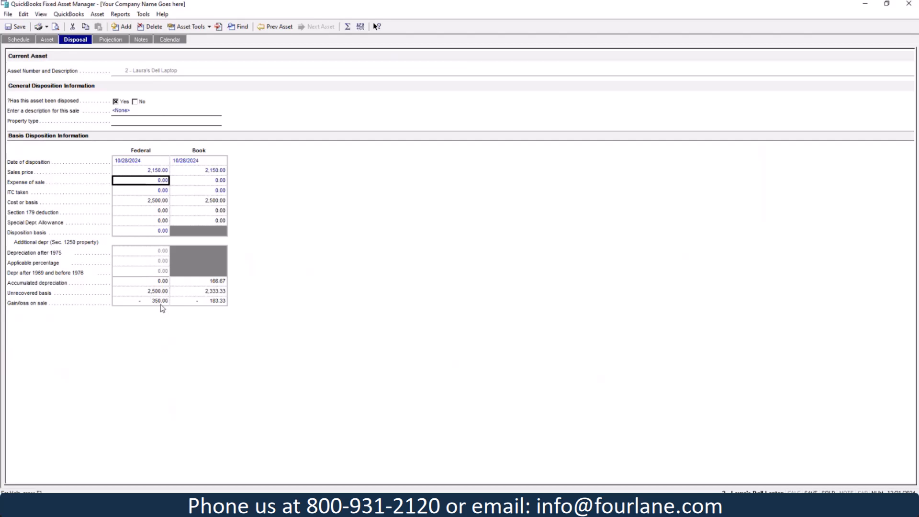
mouse_move(166, 308)
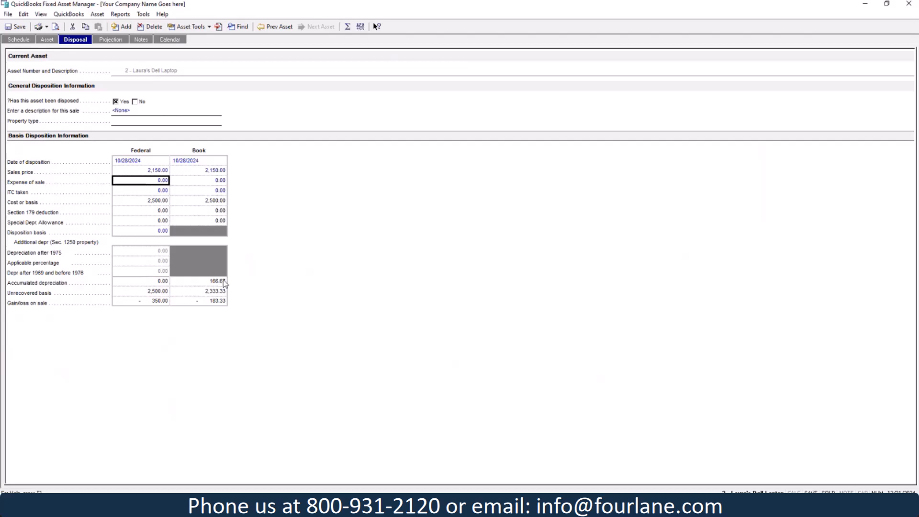
mouse_move(226, 289)
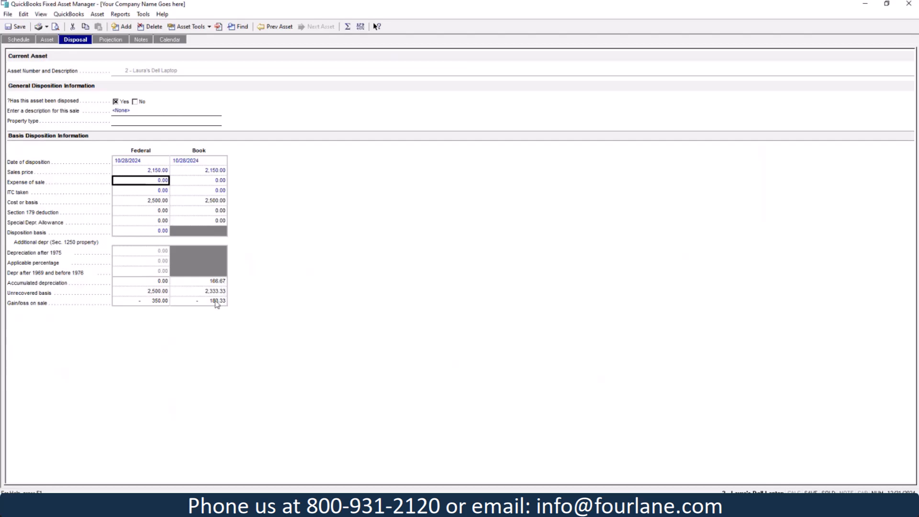
mouse_move(223, 317)
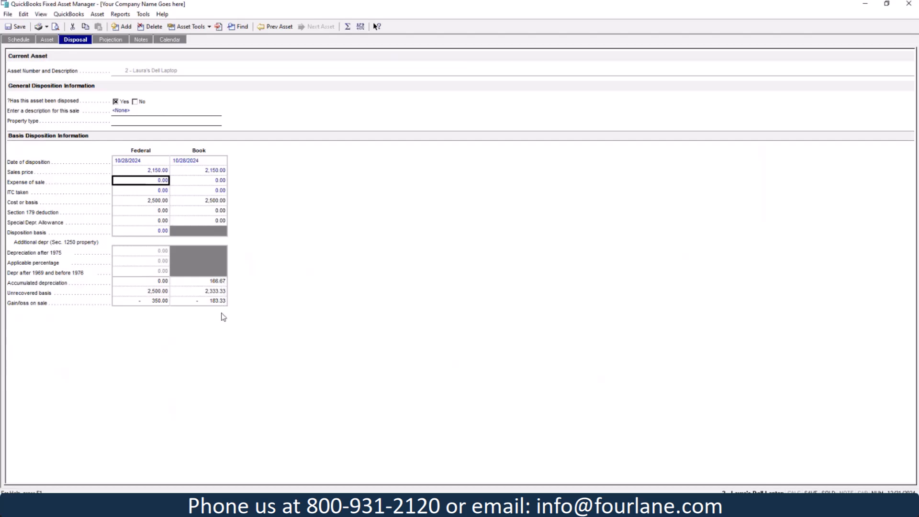
mouse_move(77, 115)
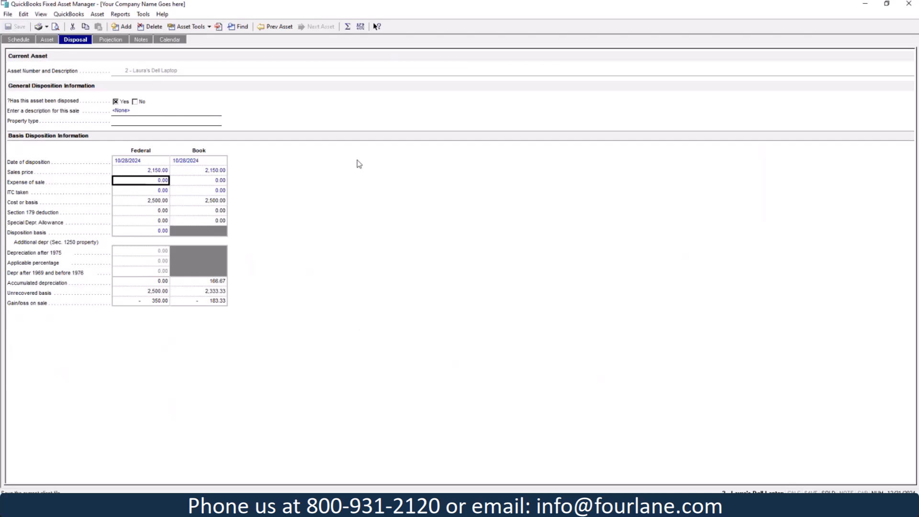
View the asset schedule and compare Federal with Book figures, ending on the Book basis.
left_click(18, 39)
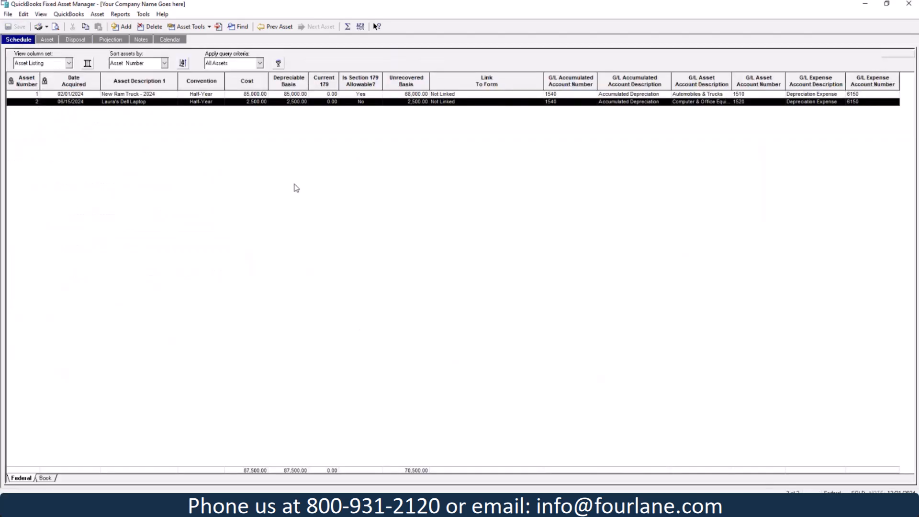
mouse_move(68, 454)
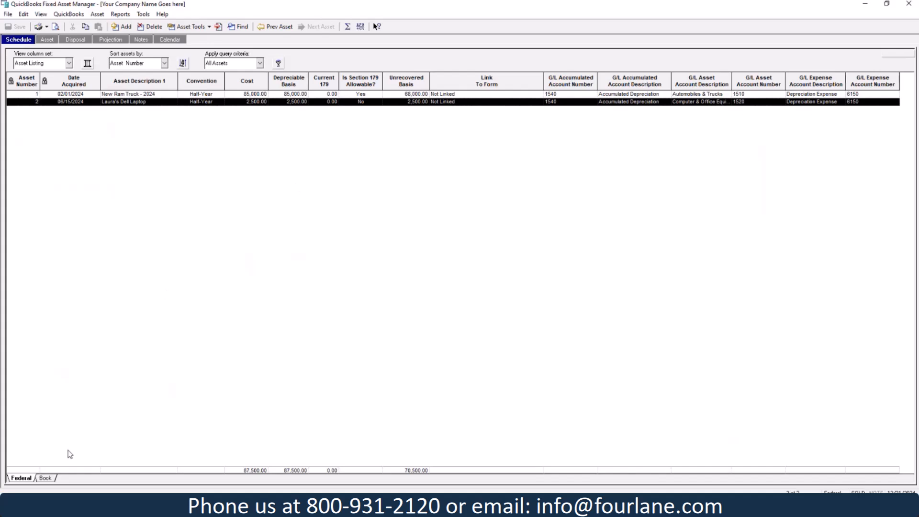
left_click(43, 477)
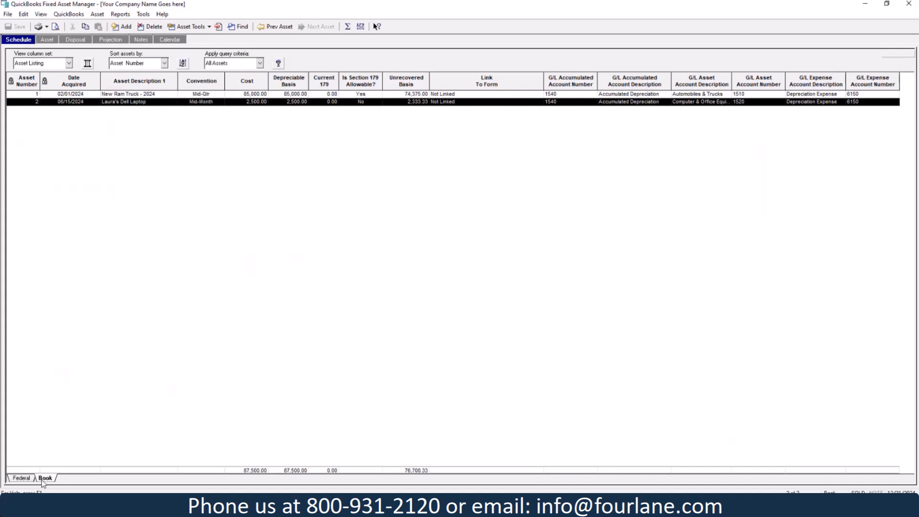
left_click(21, 478)
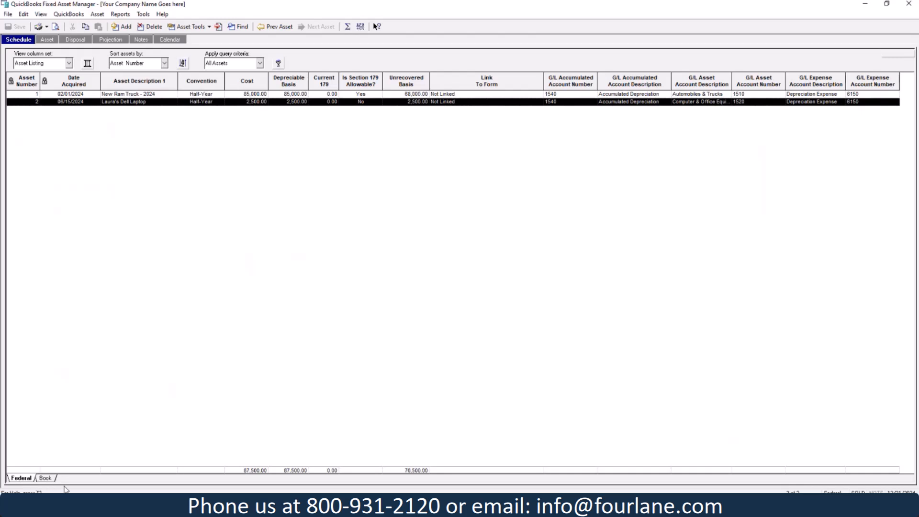
left_click(43, 477)
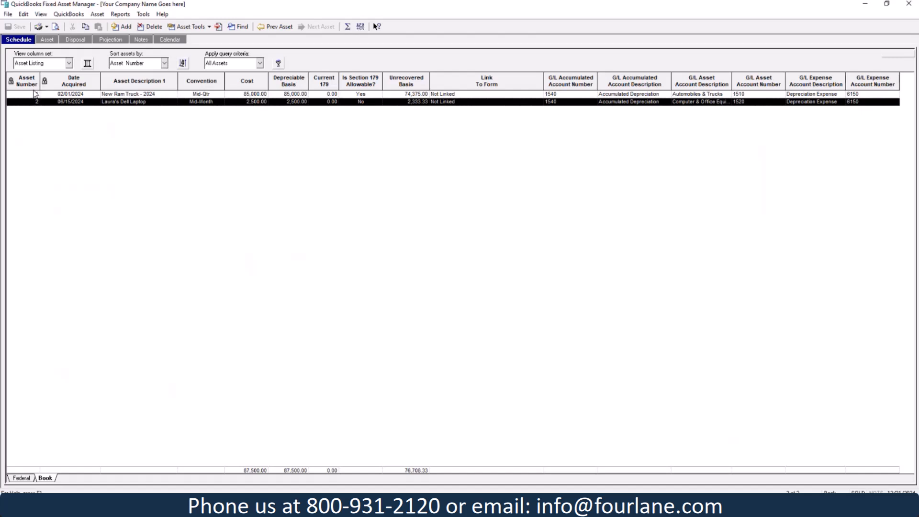
mouse_move(50, 143)
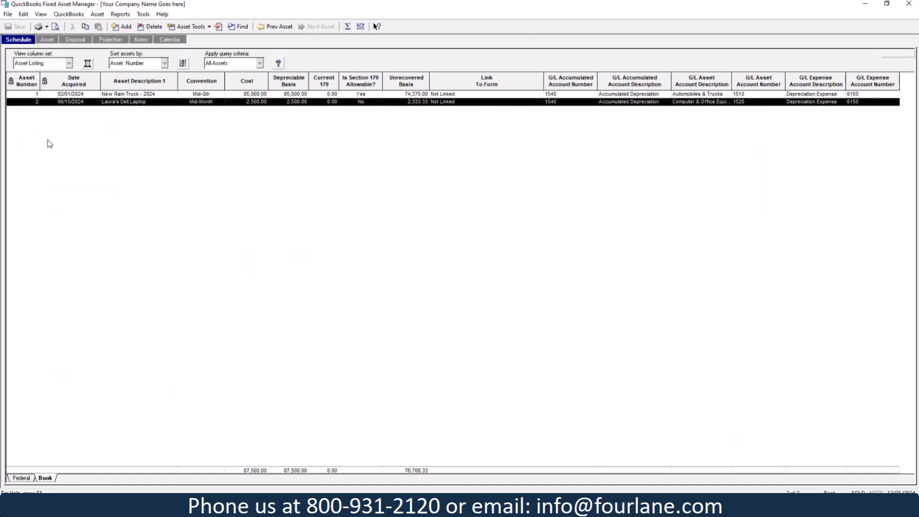
mouse_move(119, 157)
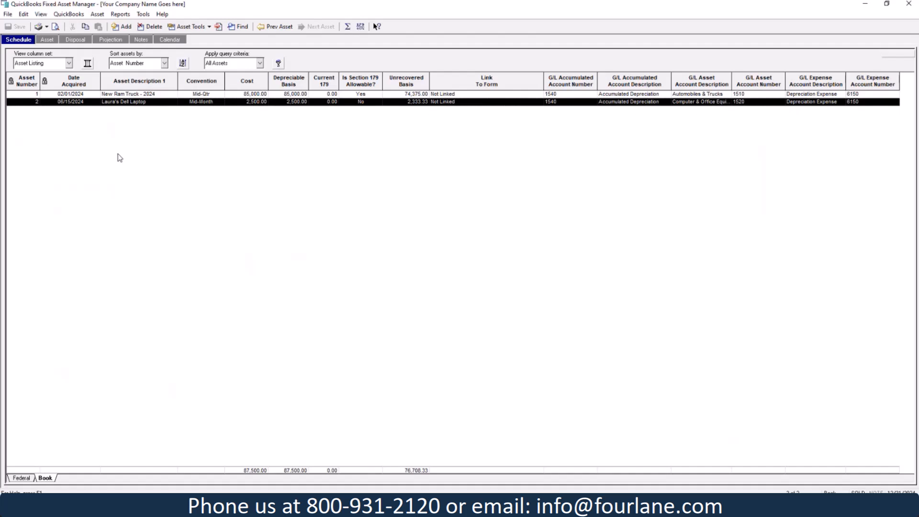
mouse_move(95, 149)
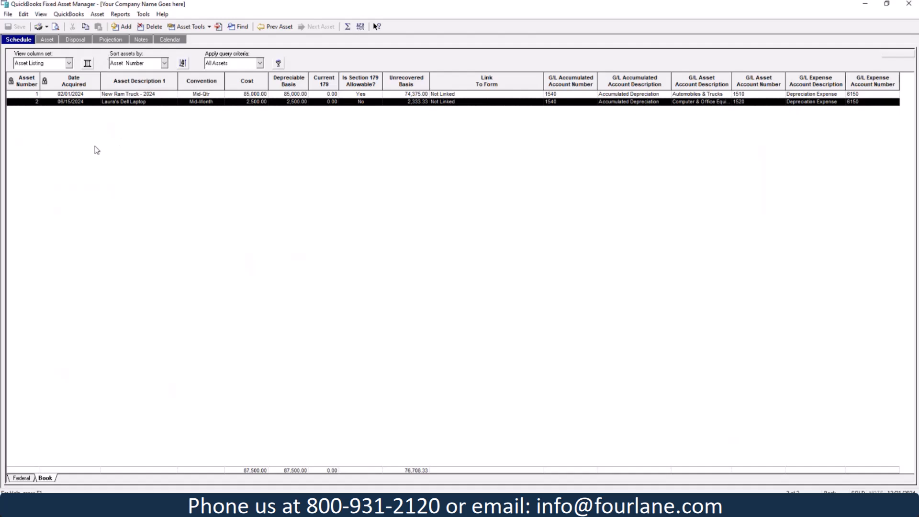
left_click(110, 39)
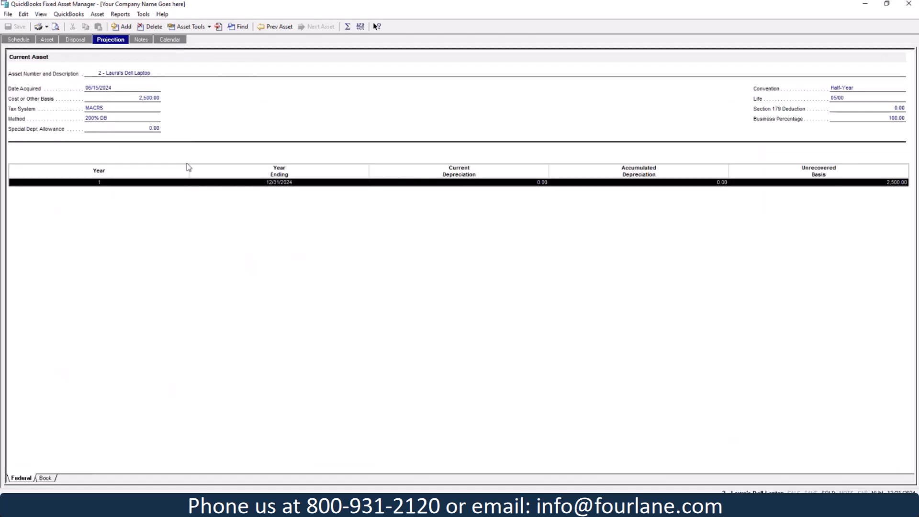
mouse_move(321, 121)
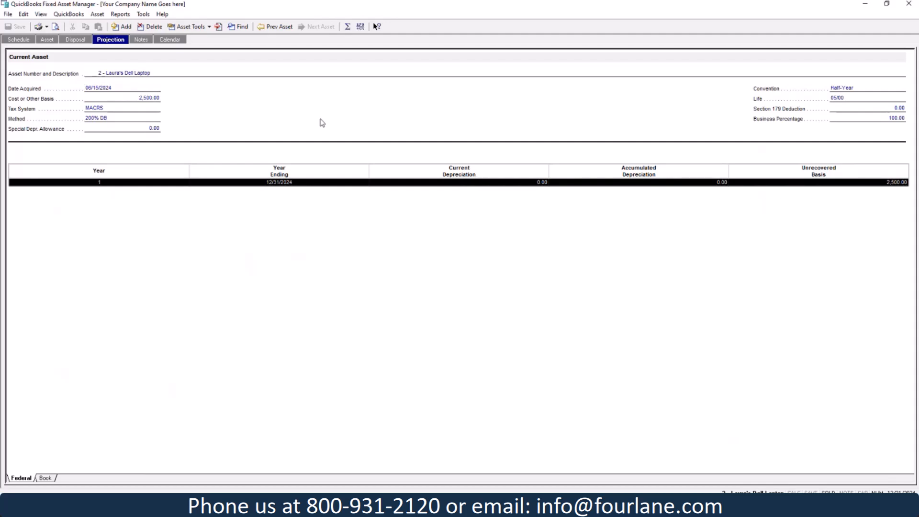
mouse_move(354, 124)
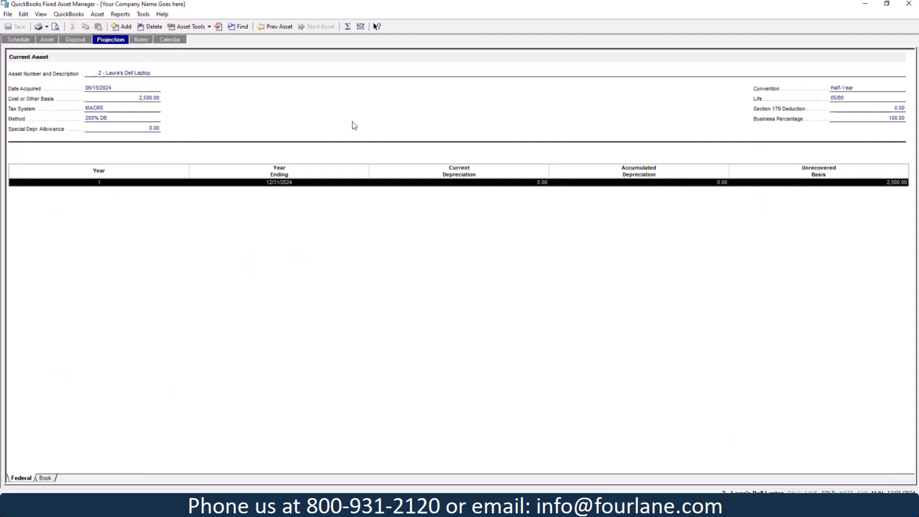
mouse_move(315, 328)
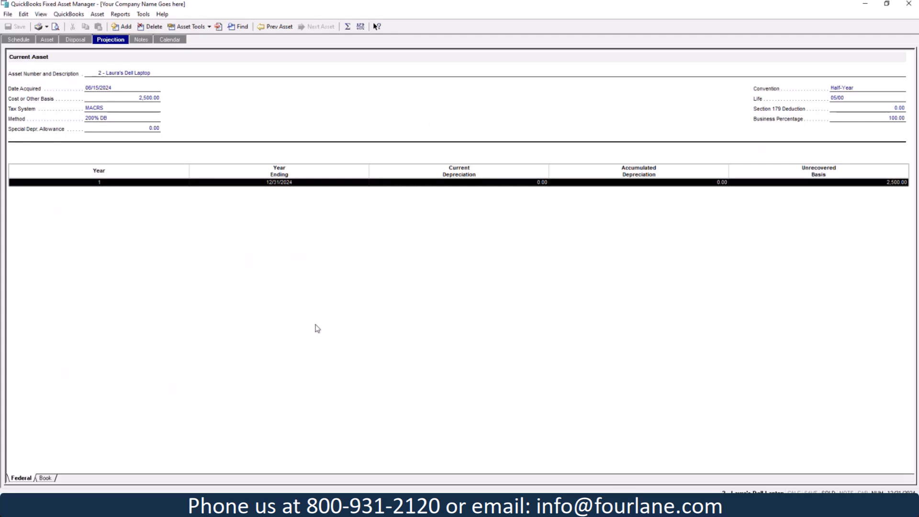
mouse_move(323, 308)
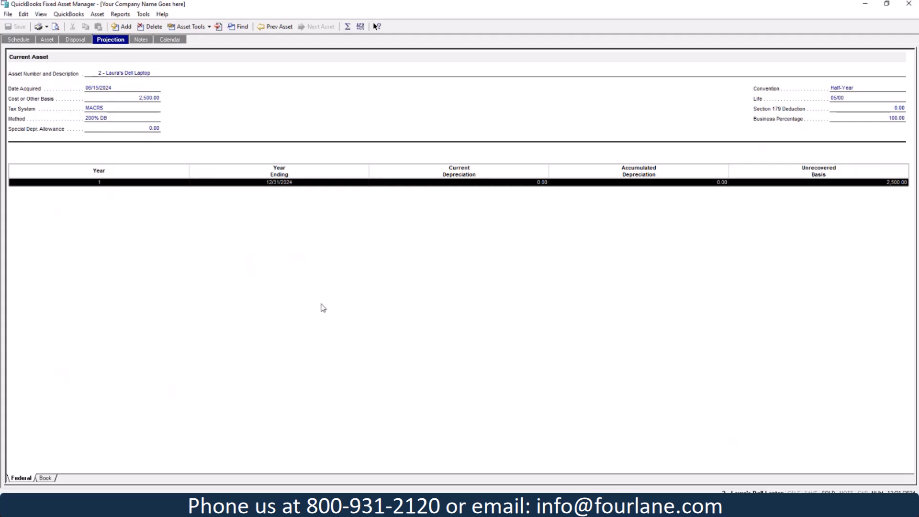
mouse_move(196, 174)
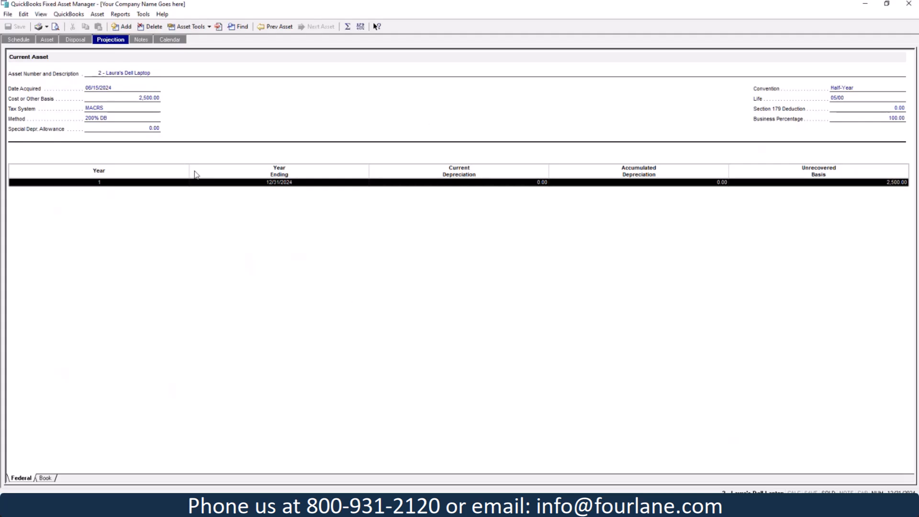
left_click(141, 39)
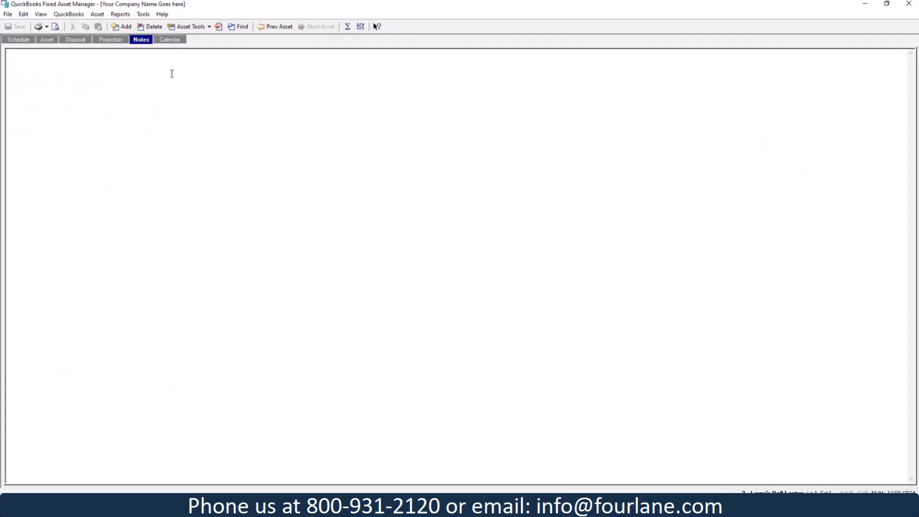
left_click(169, 39)
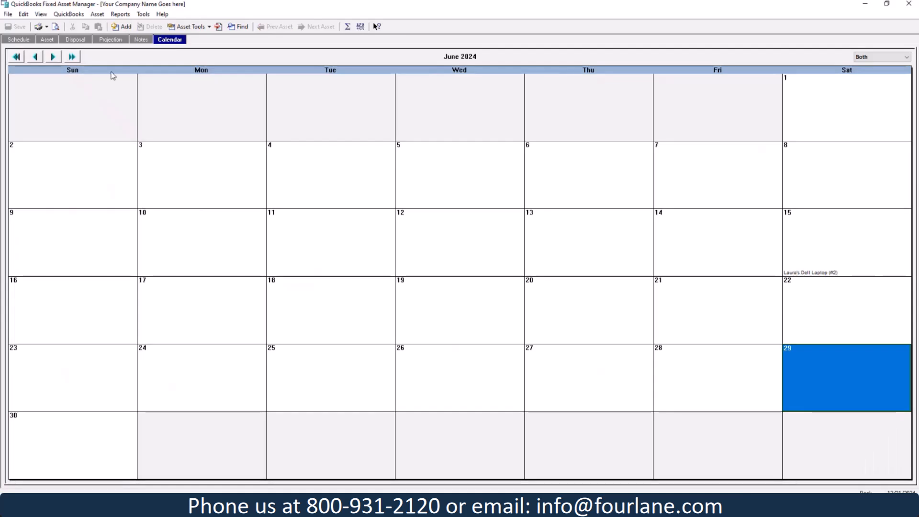
left_click(34, 56)
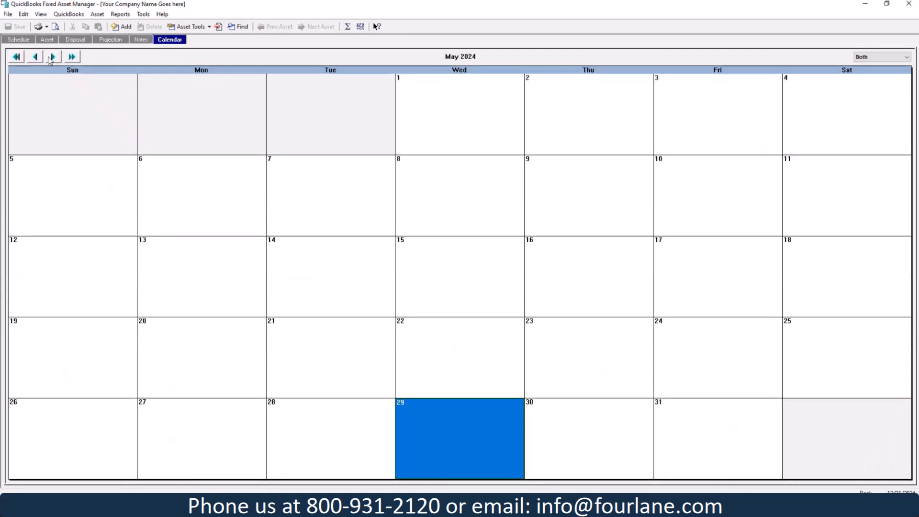
left_click(52, 56)
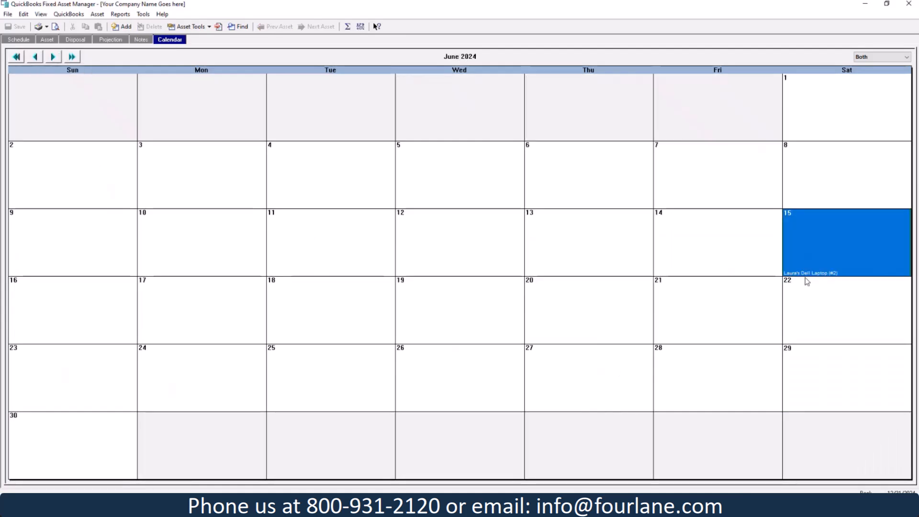
mouse_move(589, 264)
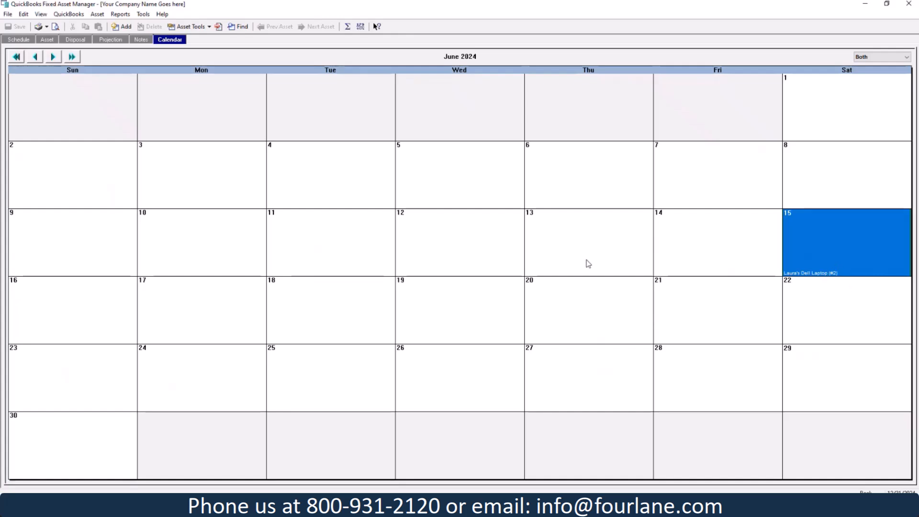
left_click(18, 39)
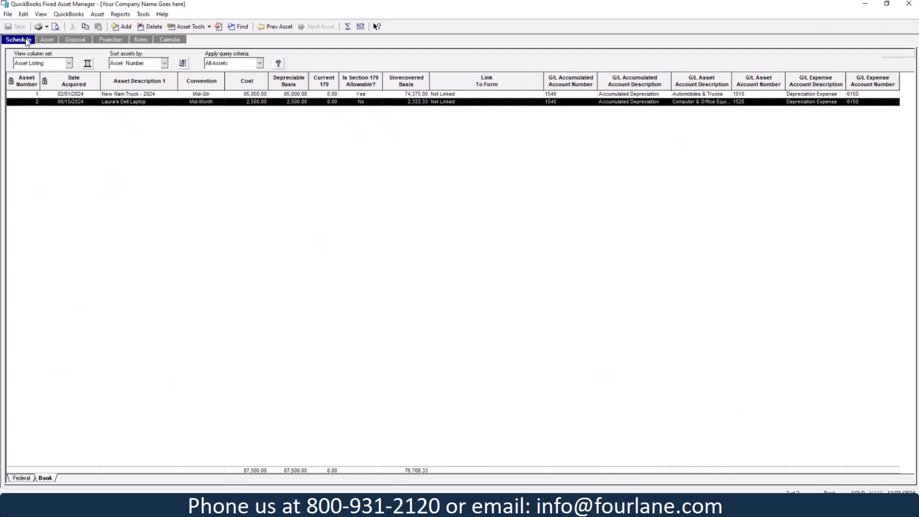
mouse_move(96, 148)
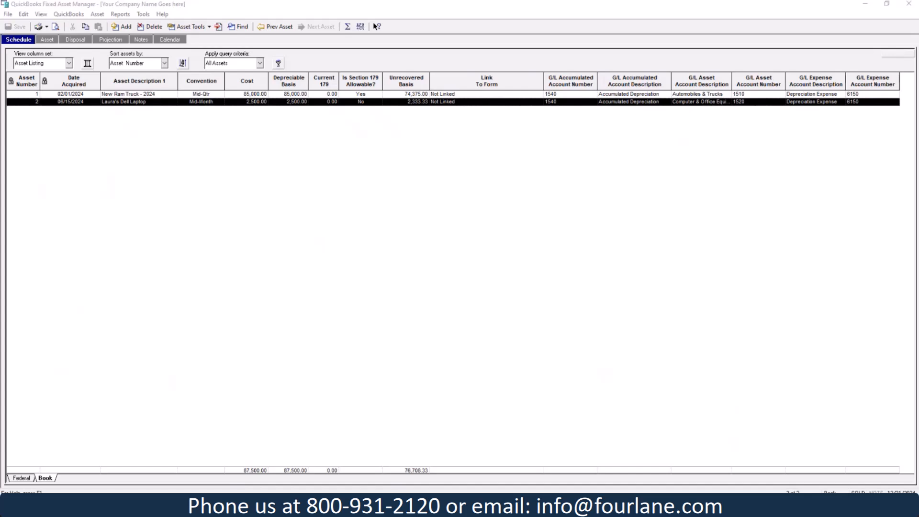
mouse_move(864, 305)
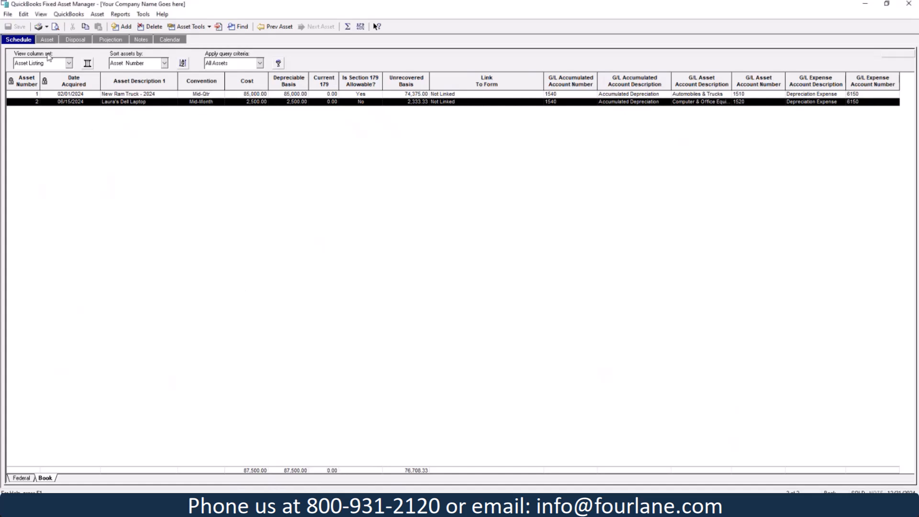
Start a new asset record named '2022 Tundra'.
left_click(45, 39)
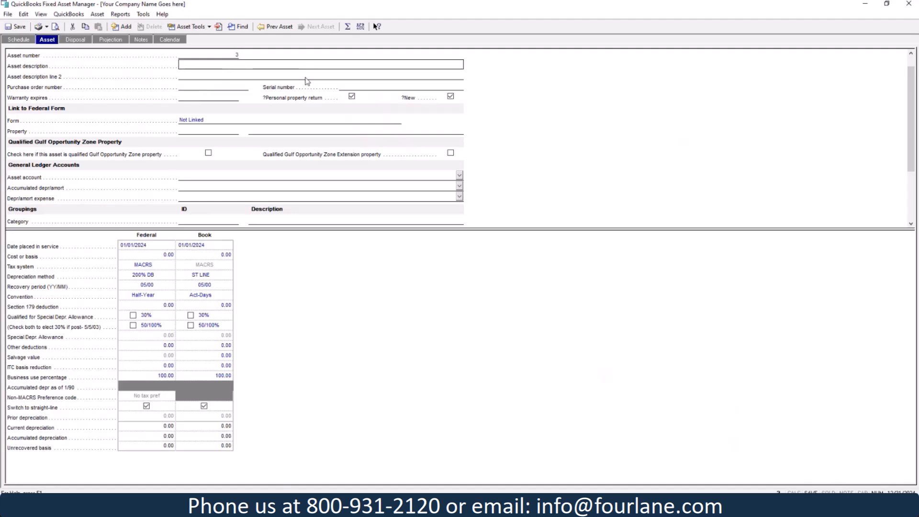
type("2022 Toyota T")
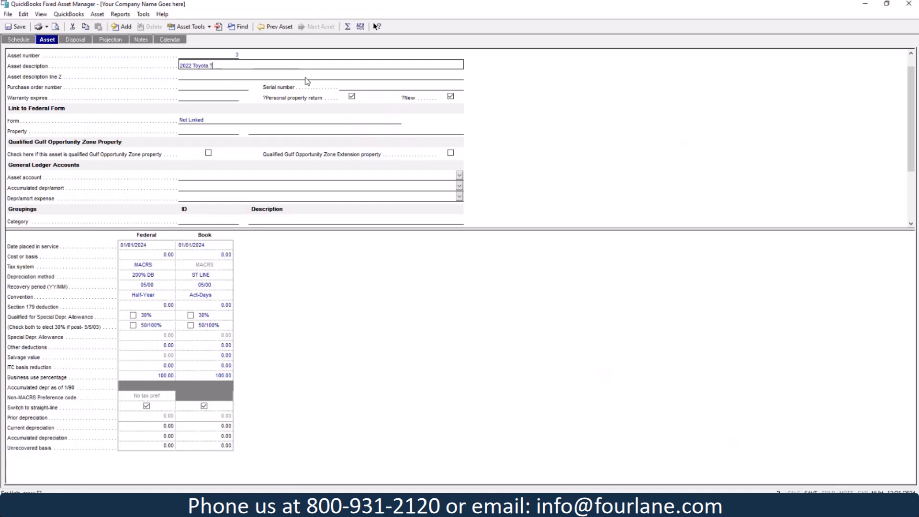
type("undra")
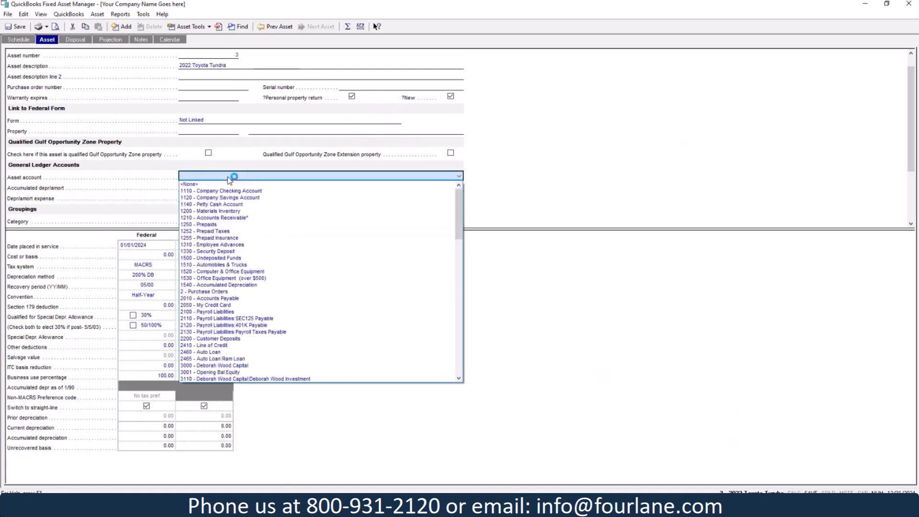
Assign accounts 1510 Automobiles & Trucks and 1540 Accumulated Depreciation, then enter the Federal service date and cost.
left_click(221, 265)
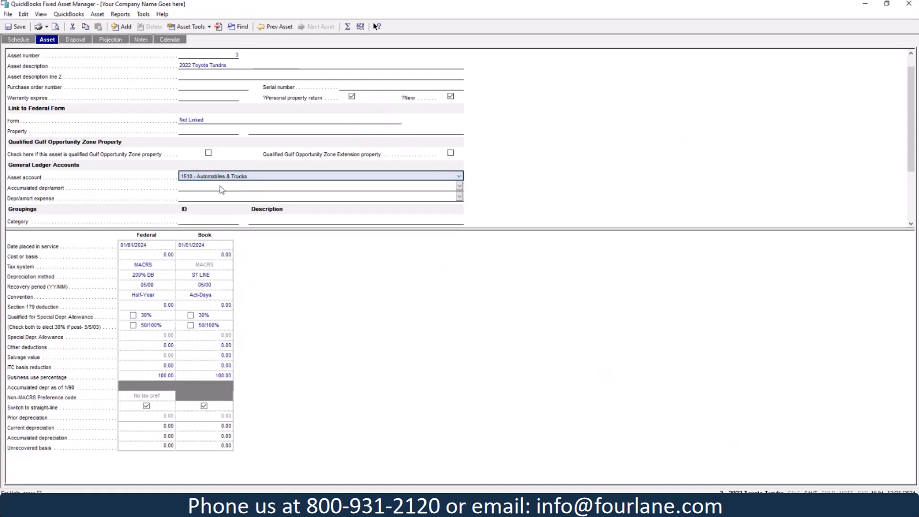
left_click(459, 187)
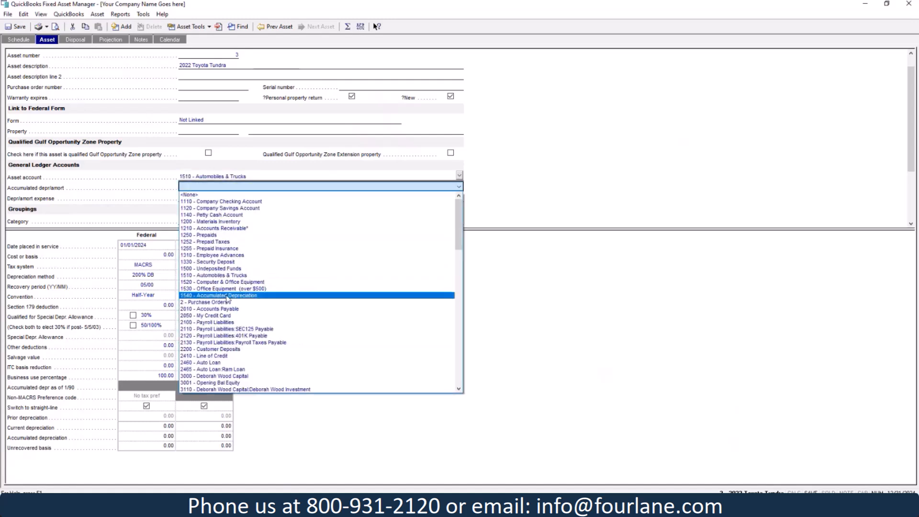
left_click(218, 295)
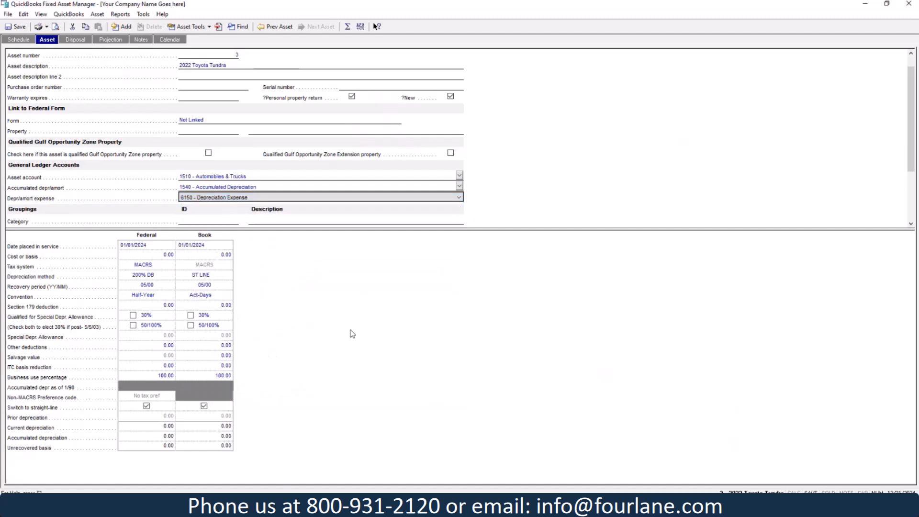
left_click(141, 245)
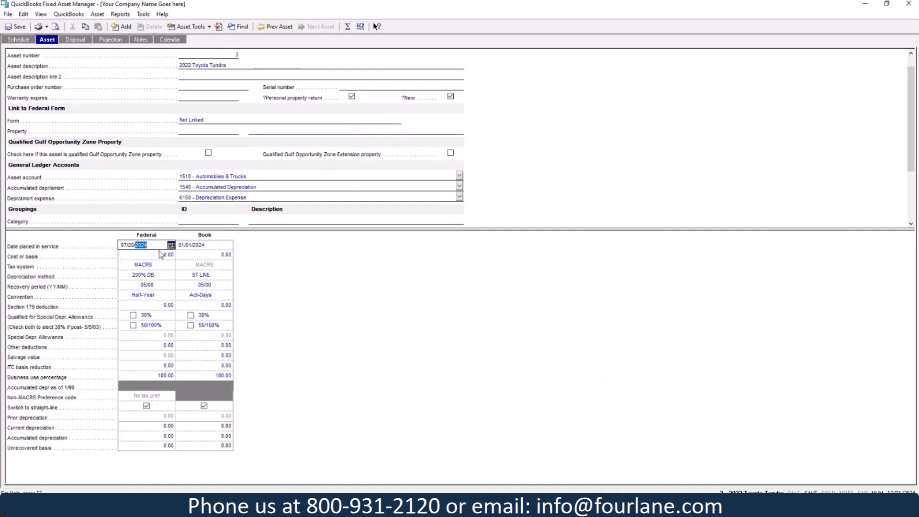
left_click(146, 255)
type("17,000")
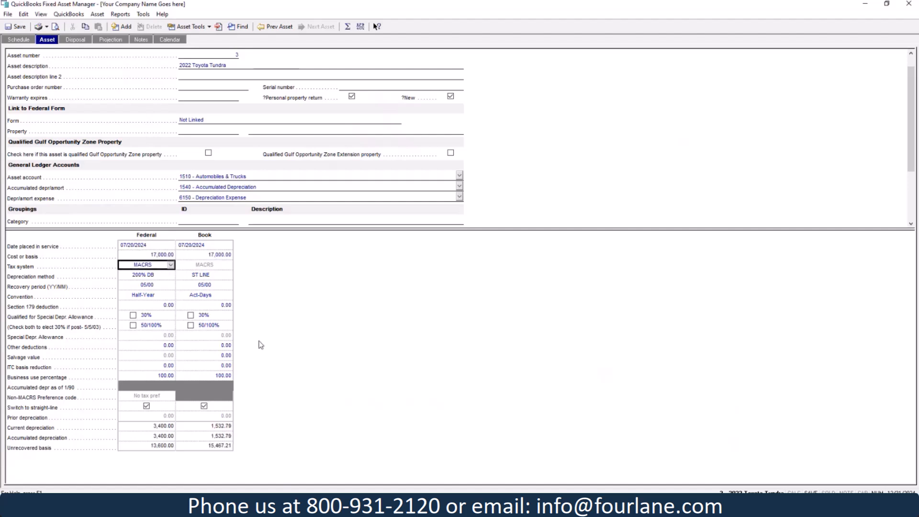
mouse_move(231, 279)
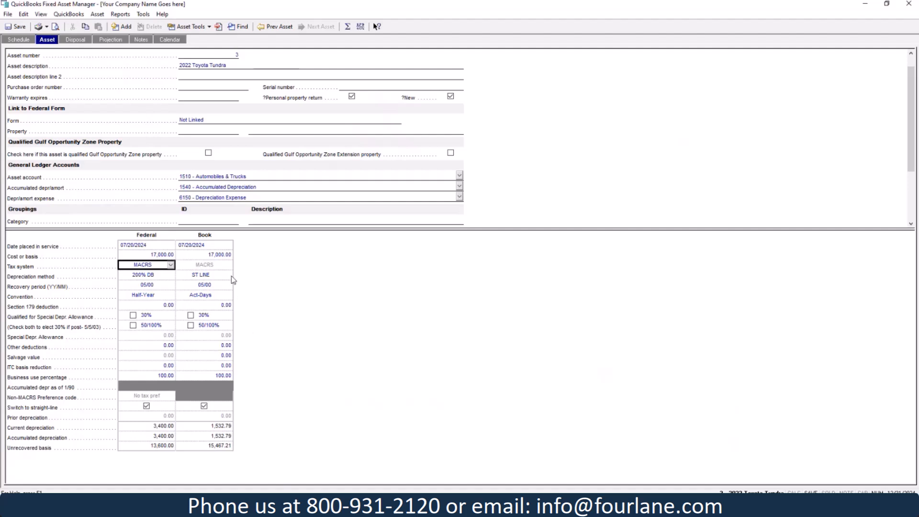
mouse_move(205, 284)
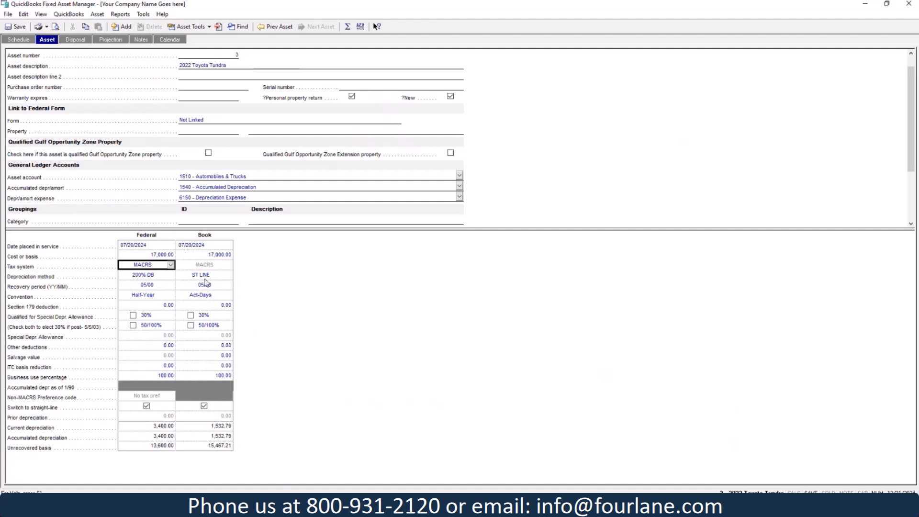
mouse_move(201, 483)
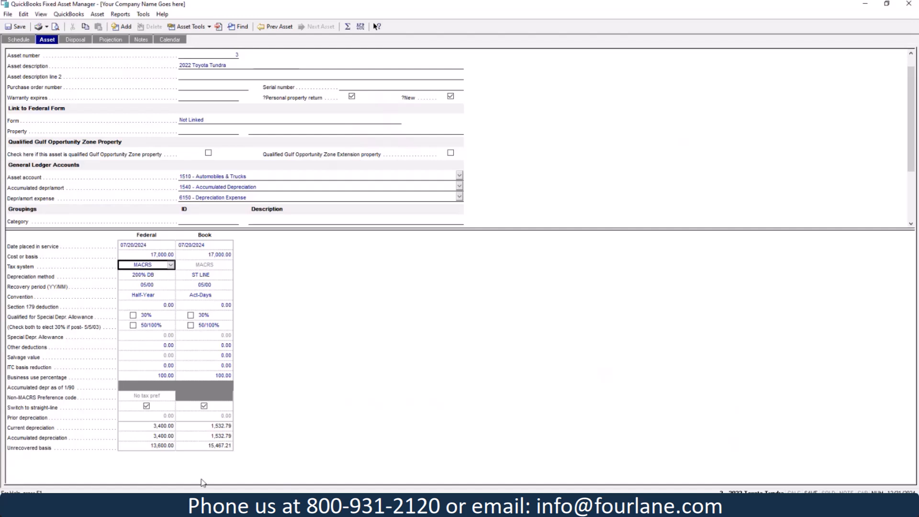
mouse_move(236, 399)
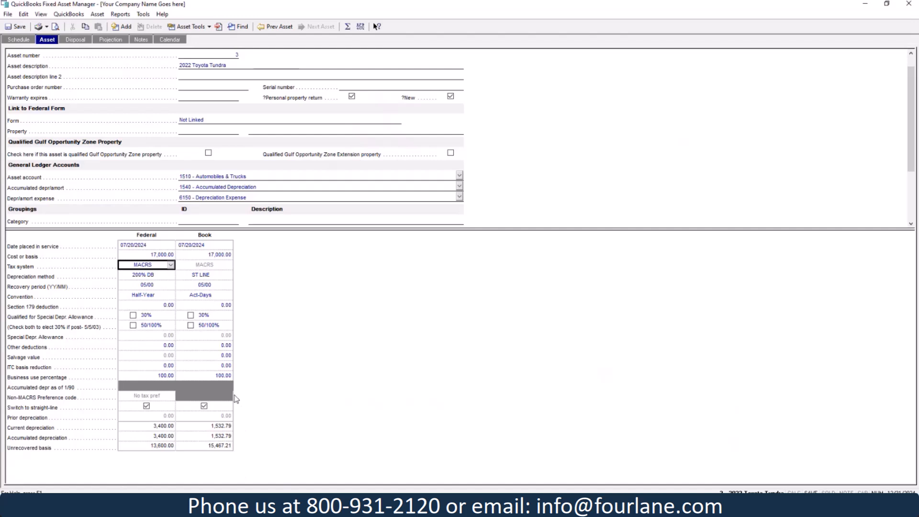
mouse_move(16, 49)
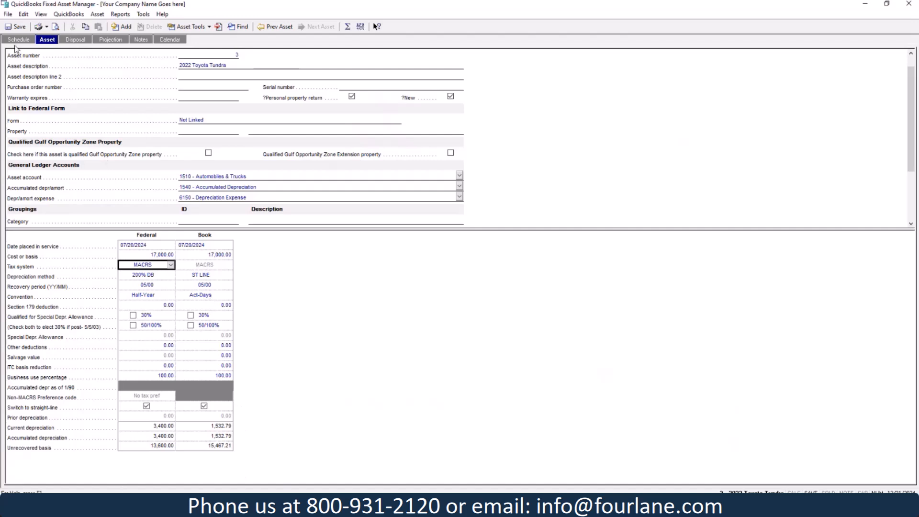
Save the Tundra asset without adding another and return to the asset schedule.
left_click(124, 27)
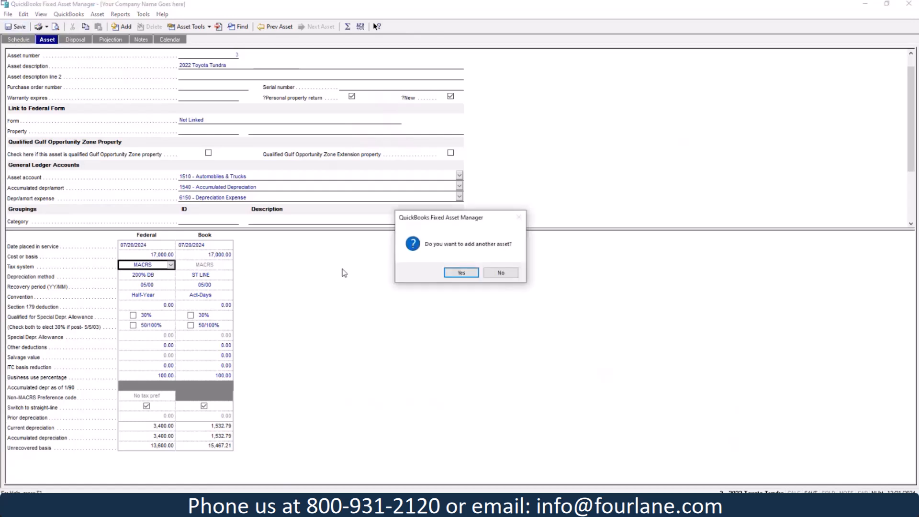
left_click(500, 273)
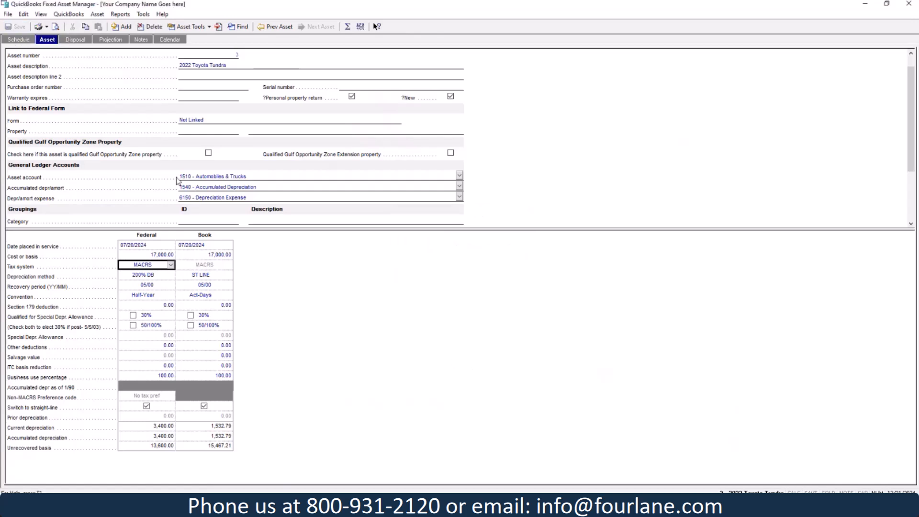
left_click(18, 39)
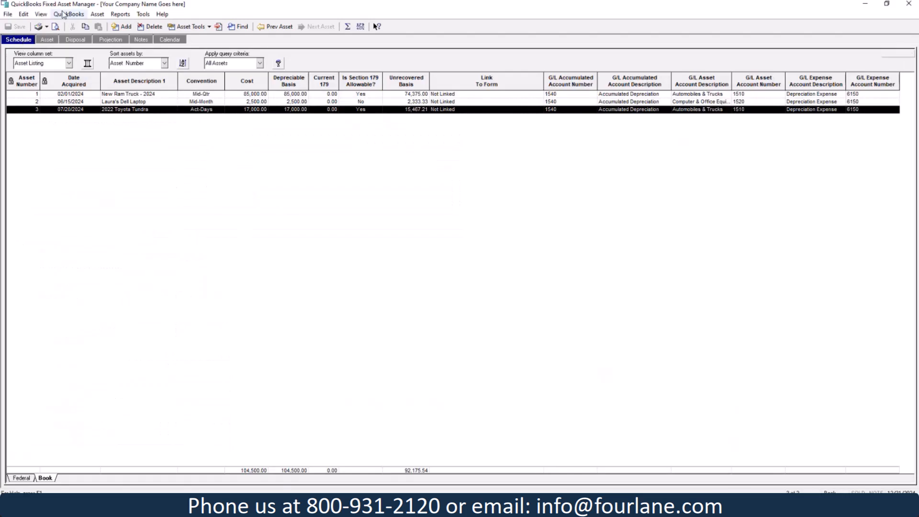
Save the new and modified assets to QuickBooks and dismiss the synchronization log.
left_click(68, 14)
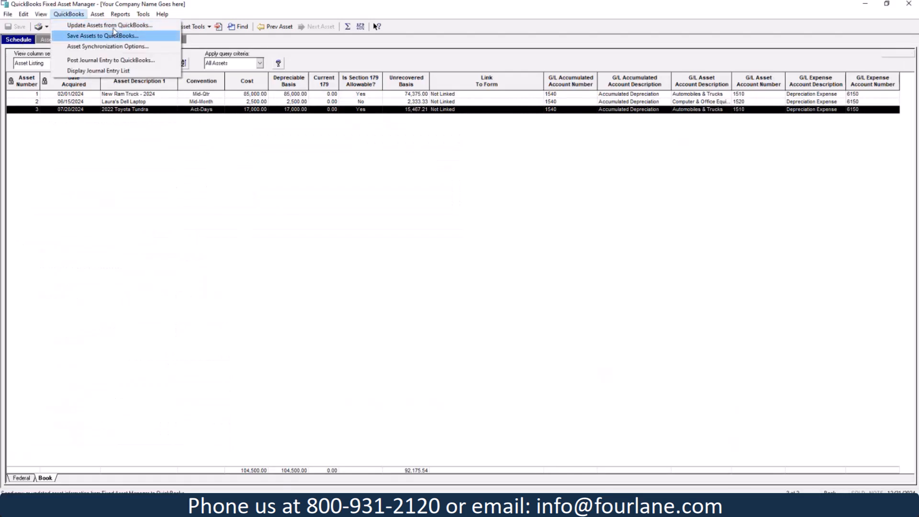
left_click(103, 35)
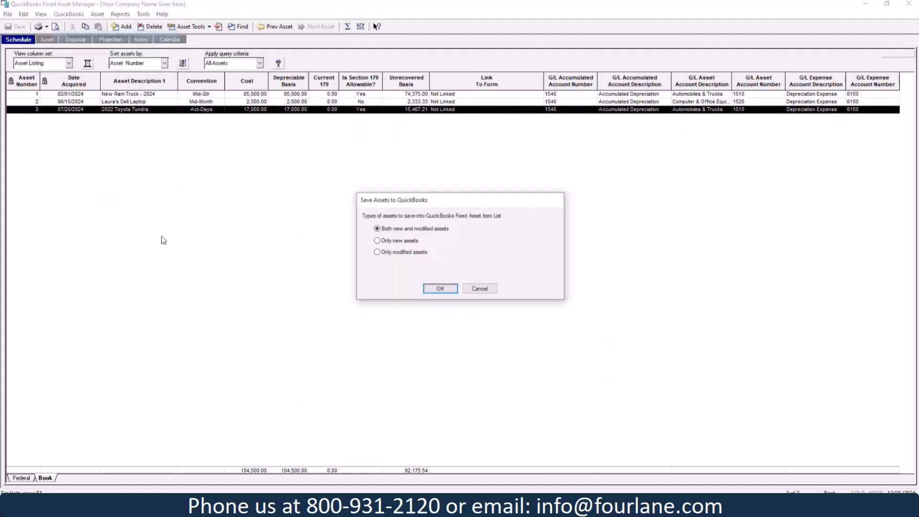
left_click(440, 288)
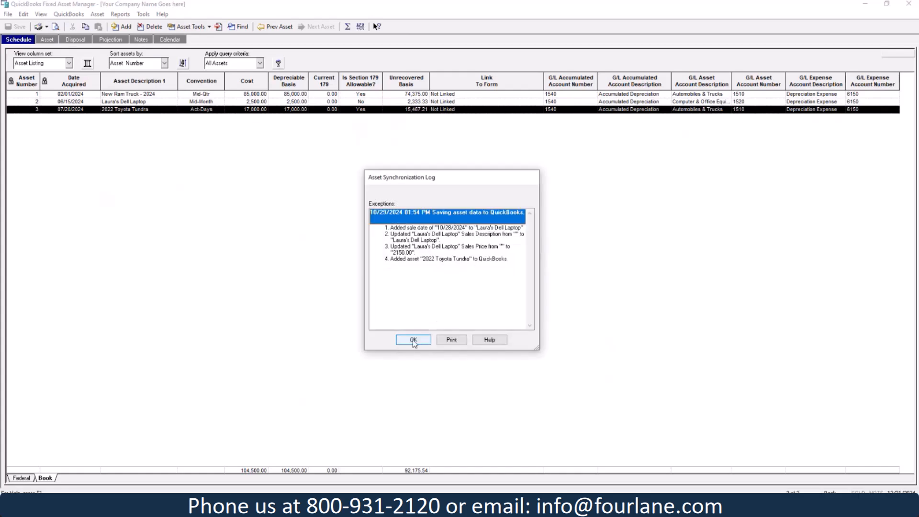
left_click(413, 339)
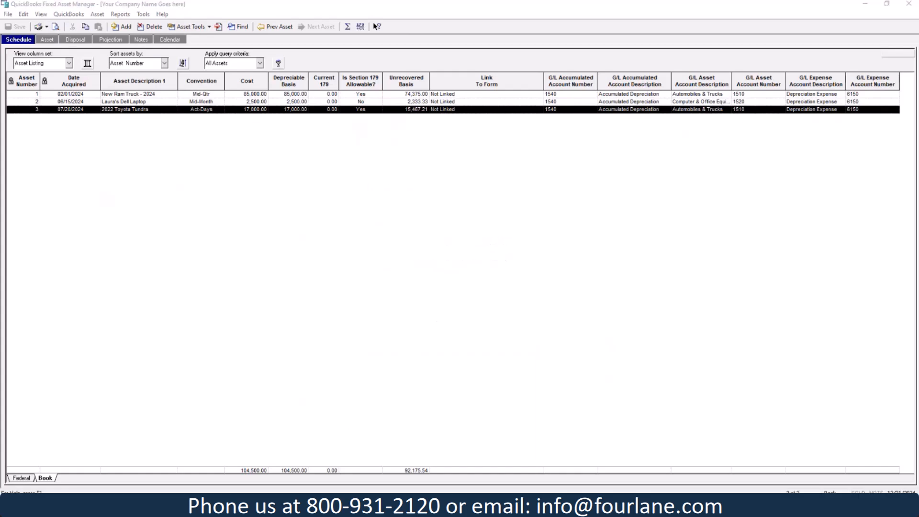
Switch to QuickBooks Desktop and show the Fixed Asset Item List with the 2022 Toyota Tundra.
left_click(65, 16)
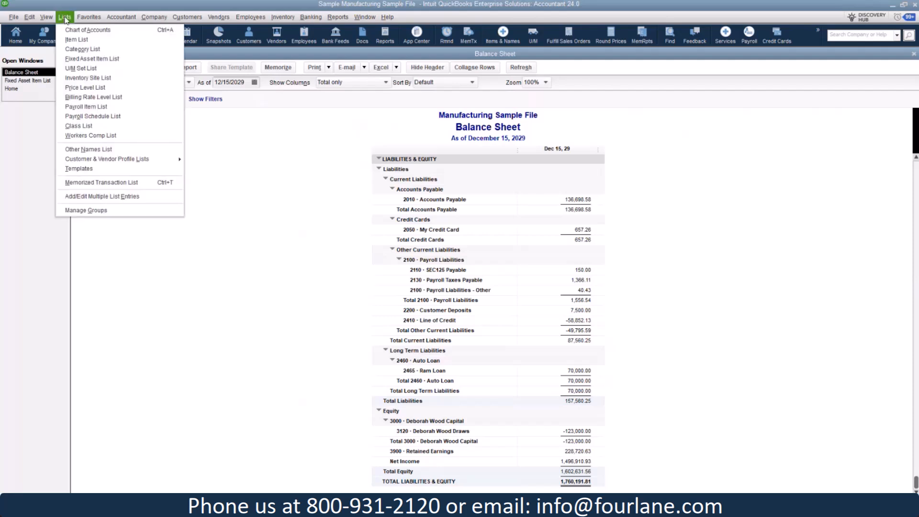
left_click(92, 58)
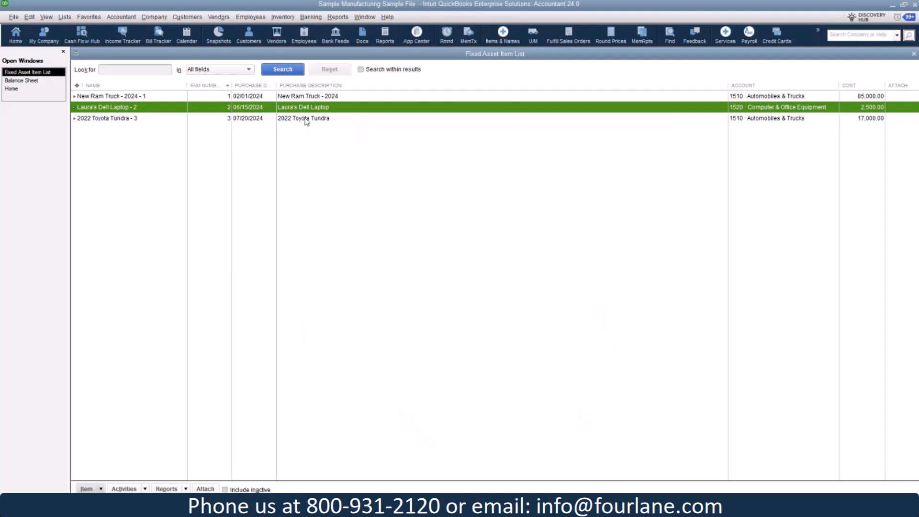
mouse_move(280, 161)
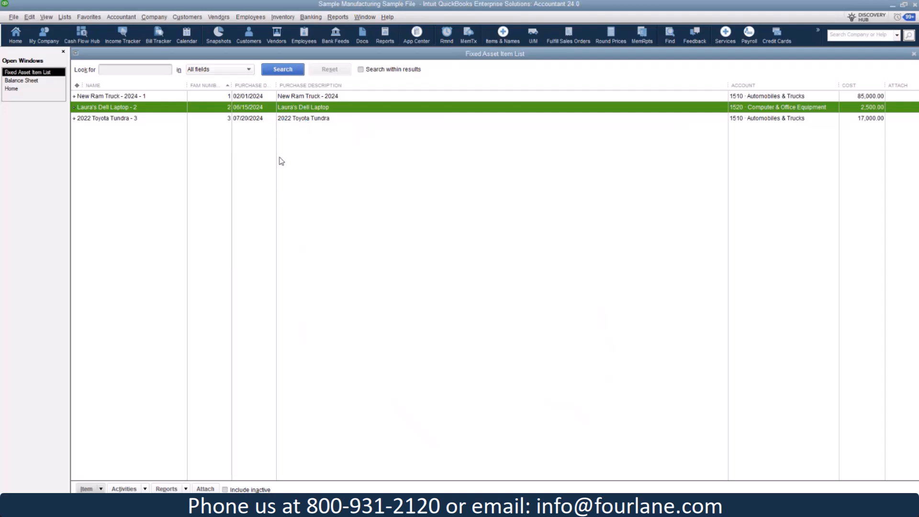
Begin a new check dated 07/20/2024 payable to Ram Truck Sales.
left_click(310, 16)
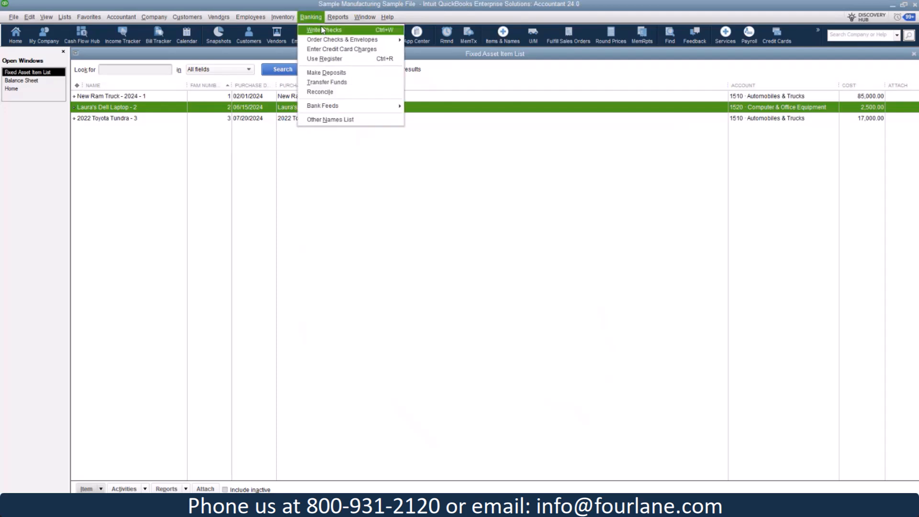
left_click(324, 30)
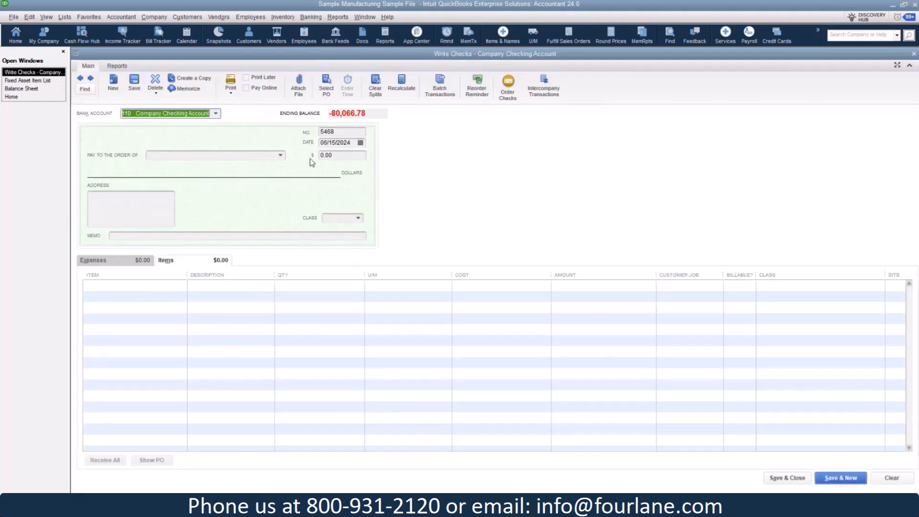
left_click(360, 142)
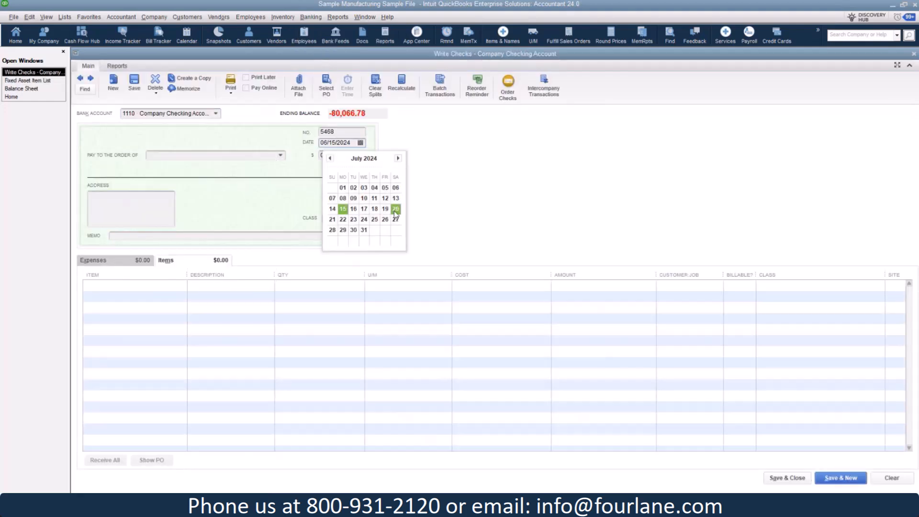
left_click(395, 208)
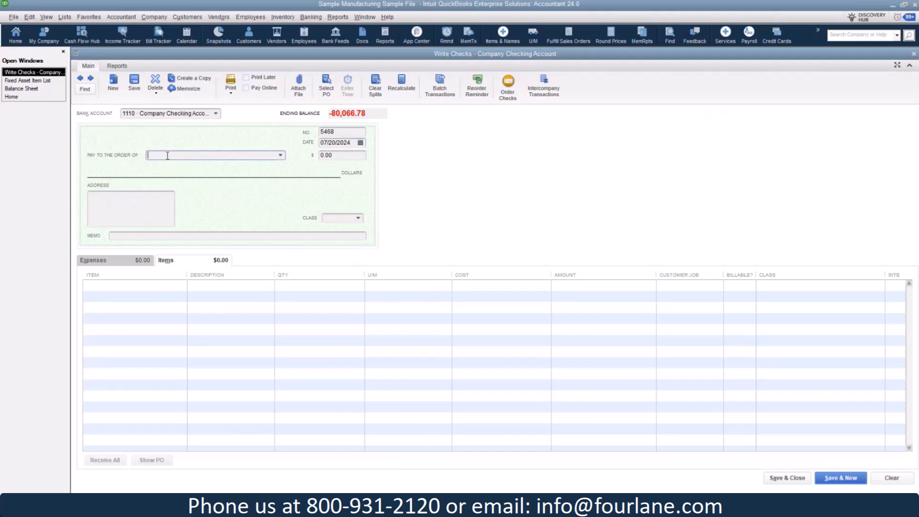
type("RAM Auto Services")
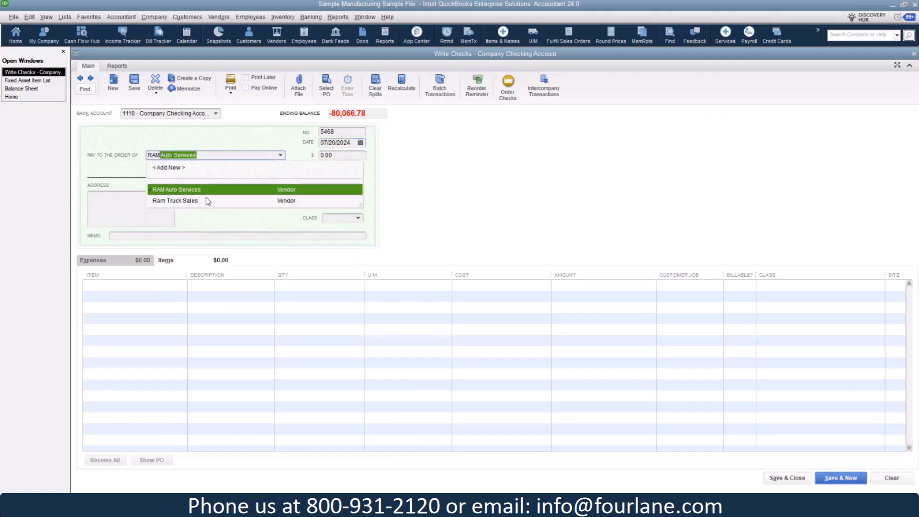
left_click(174, 201)
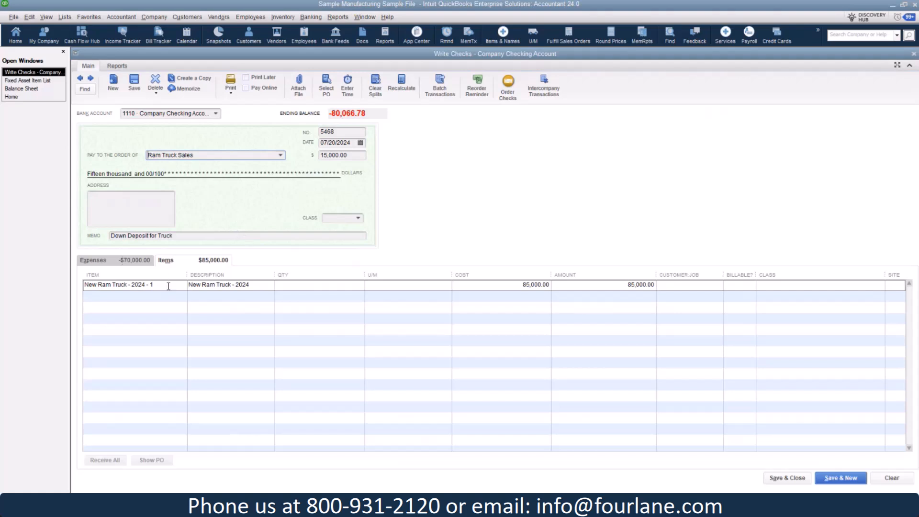
Change the line item to 2022 Toyota Tundra - 3, keeping the custom description and price, and select the line.
left_click(182, 286)
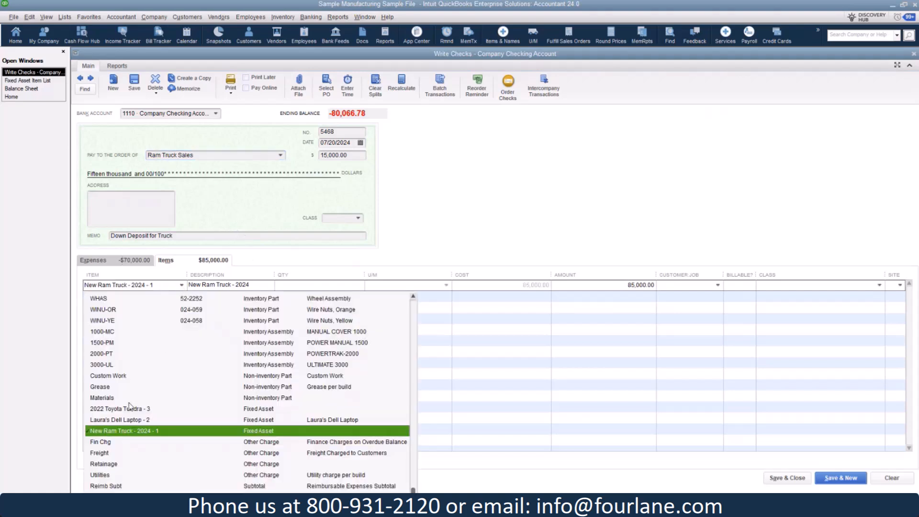
left_click(119, 409)
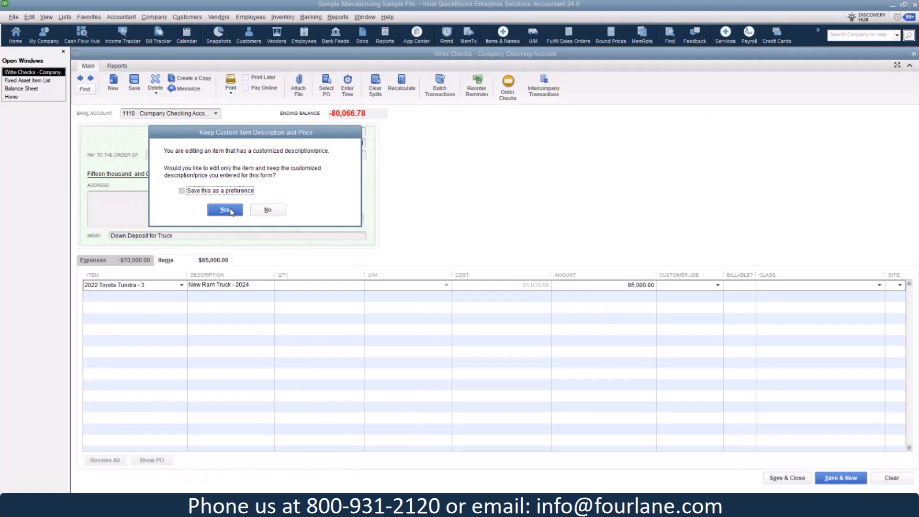
left_click(225, 210)
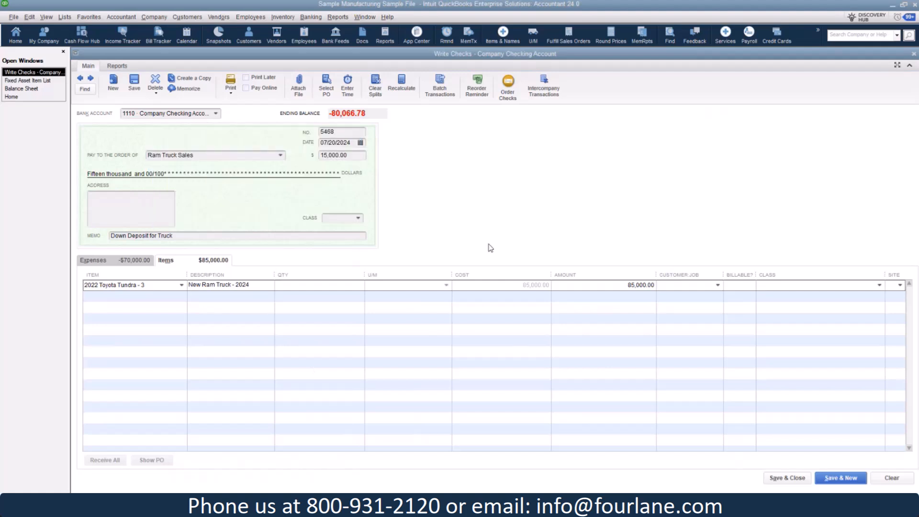
double_click(217, 284)
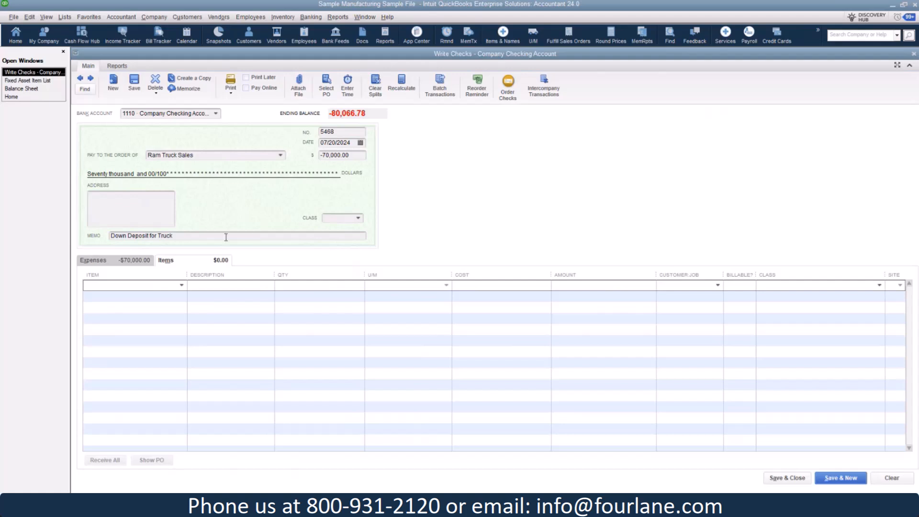
Delete the carried-over Auto Loan expense line from the check.
left_click(93, 259)
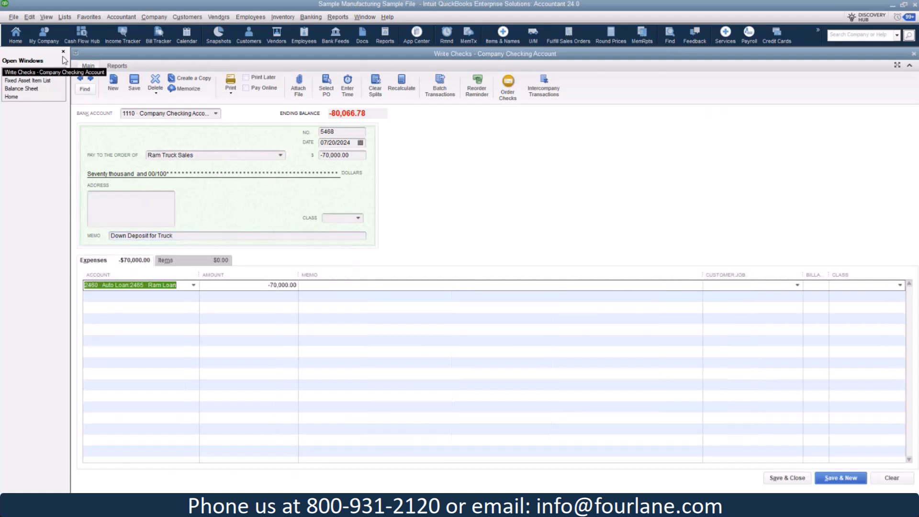
left_click(29, 16)
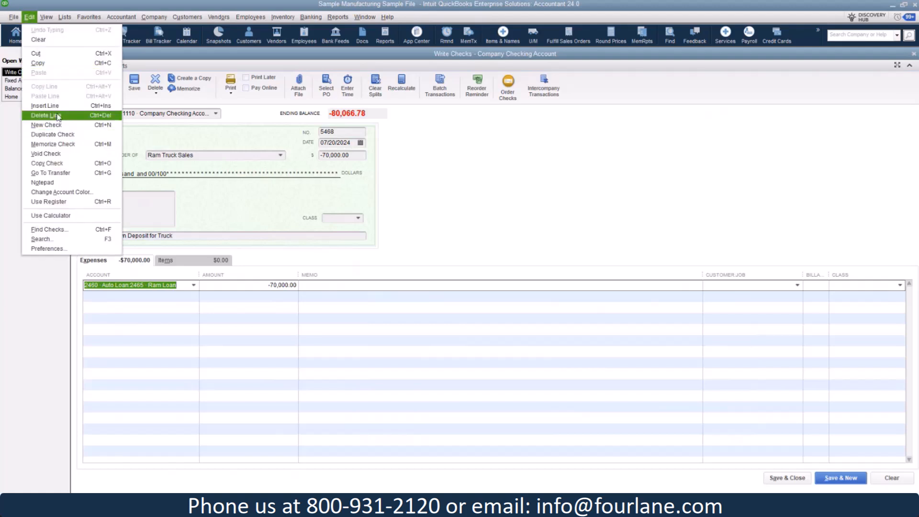
left_click(45, 115)
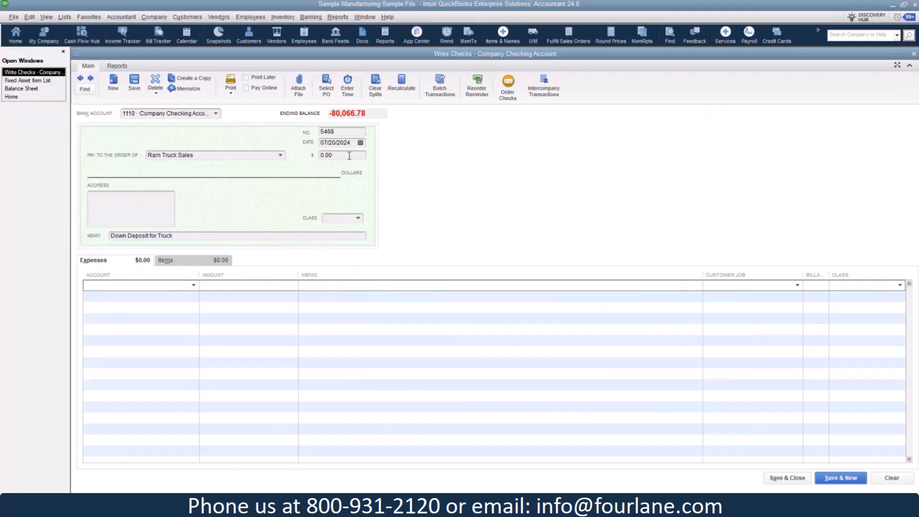
left_click(166, 260)
type("2022 Toyota Tundra - 3")
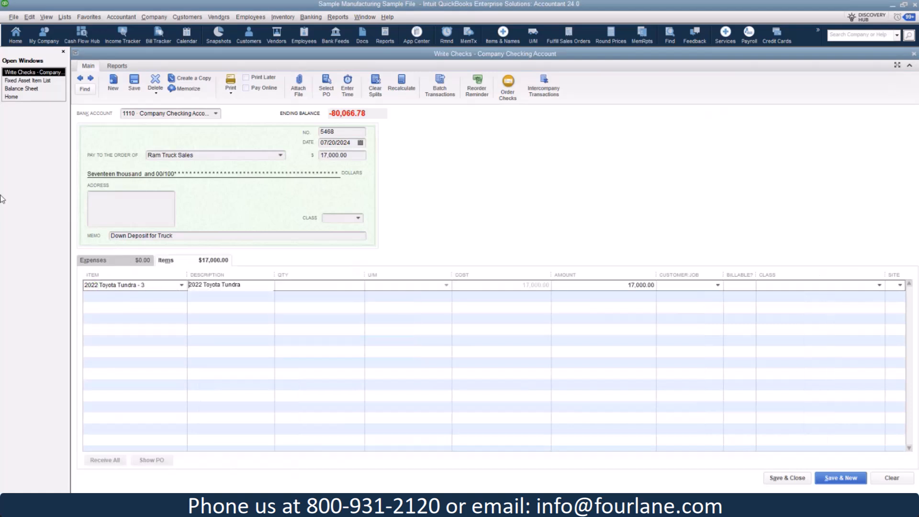
Finish the Tundra memo, set the check amount to 5,000.00 and move to the expense lines.
left_click(602, 285)
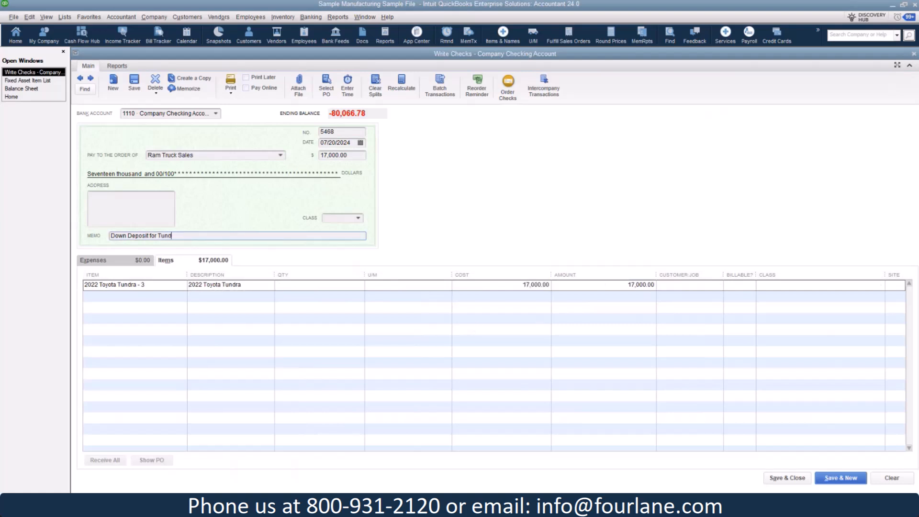
type("ra")
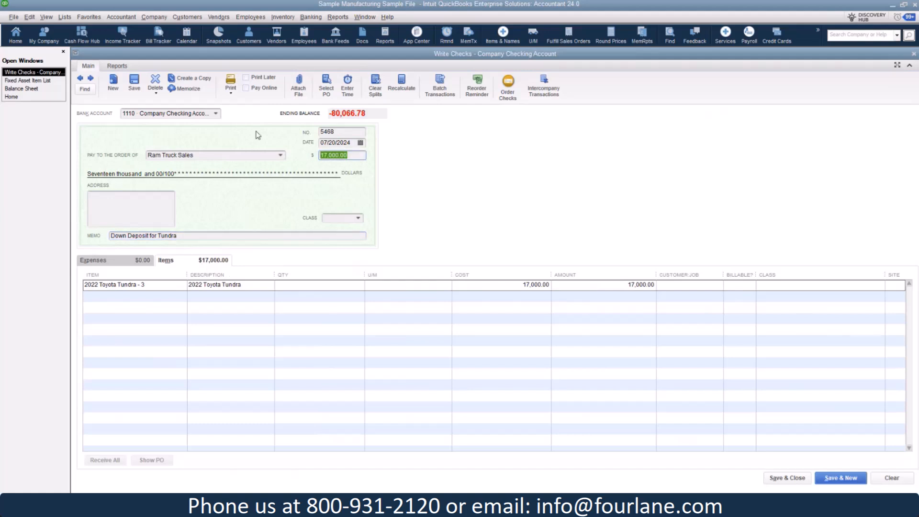
type("5,000.00")
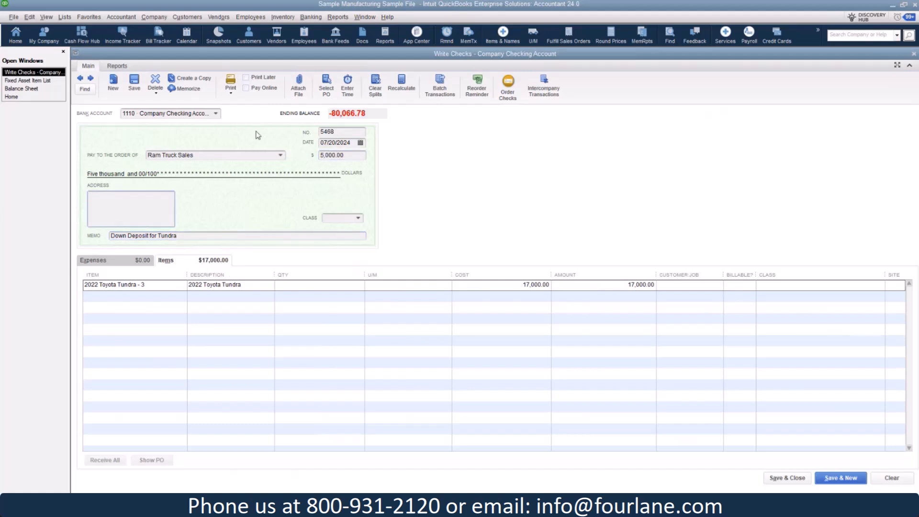
left_click(92, 260)
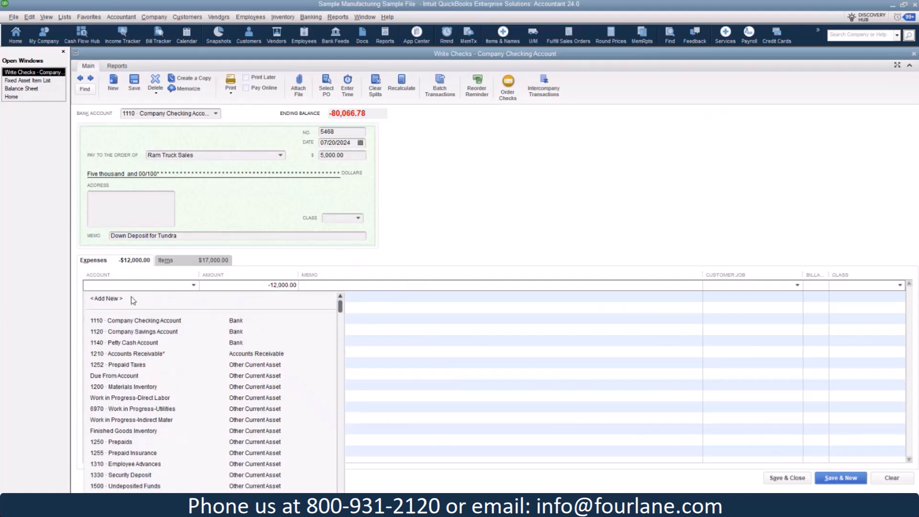
Add a new Long Term Liability account named 'Tundra Loan'.
left_click(105, 299)
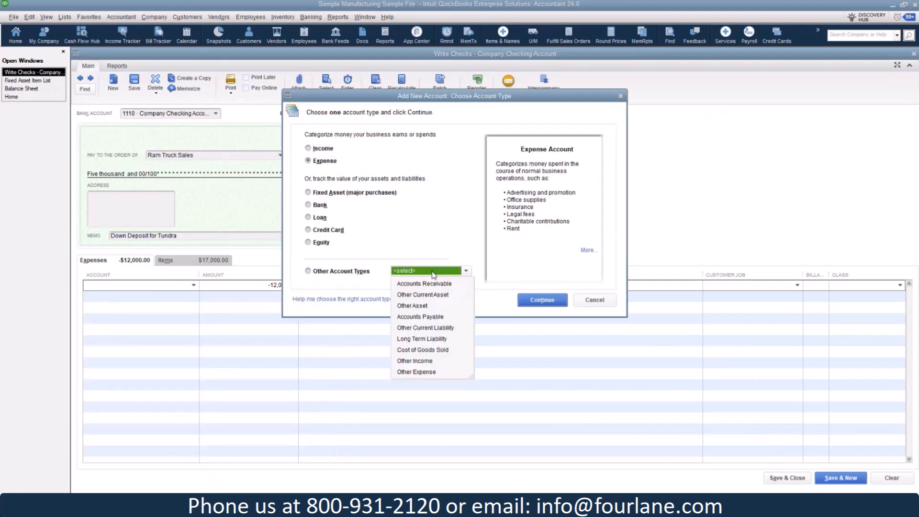
left_click(422, 338)
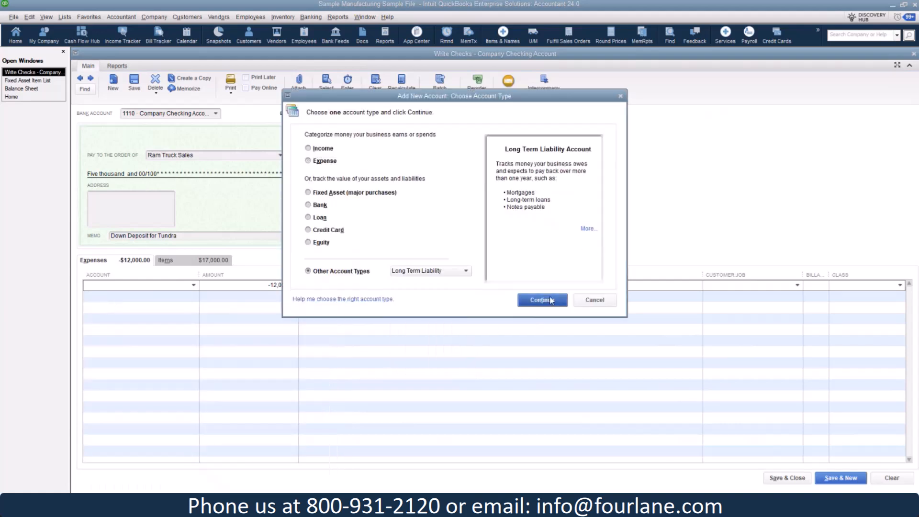
left_click(542, 300)
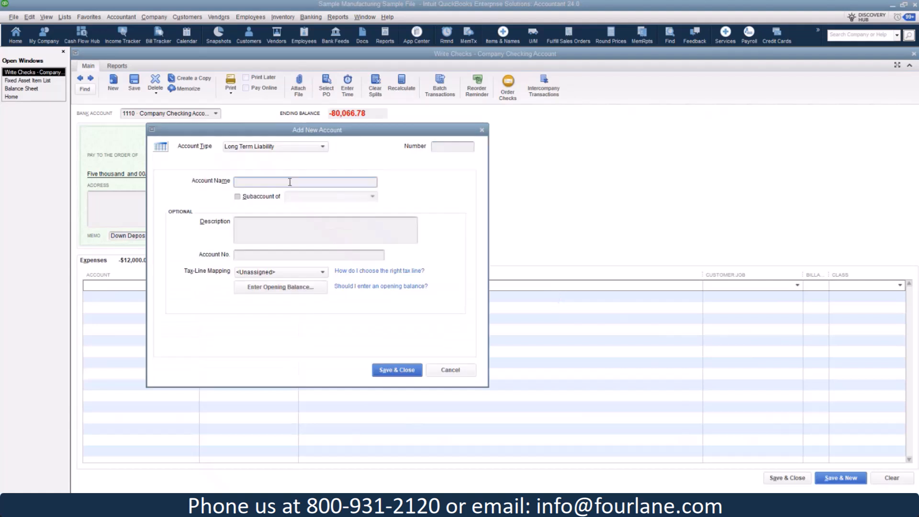
type("Tund")
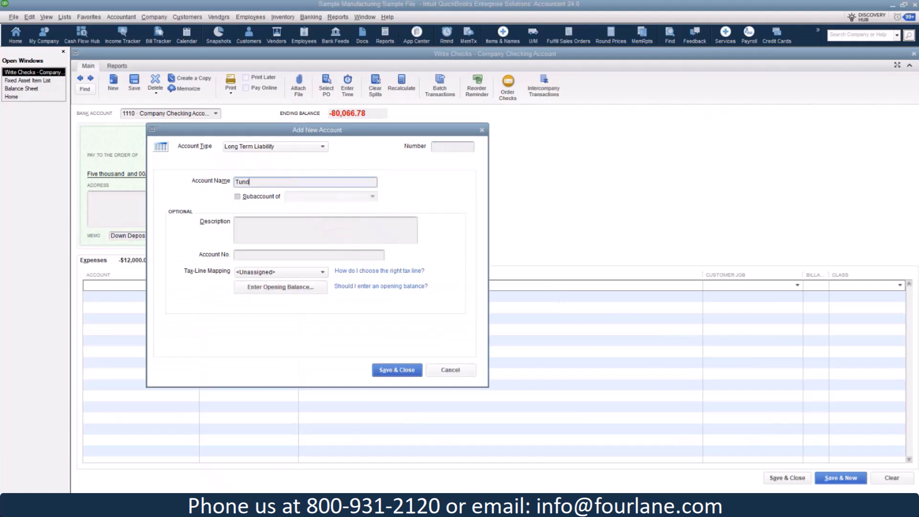
type("Tundra Loan")
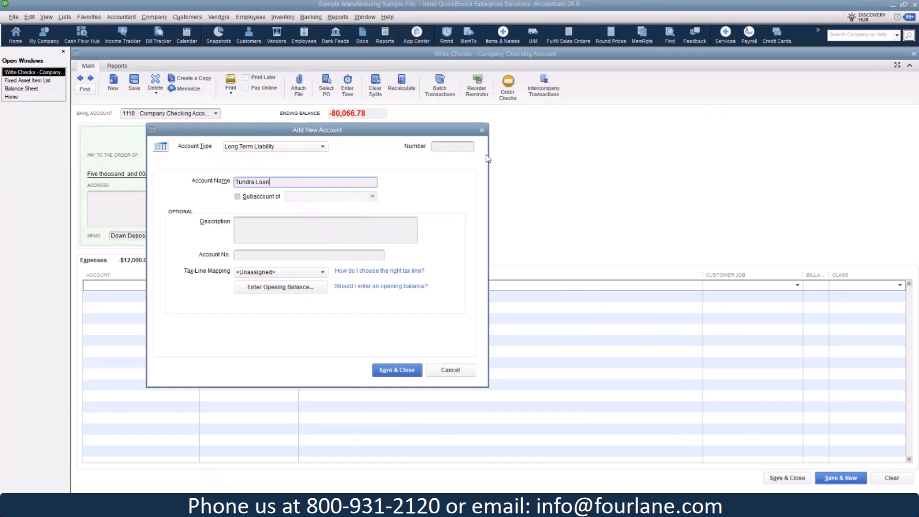
Number the account 2470, make it a subaccount of 2460 Auto Loan, and save it.
left_click(452, 146)
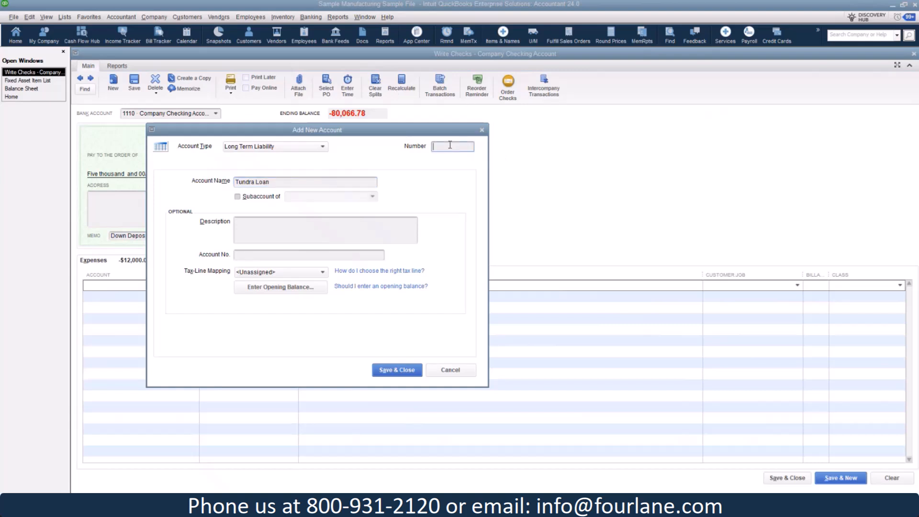
type("2250")
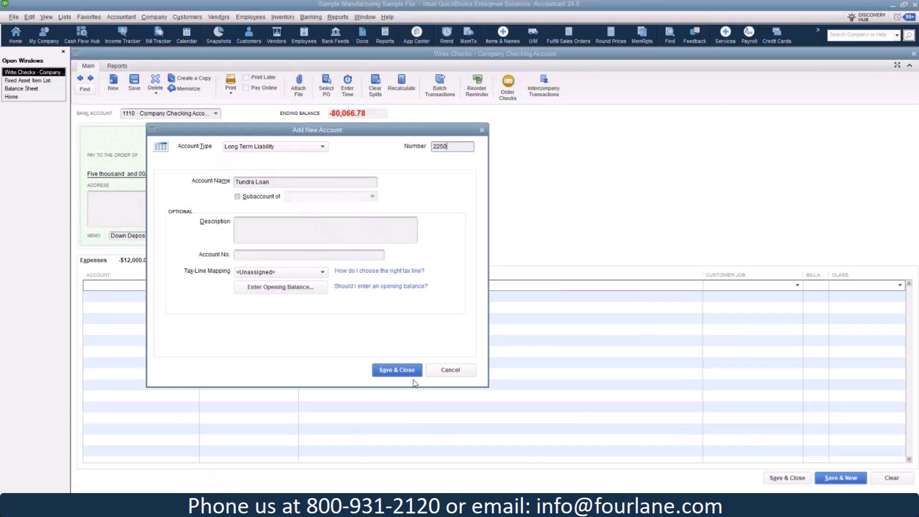
left_click(237, 196)
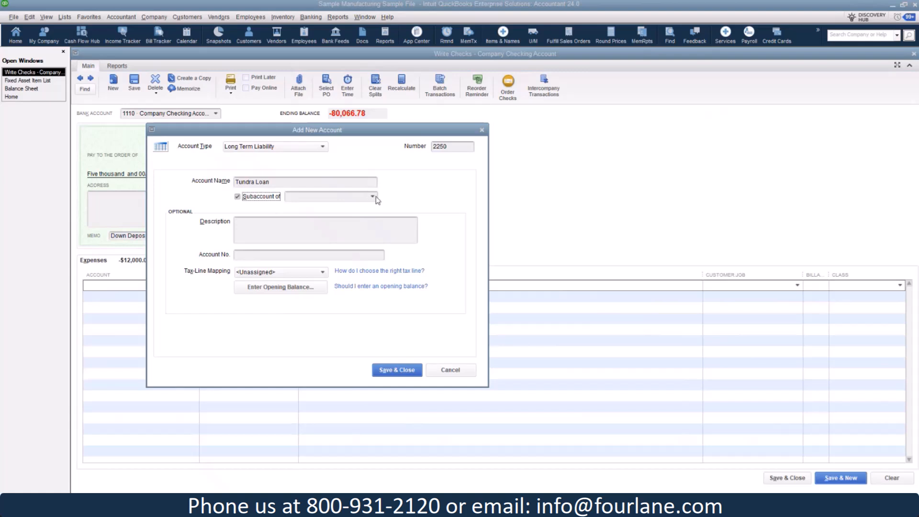
left_click(374, 196)
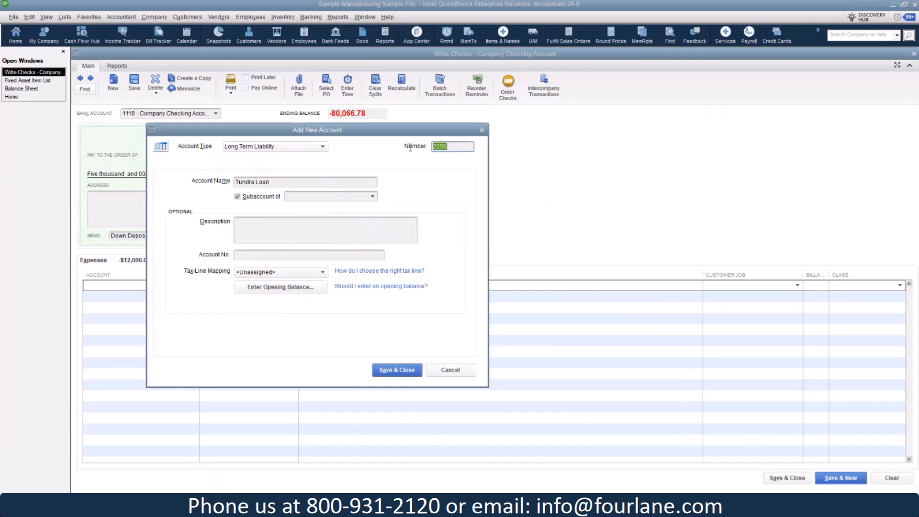
type("24")
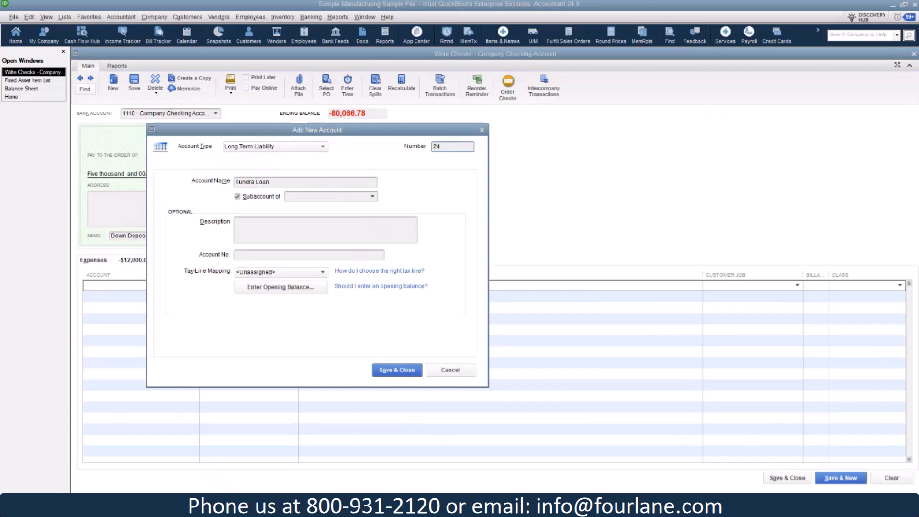
left_click(373, 195)
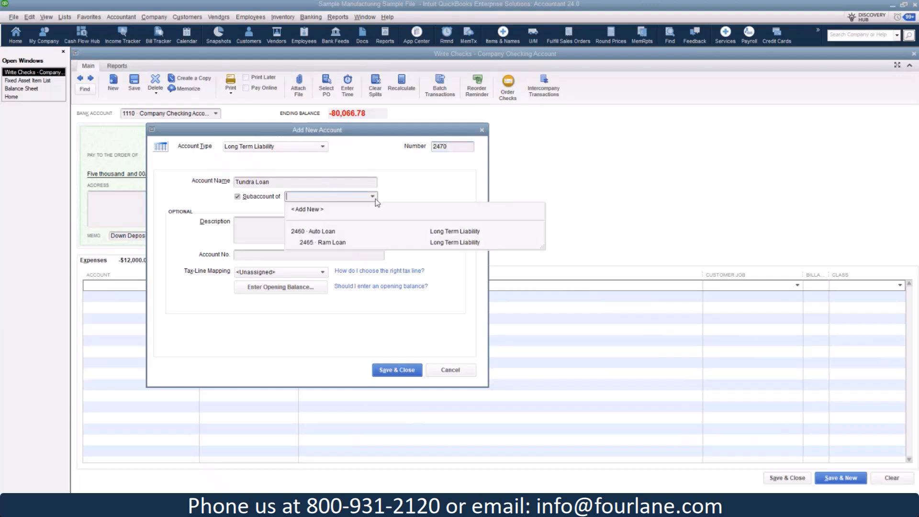
left_click(319, 231)
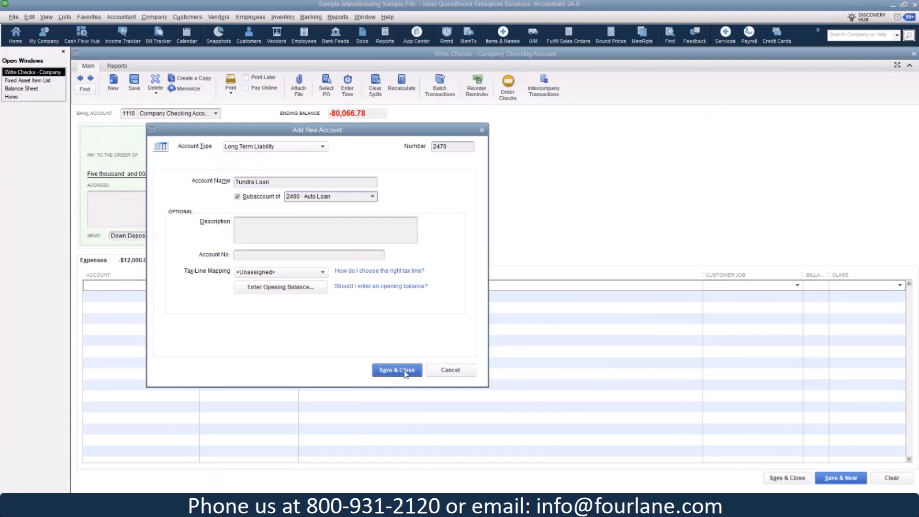
left_click(396, 369)
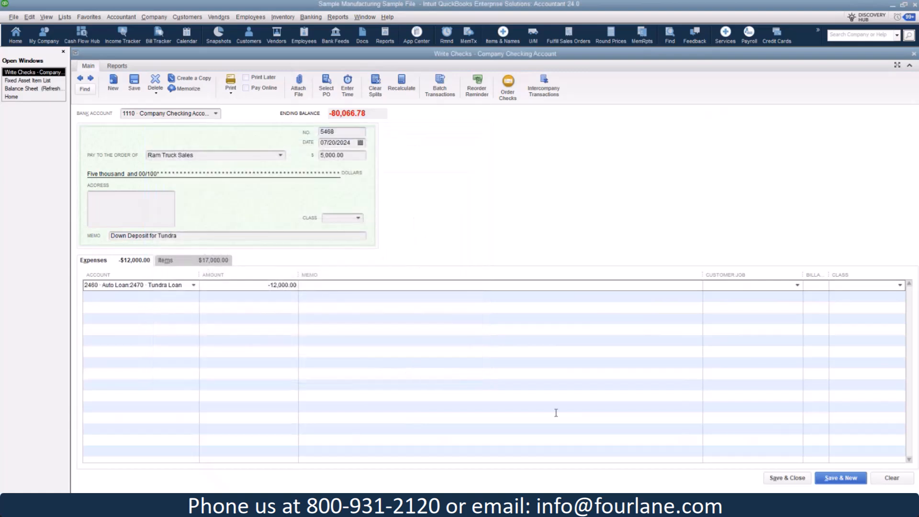
Check the item line and save and close the Tundra down-deposit check.
left_click(166, 259)
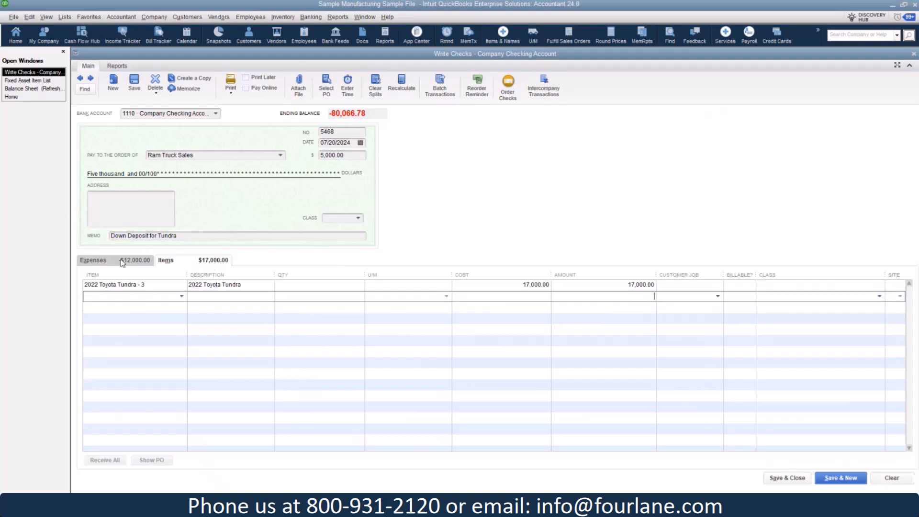
left_click(93, 260)
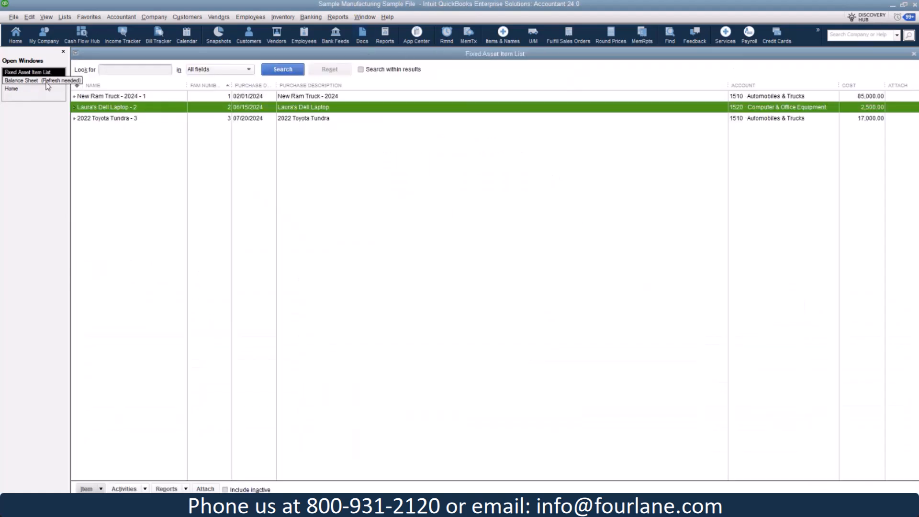
Bring up the Balance Sheet showing 2470 Tundra Loan at 12,000.00.
left_click(41, 80)
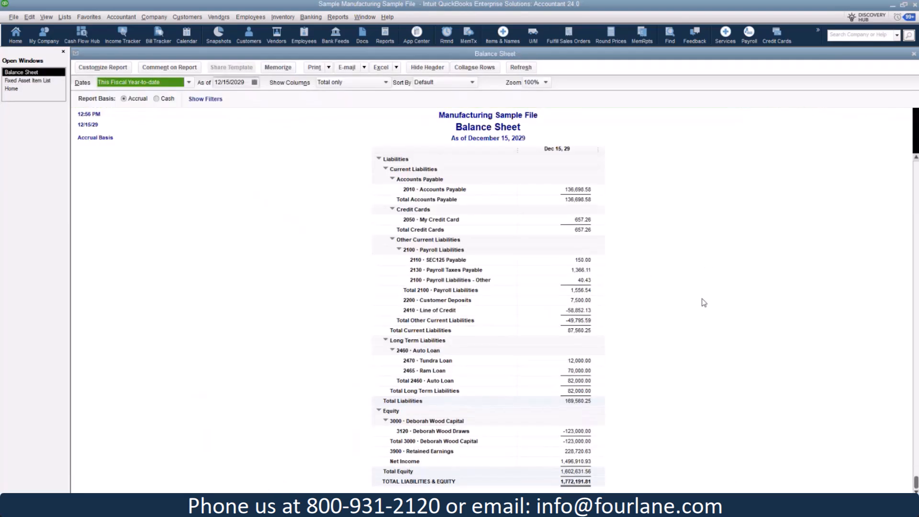
mouse_move(513, 402)
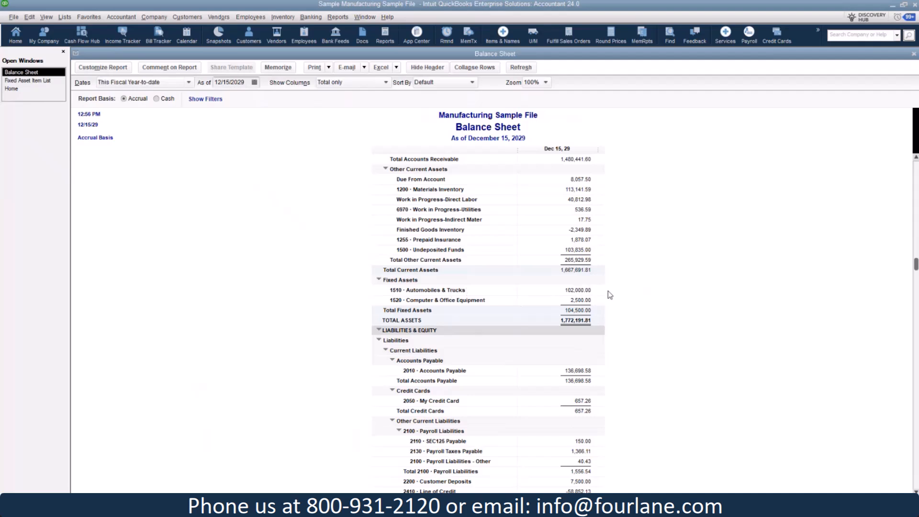
mouse_move(634, 317)
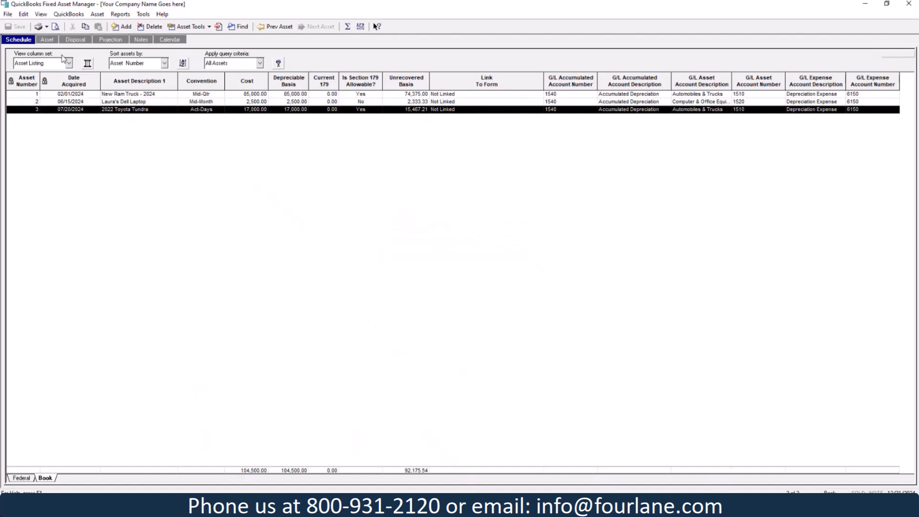
Choose Post Journal Entry to QuickBooks from the Fixed Asset Manager's QuickBooks menu.
left_click(68, 14)
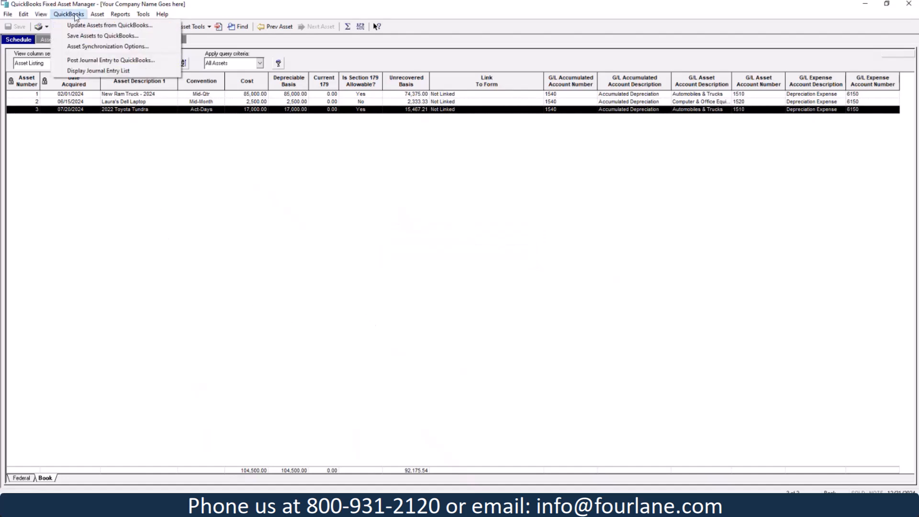
left_click(111, 25)
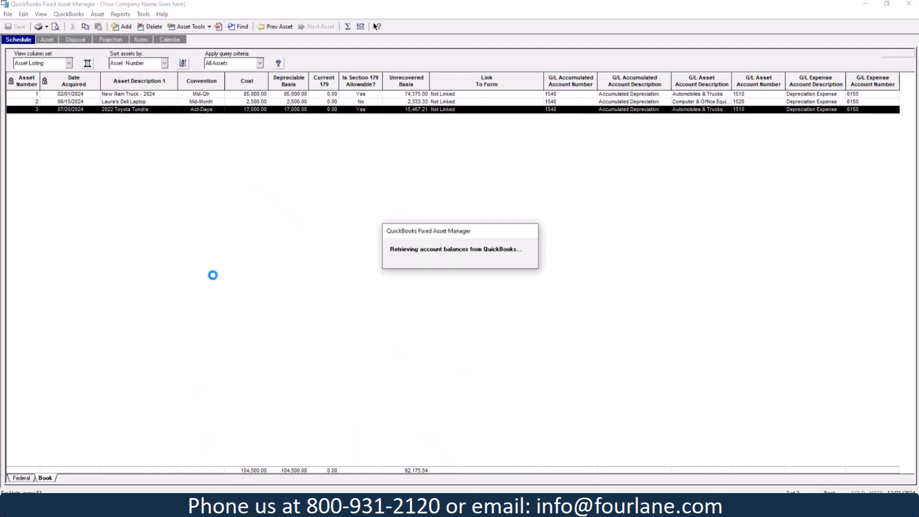
mouse_move(554, 375)
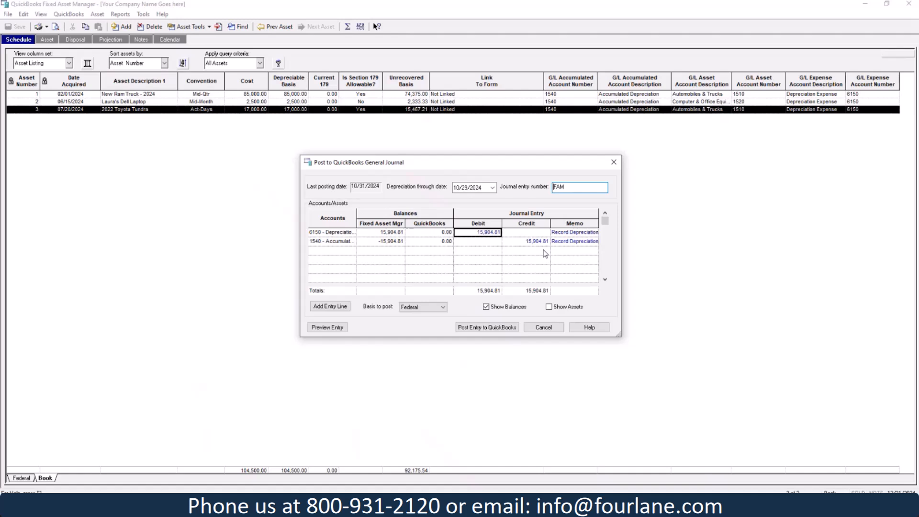
mouse_move(546, 261)
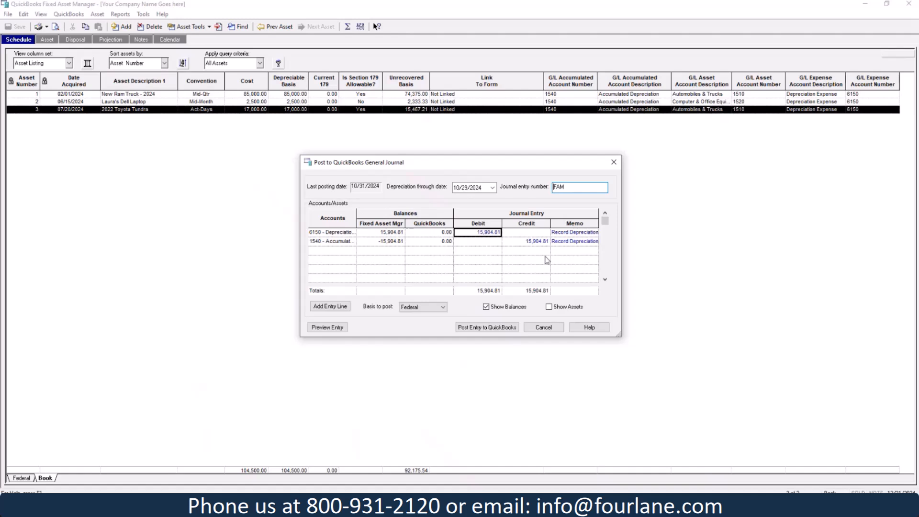
mouse_move(640, 310)
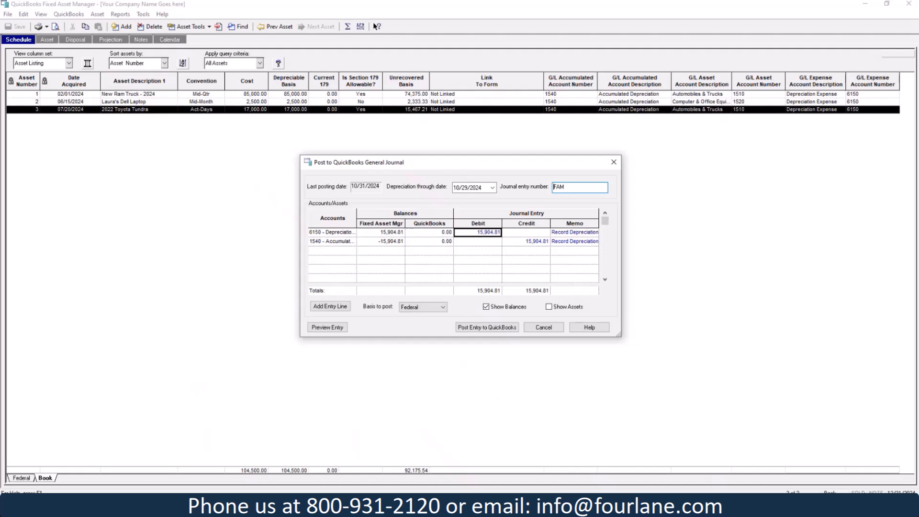
mouse_move(408, 356)
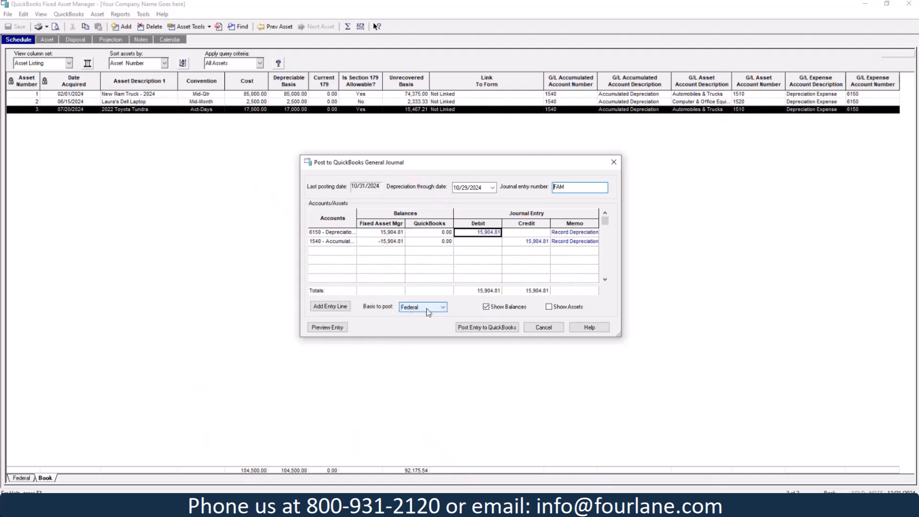
Switch the journal entry's posting basis to Book and acknowledge the Federal basis warning.
left_click(443, 307)
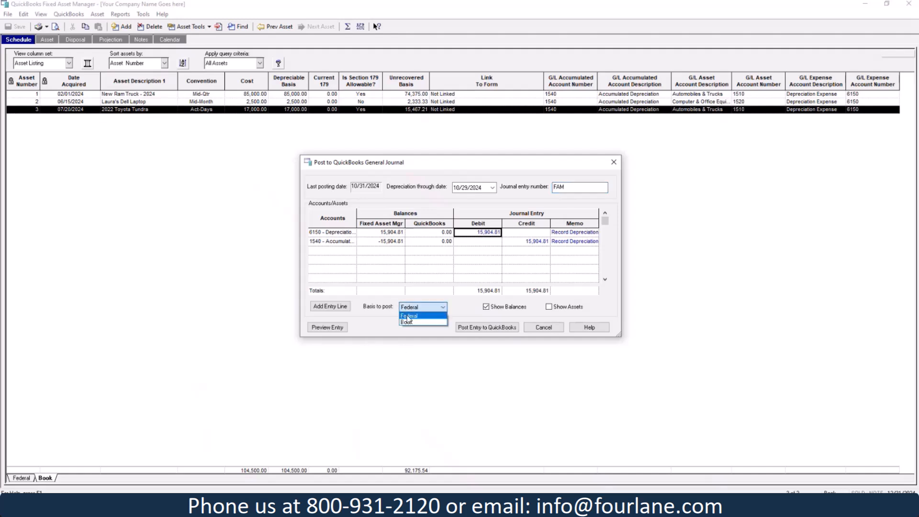
left_click(407, 322)
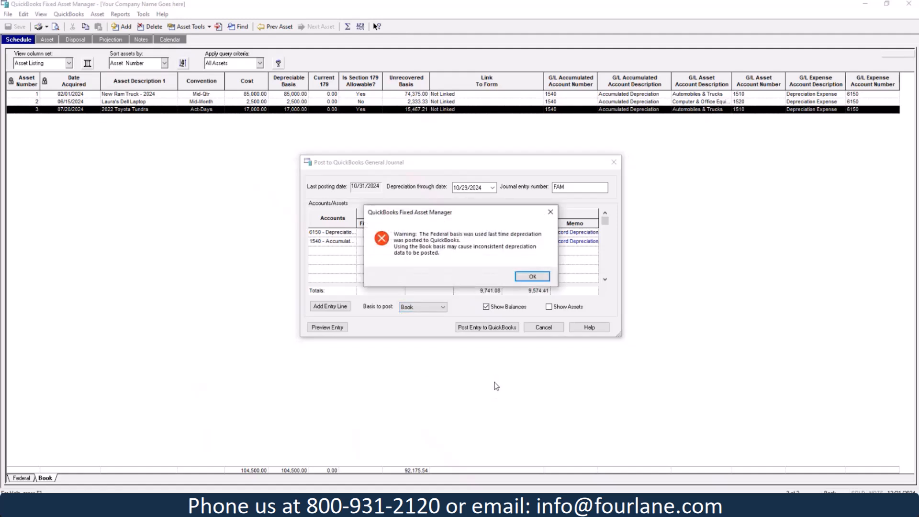
mouse_move(466, 284)
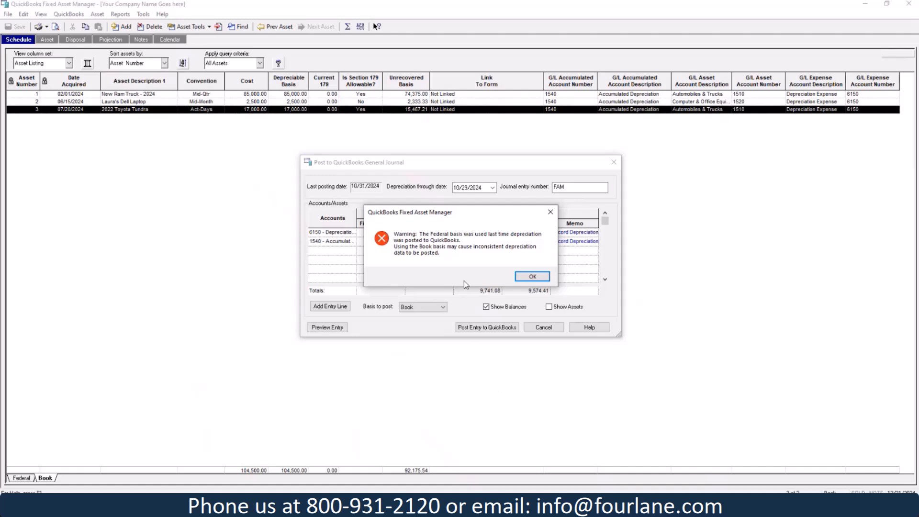
mouse_move(515, 255)
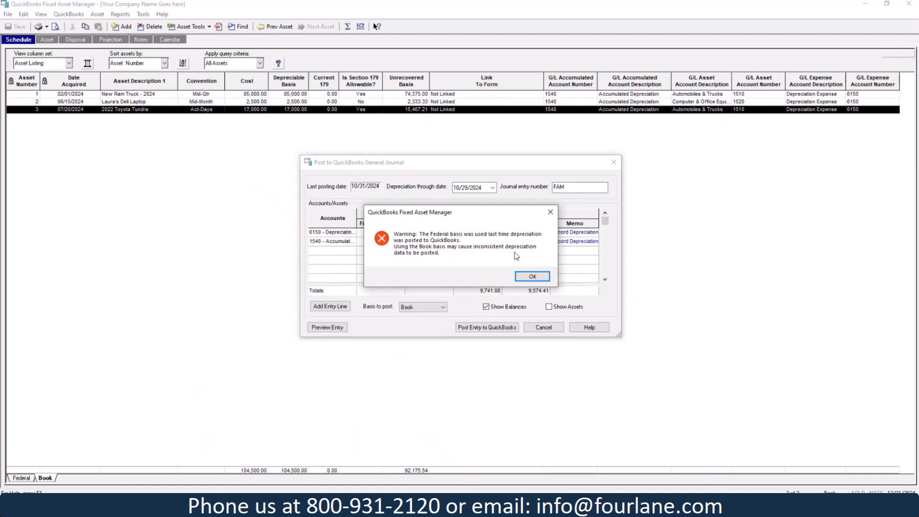
left_click(531, 276)
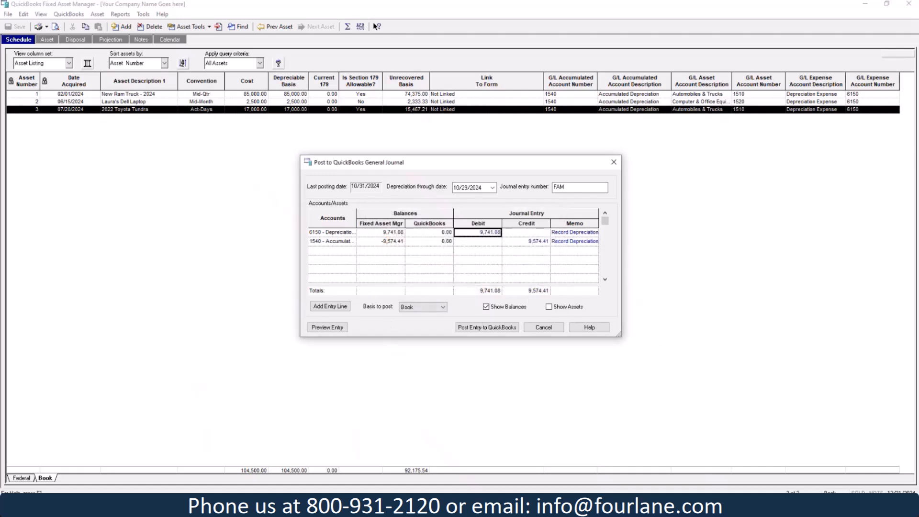
mouse_move(908, 415)
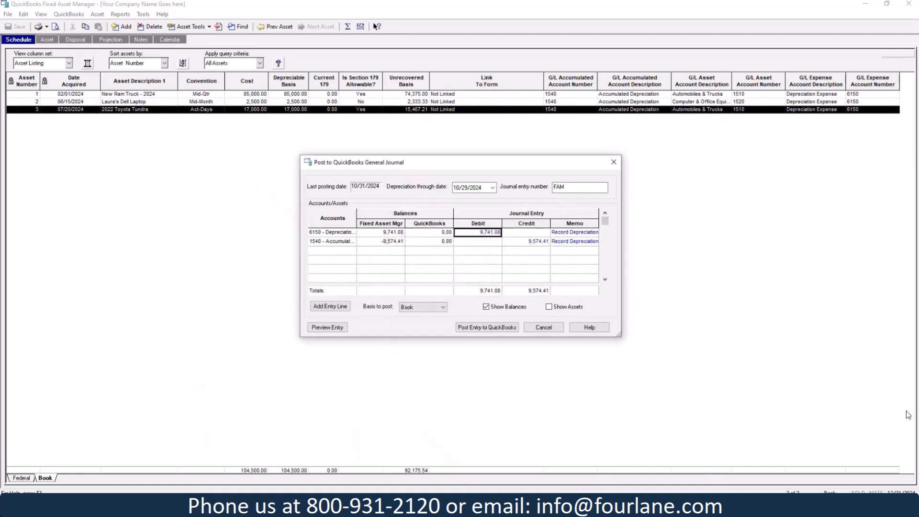
mouse_move(427, 261)
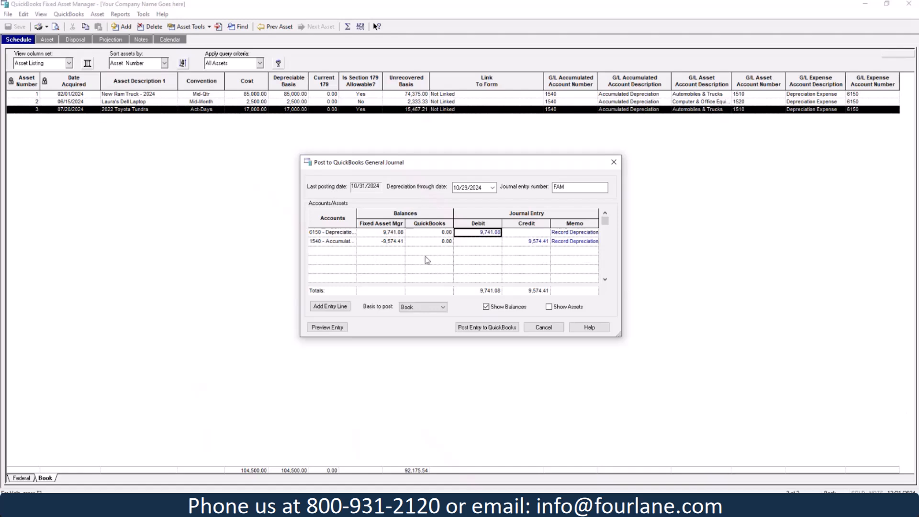
mouse_move(411, 257)
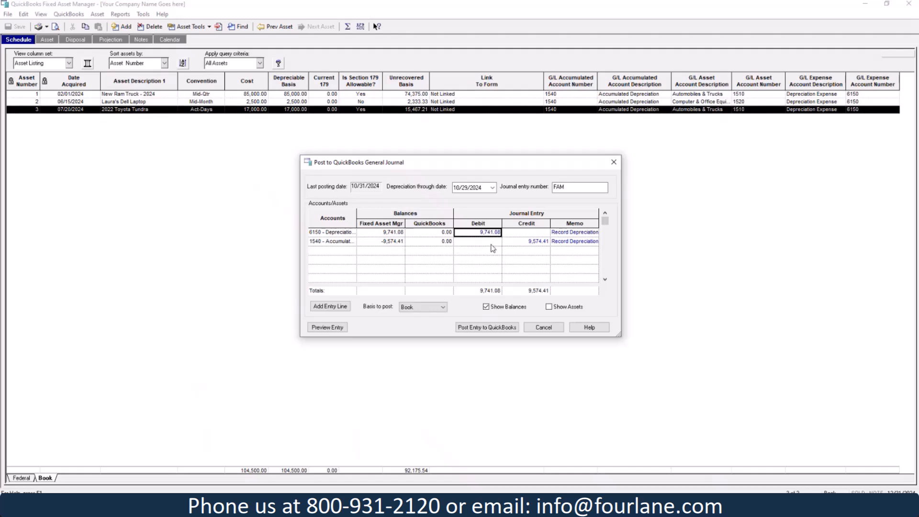
mouse_move(568, 321)
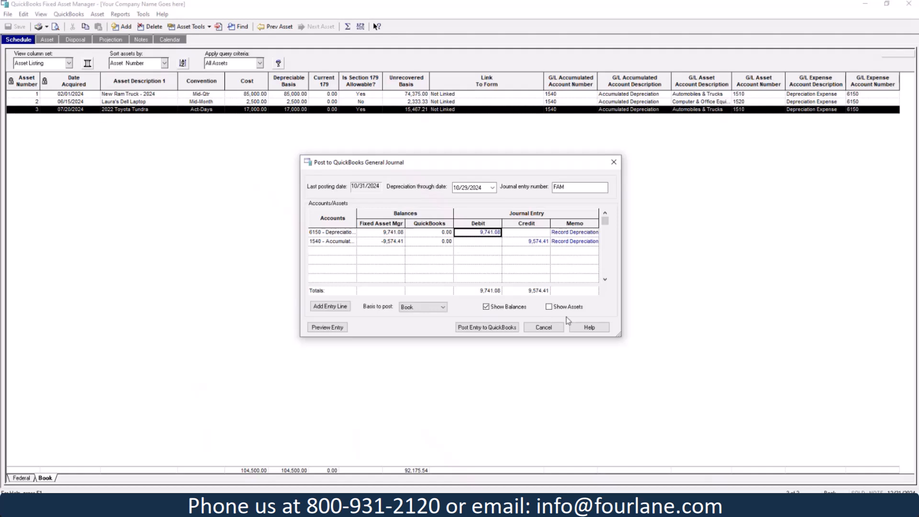
Show per-asset amounts and set the 1540 Accumulated Depreciation credit to 9741.08.
left_click(551, 306)
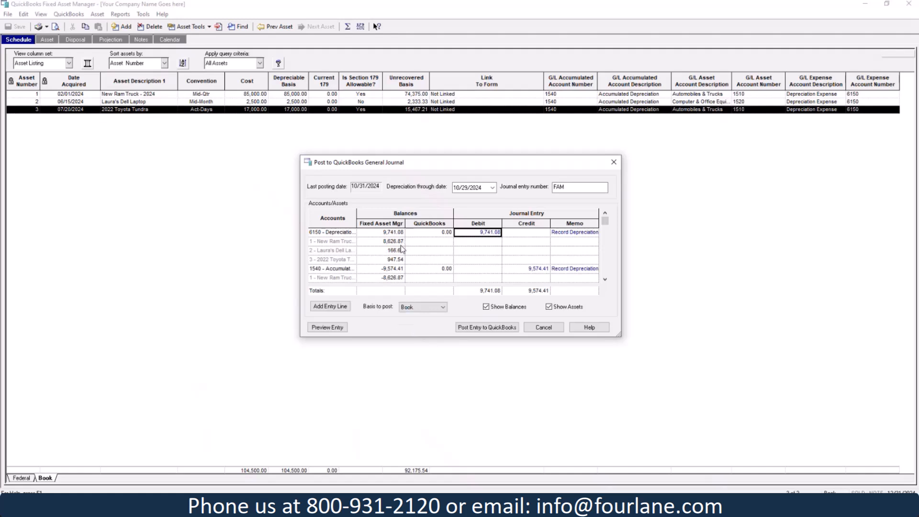
mouse_move(510, 264)
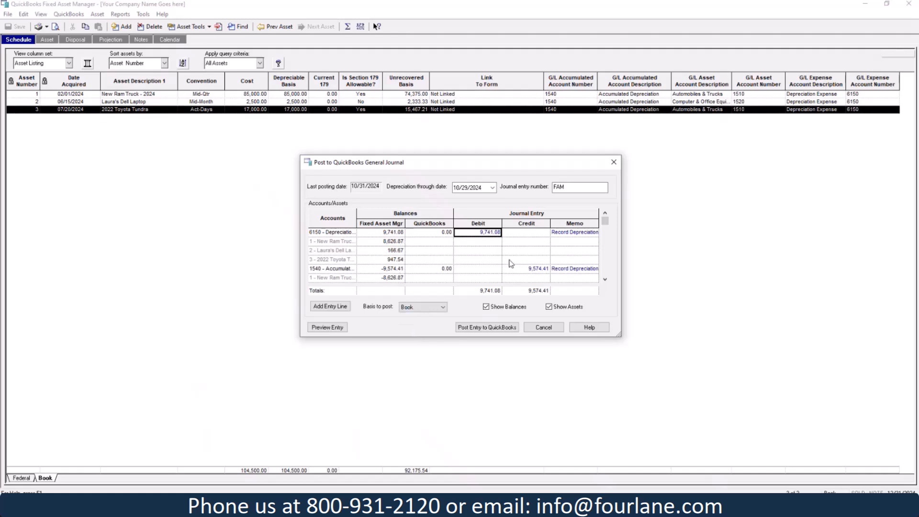
left_click(526, 268)
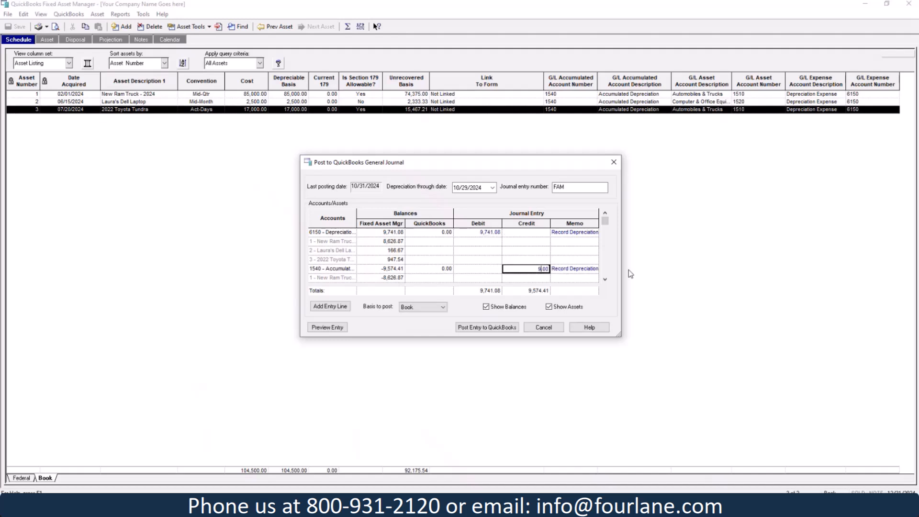
type("9741.08")
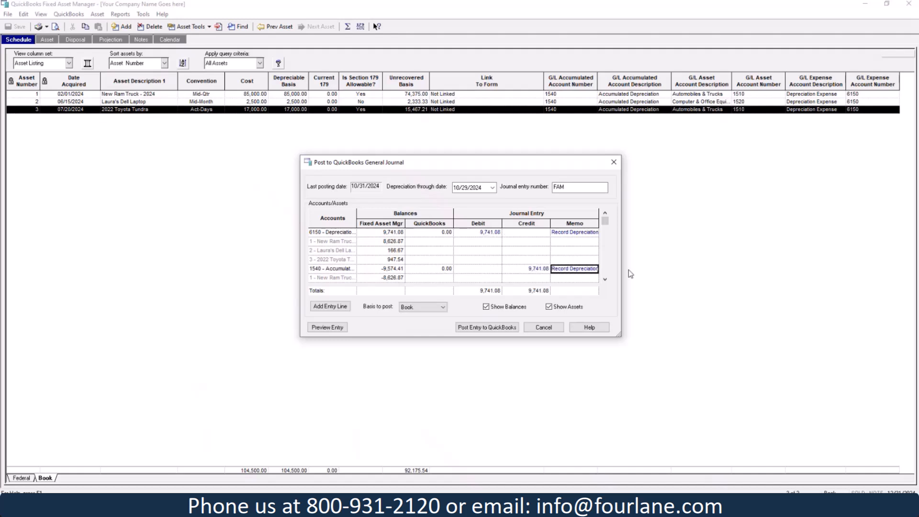
mouse_move(568, 304)
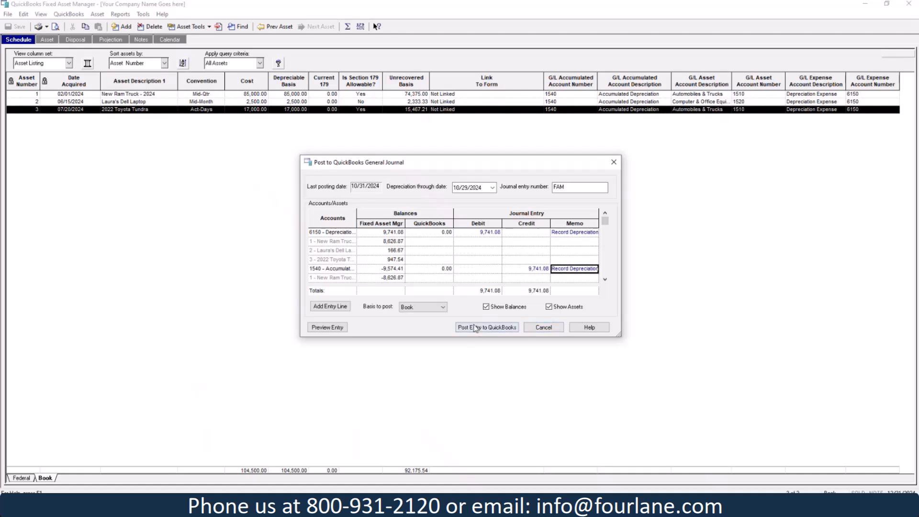
Post the 9,741.08 depreciation entry to QuickBooks with a results log, then close the posting log.
left_click(487, 327)
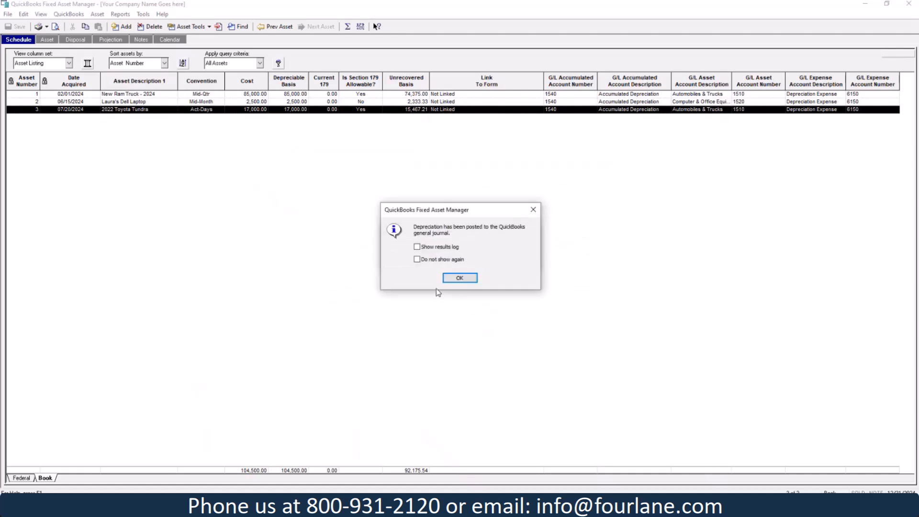
mouse_move(510, 234)
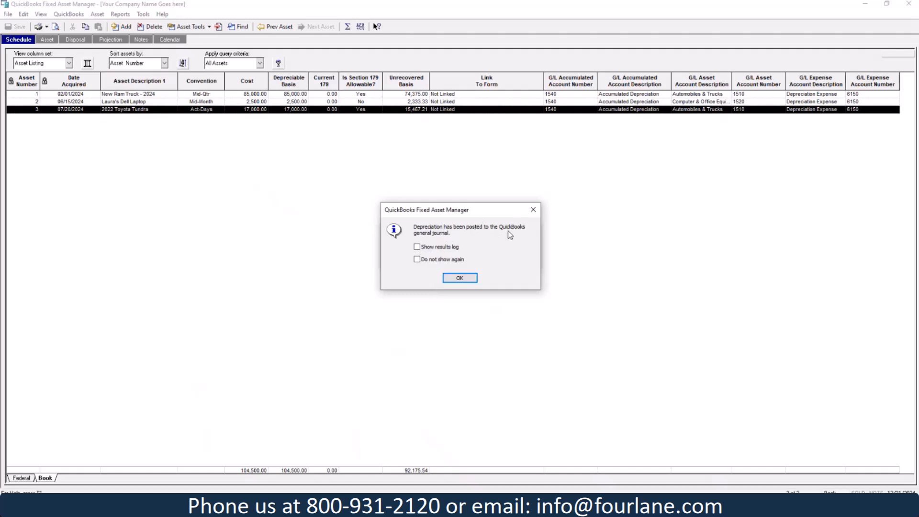
left_click(417, 246)
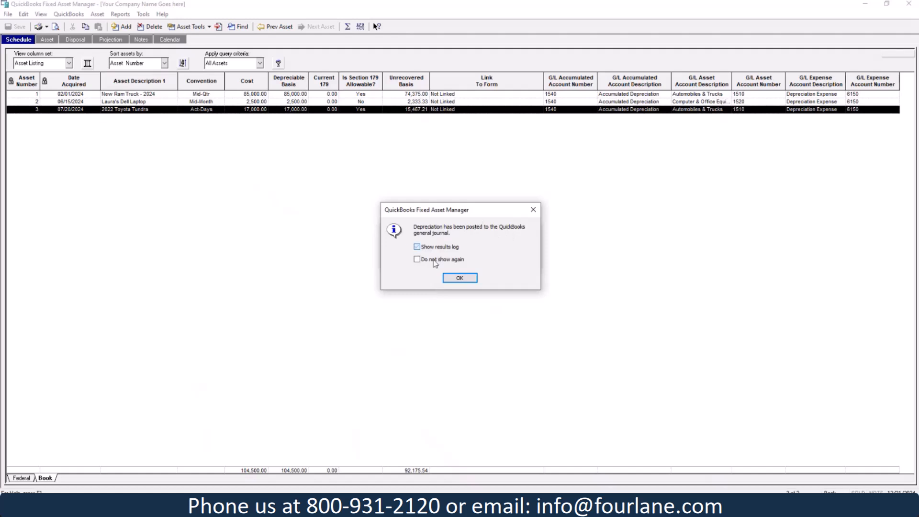
left_click(459, 278)
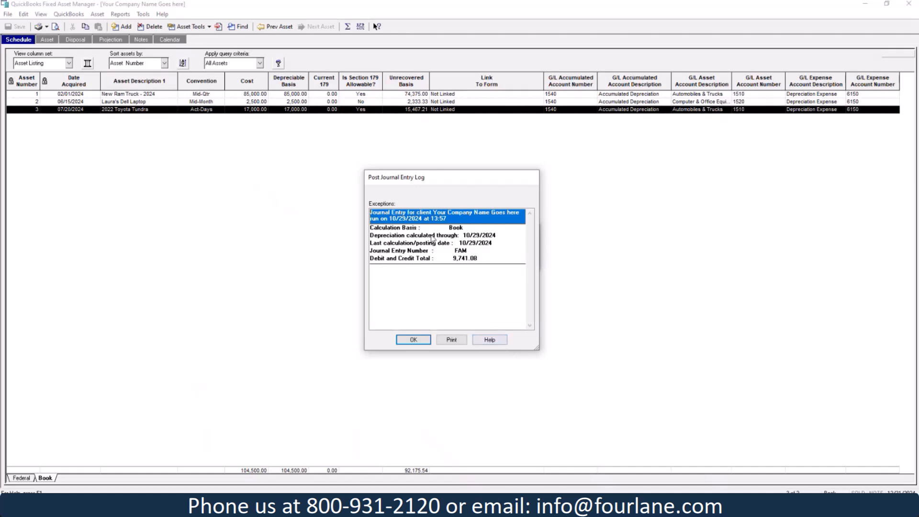
mouse_move(477, 246)
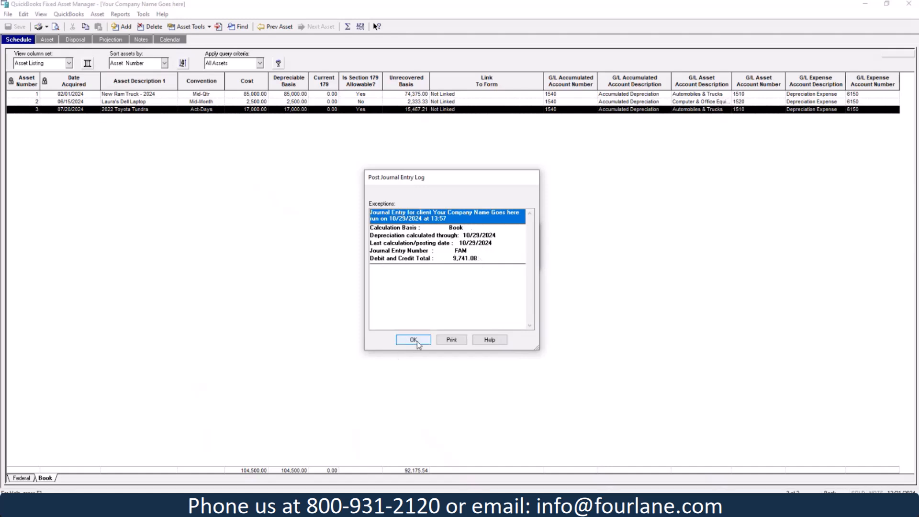
left_click(413, 340)
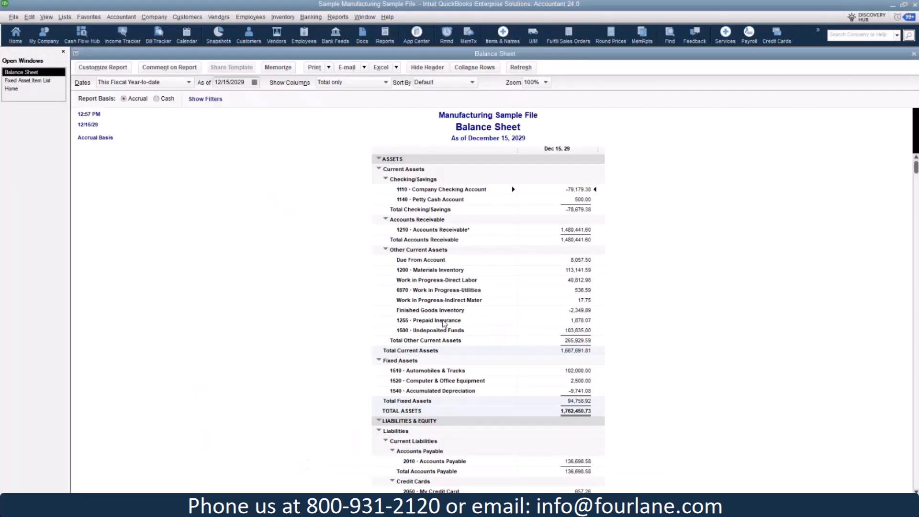
mouse_move(577, 400)
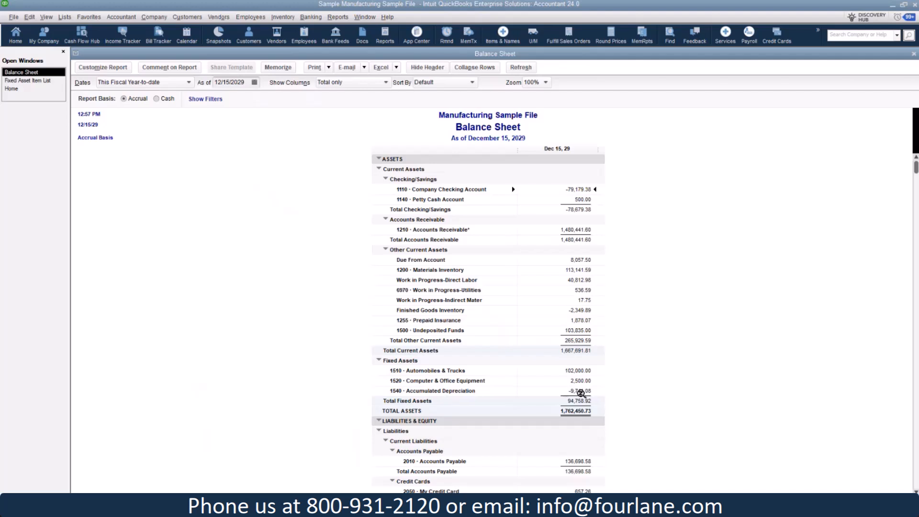
mouse_move(578, 391)
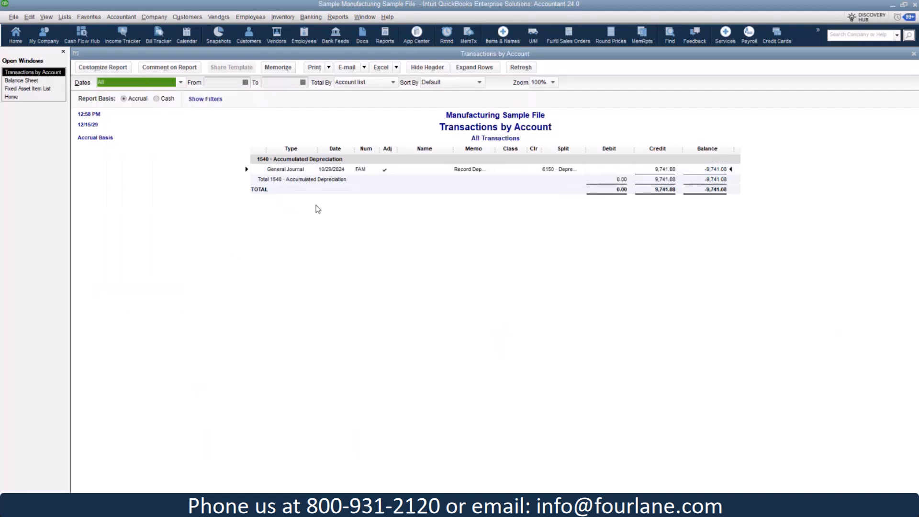
Review the posted FAM journal entry, then close the Transactions by Account report without memorizing it.
double_click(285, 169)
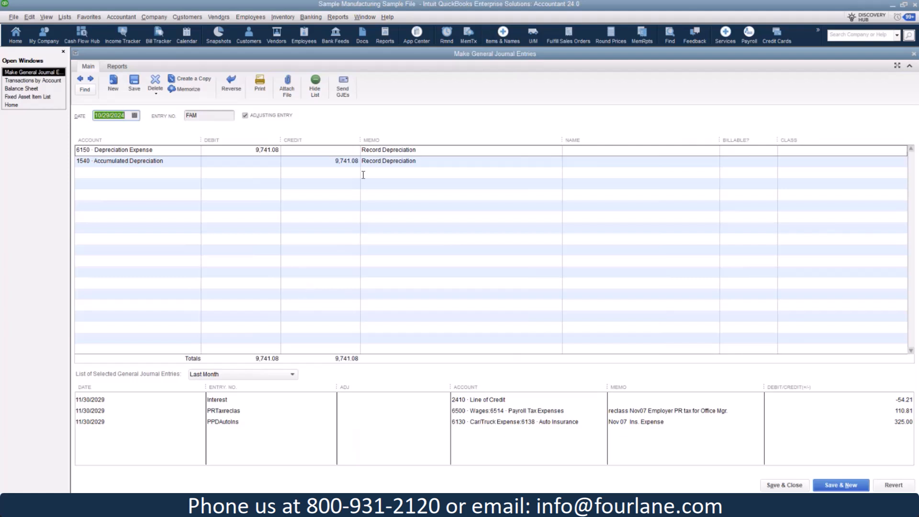
mouse_move(533, 264)
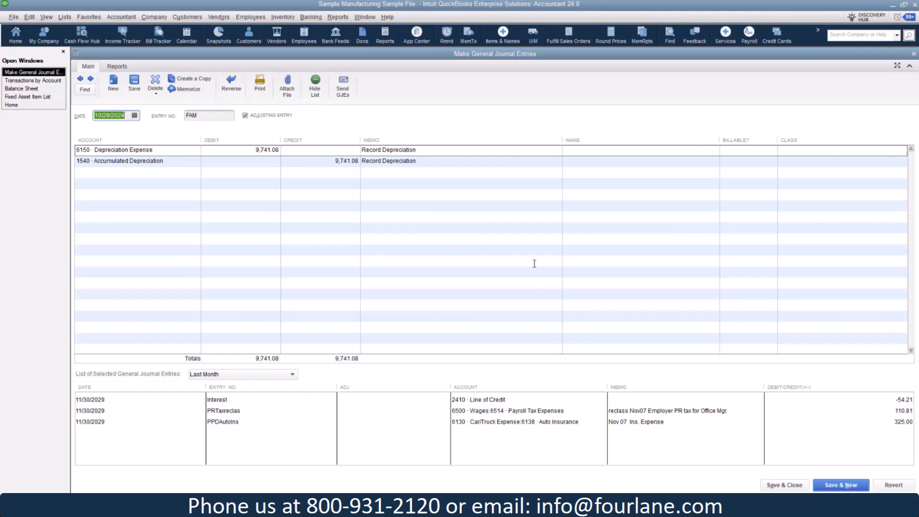
mouse_move(912, 57)
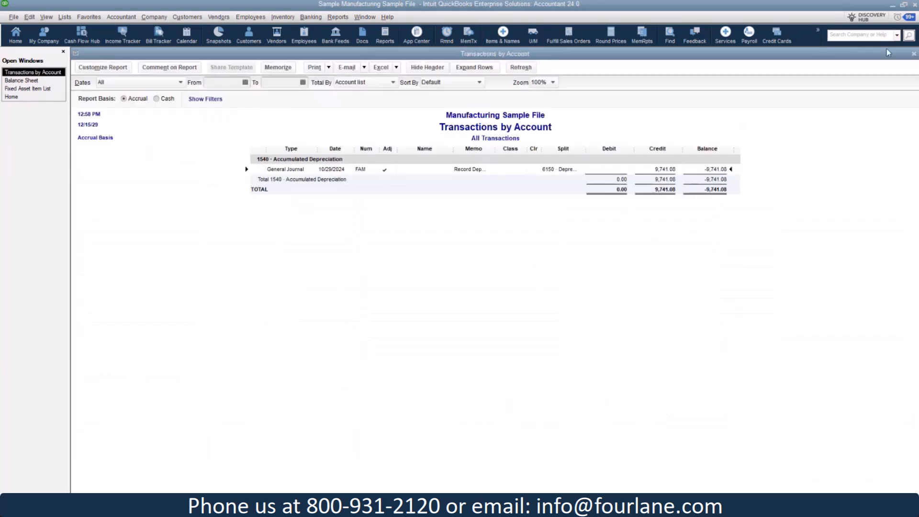
left_click(278, 67)
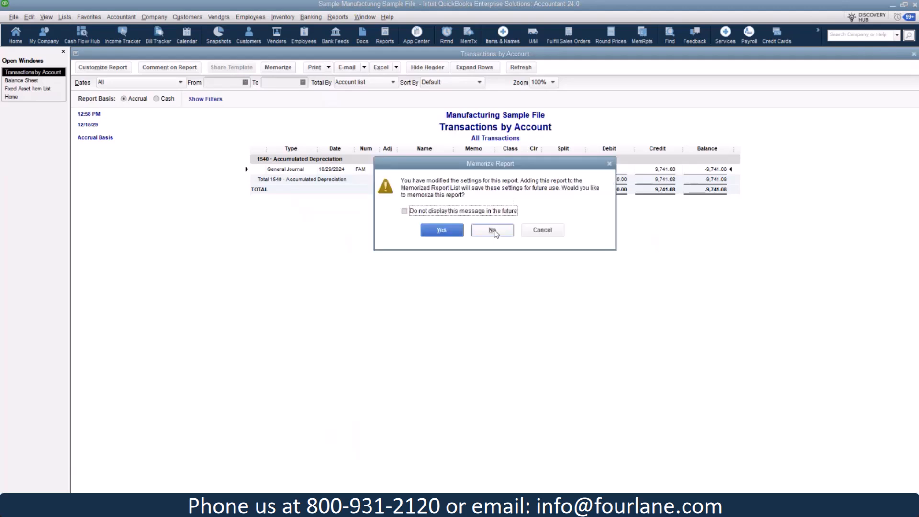
left_click(492, 229)
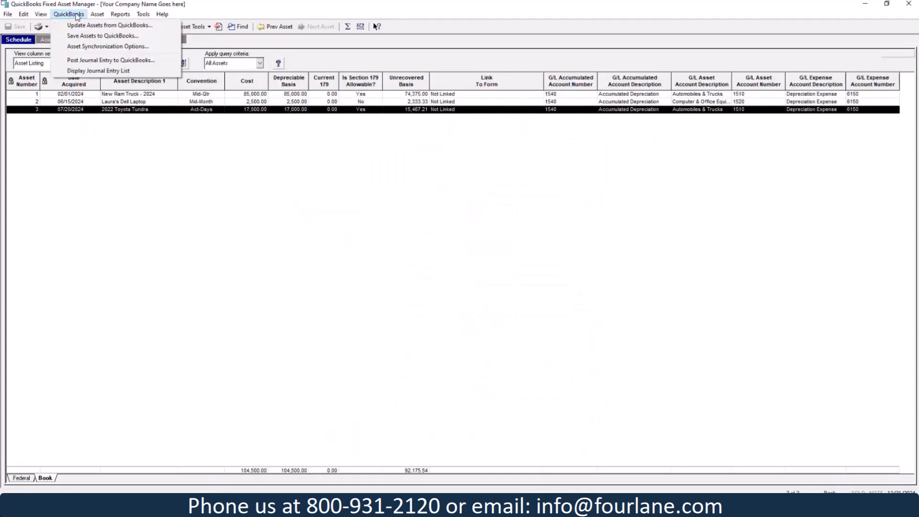
left_click(109, 25)
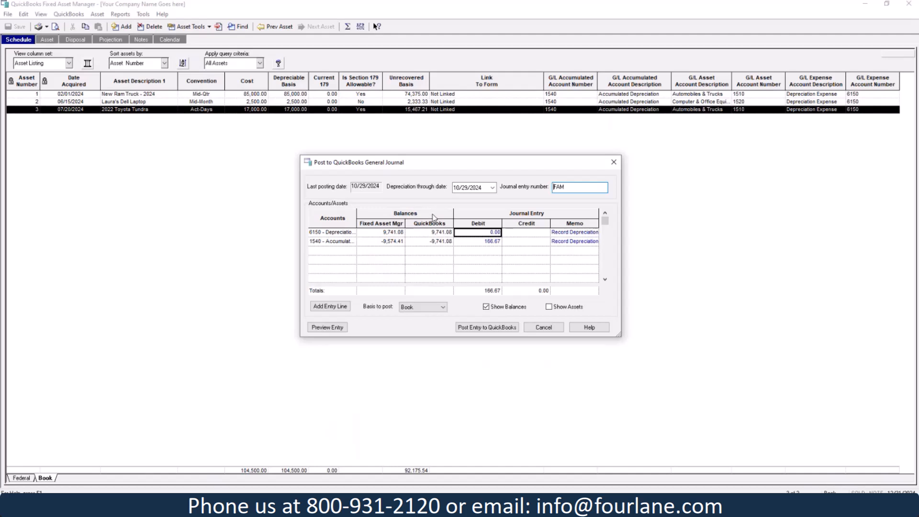
left_click(492, 186)
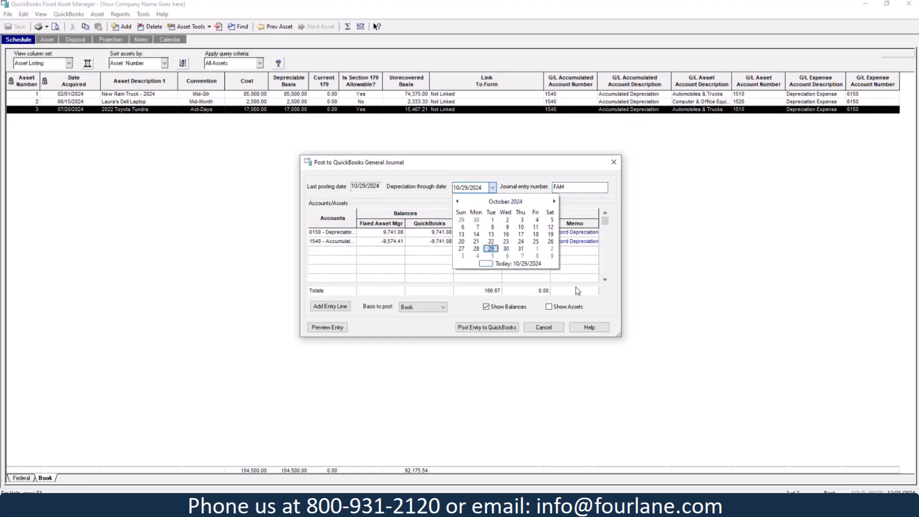
mouse_move(608, 309)
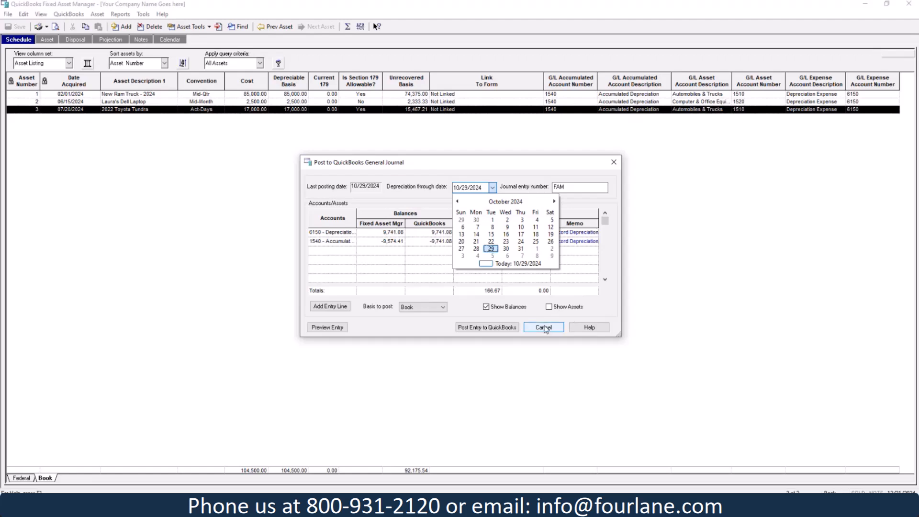
left_click(542, 328)
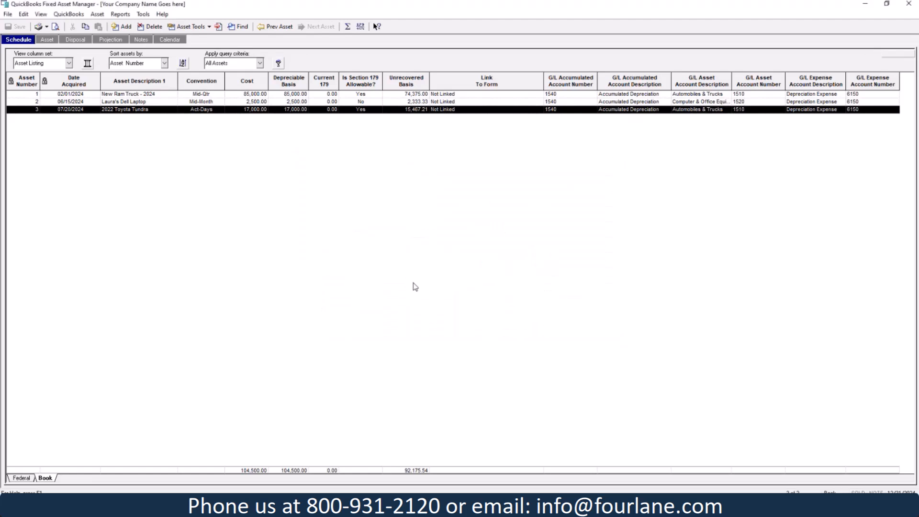
mouse_move(343, 244)
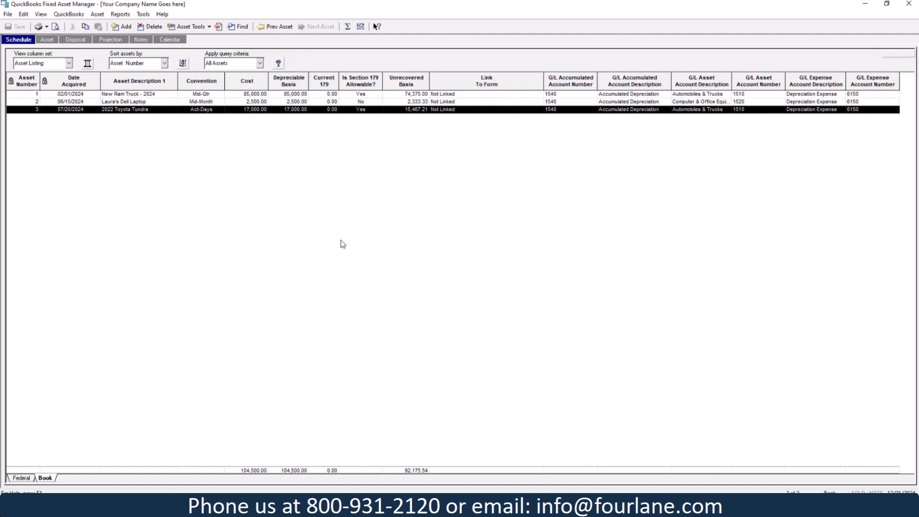
mouse_move(321, 247)
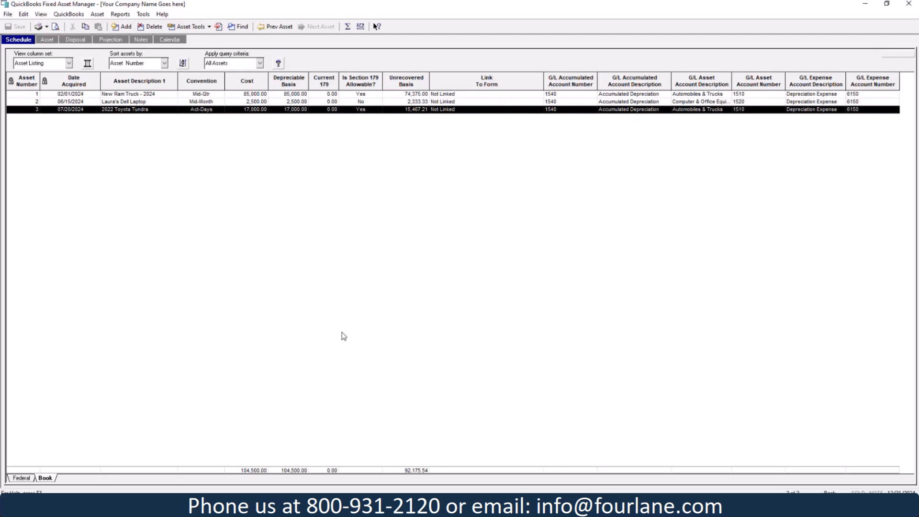
mouse_move(344, 336)
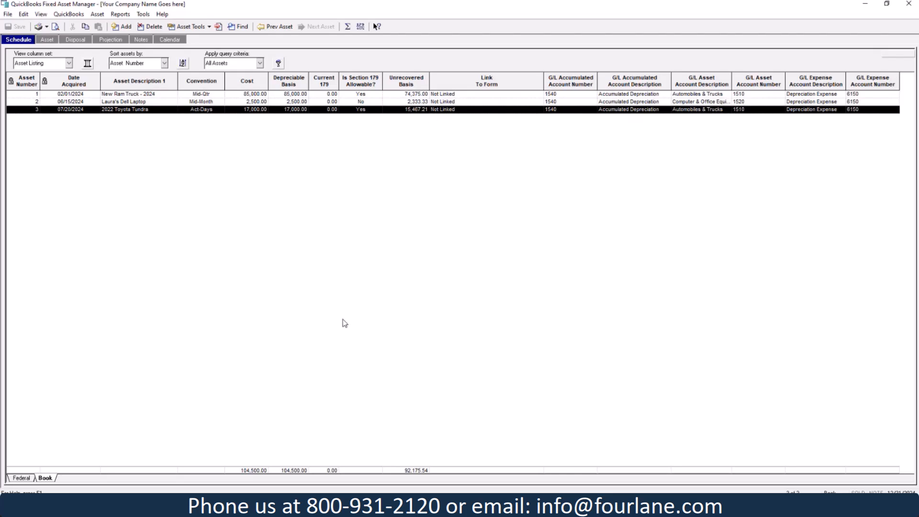
mouse_move(121, 15)
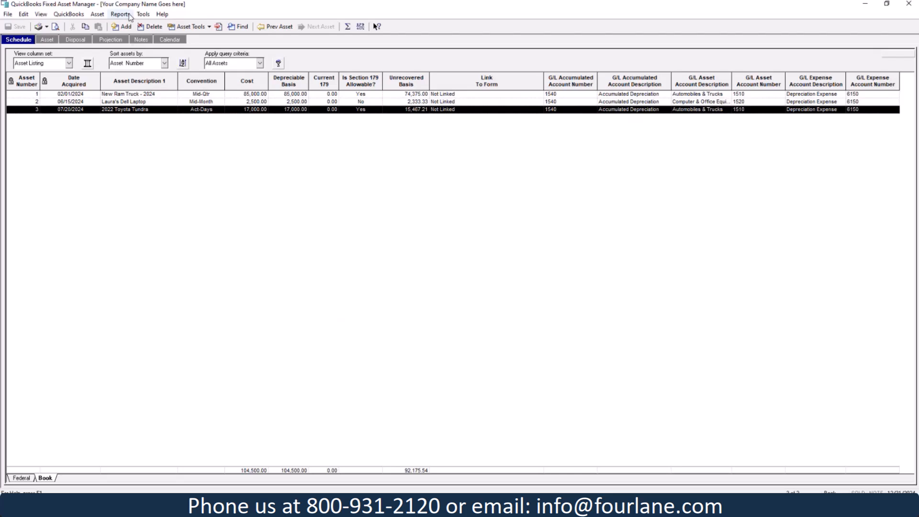
Select the Depreciation Schedule by G/L Account Number report from the Reports type on the Federal basis.
left_click(120, 15)
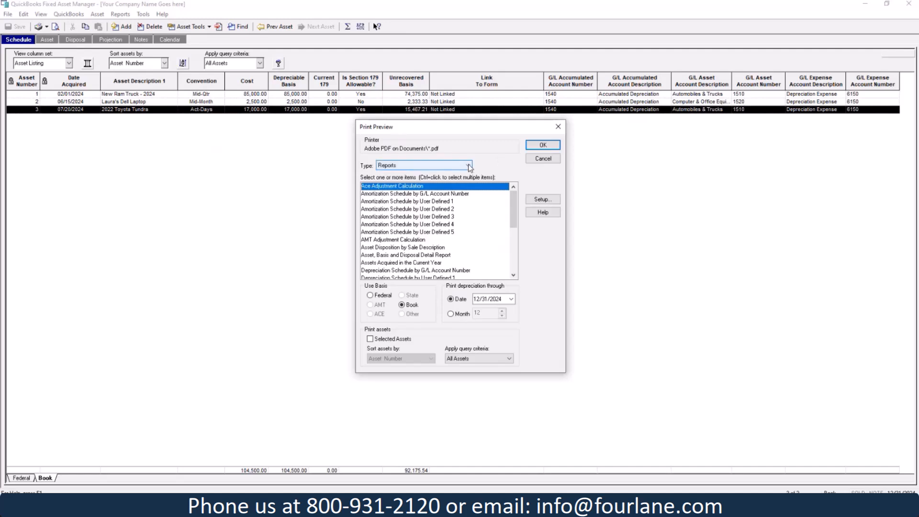
left_click(467, 166)
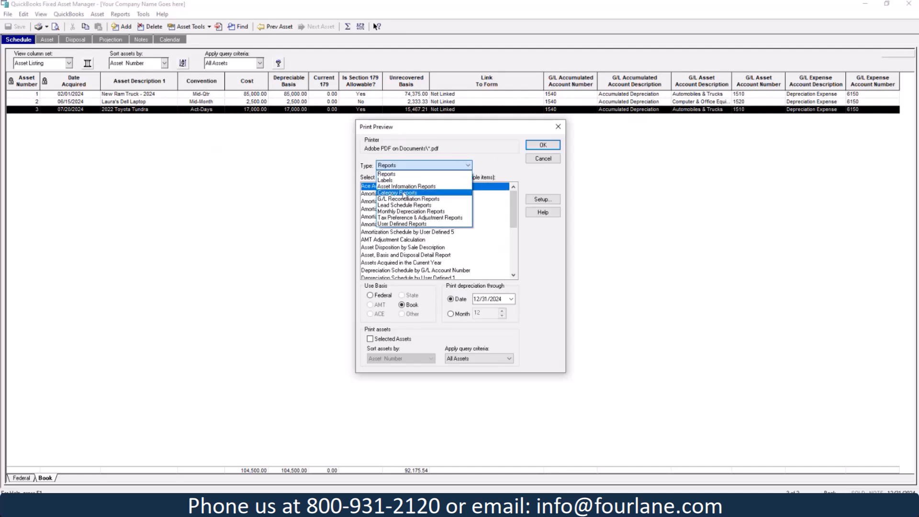
left_click(386, 174)
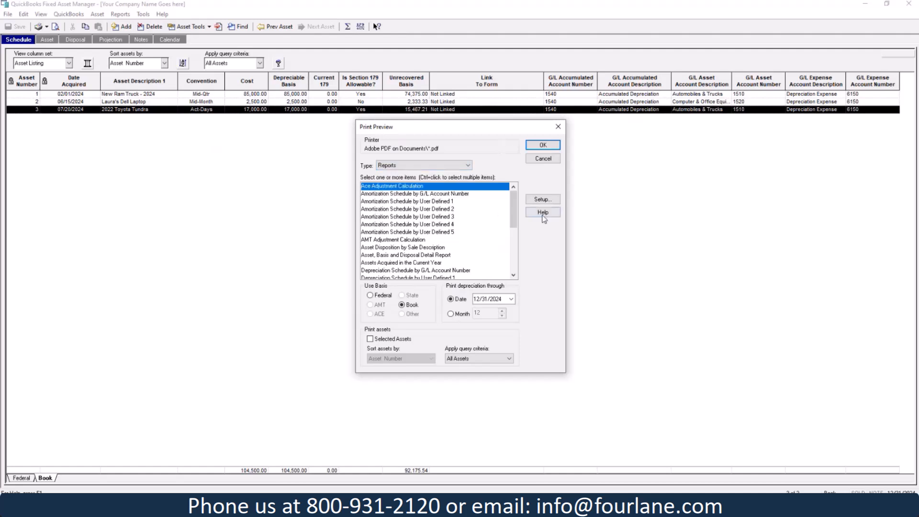
scroll("down", 3)
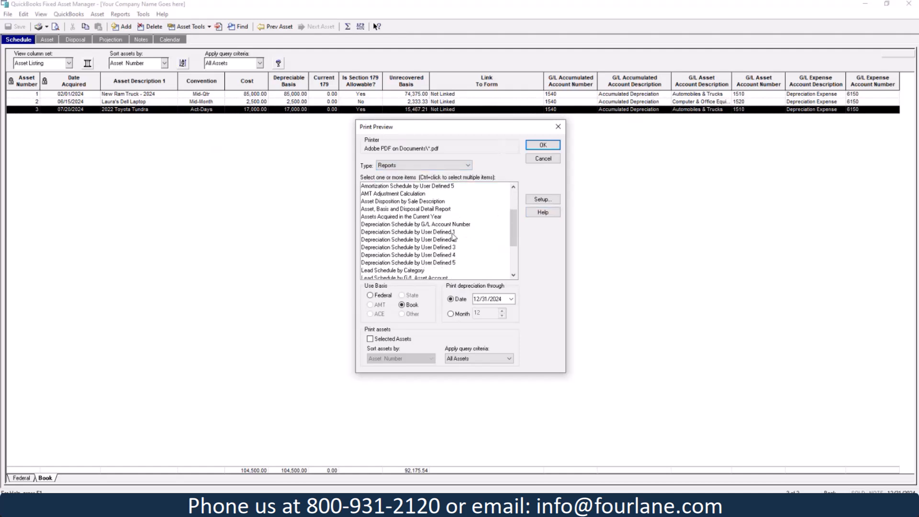
left_click(417, 224)
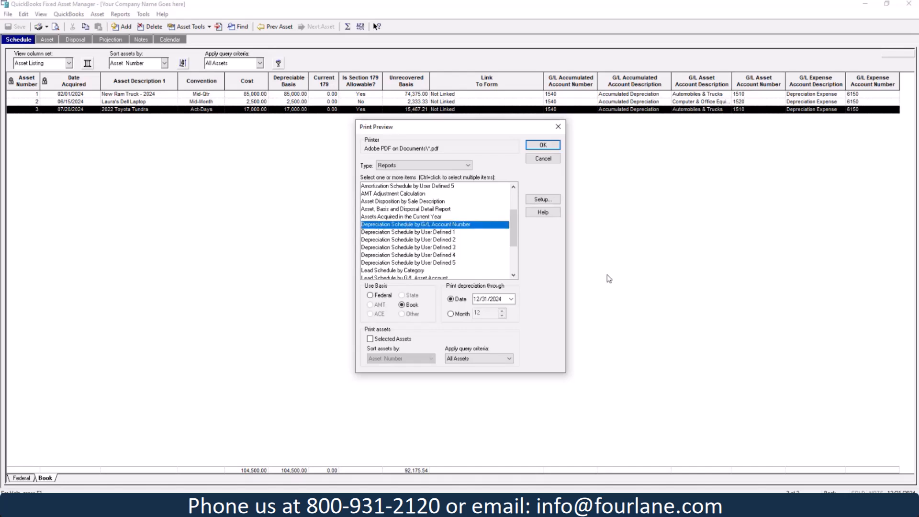
mouse_move(561, 273)
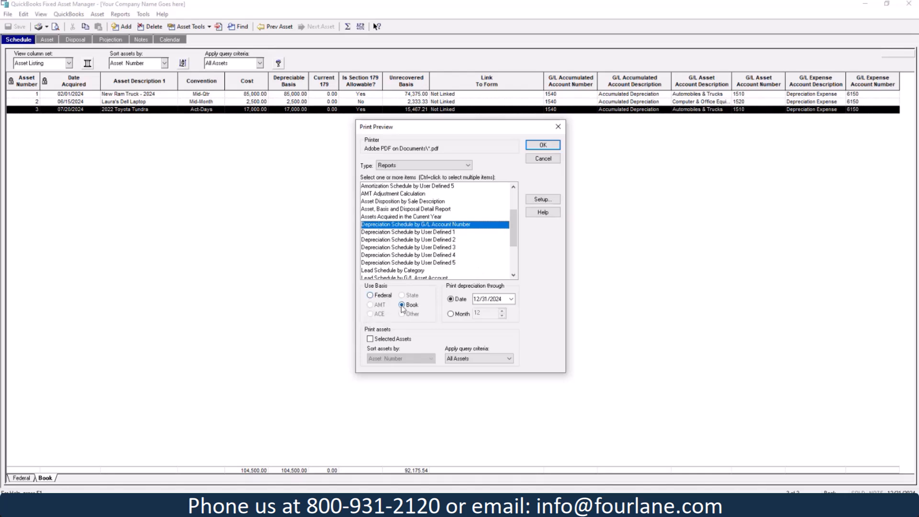
left_click(370, 295)
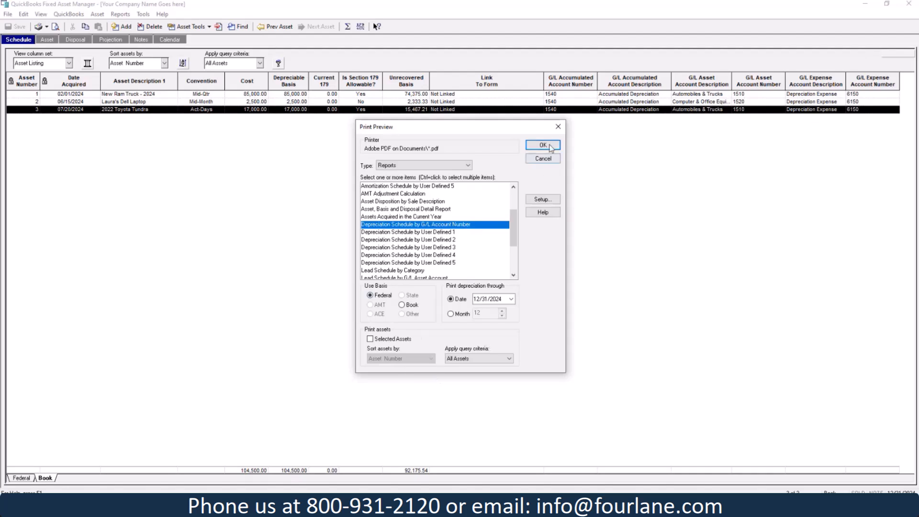
Preview the Federal-basis depreciation schedule, then return to the report selection.
left_click(541, 145)
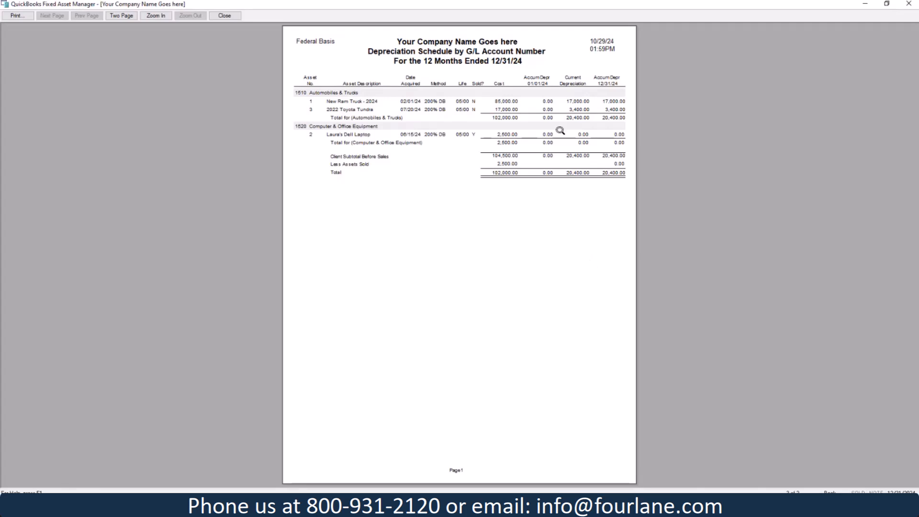
mouse_move(570, 111)
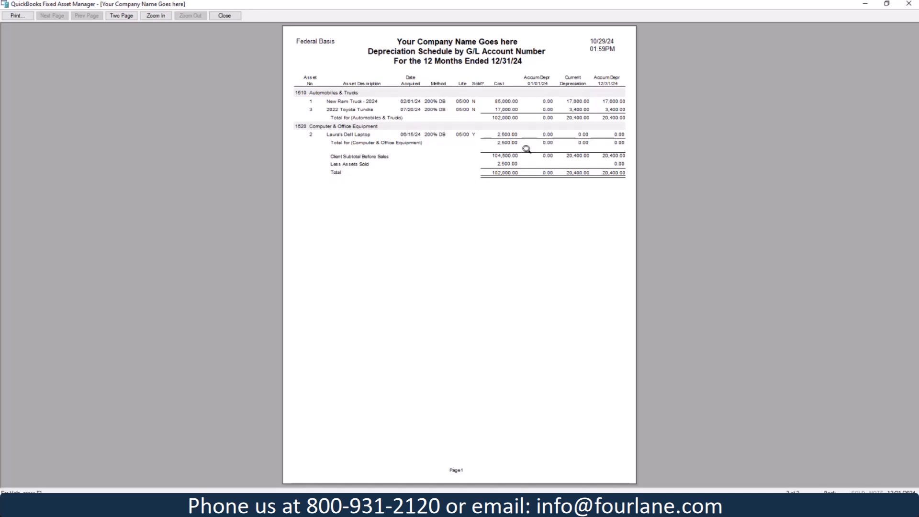
mouse_move(600, 139)
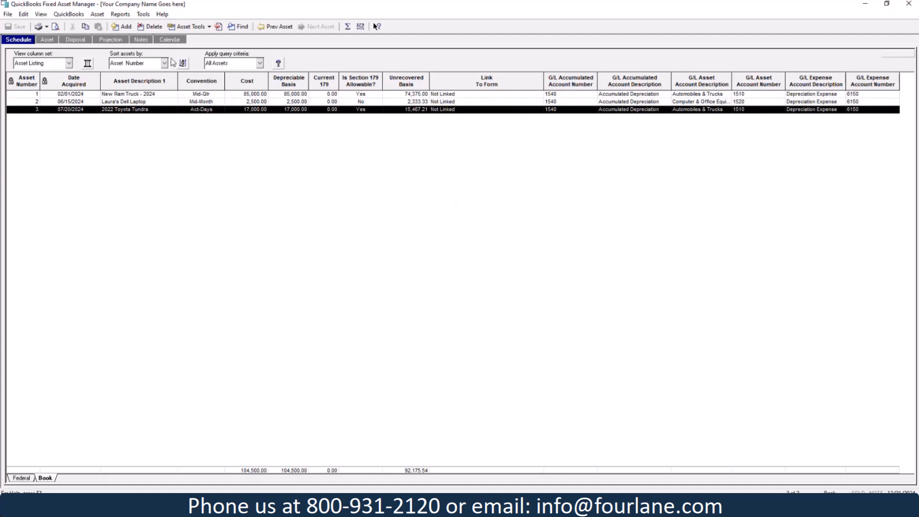
left_click(121, 13)
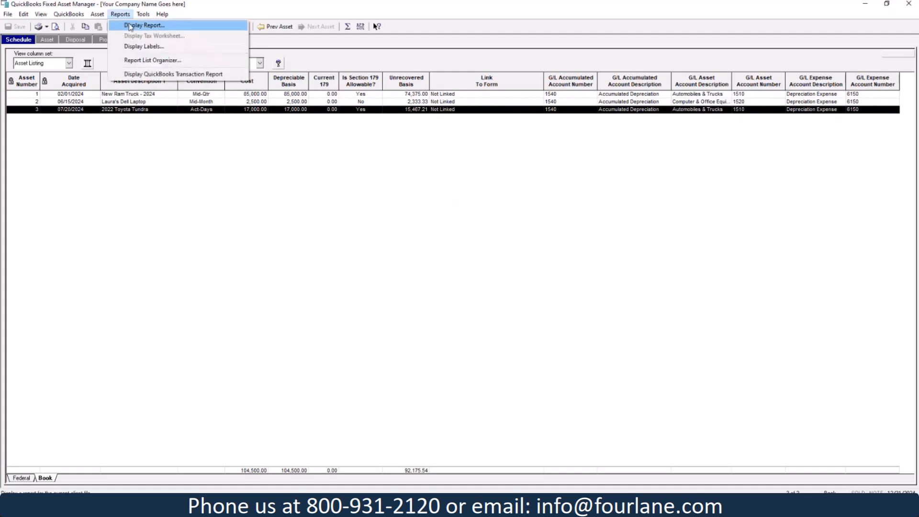
left_click(144, 25)
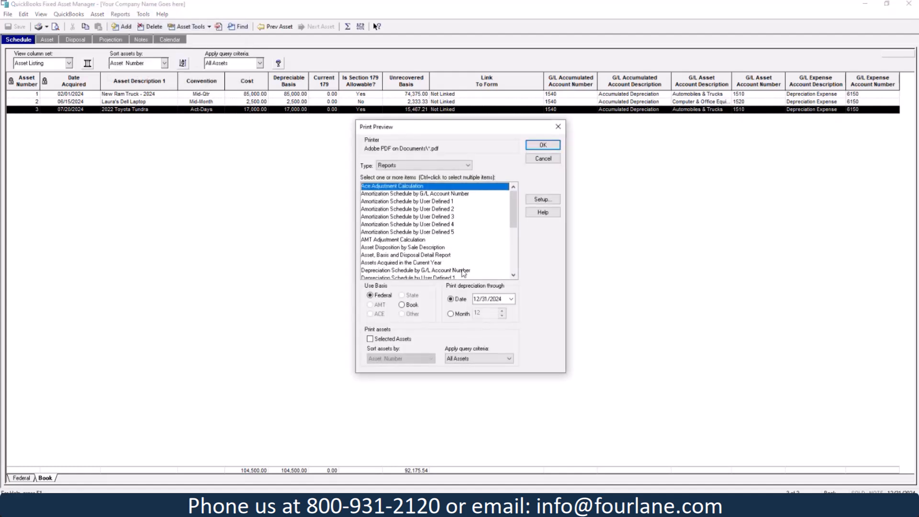
Preview the Book-basis Depreciation Schedule by G/L Account Number totaling 12,157.79, then close it.
left_click(433, 270)
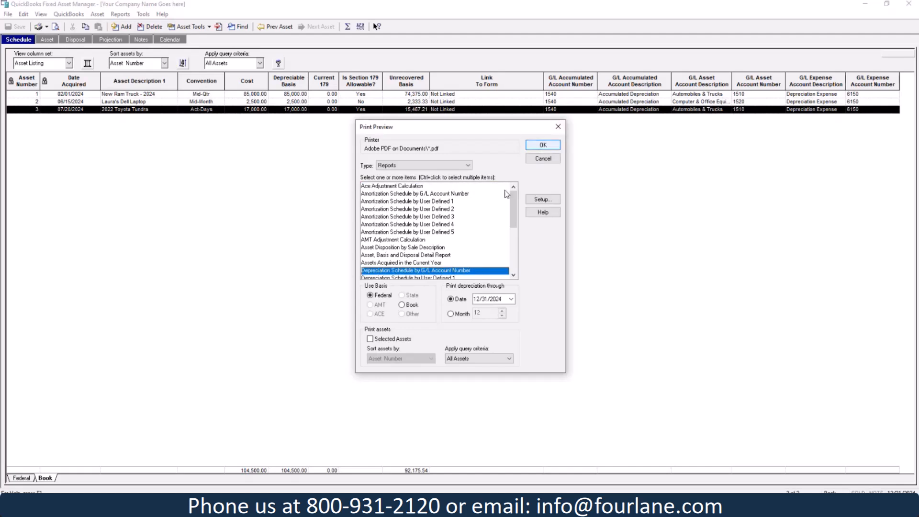
left_click(403, 305)
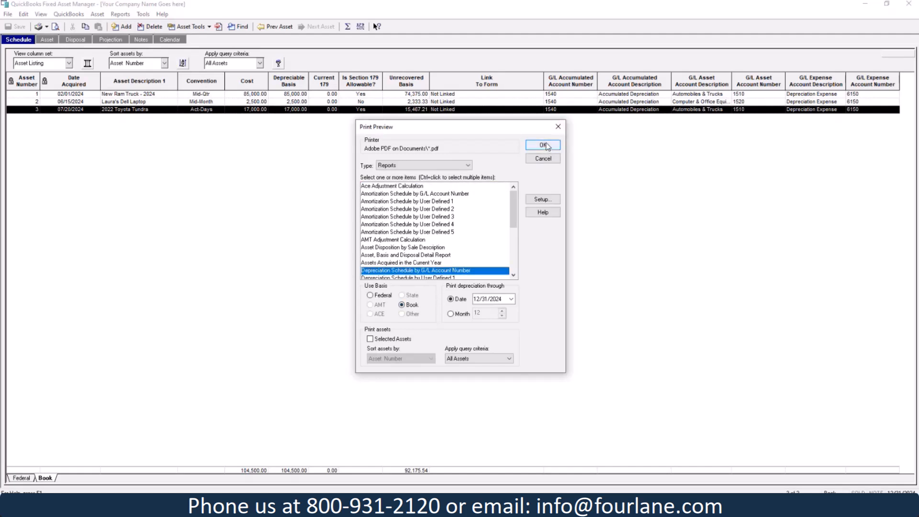
left_click(540, 144)
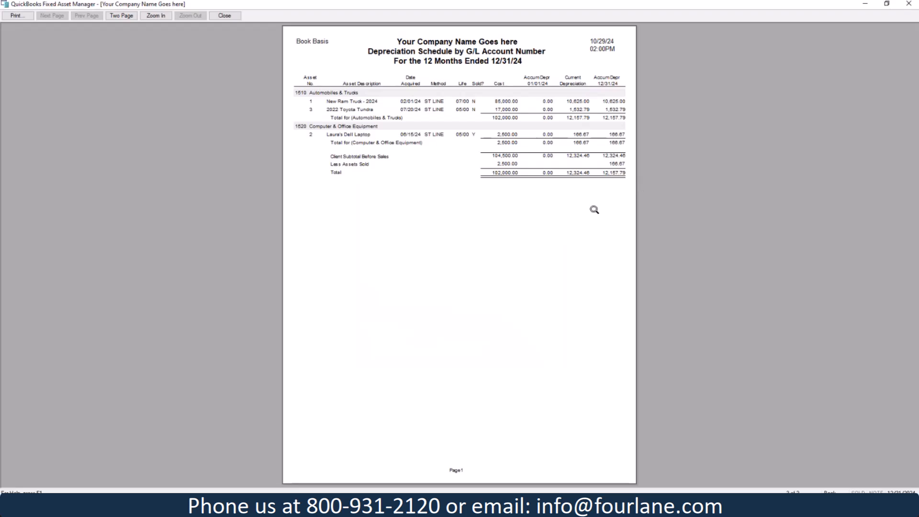
mouse_move(369, 105)
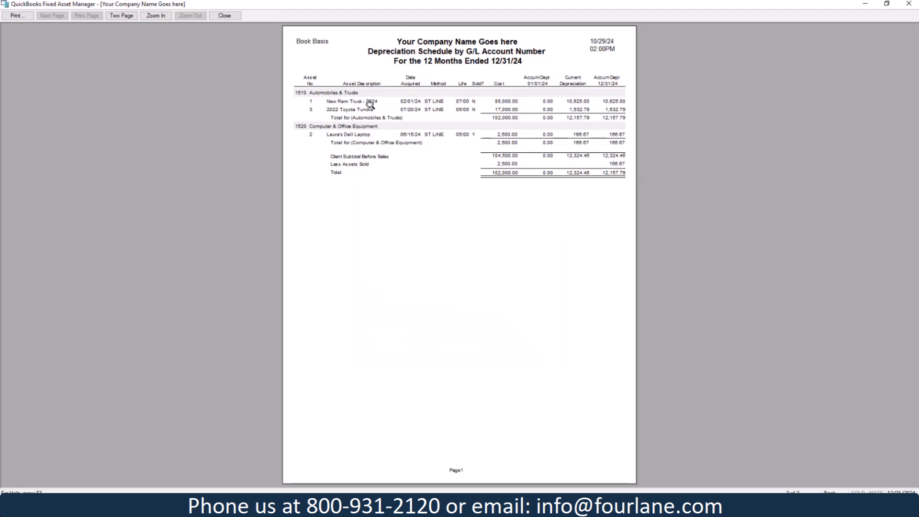
mouse_move(594, 120)
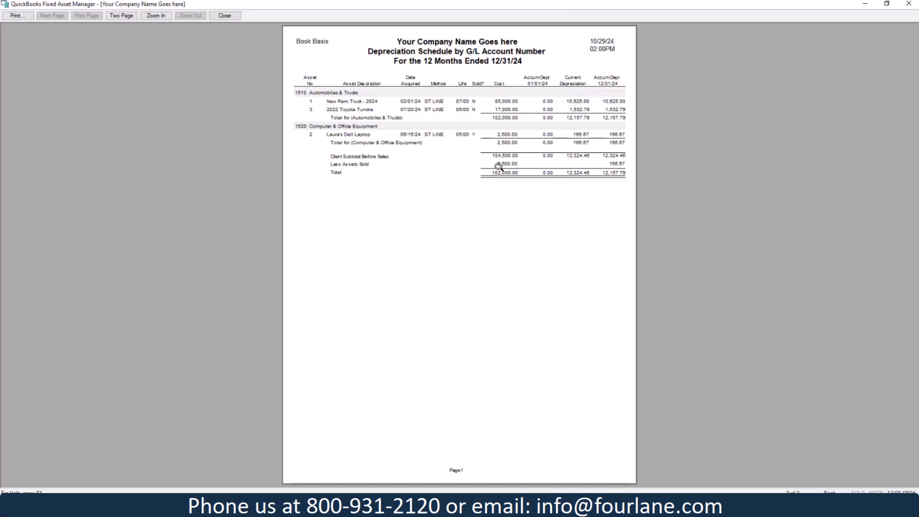
mouse_move(512, 165)
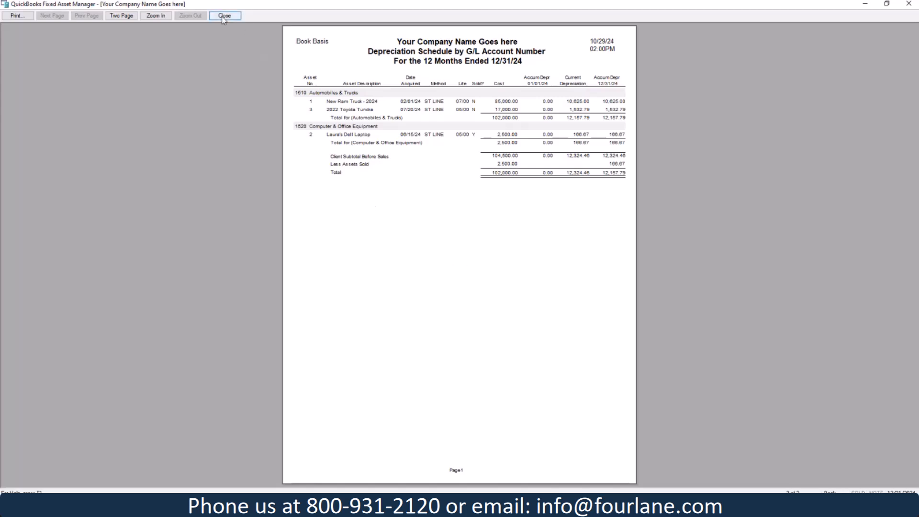
left_click(225, 15)
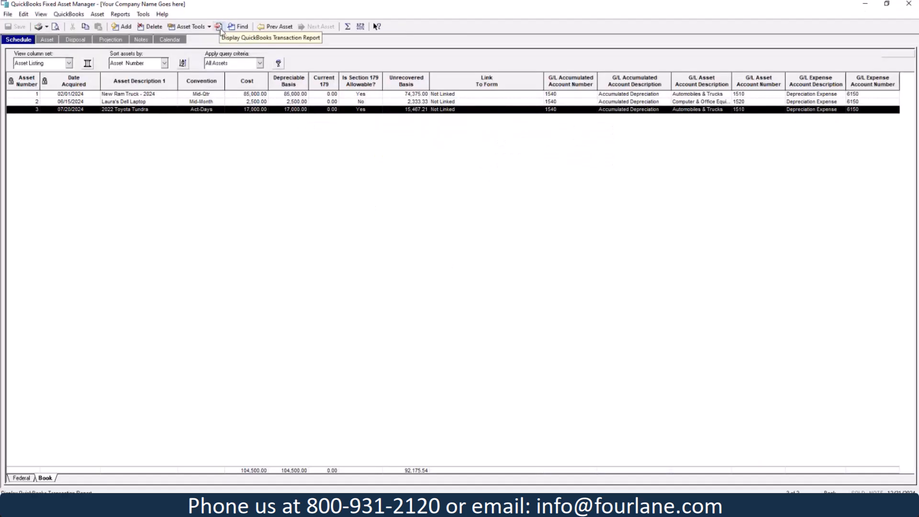
Preview the Book-basis Lead Schedule by Category under Category Reports, then close it.
left_click(121, 14)
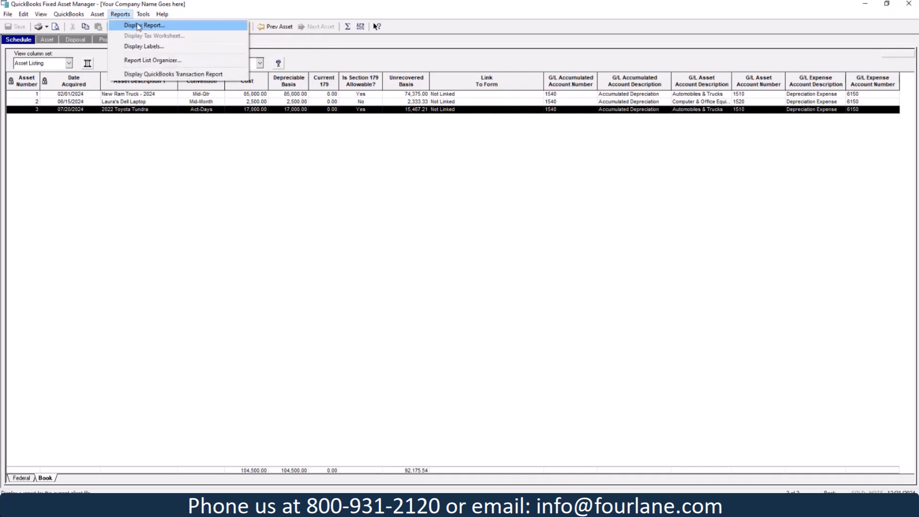
left_click(144, 25)
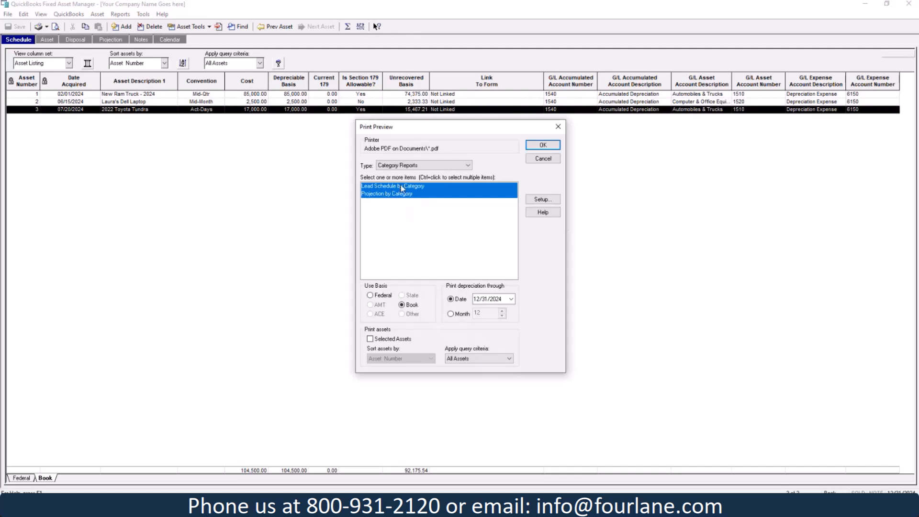
left_click(392, 185)
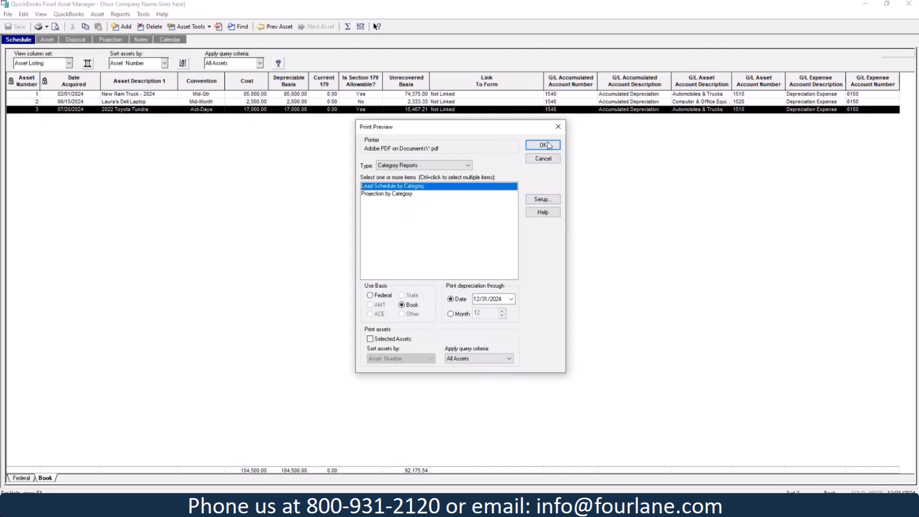
left_click(541, 145)
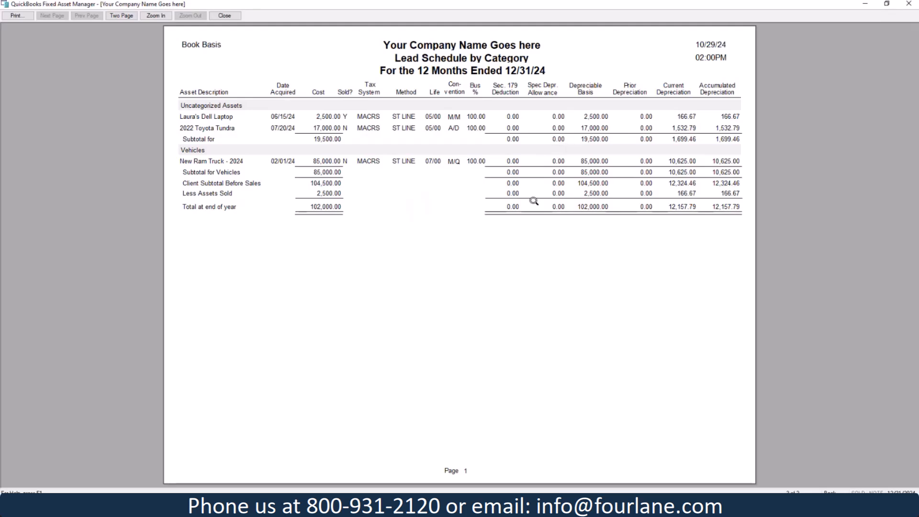
mouse_move(515, 267)
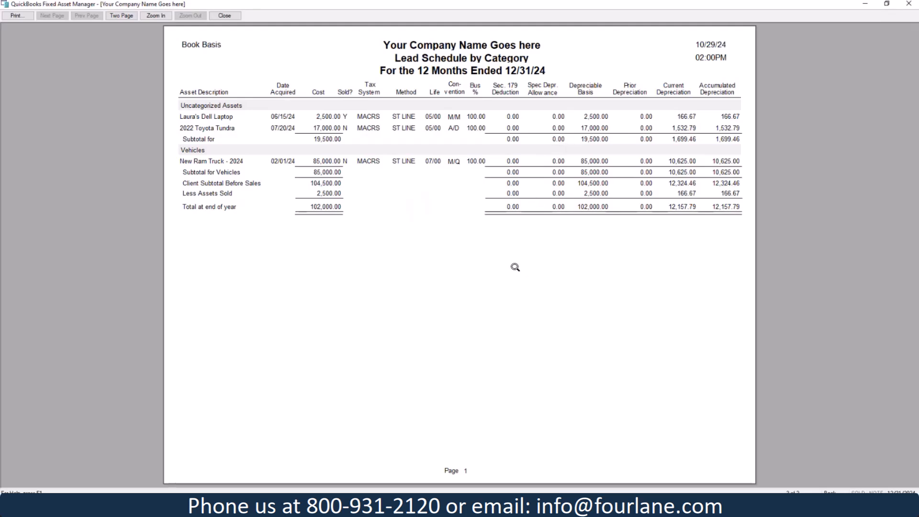
left_click(224, 15)
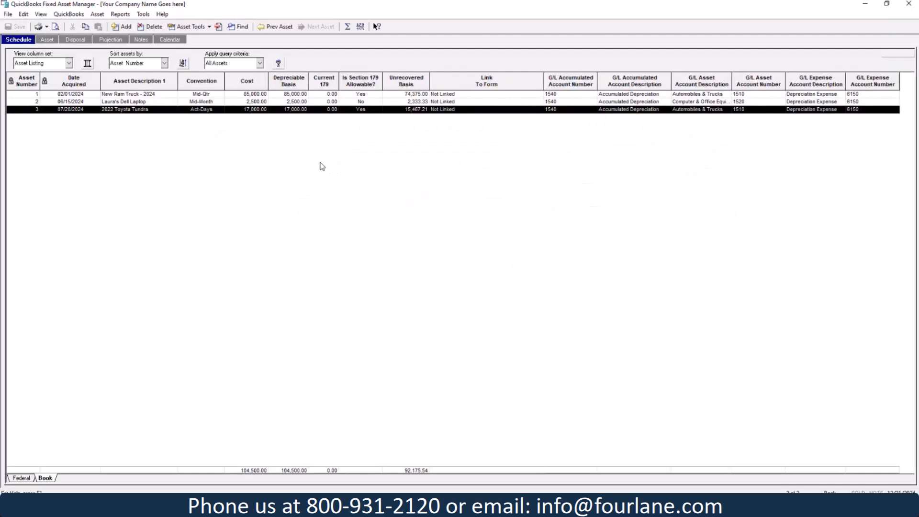
Preview the Book-basis Projection by Category report through 12/31/30, then close it.
left_click(121, 15)
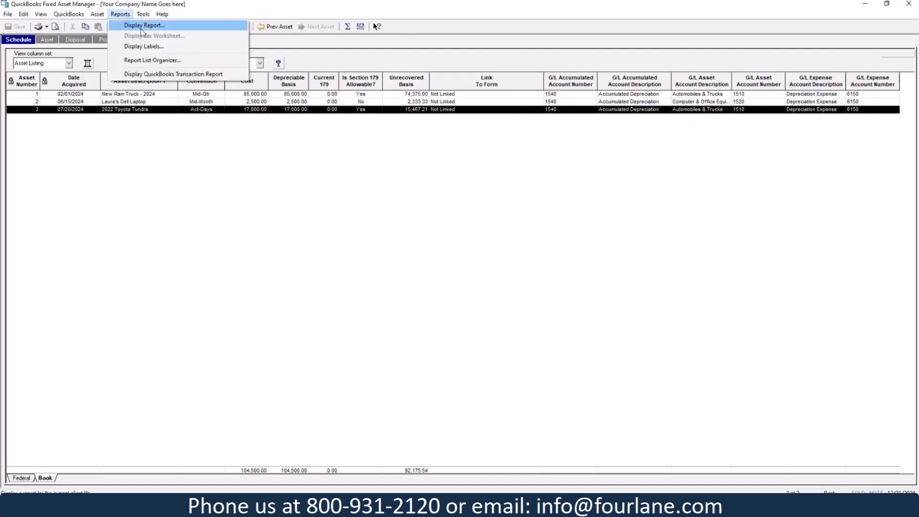
left_click(144, 25)
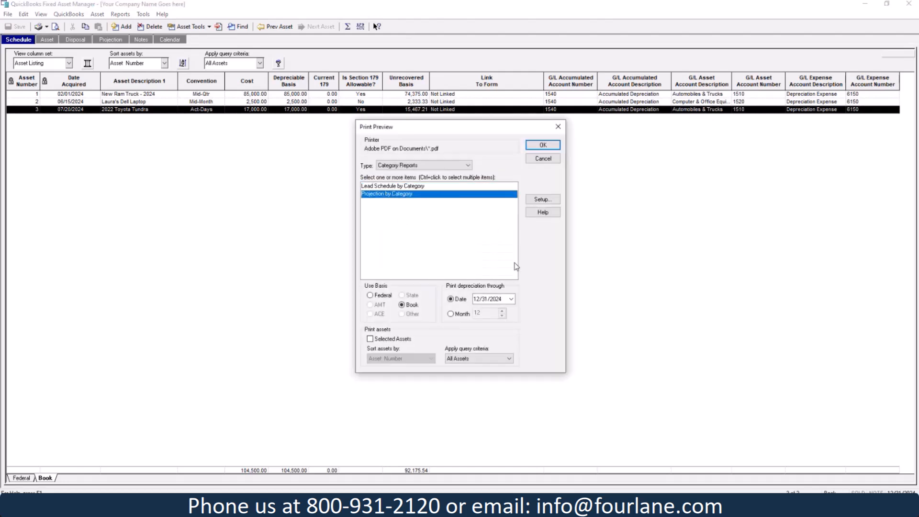
left_click(511, 299)
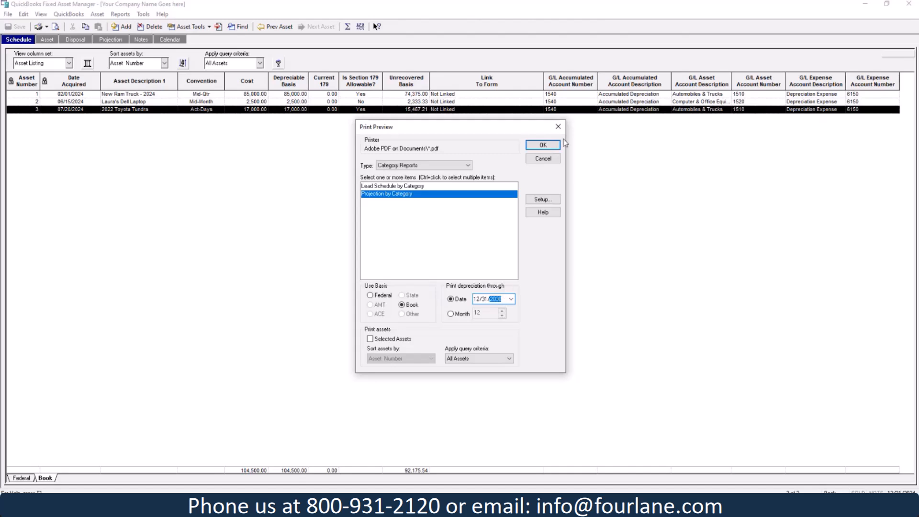
left_click(541, 145)
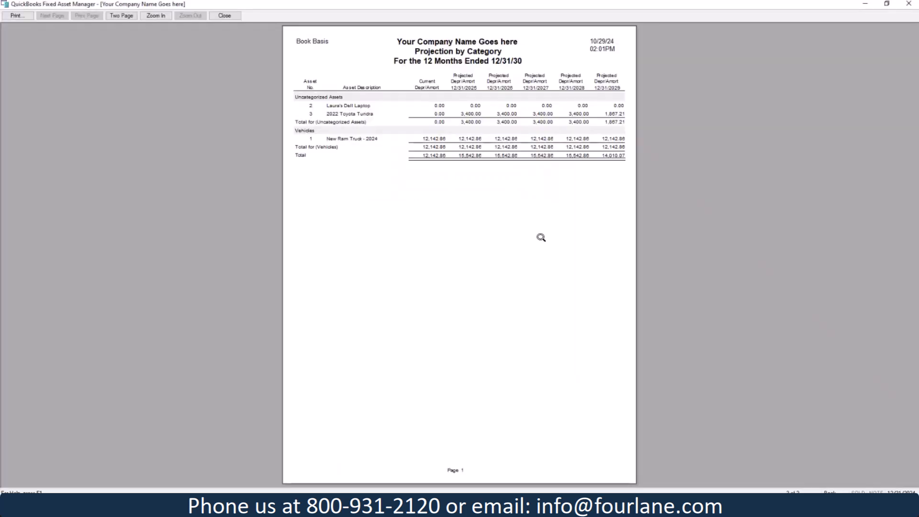
mouse_move(466, 162)
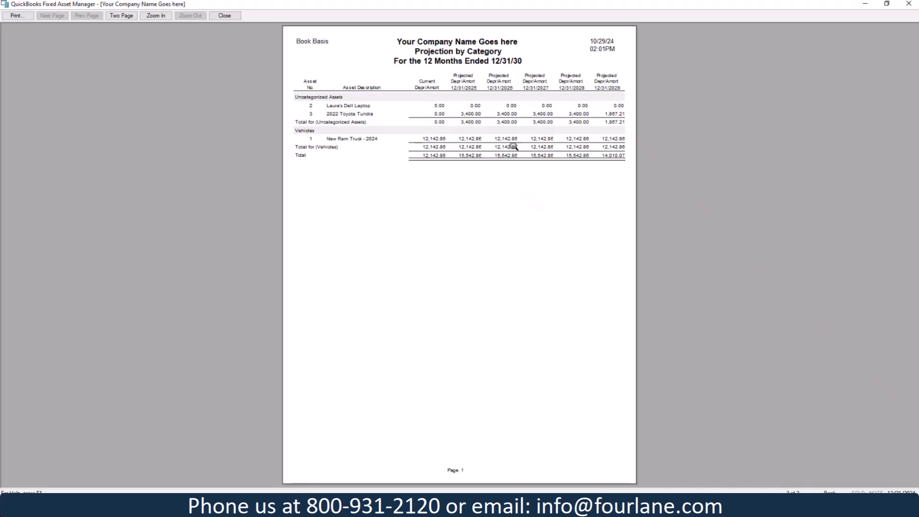
mouse_move(504, 205)
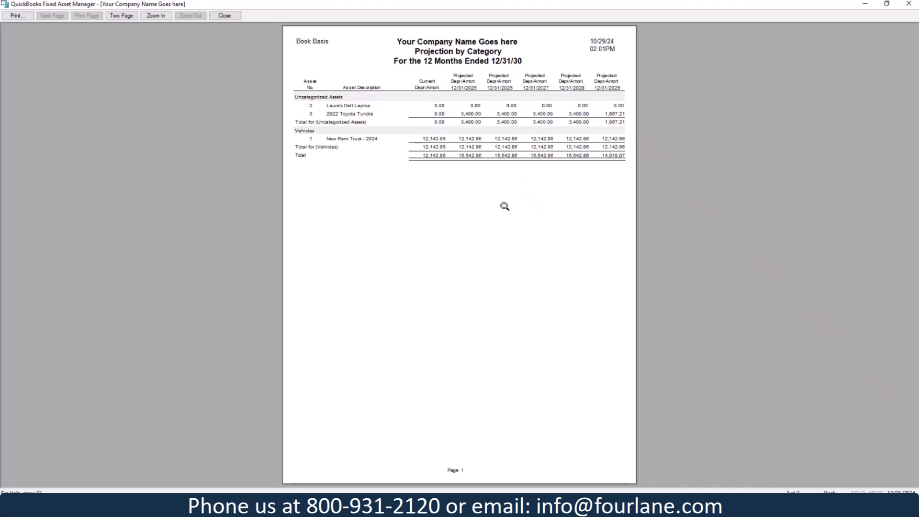
mouse_move(391, 171)
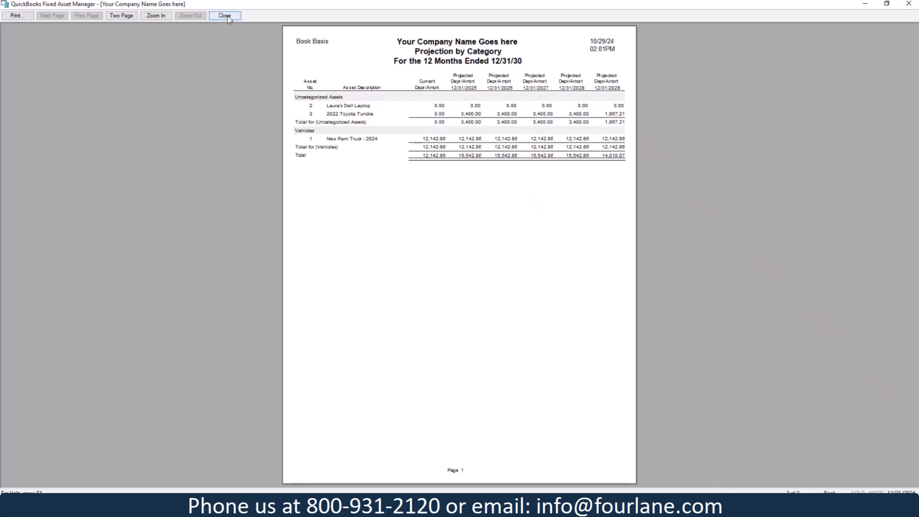
left_click(224, 15)
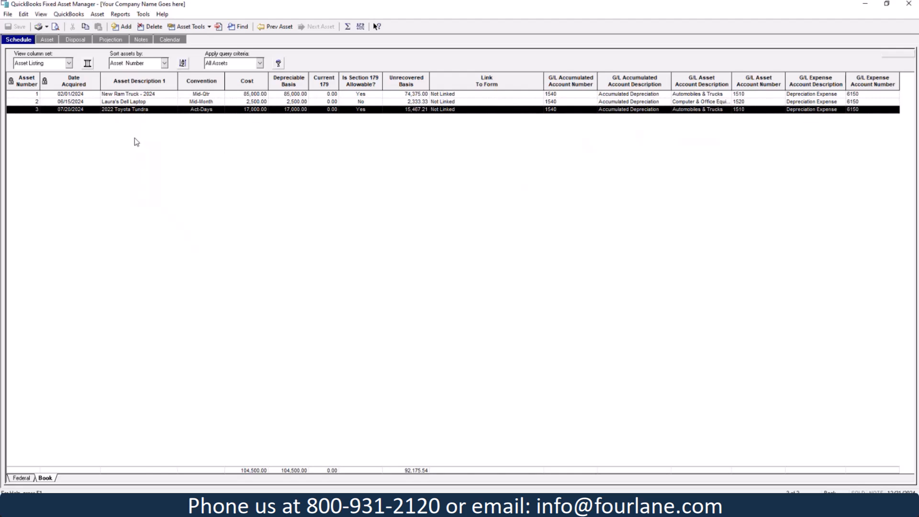
mouse_move(151, 27)
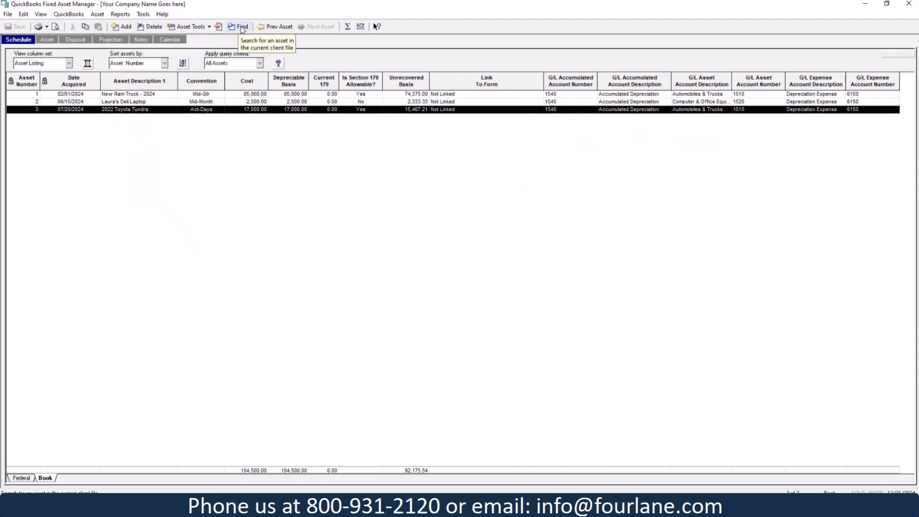
mouse_move(195, 175)
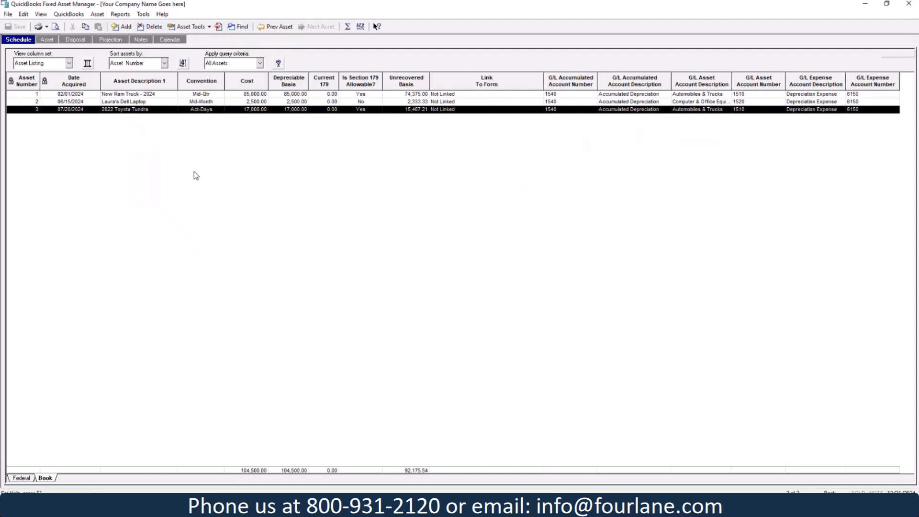
Show the Tools menu with utilities such as Recalculate All Assets.
left_click(143, 14)
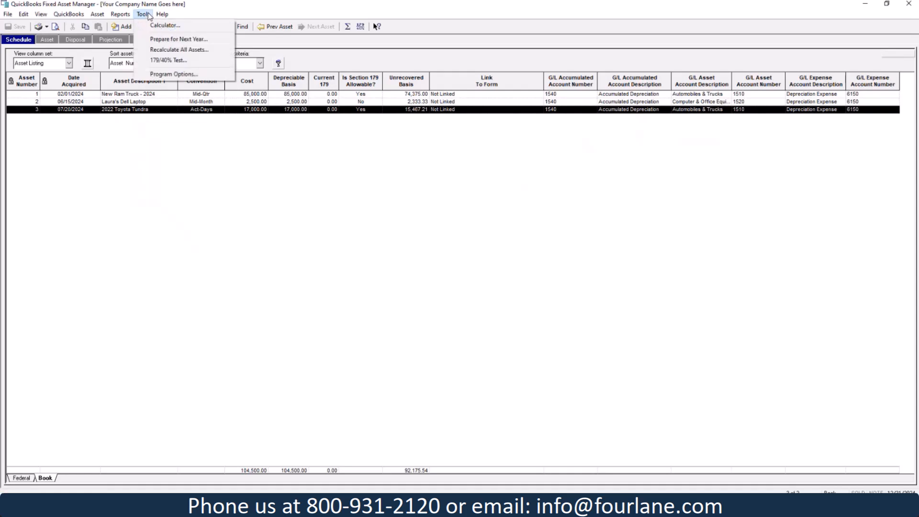
mouse_move(179, 38)
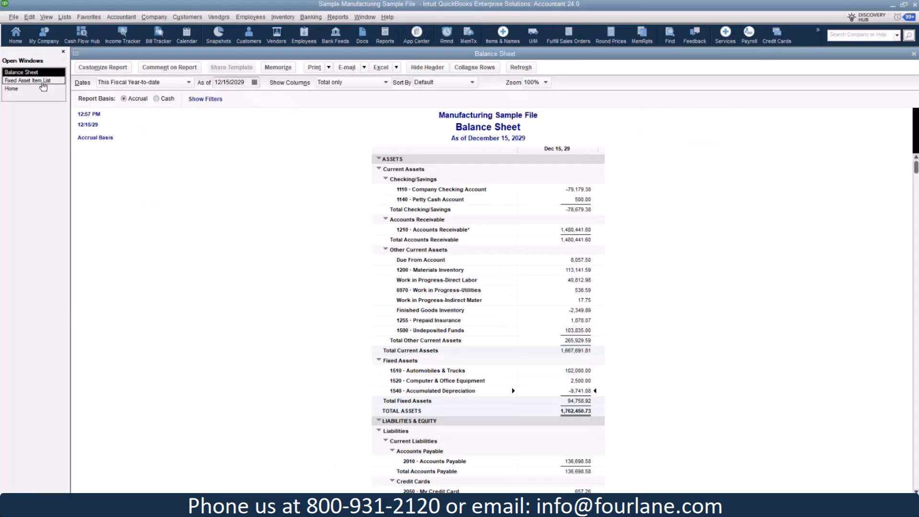
Run the Fixed Asset Listing report from the Fixed Asset Item List, showing the Tundra, laptop and truck.
left_click(33, 81)
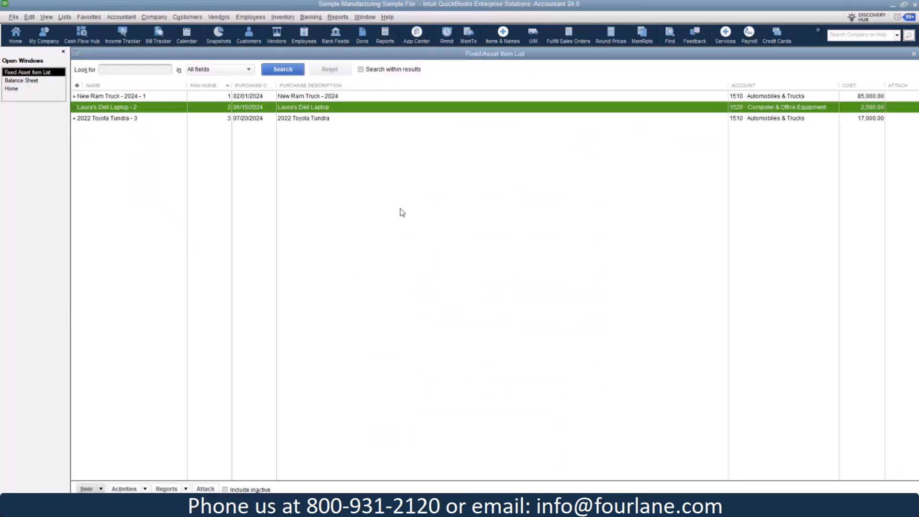
mouse_move(353, 166)
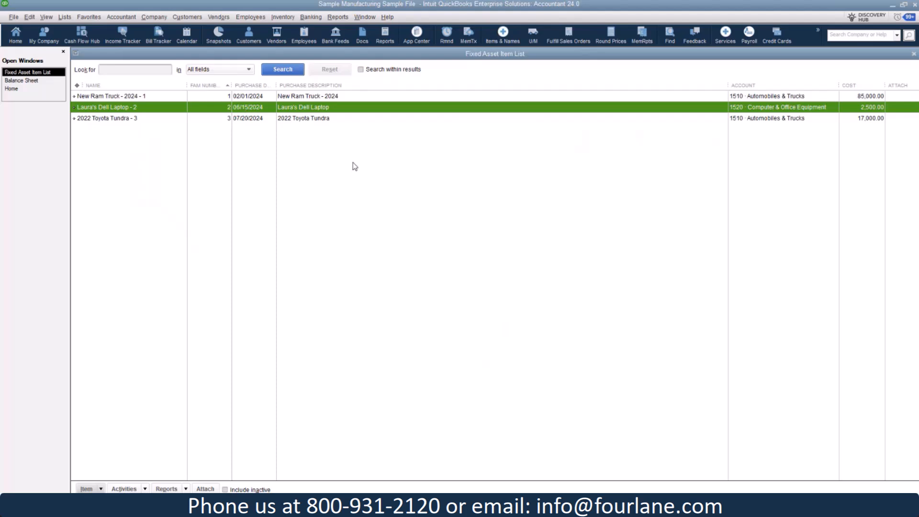
left_click(338, 17)
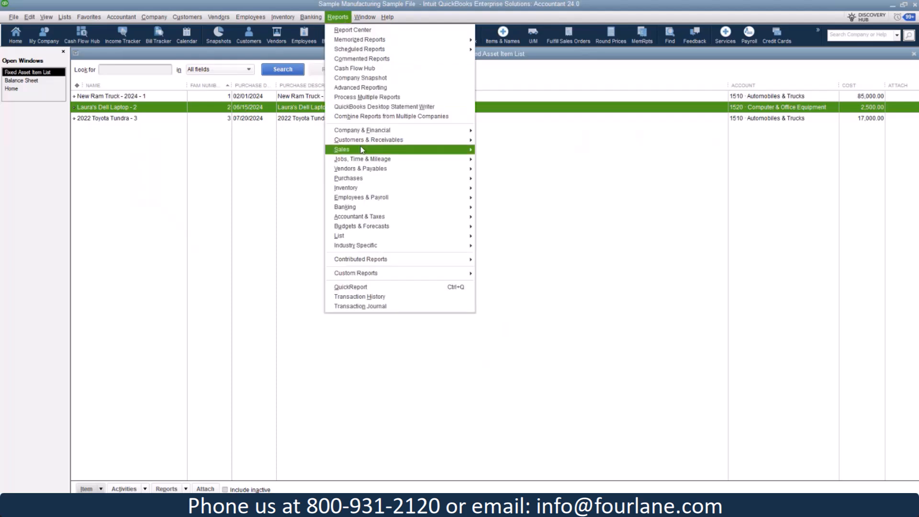
mouse_move(339, 236)
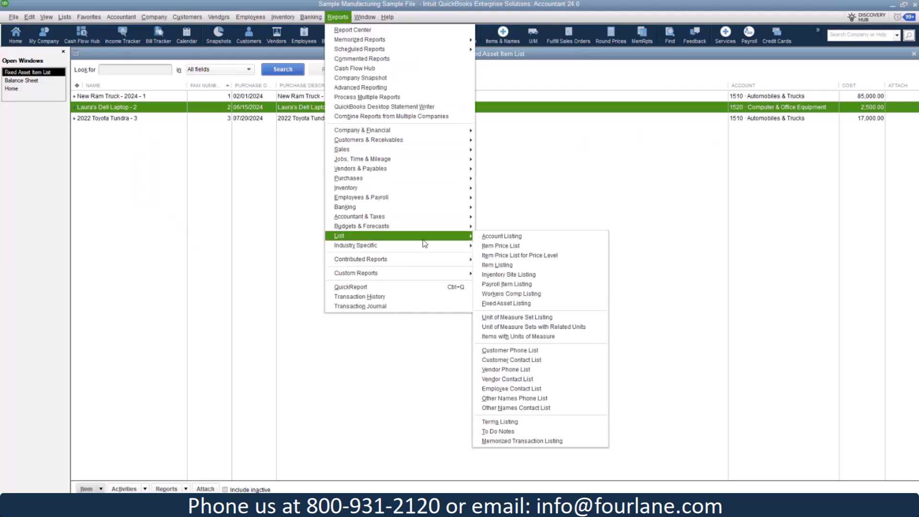
left_click(505, 303)
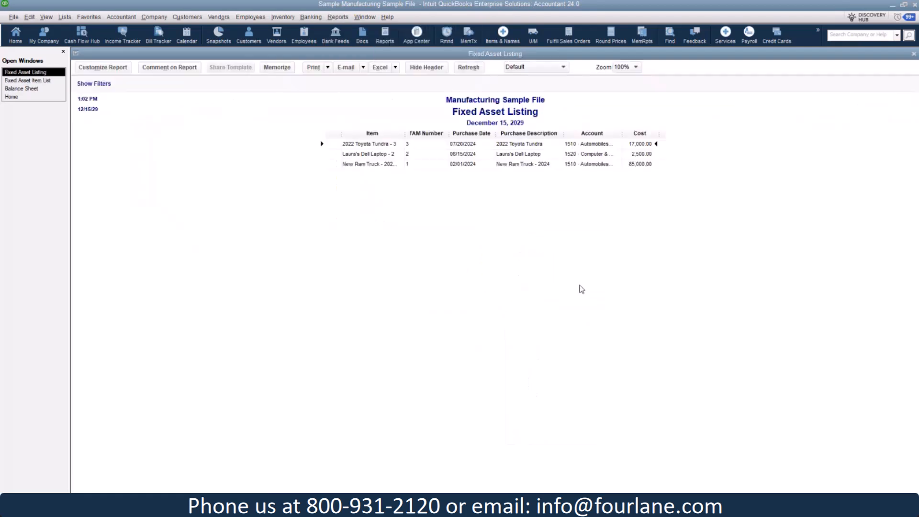
mouse_move(427, 219)
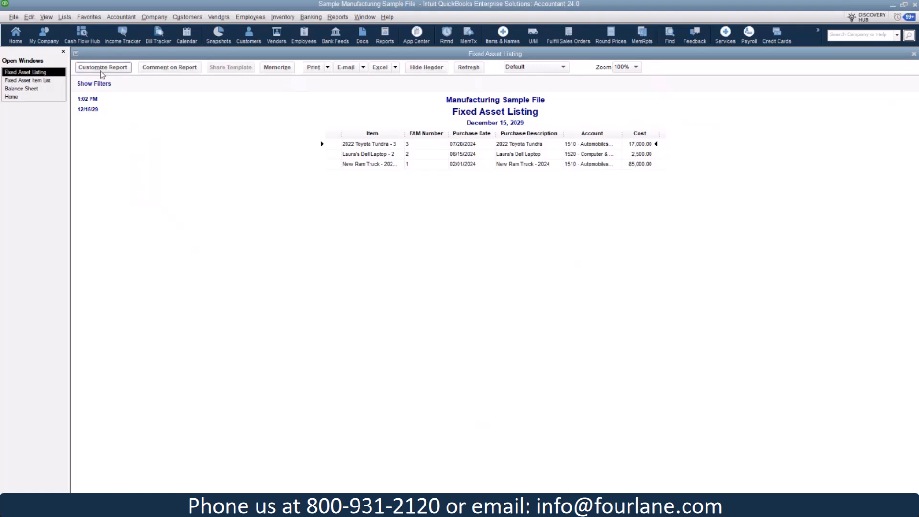
Customize the report columns to add Cost/Basis, Accumulated Depreciation, Book Value and Sales Date in place of Cost.
left_click(102, 67)
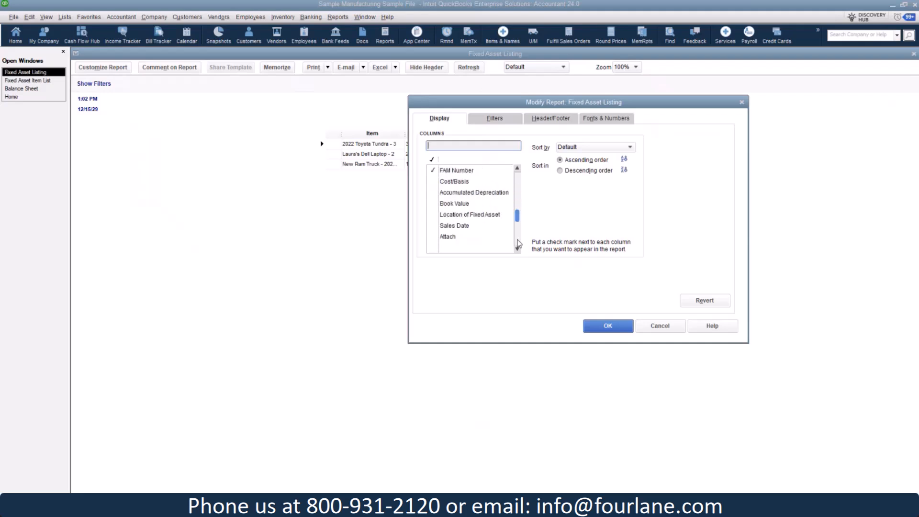
left_click(454, 181)
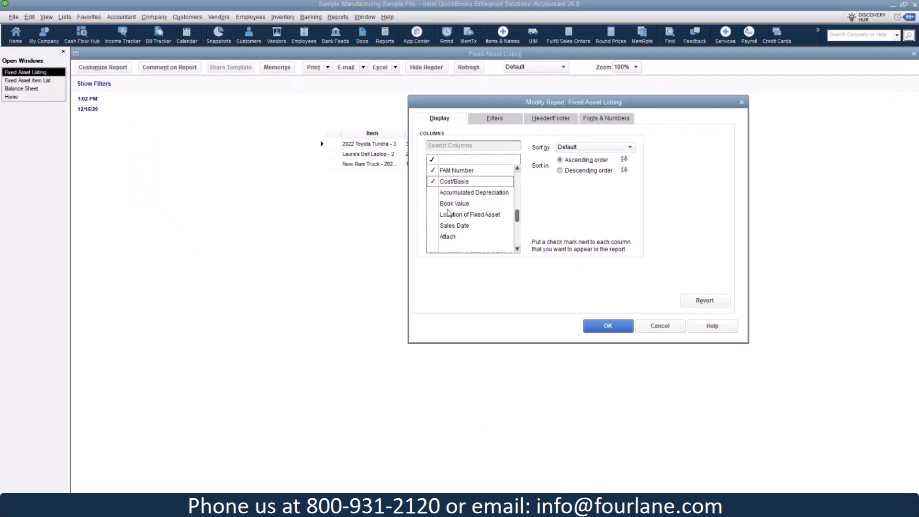
left_click(454, 203)
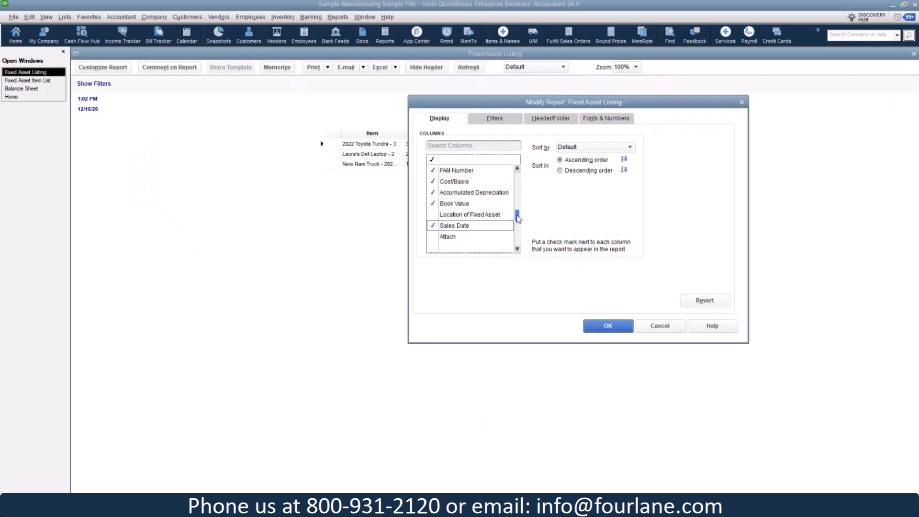
scroll("down", 3)
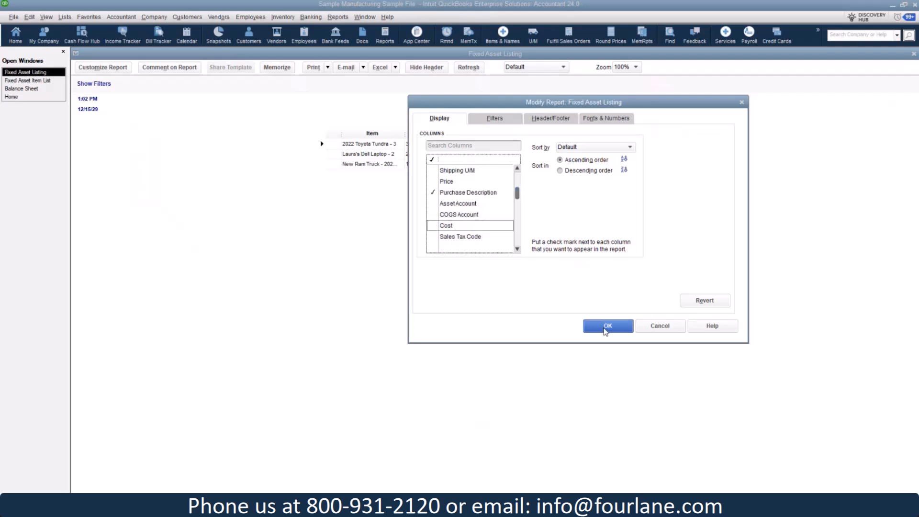
left_click(608, 325)
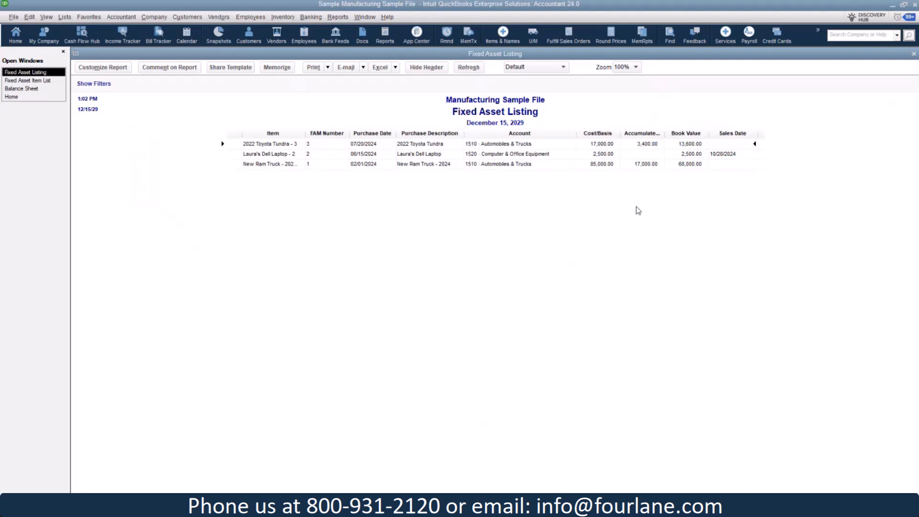
mouse_move(615, 181)
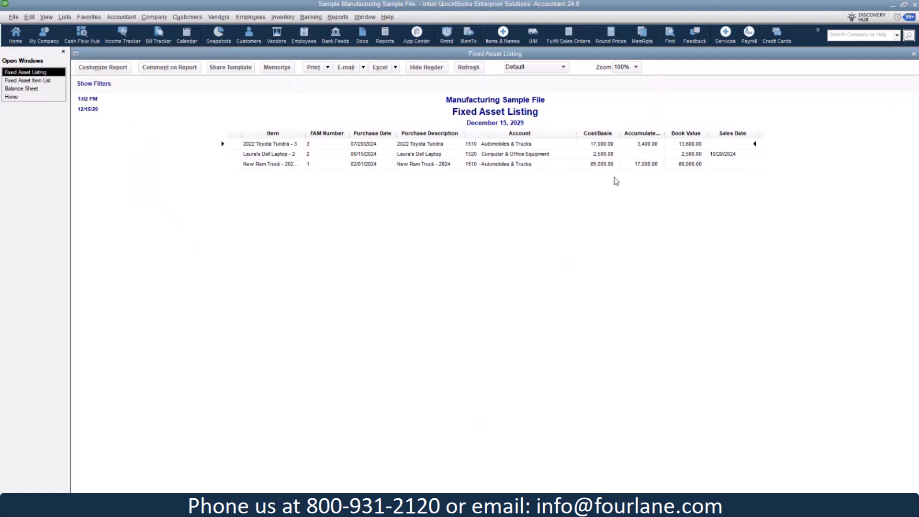
mouse_move(655, 181)
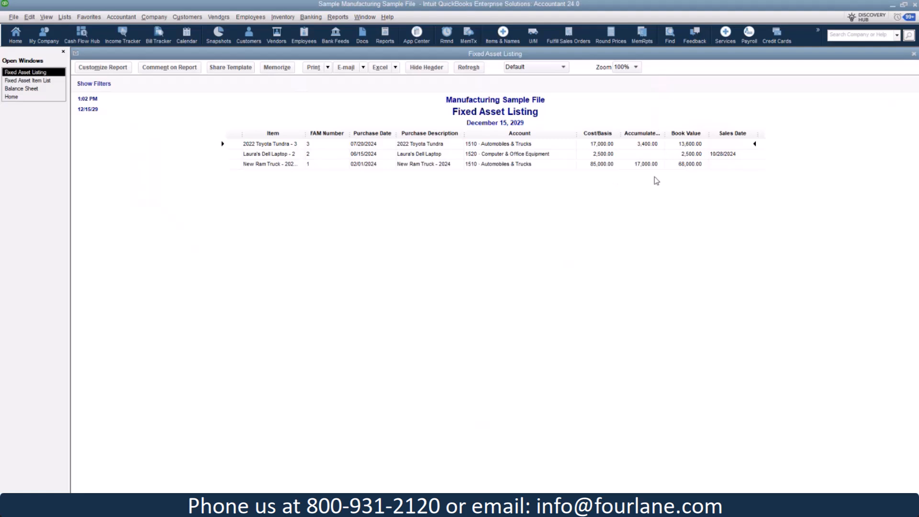
mouse_move(772, 210)
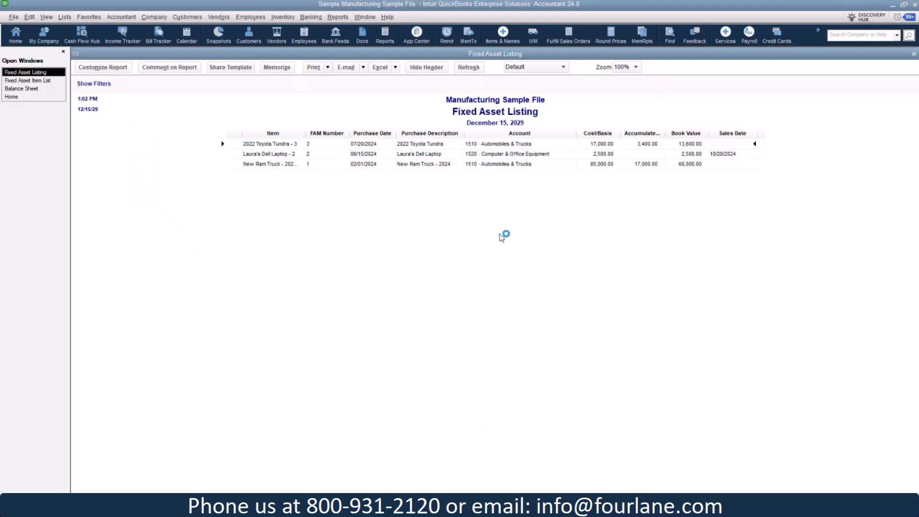
mouse_move(290, 198)
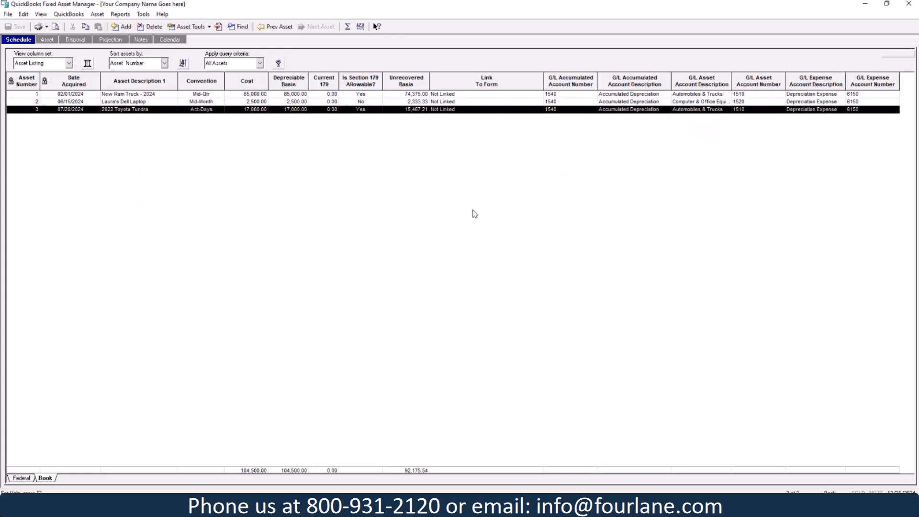
mouse_move(350, 398)
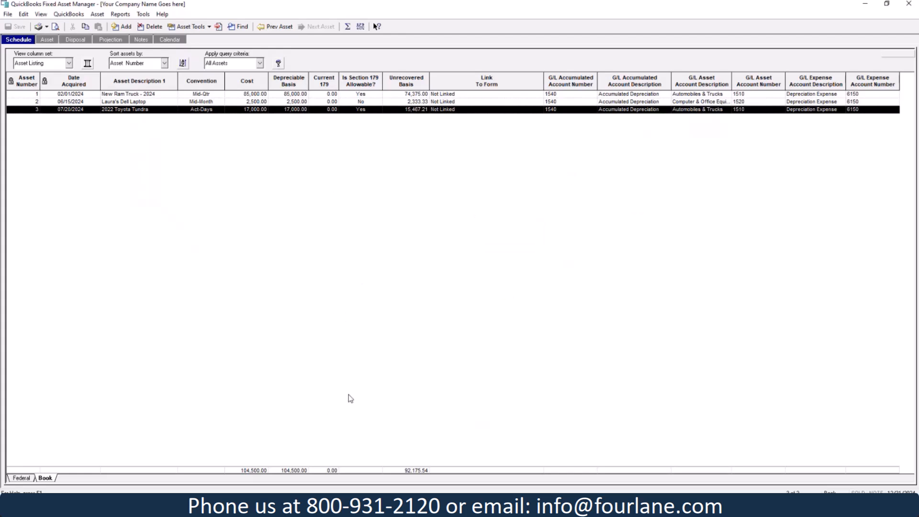